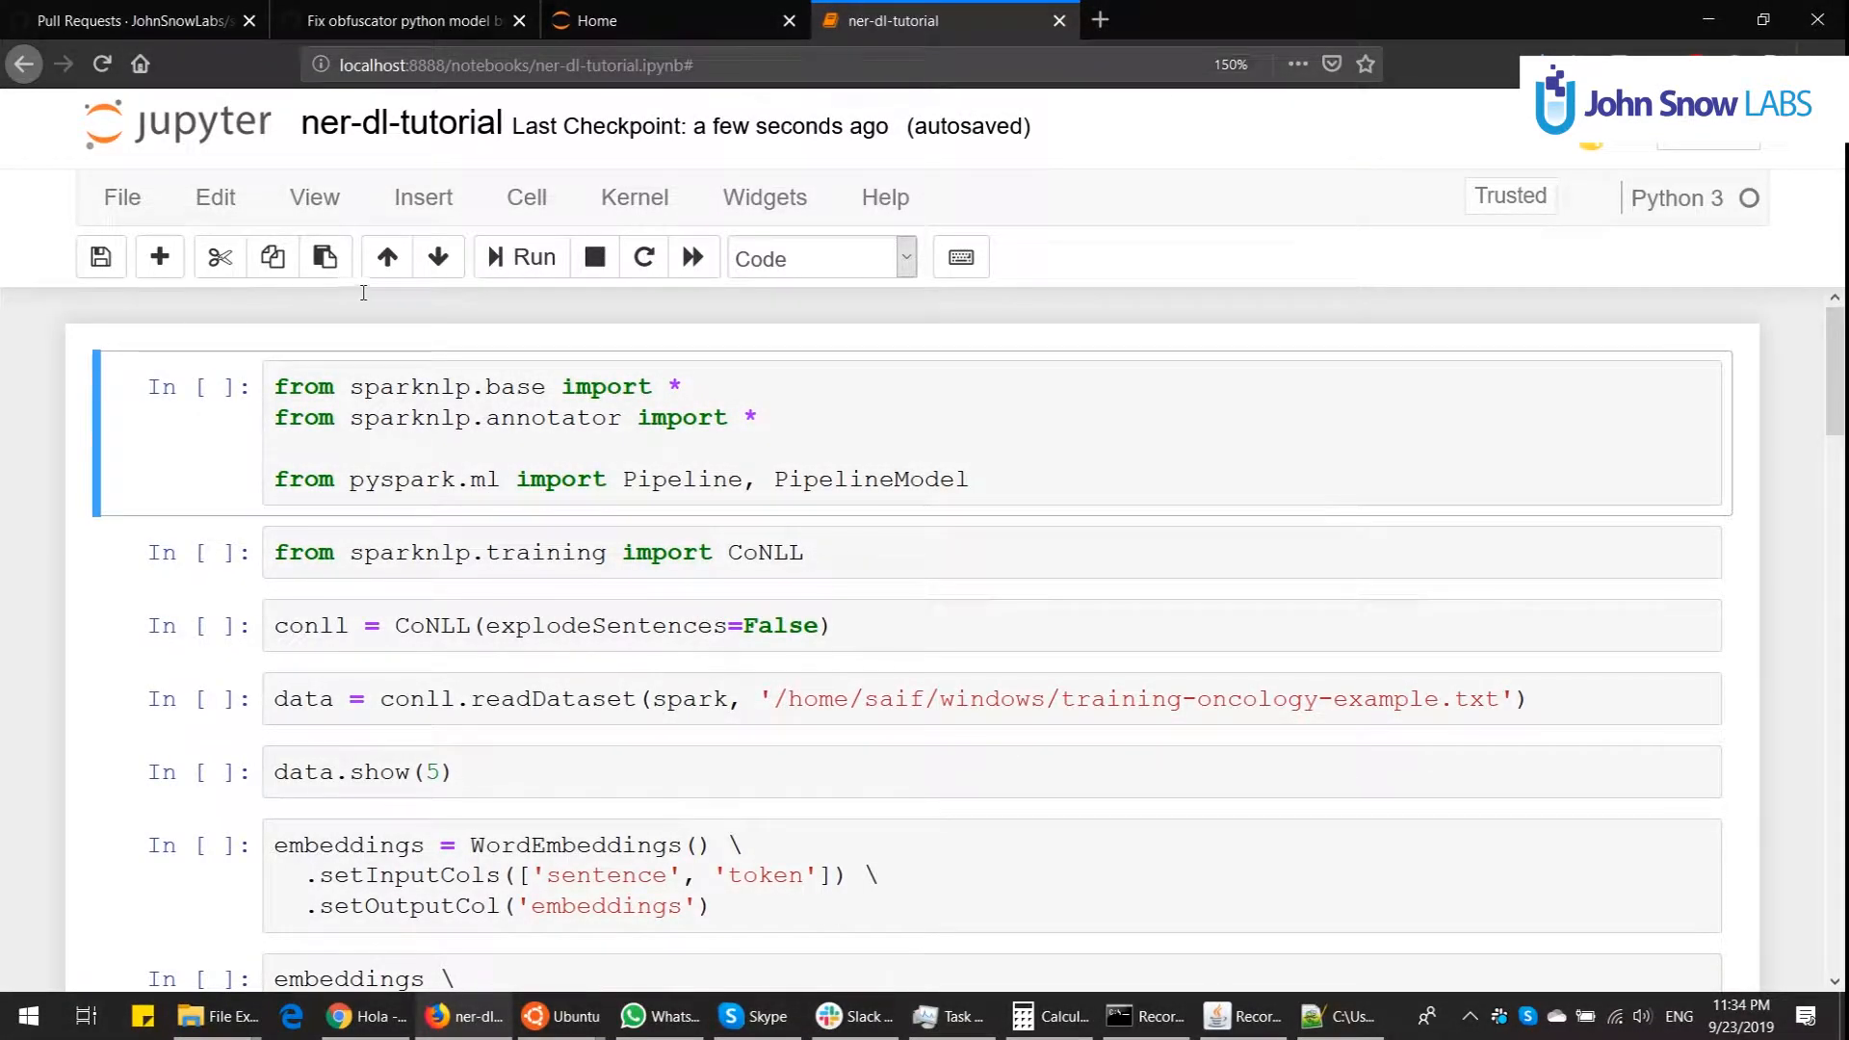
pyautogui.moveTo(427, 331)
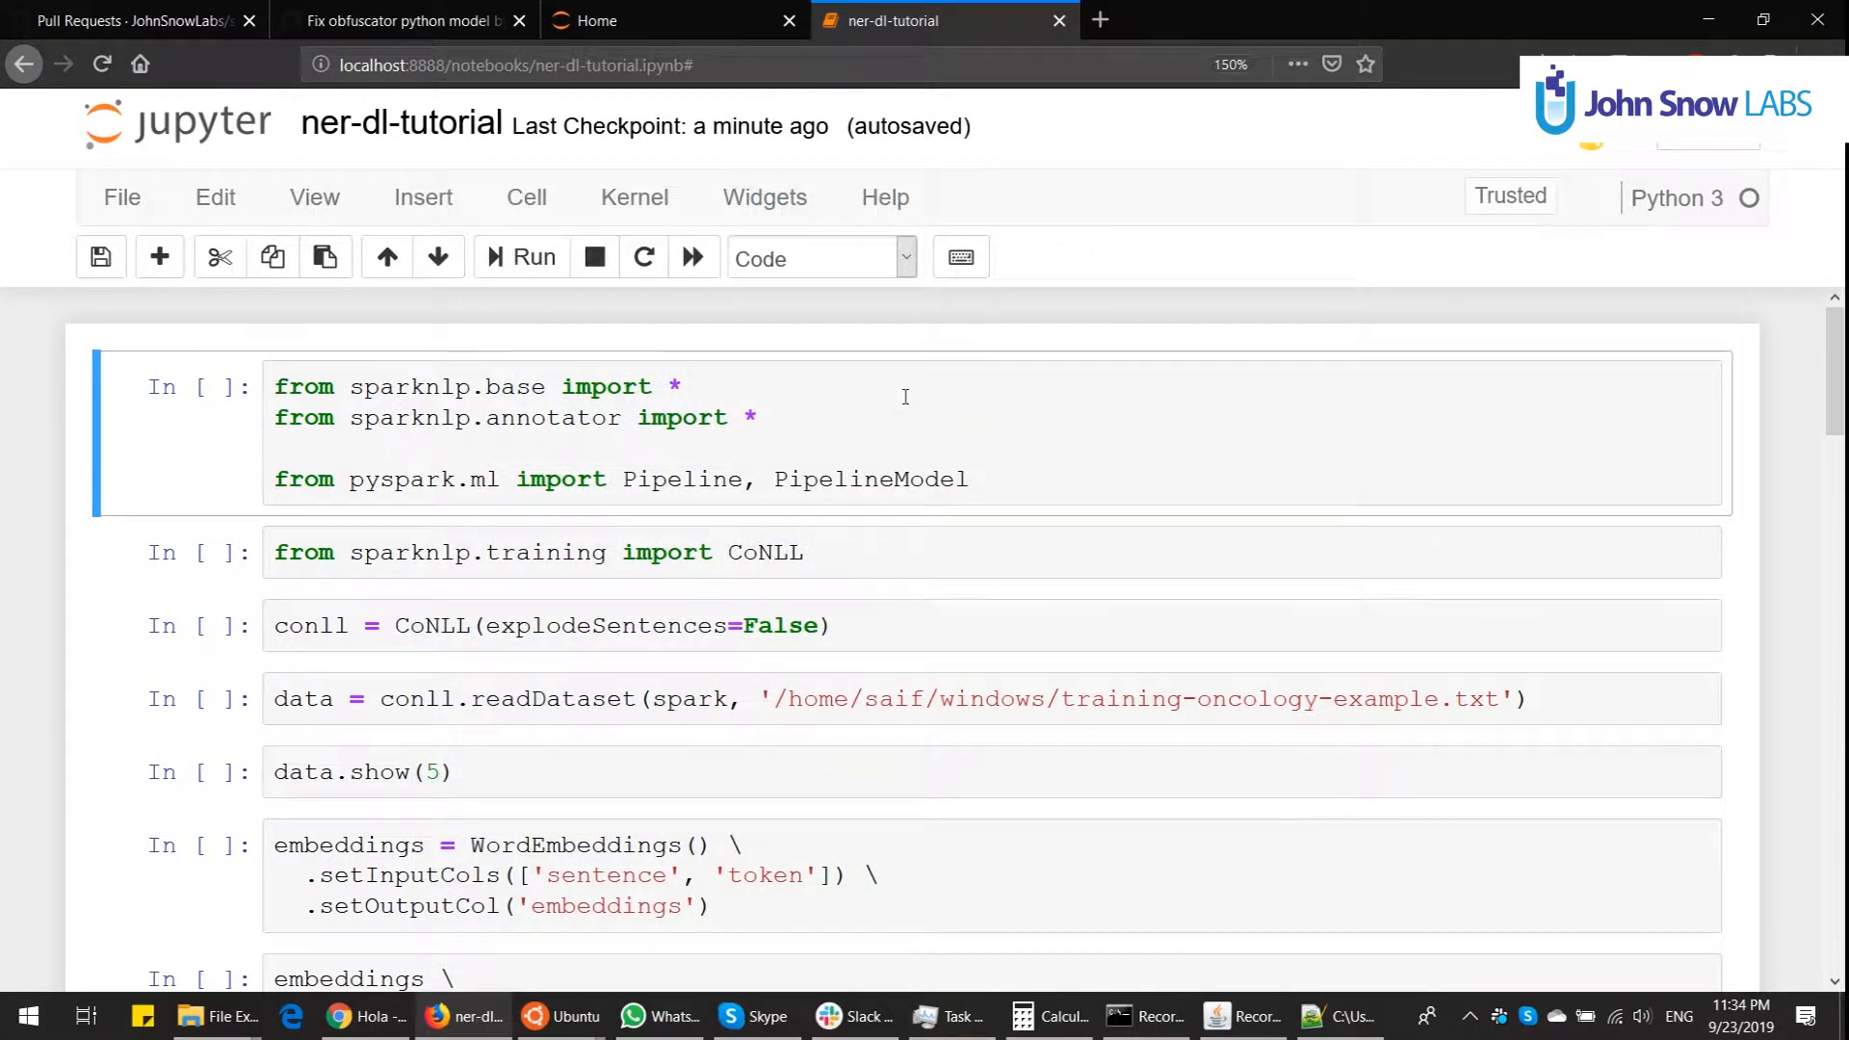
pyautogui.moveTo(1088, 807)
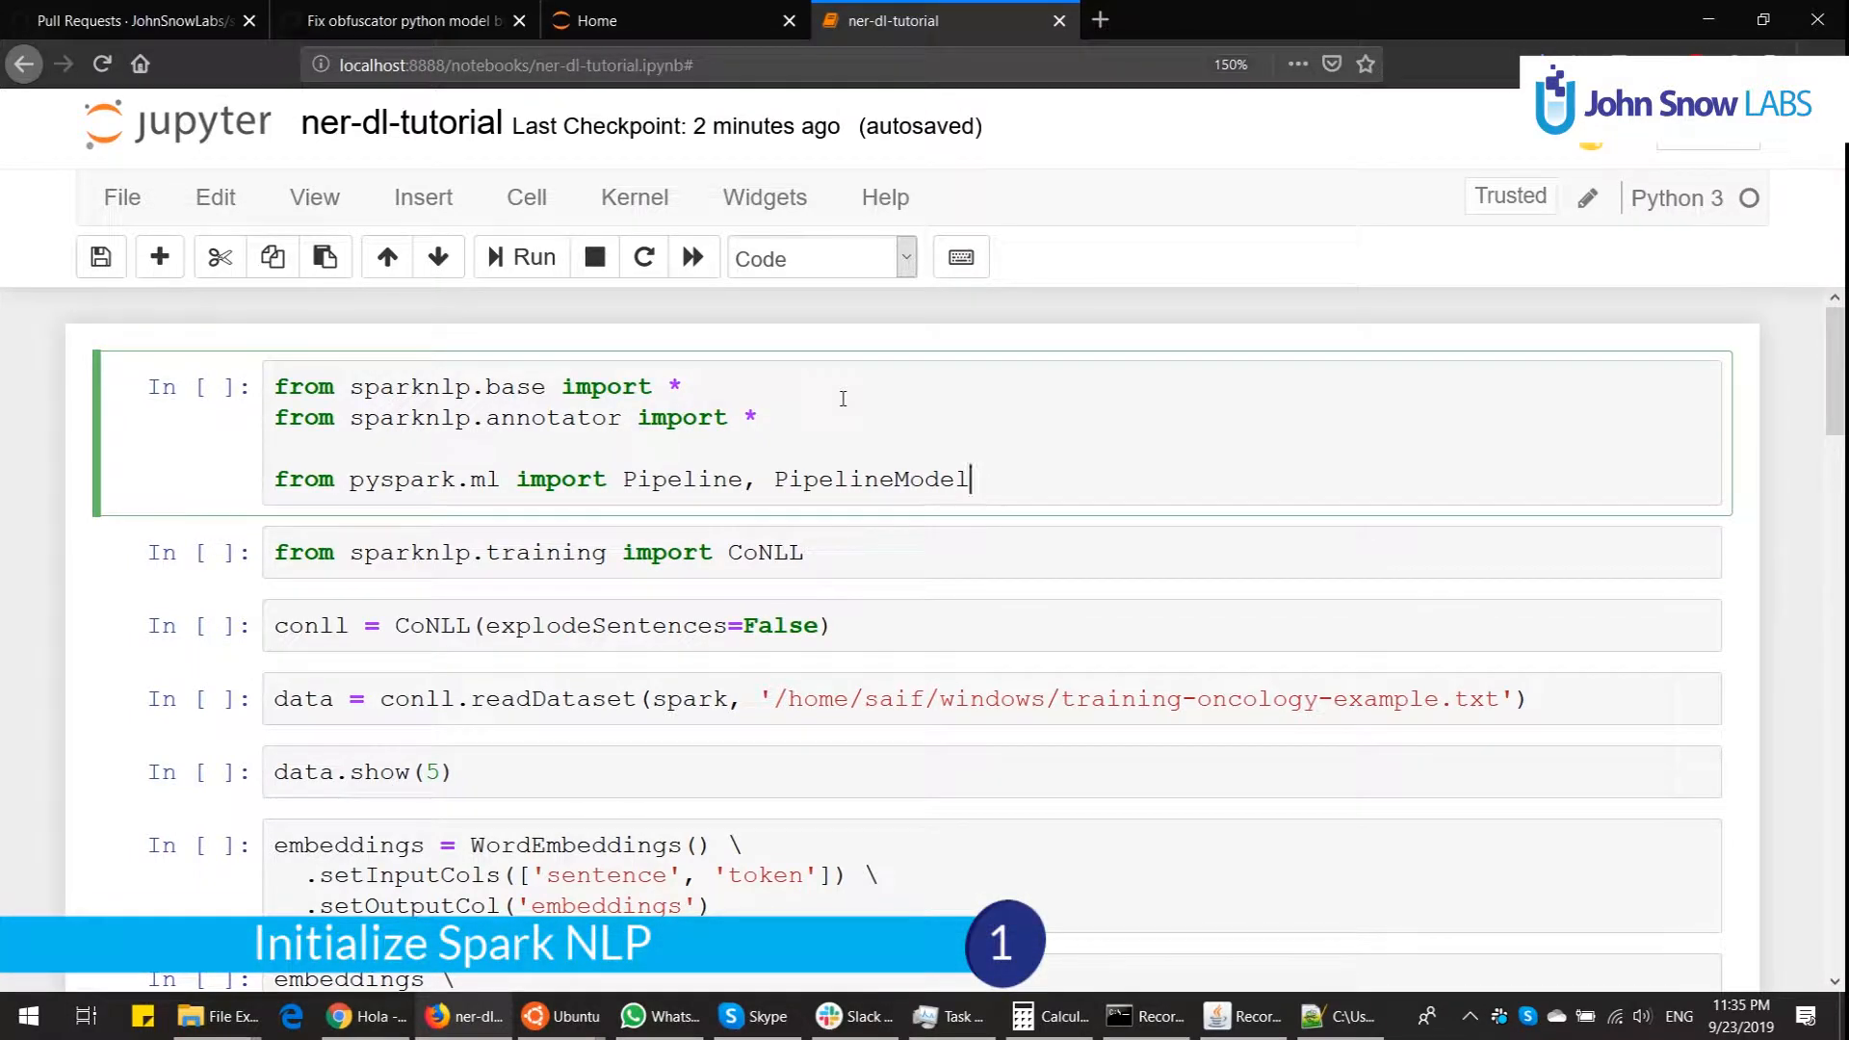
# Step: Run the import, CoNLL reader and oncology dataset reading and preview cells
pyautogui.doubleClick(552, 418)
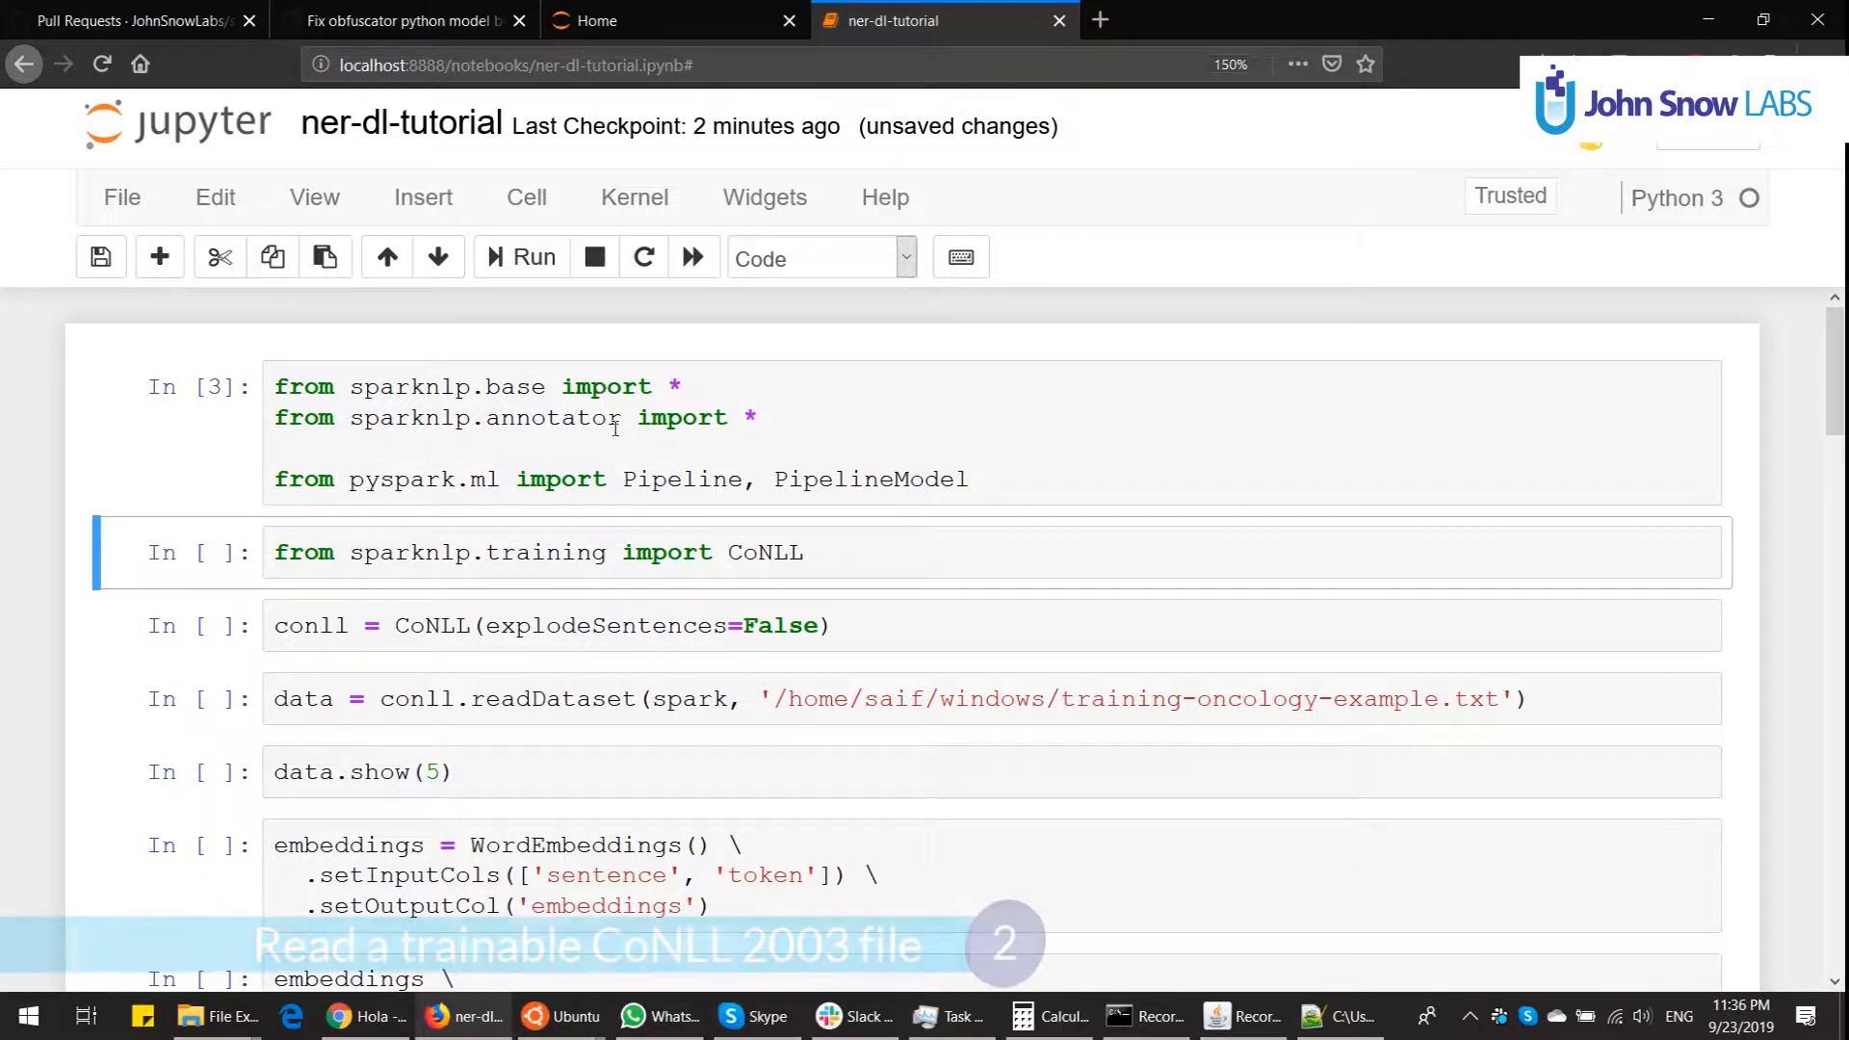
pyautogui.doubleClick(764, 552)
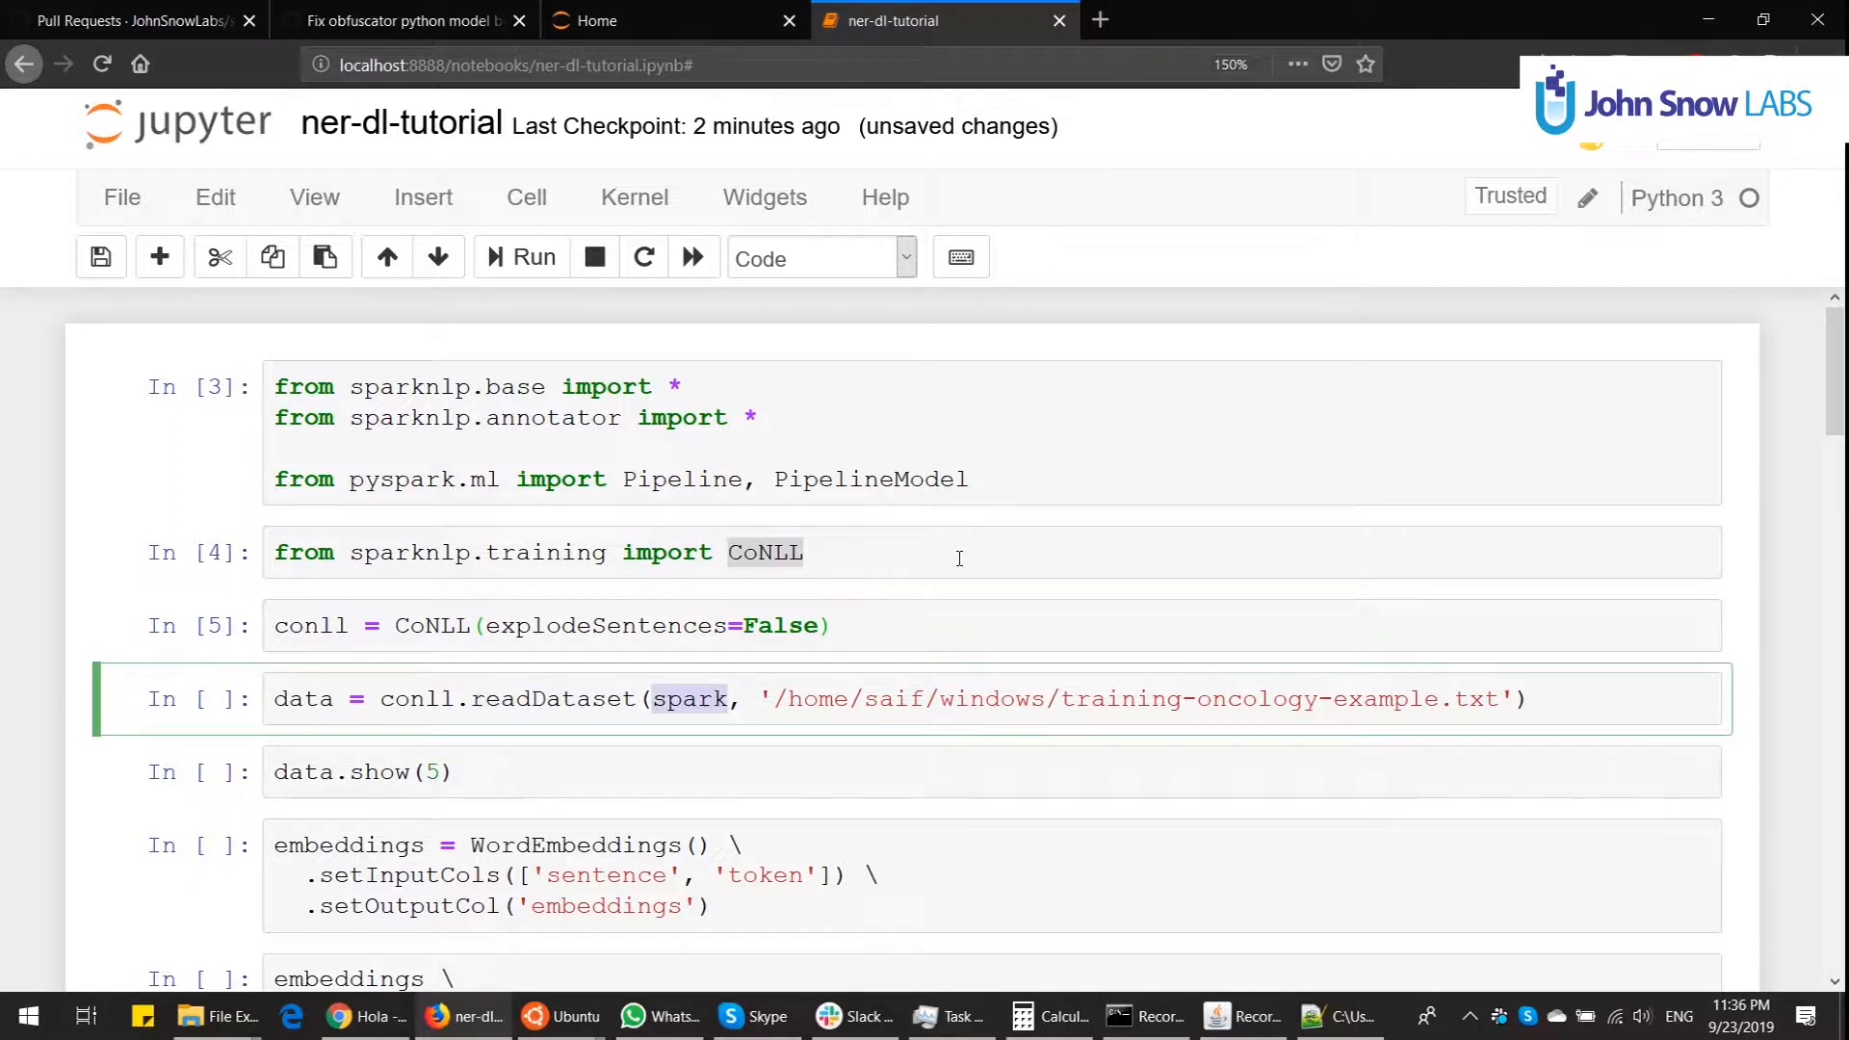
pyautogui.click(522, 257)
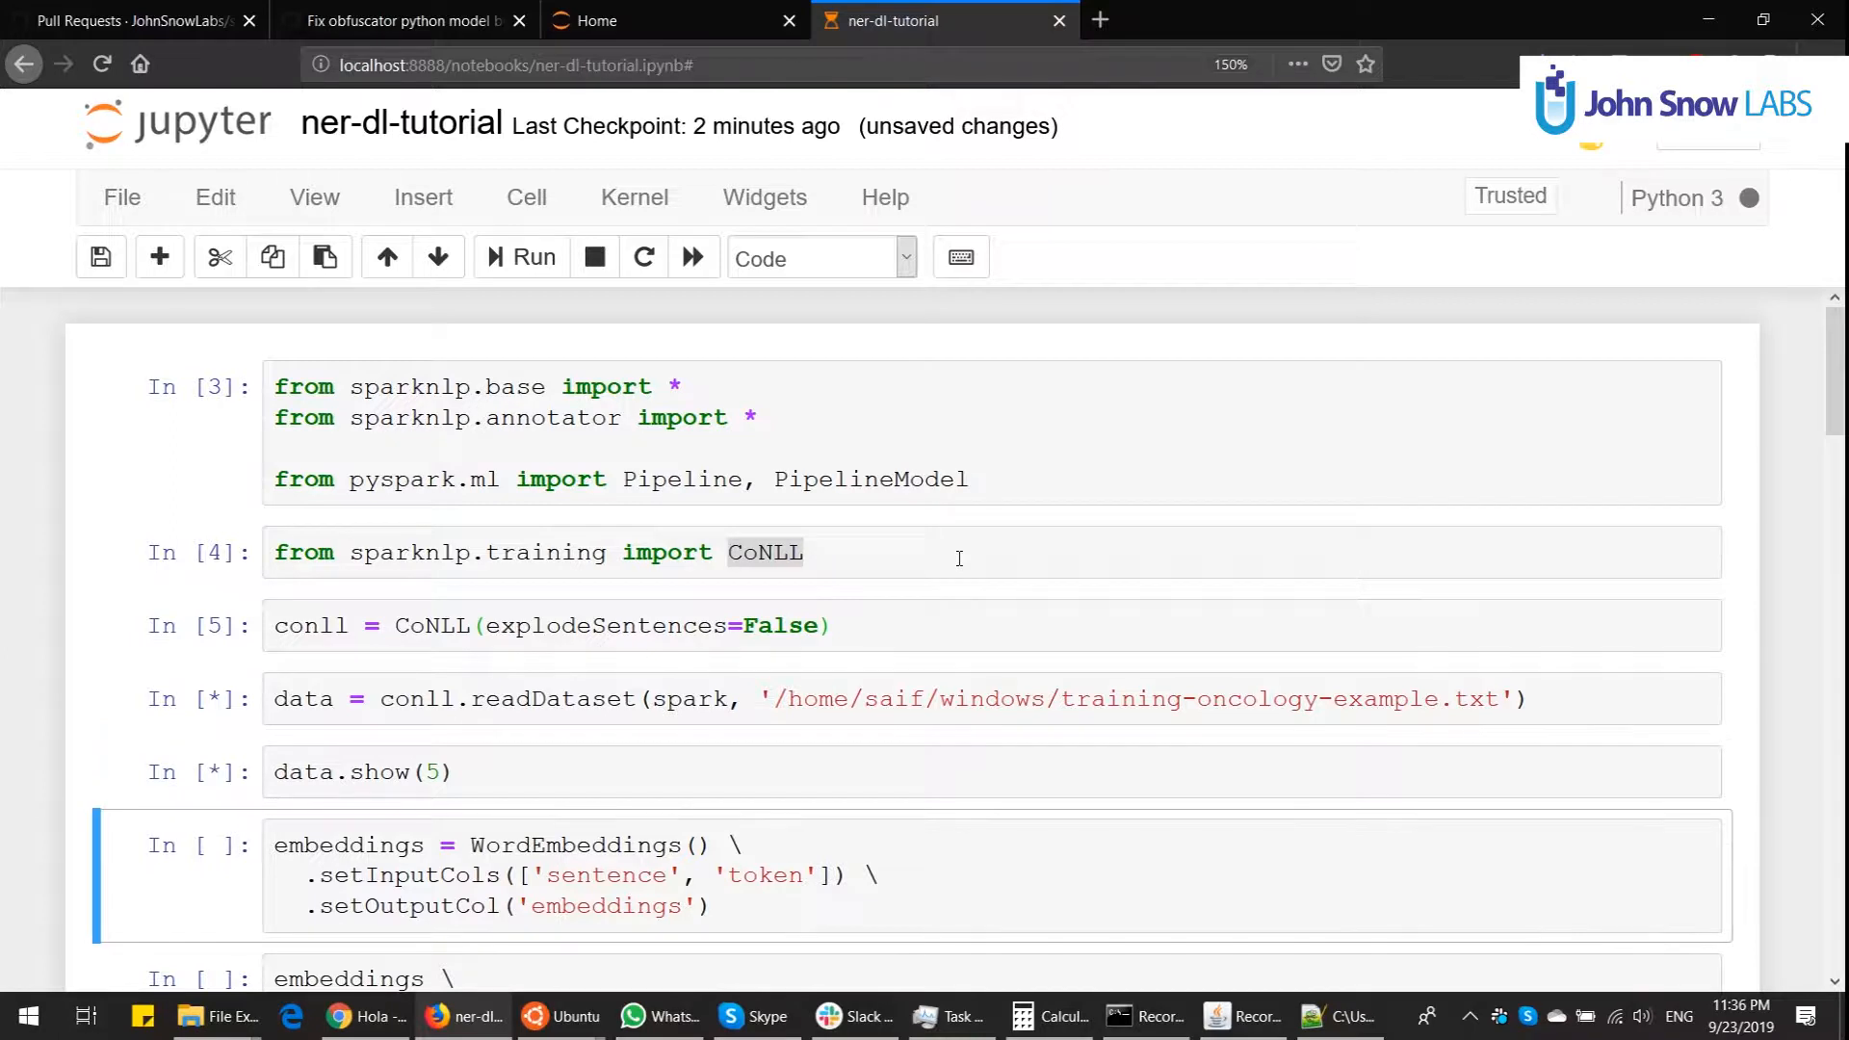
pyautogui.moveTo(841, 722)
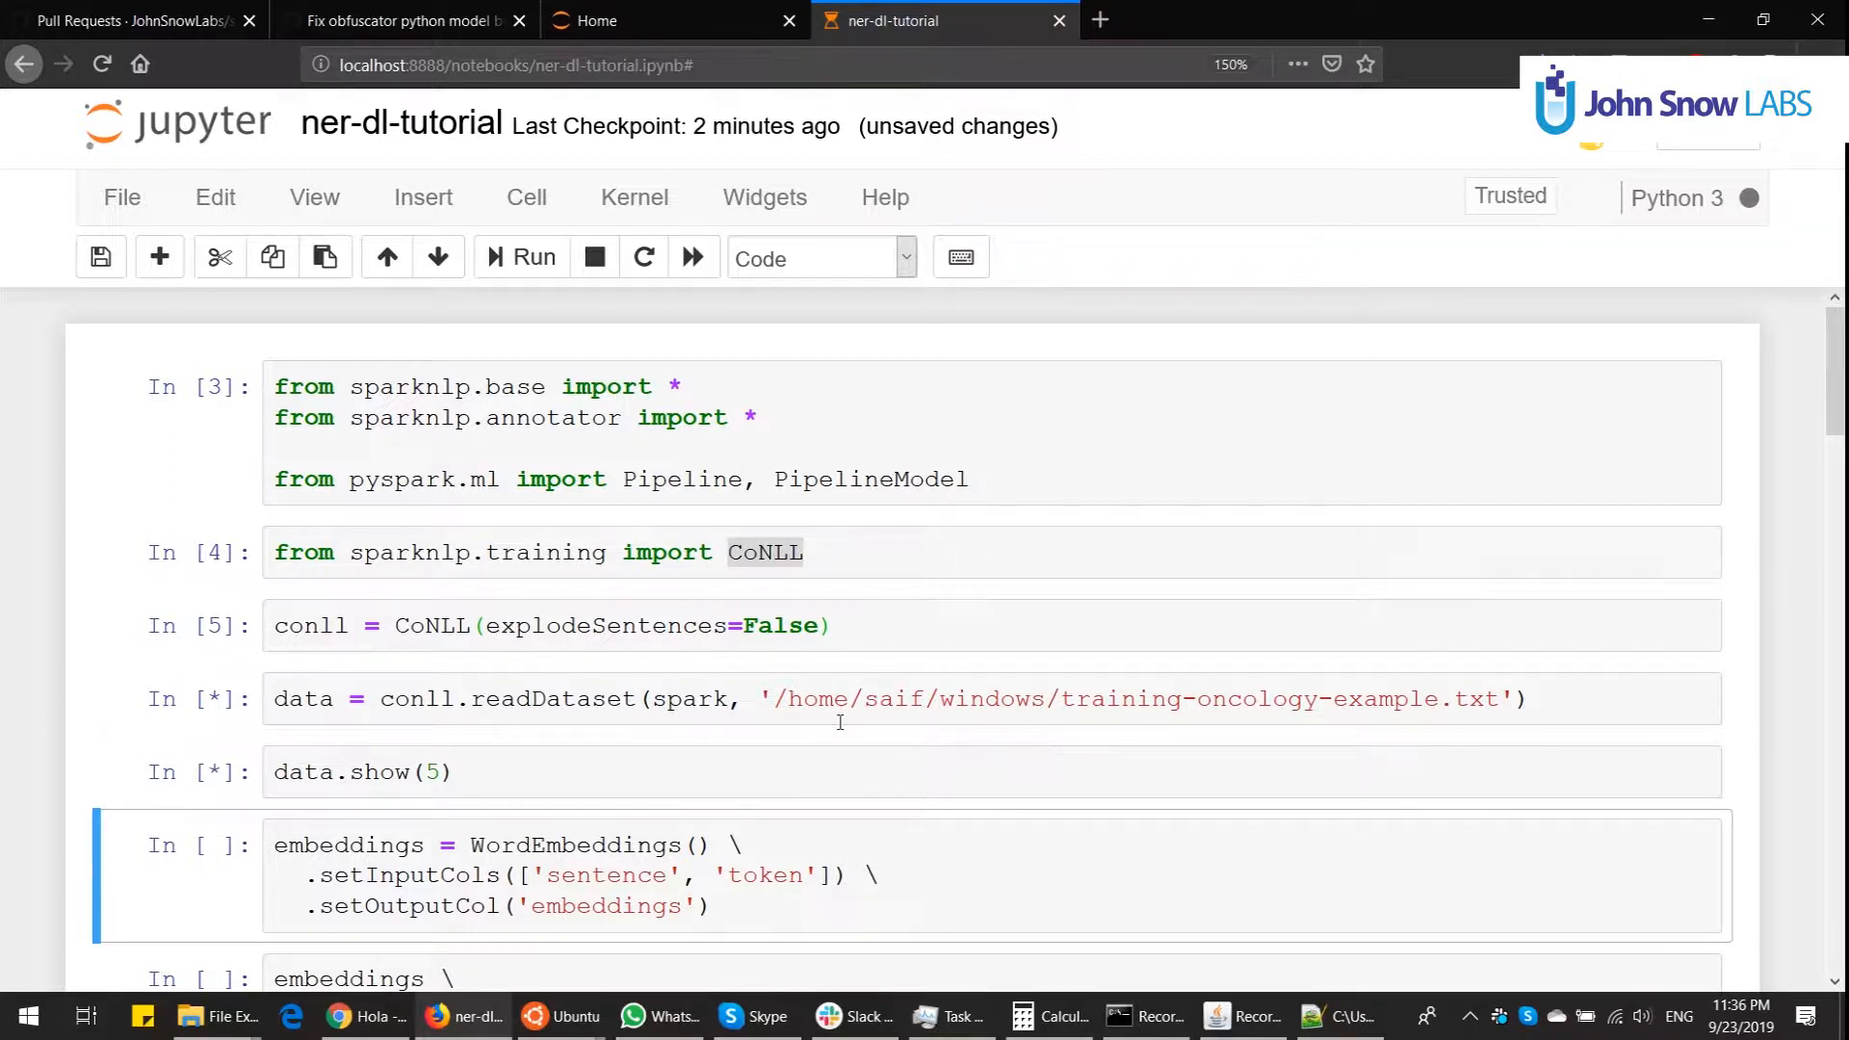
pyautogui.moveTo(747, 673)
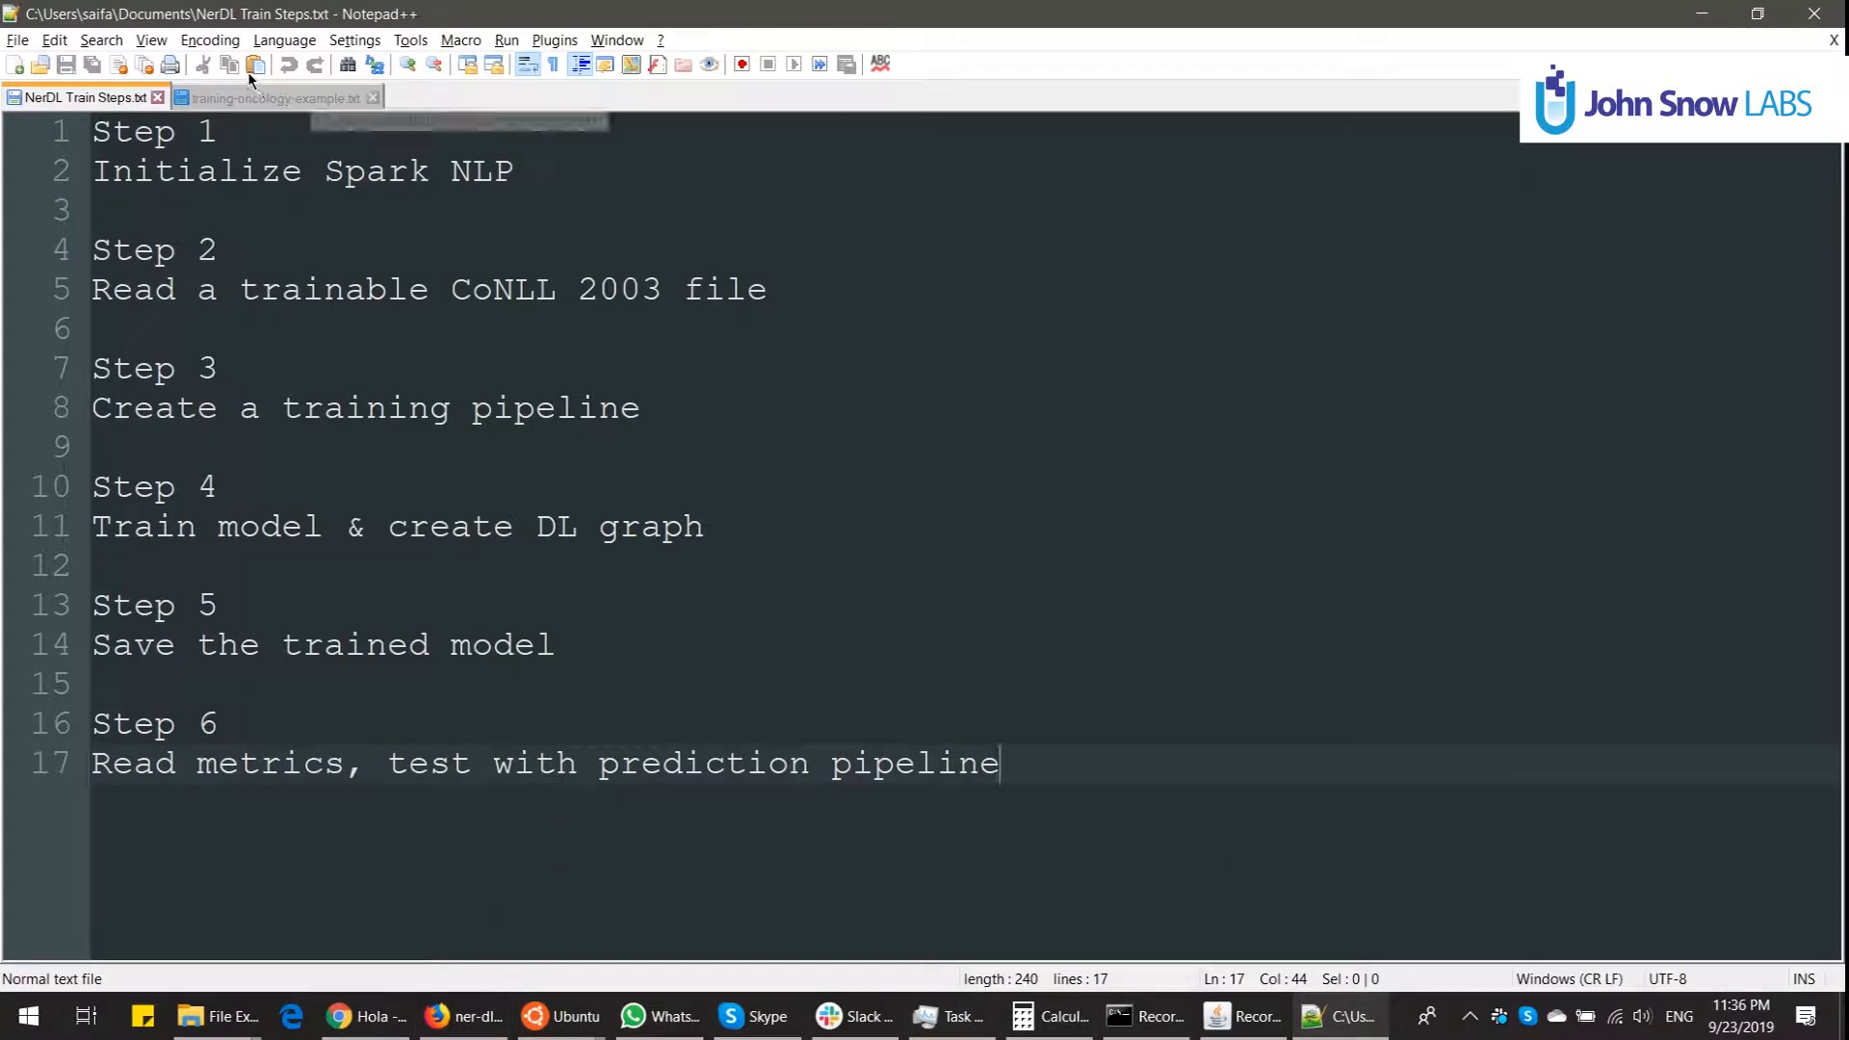
# Step: Review the oncology CoNLL file's DOCSTART marker, sentence-separating blank lines and O labels, then return to the notebook
pyautogui.click(270, 95)
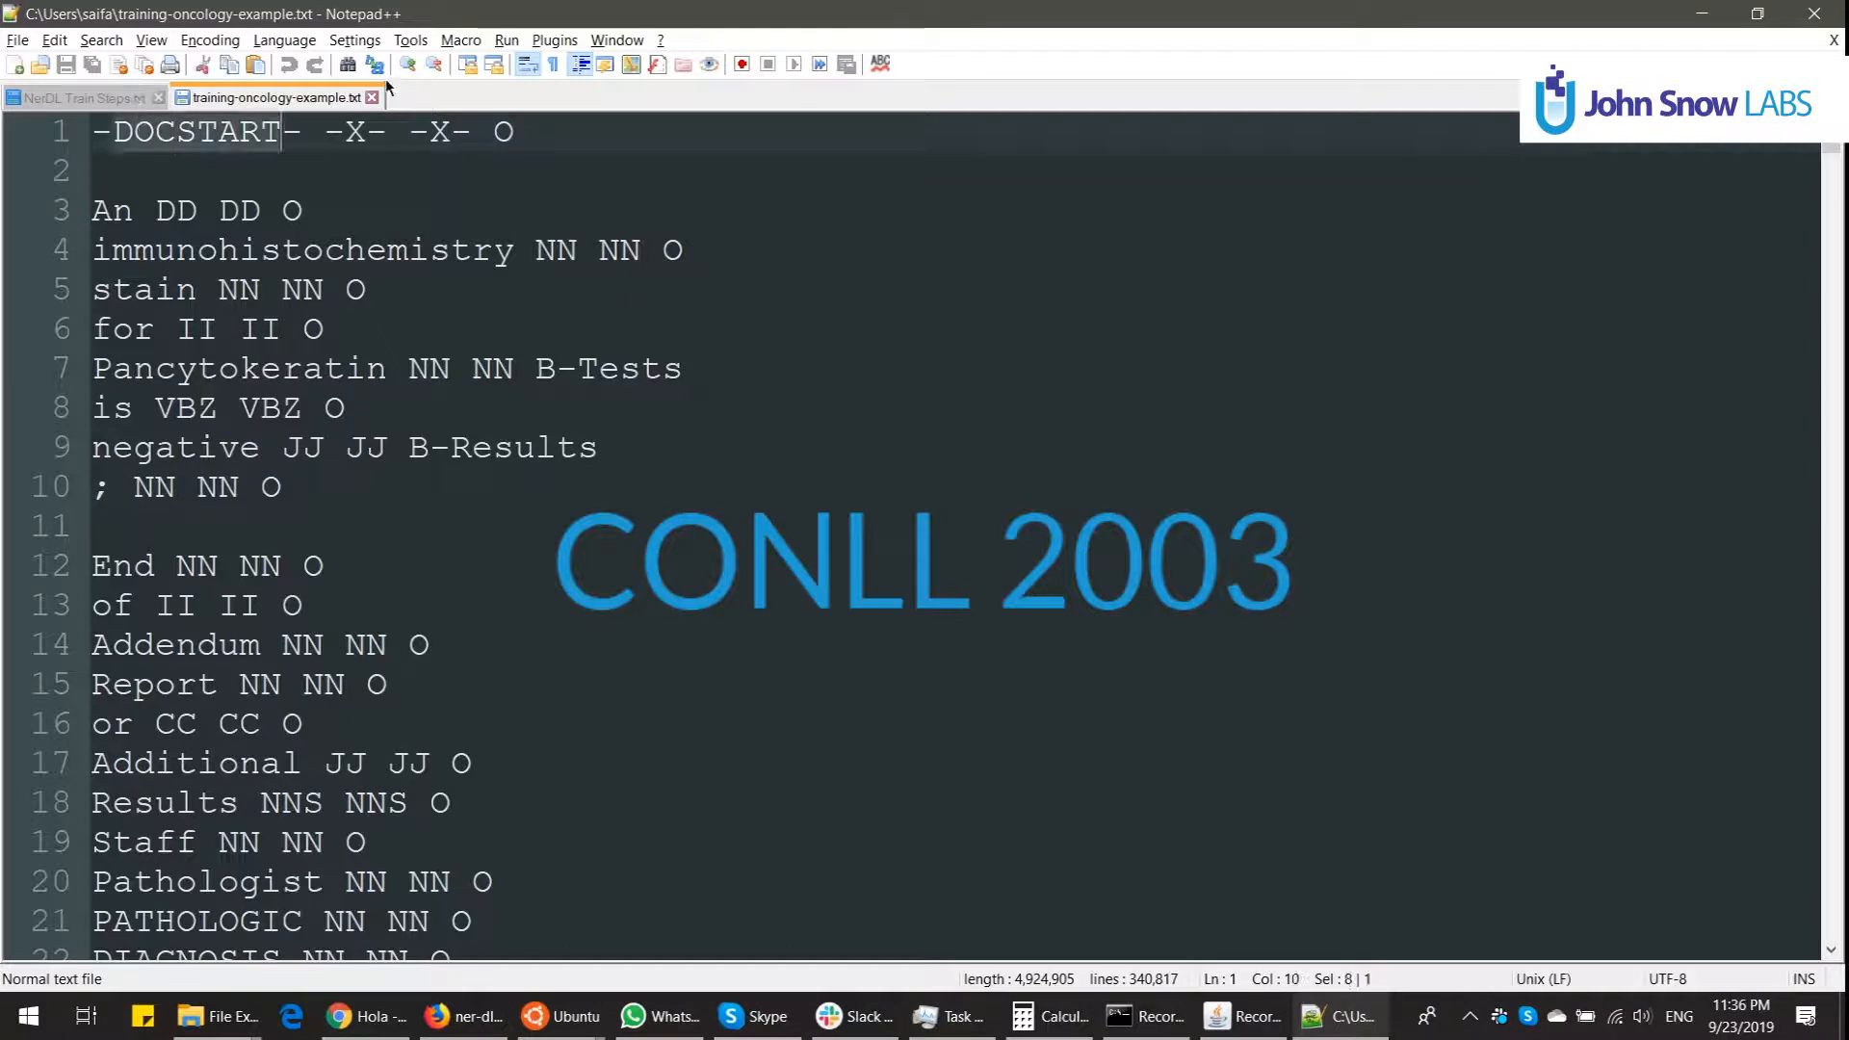
pyautogui.doubleClick(111, 210)
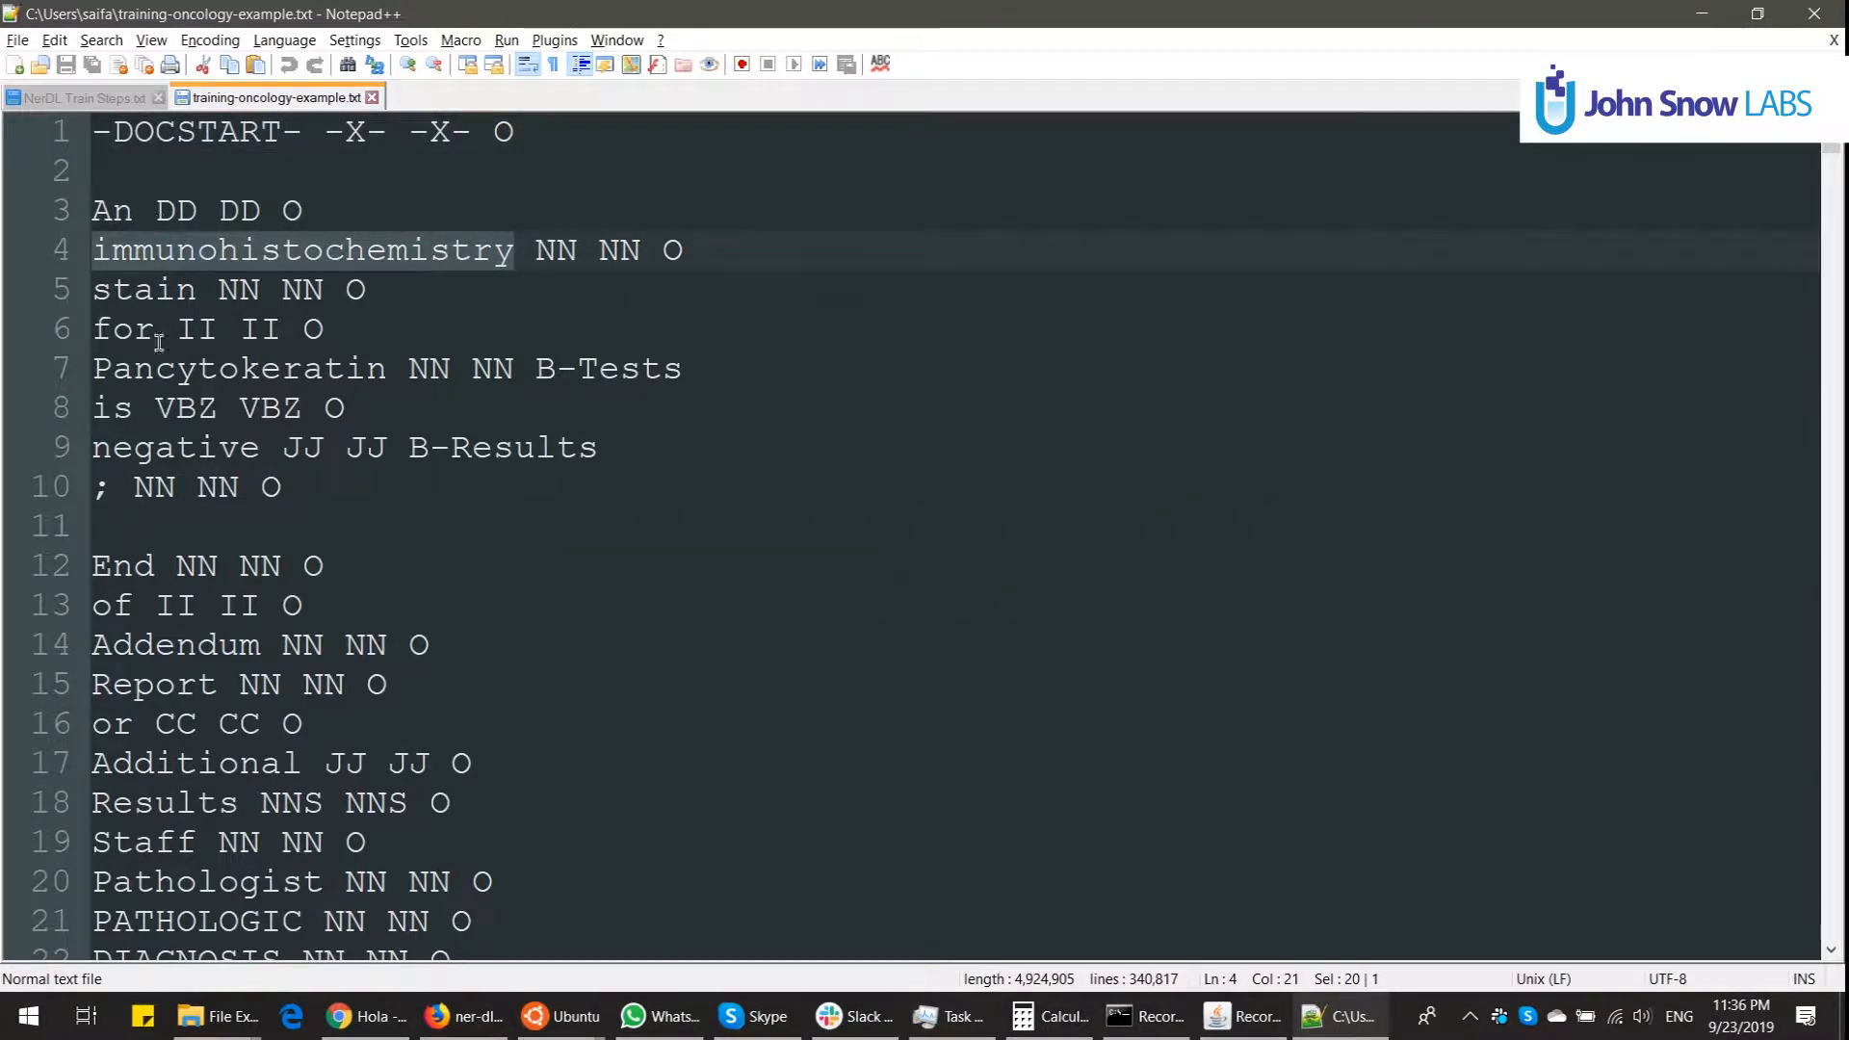
pyautogui.click(91, 526)
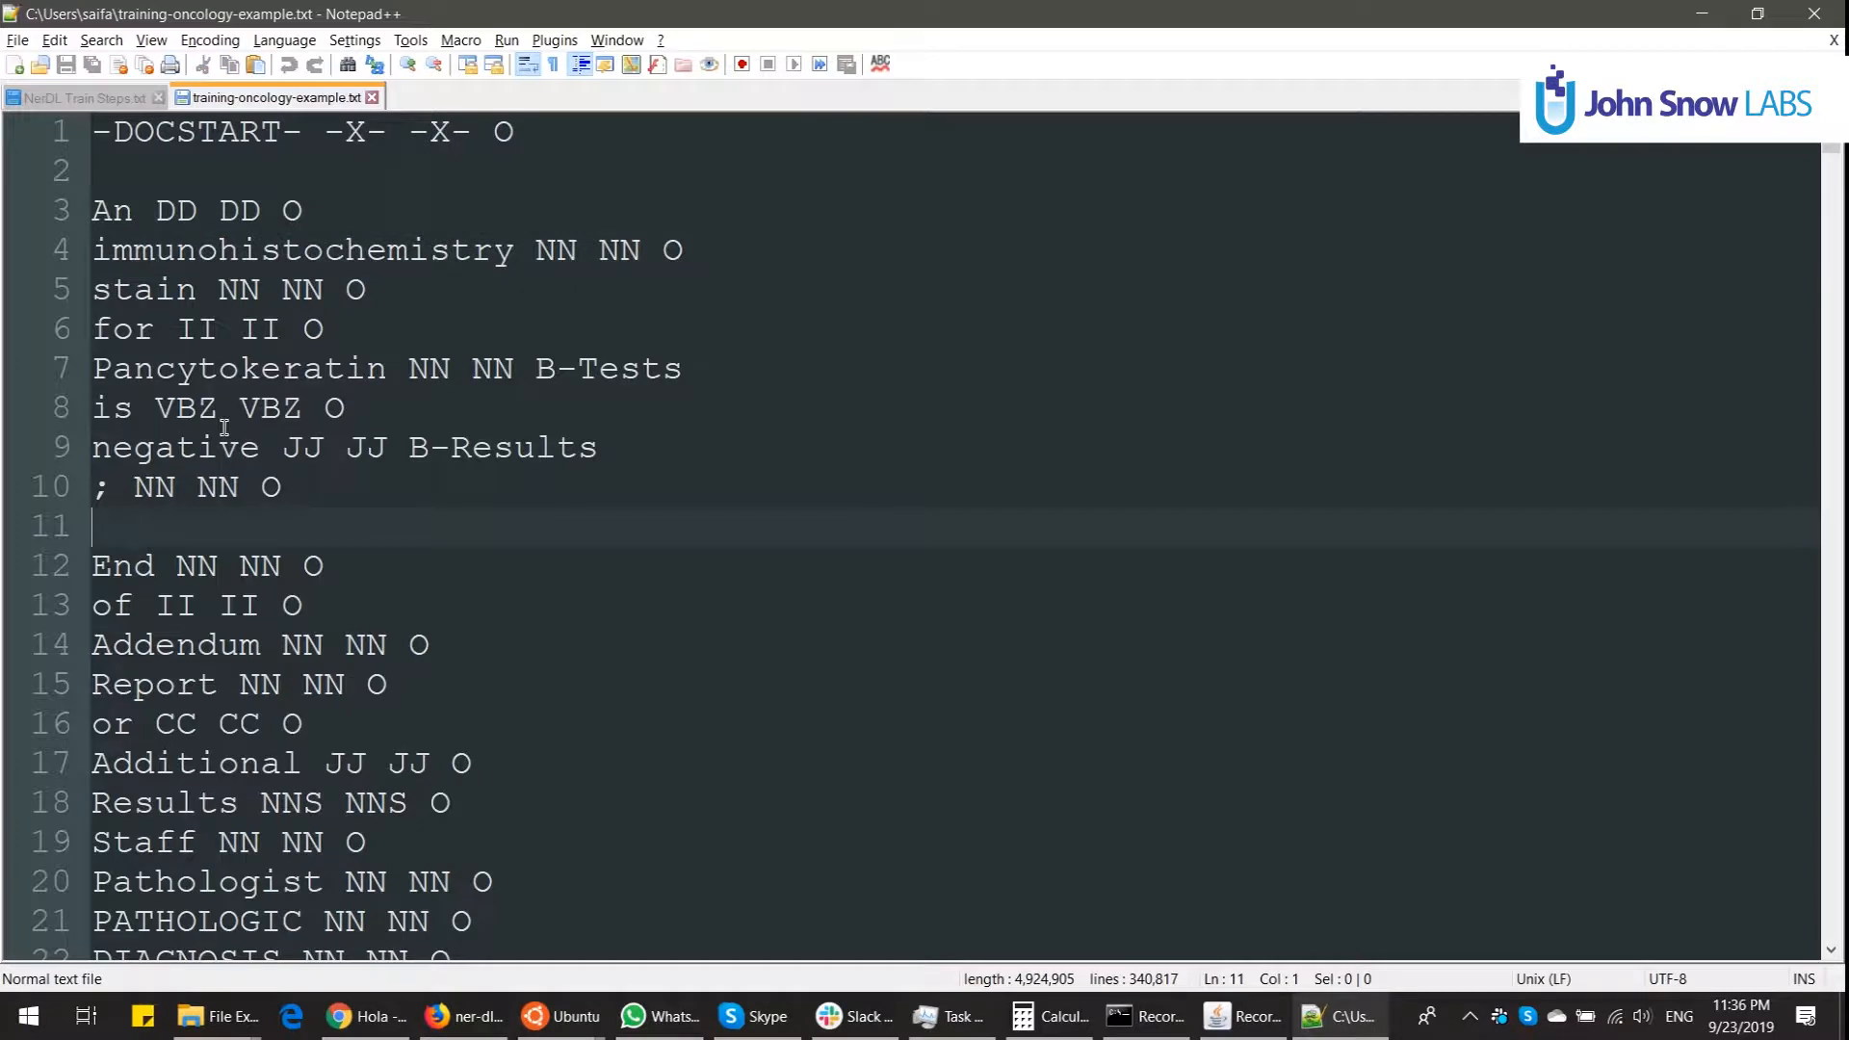
pyautogui.moveTo(540, 207)
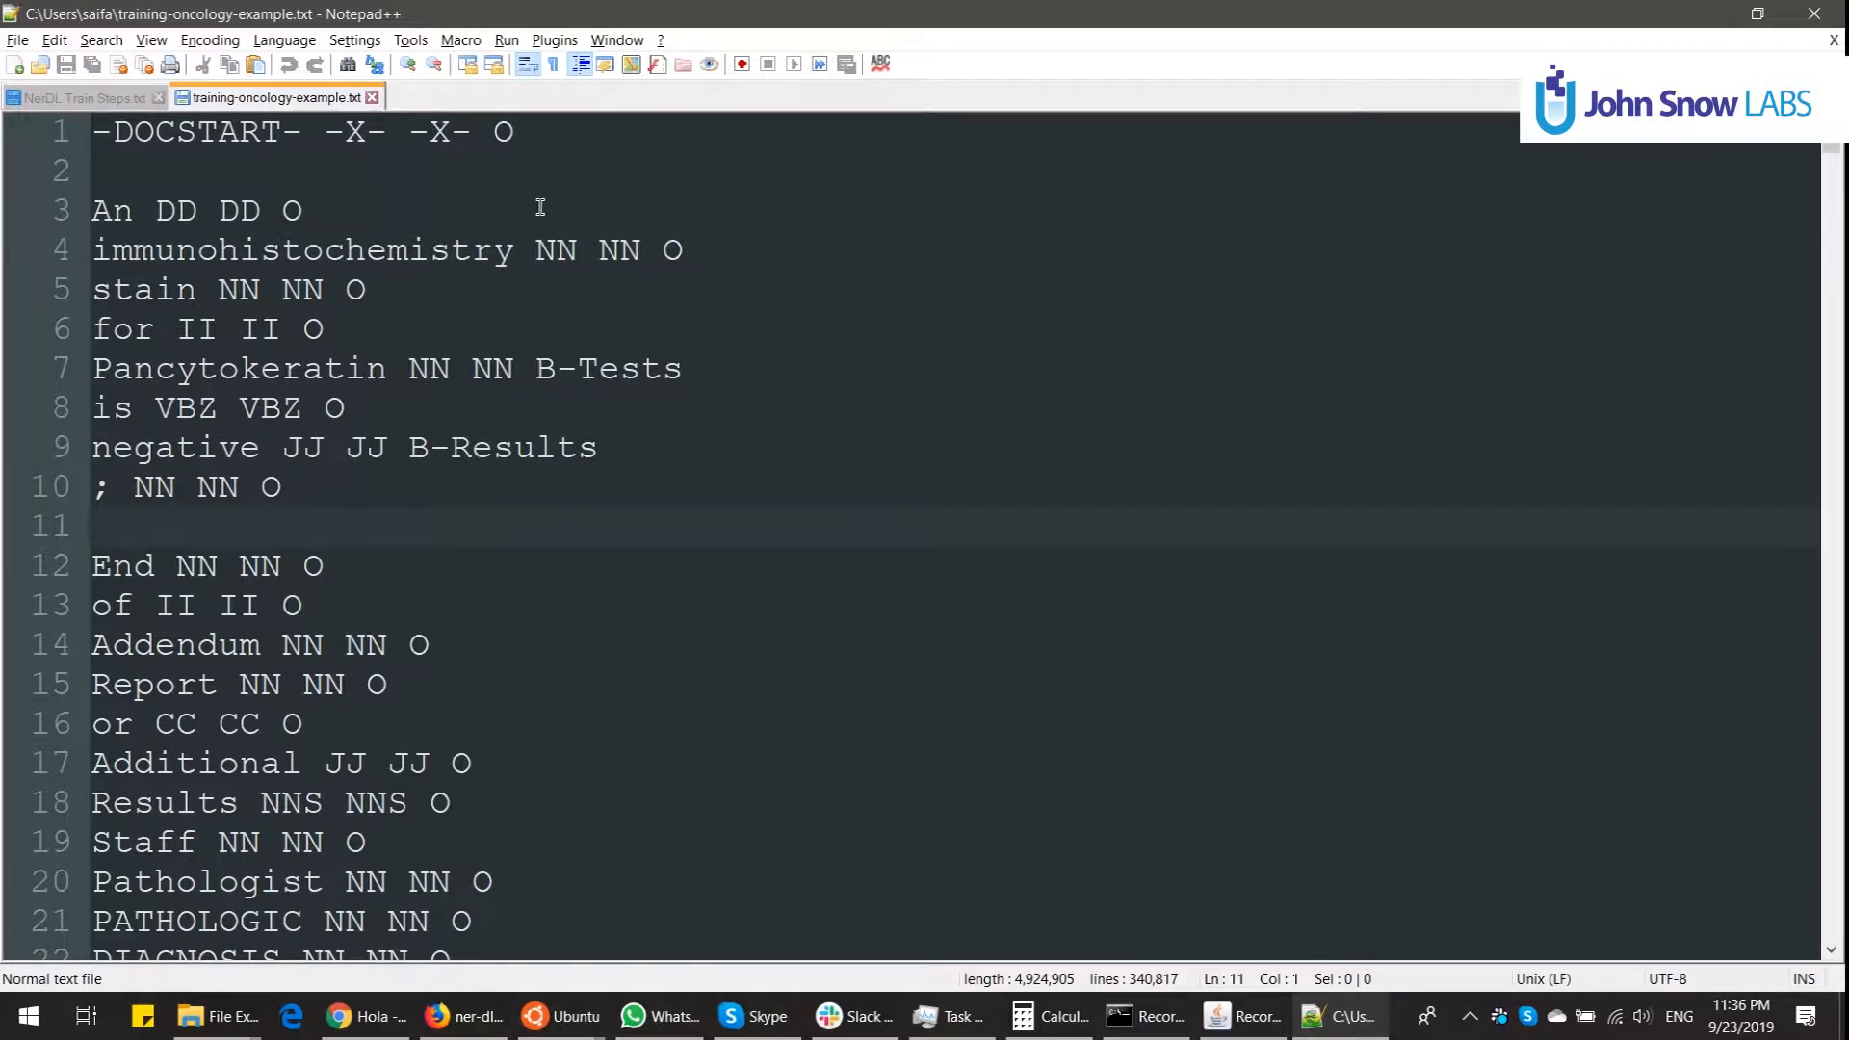
pyautogui.doubleClick(236, 210)
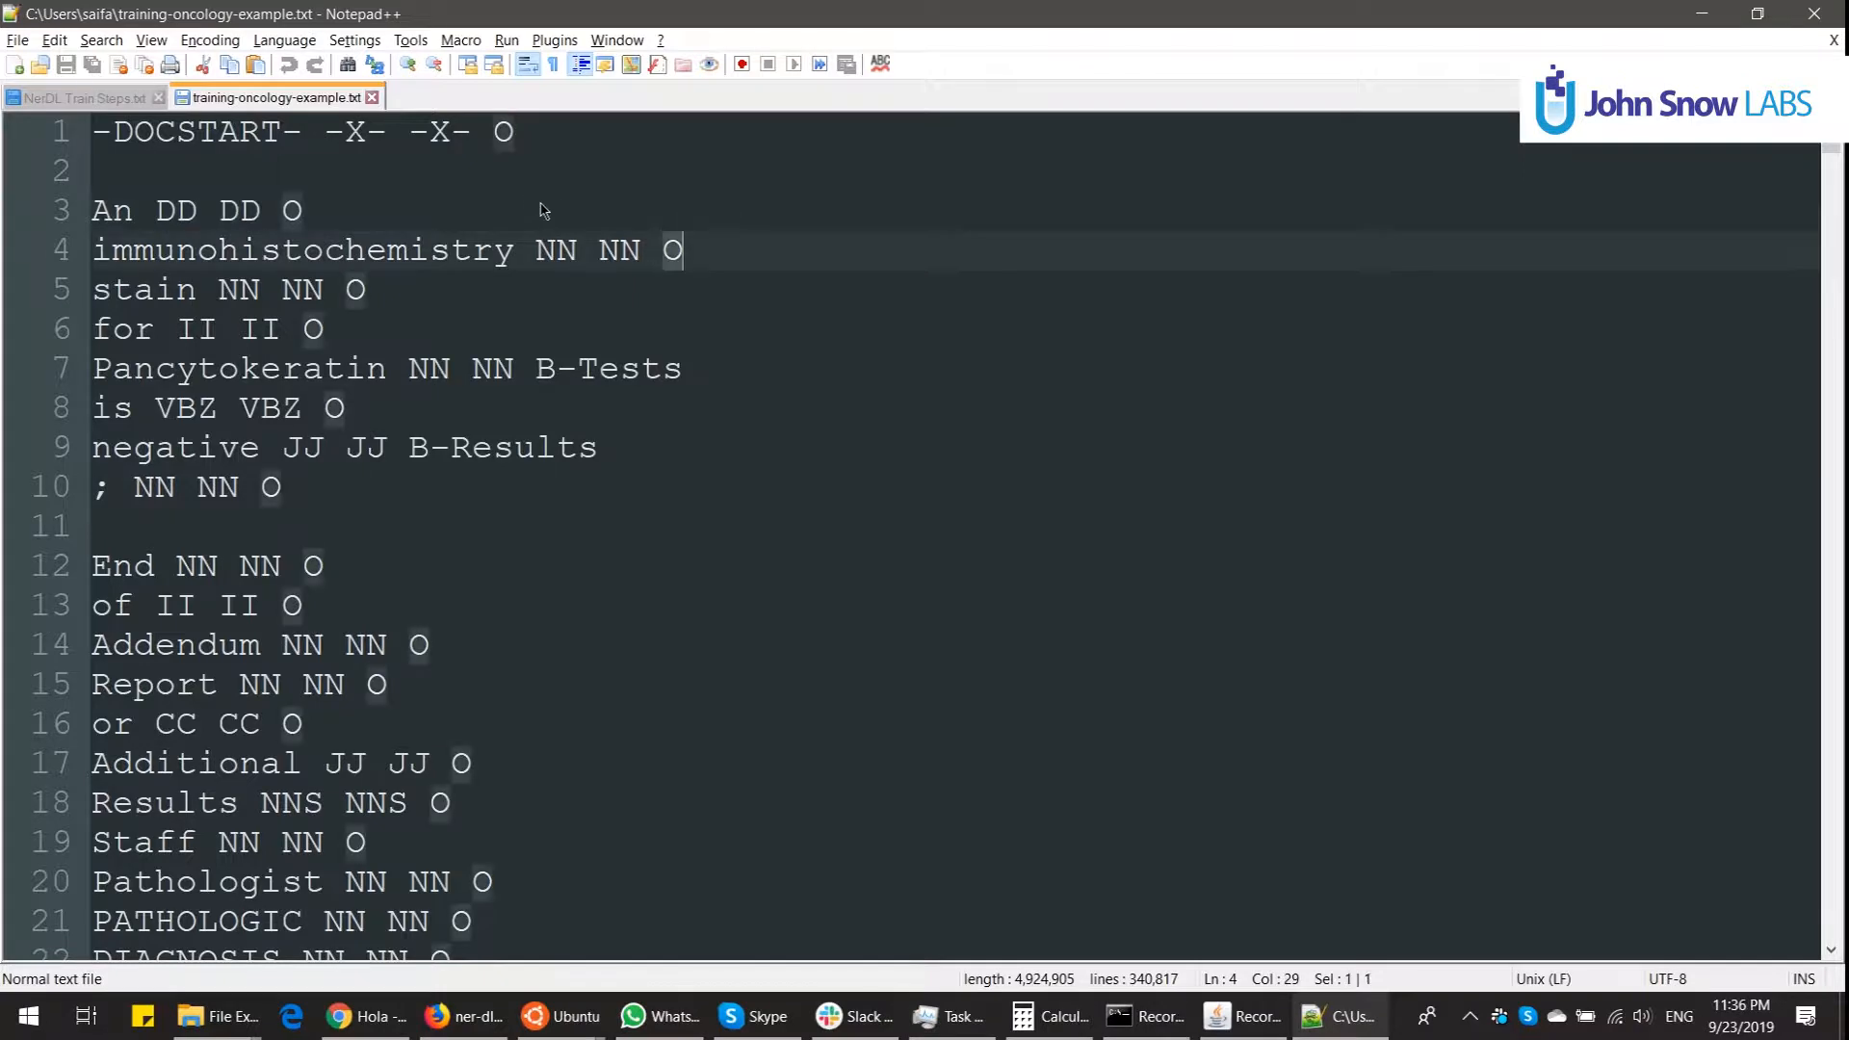
pyautogui.moveTo(506, 295)
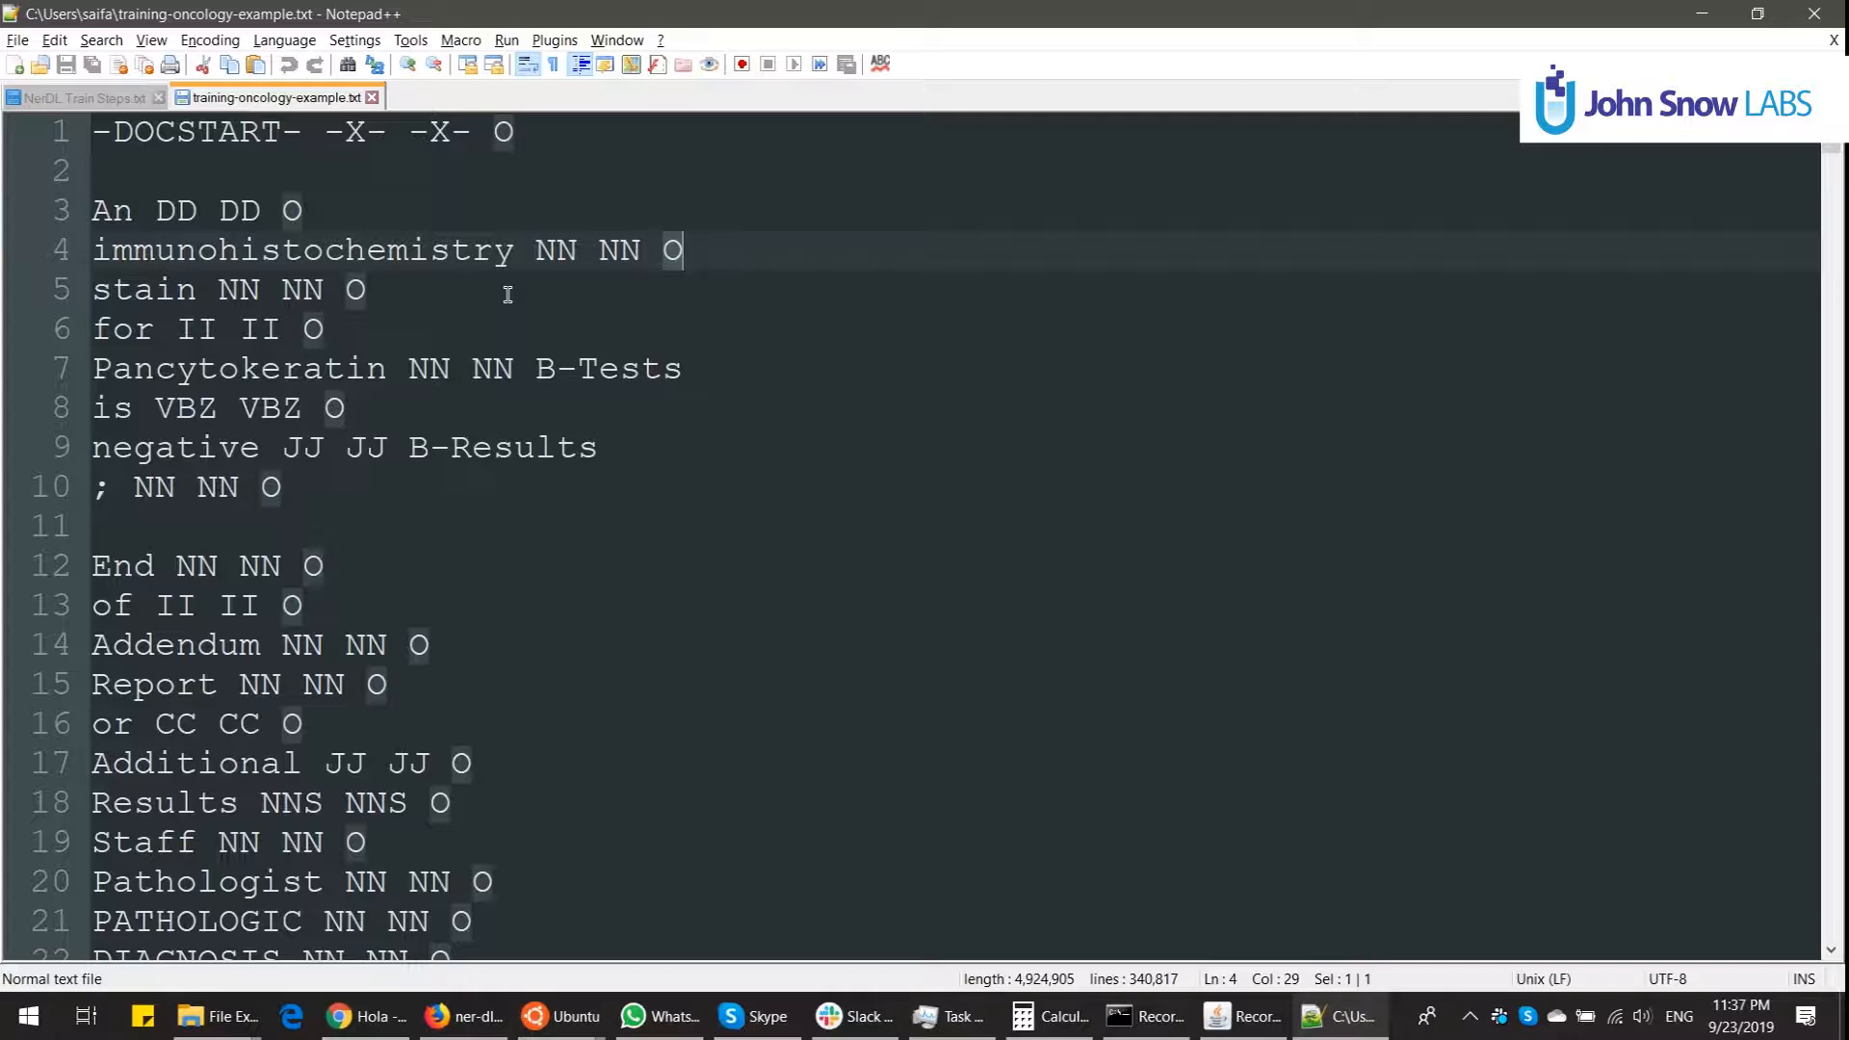
pyautogui.click(463, 1016)
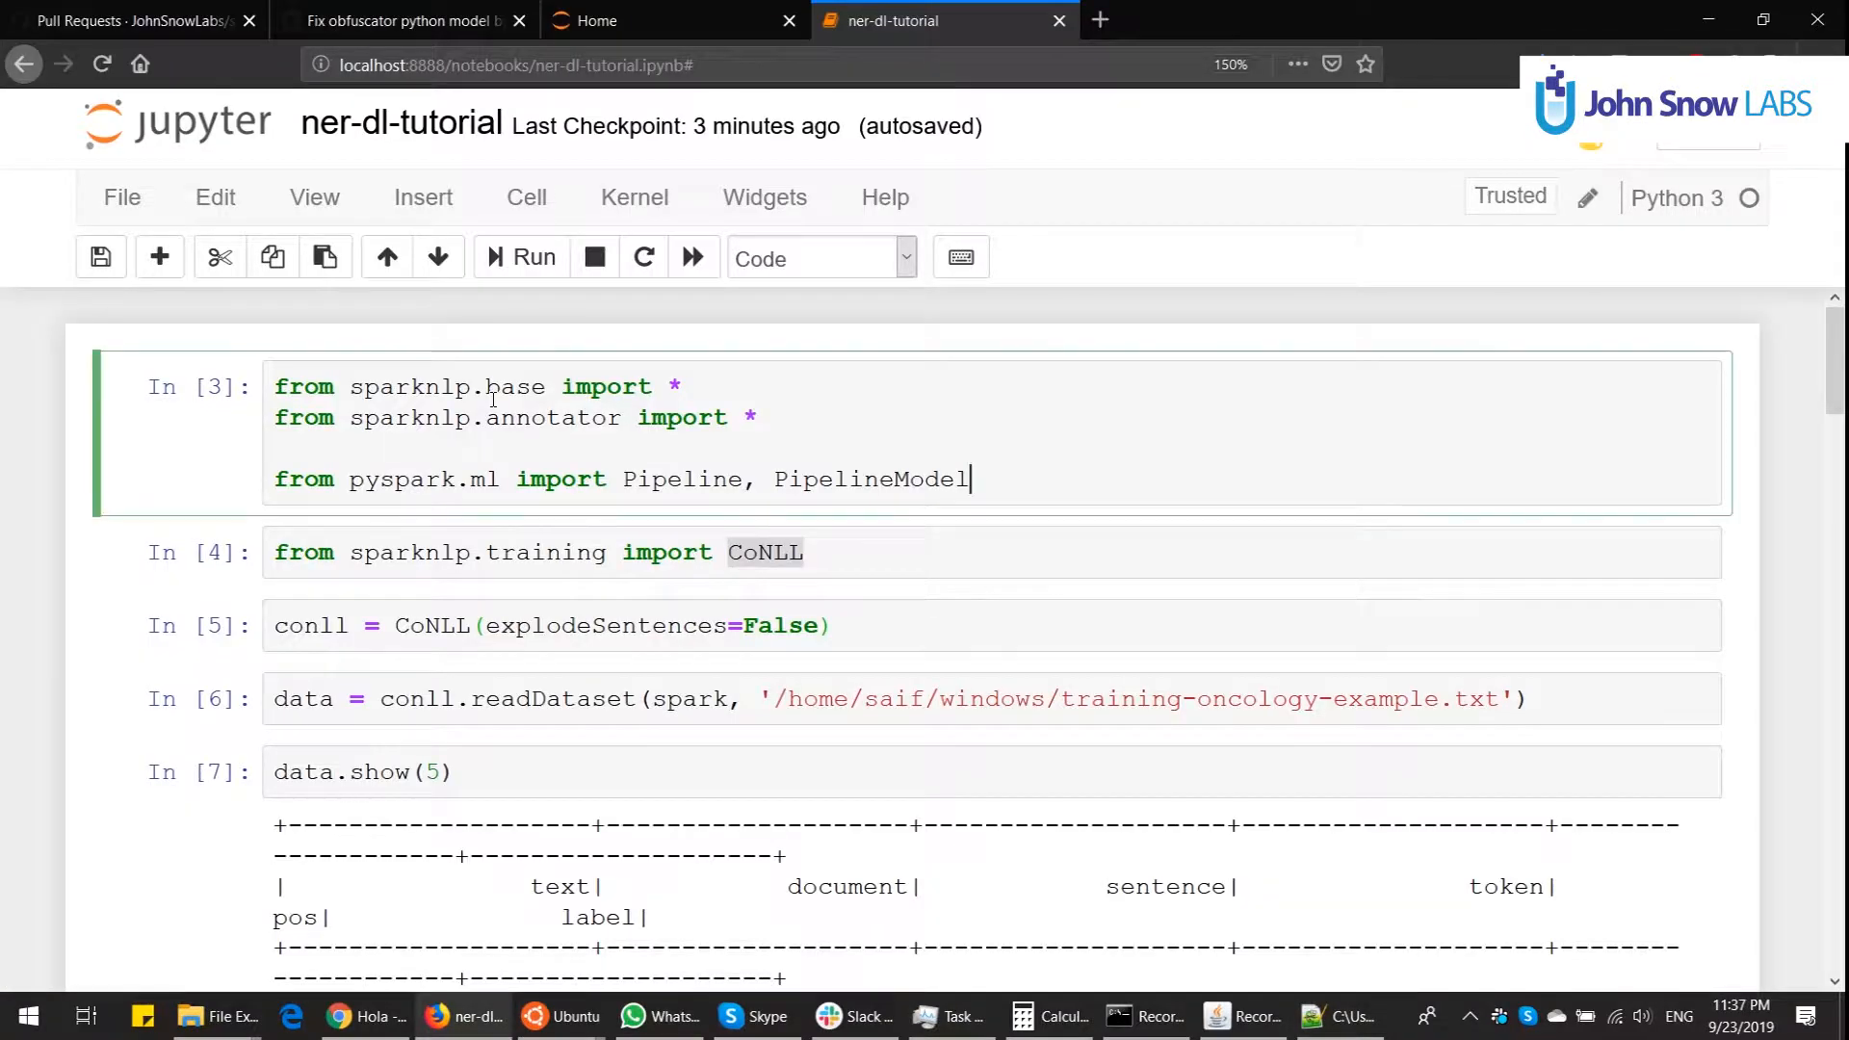
pyautogui.click(575, 699)
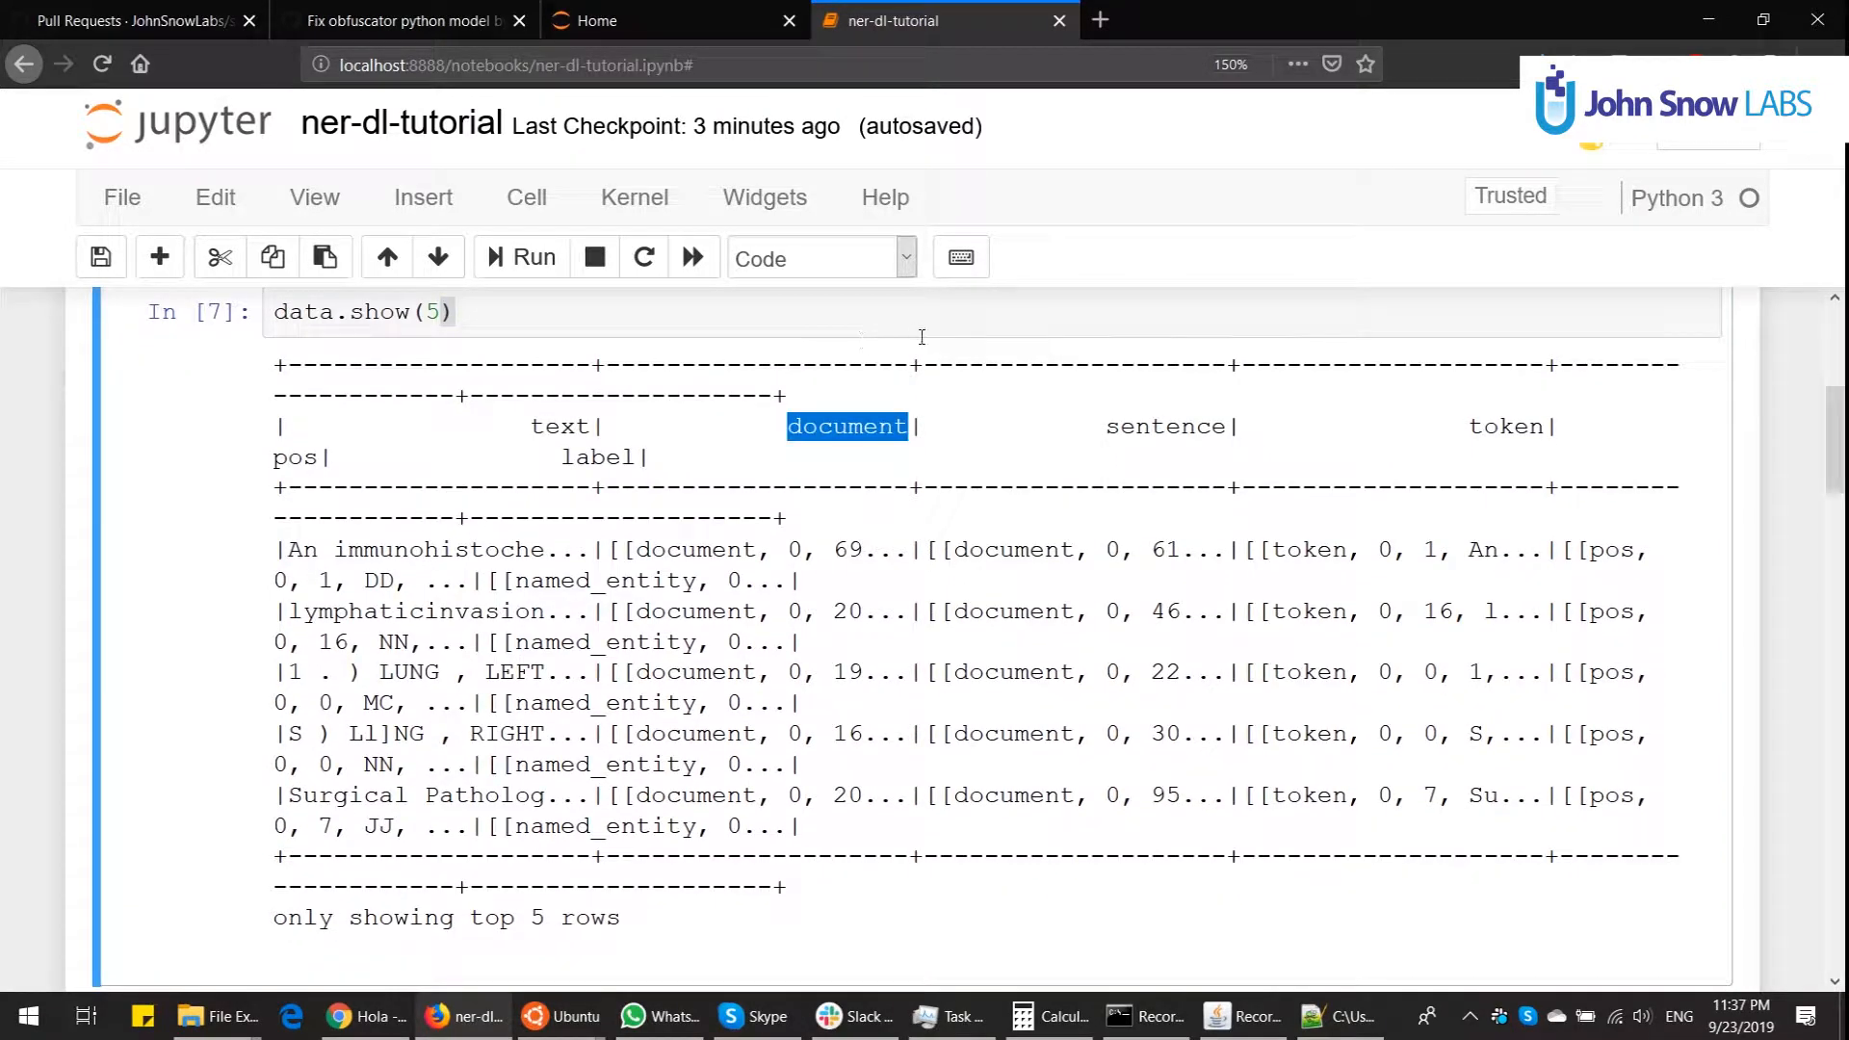
pyautogui.doubleClick(1507, 426)
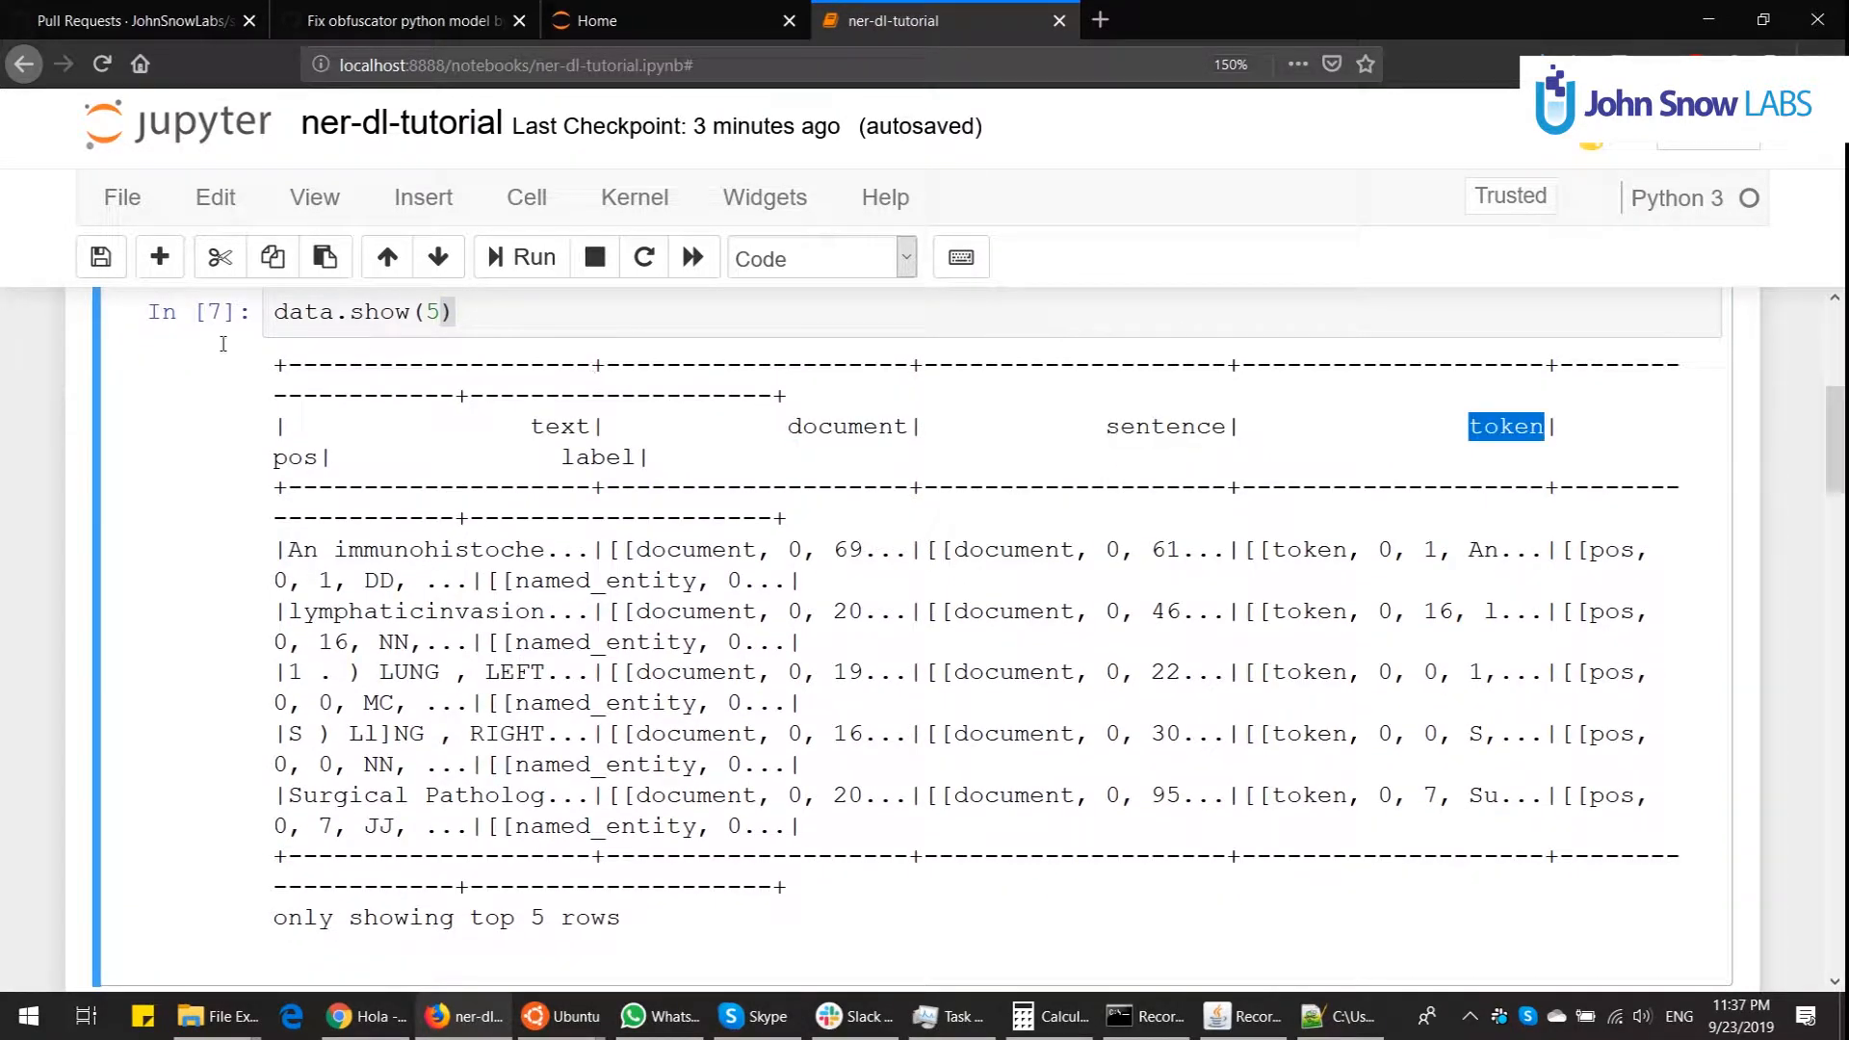
pyautogui.doubleClick(598, 458)
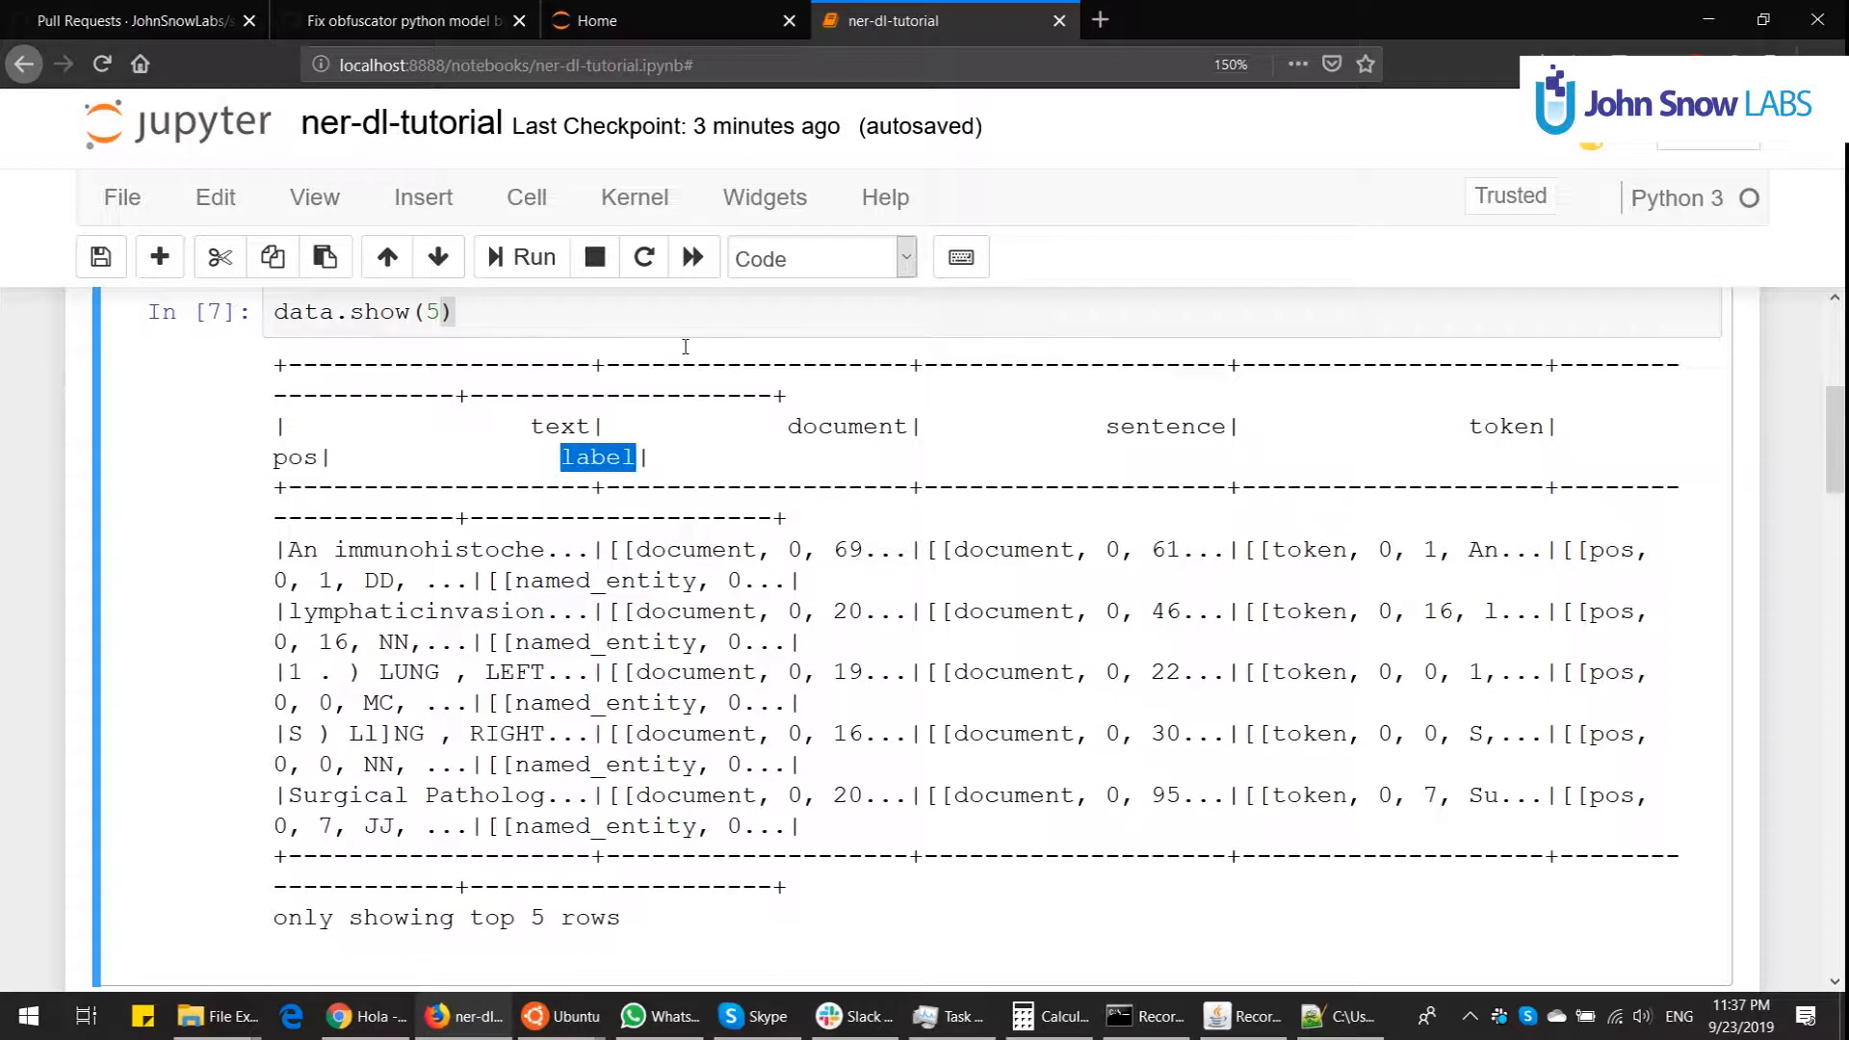
pyautogui.doubleClick(1164, 427)
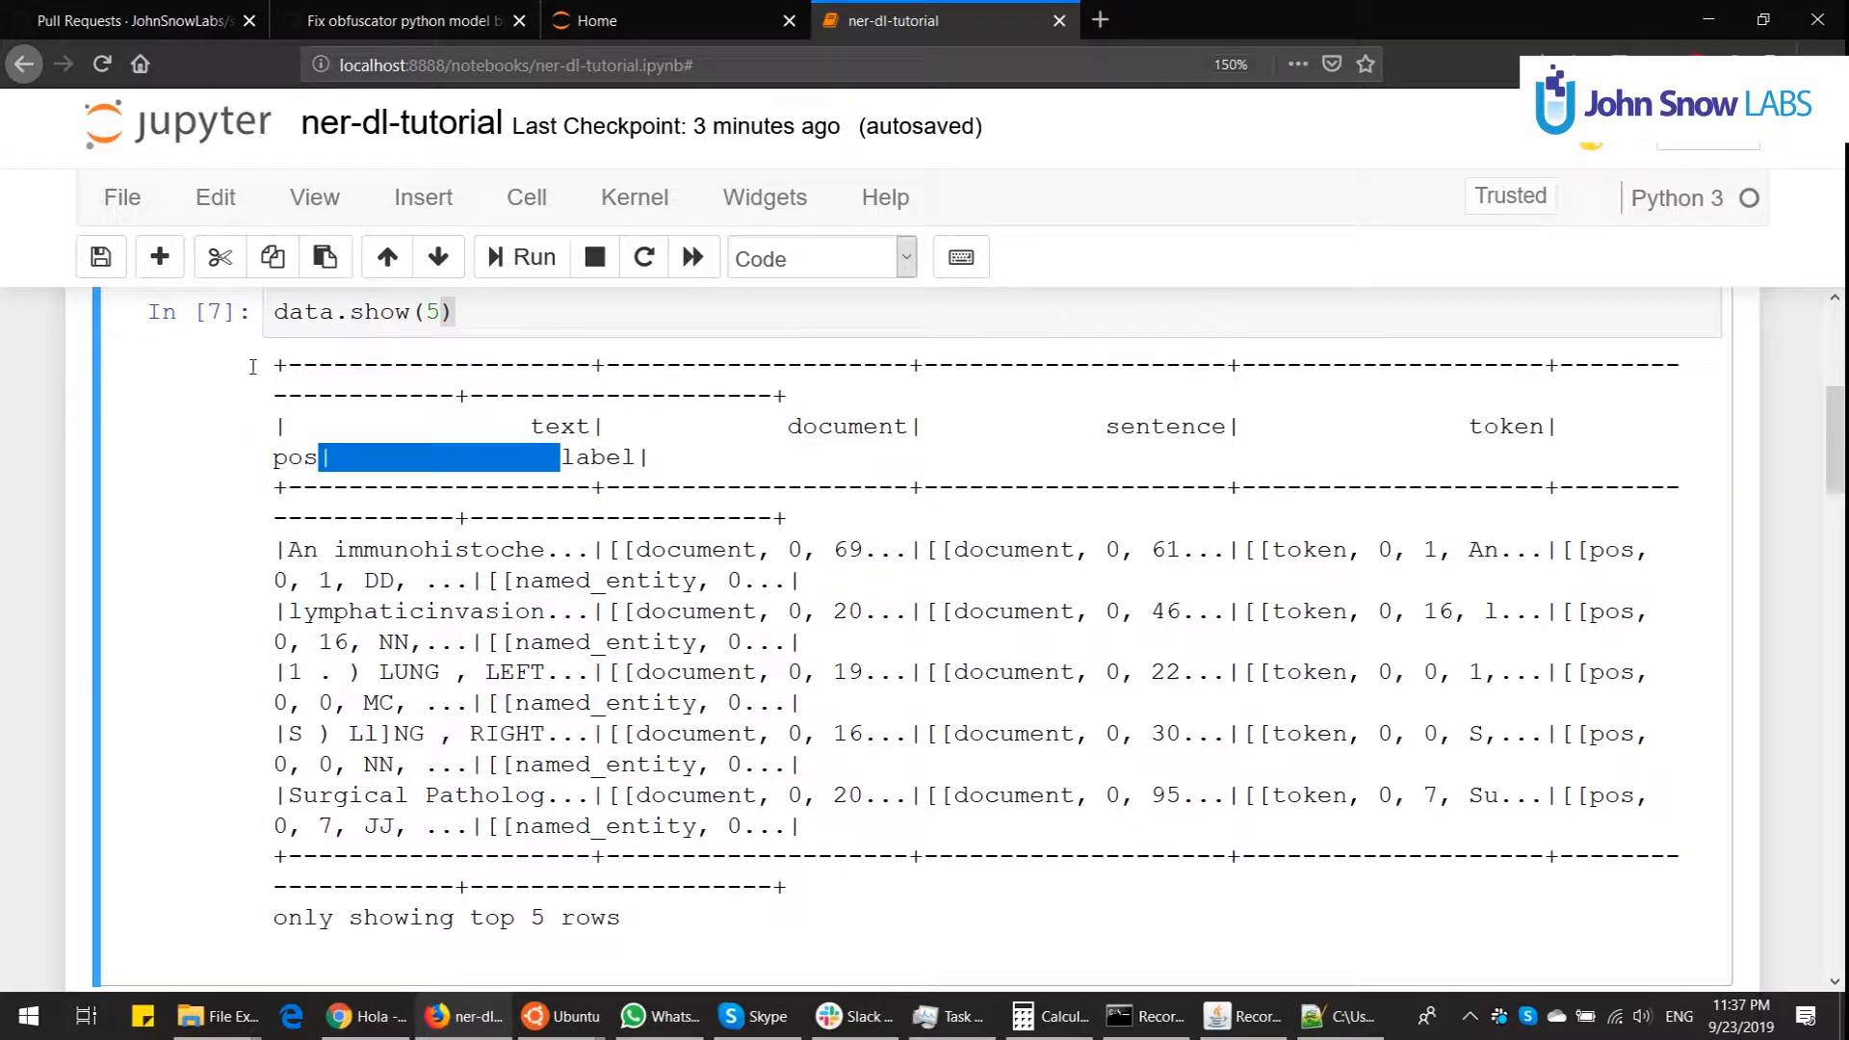
pyautogui.doubleClick(597, 458)
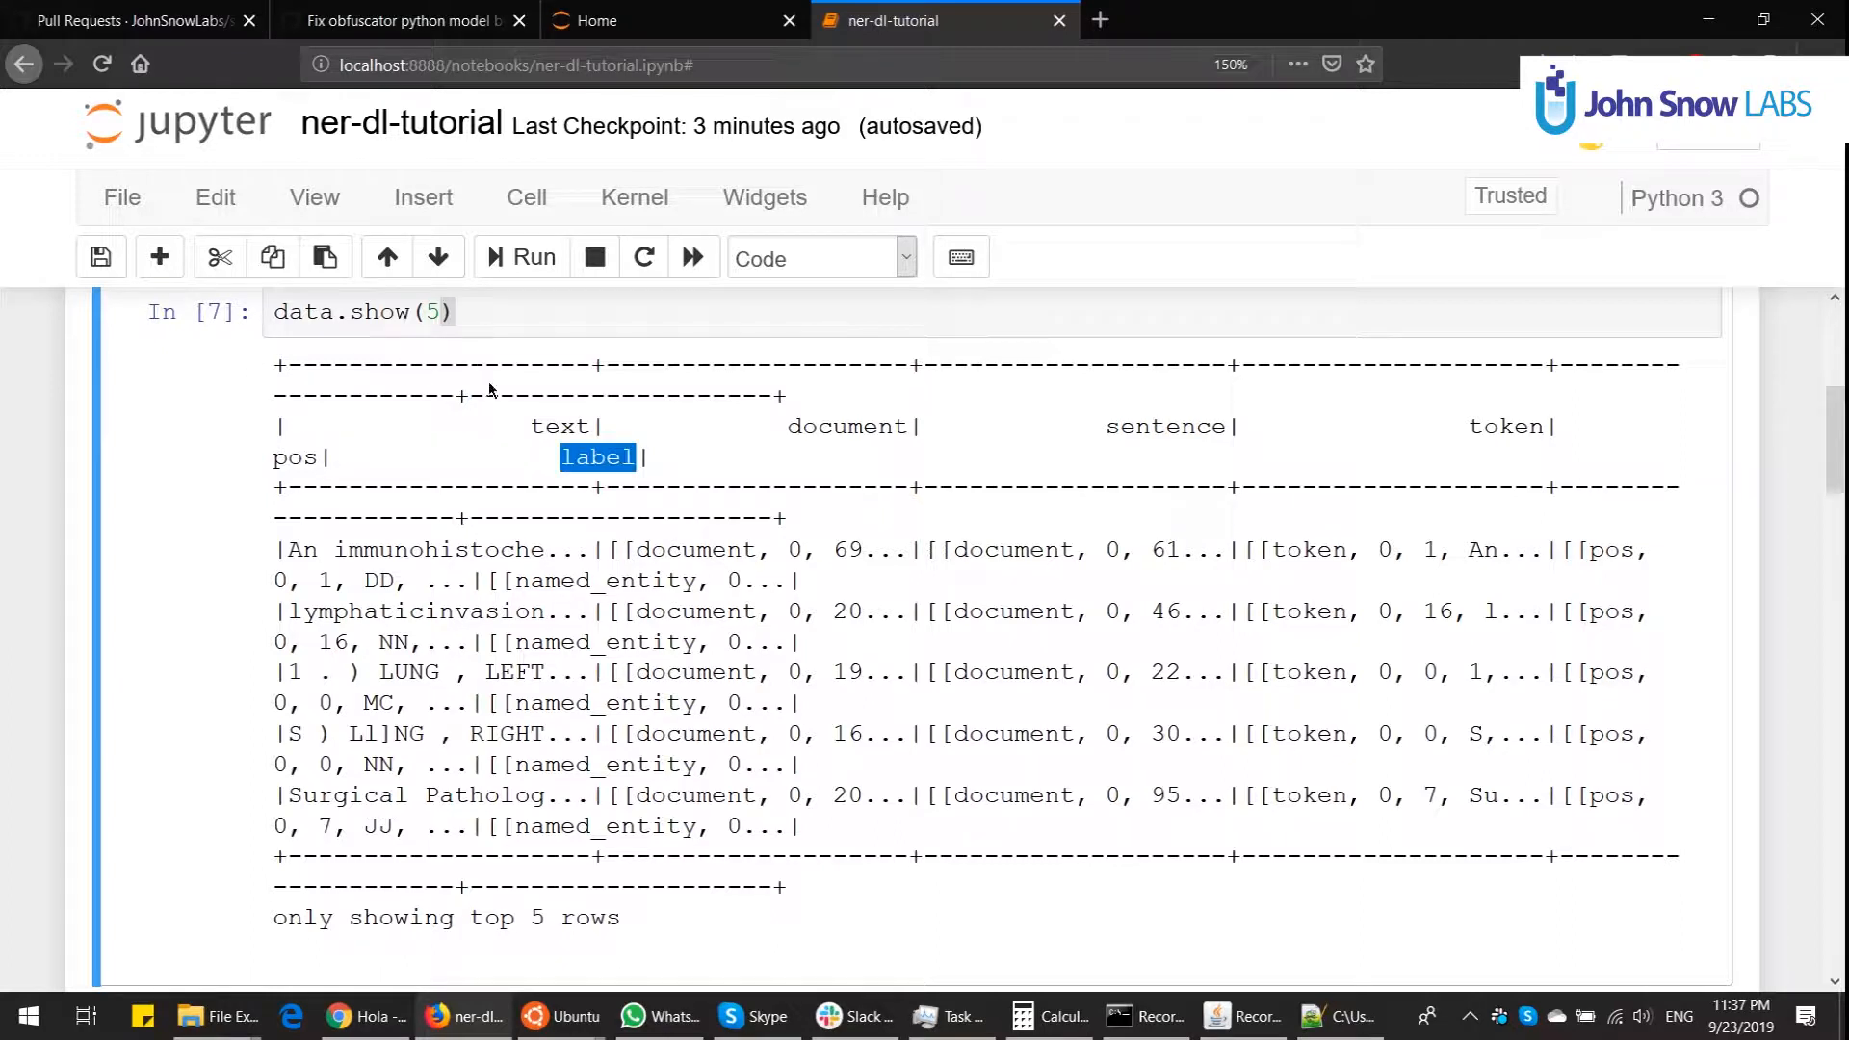
pyautogui.moveTo(524, 427)
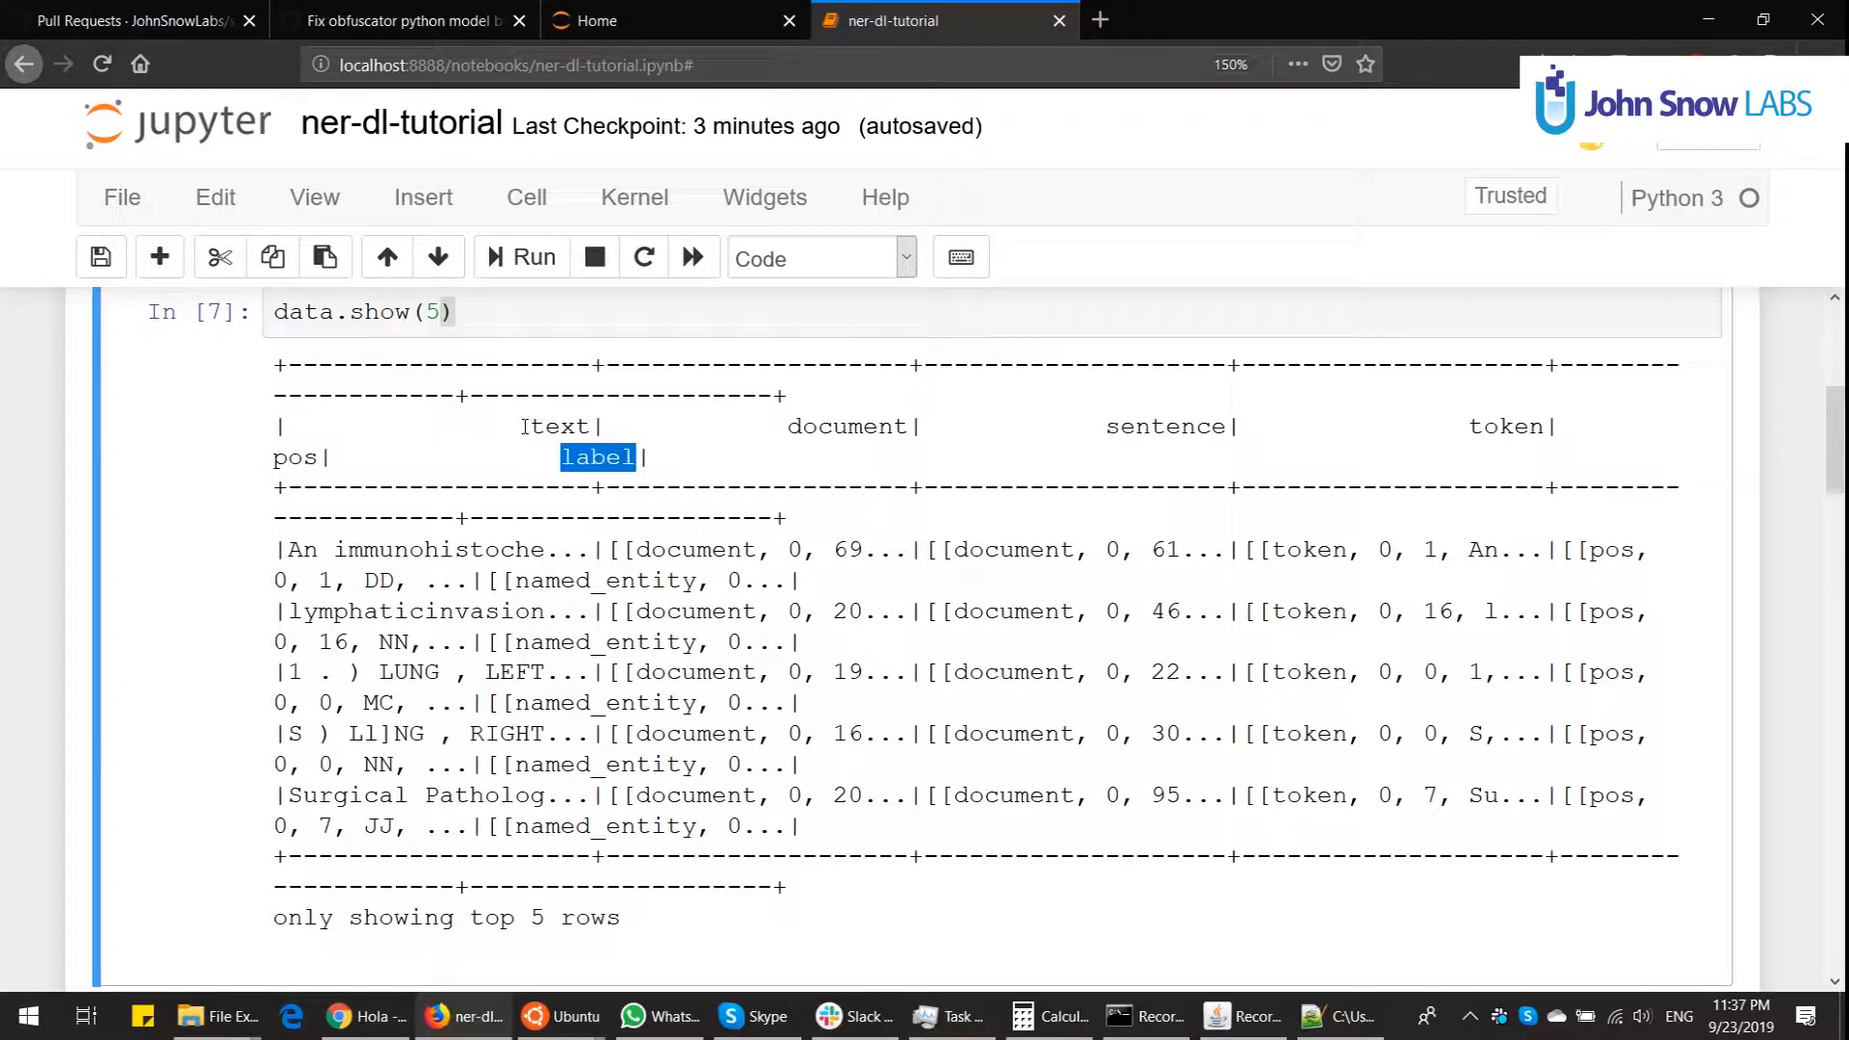
pyautogui.scroll(-3)
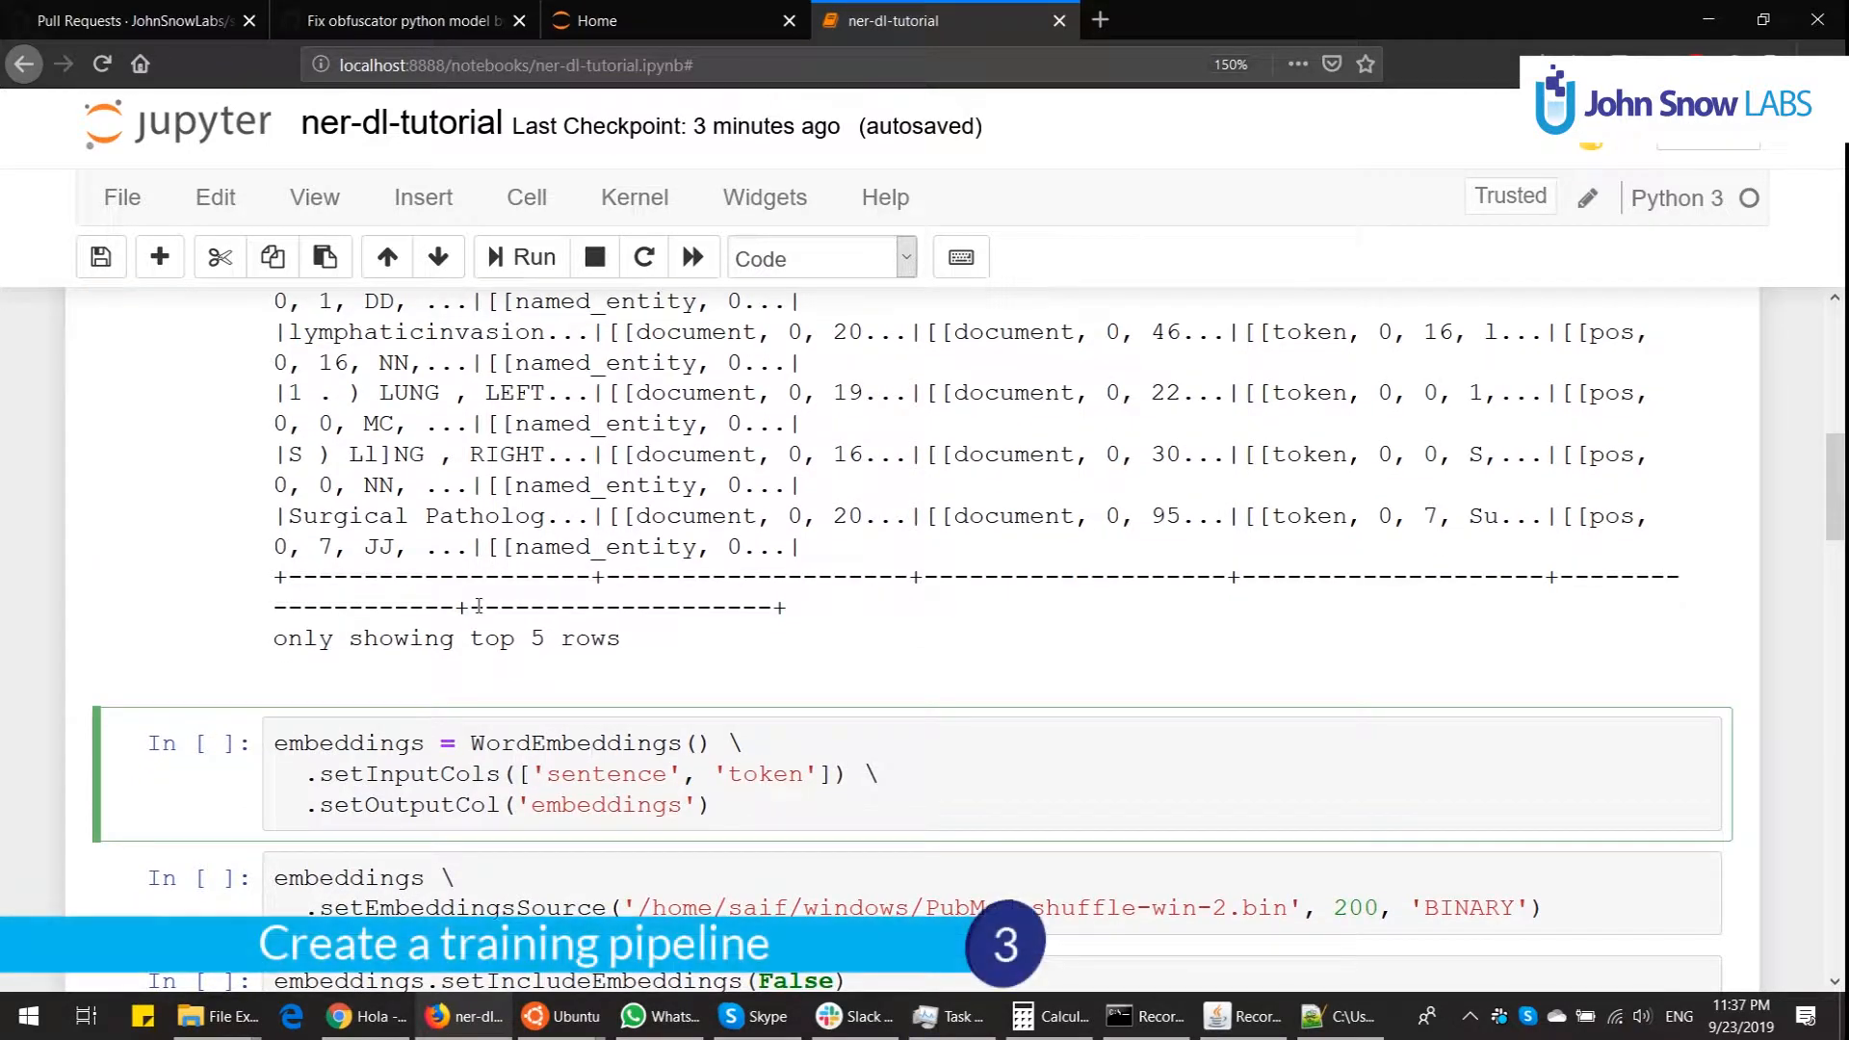
# Step: Run the WordEmbeddings cells: PubMed BINARY source, embeddings excluded from output, reference 'clinical'
pyautogui.click(589, 744)
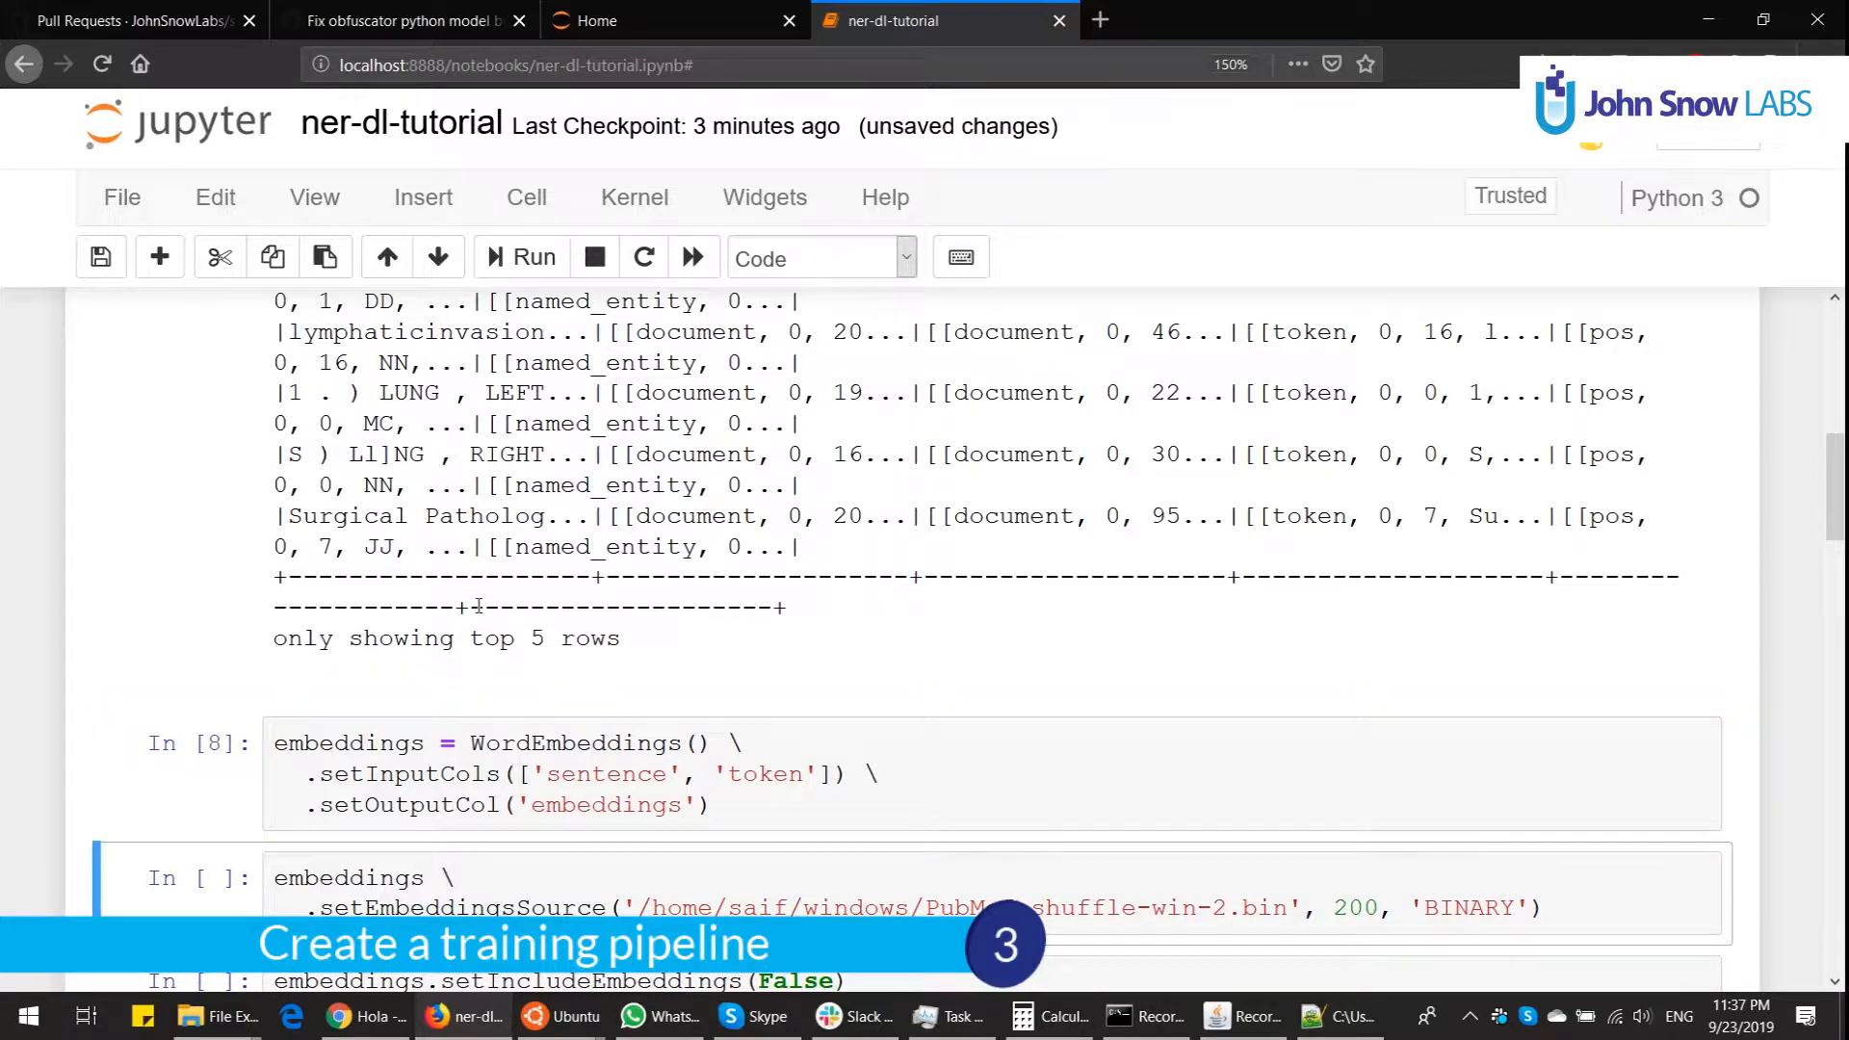
pyautogui.scroll(-3)
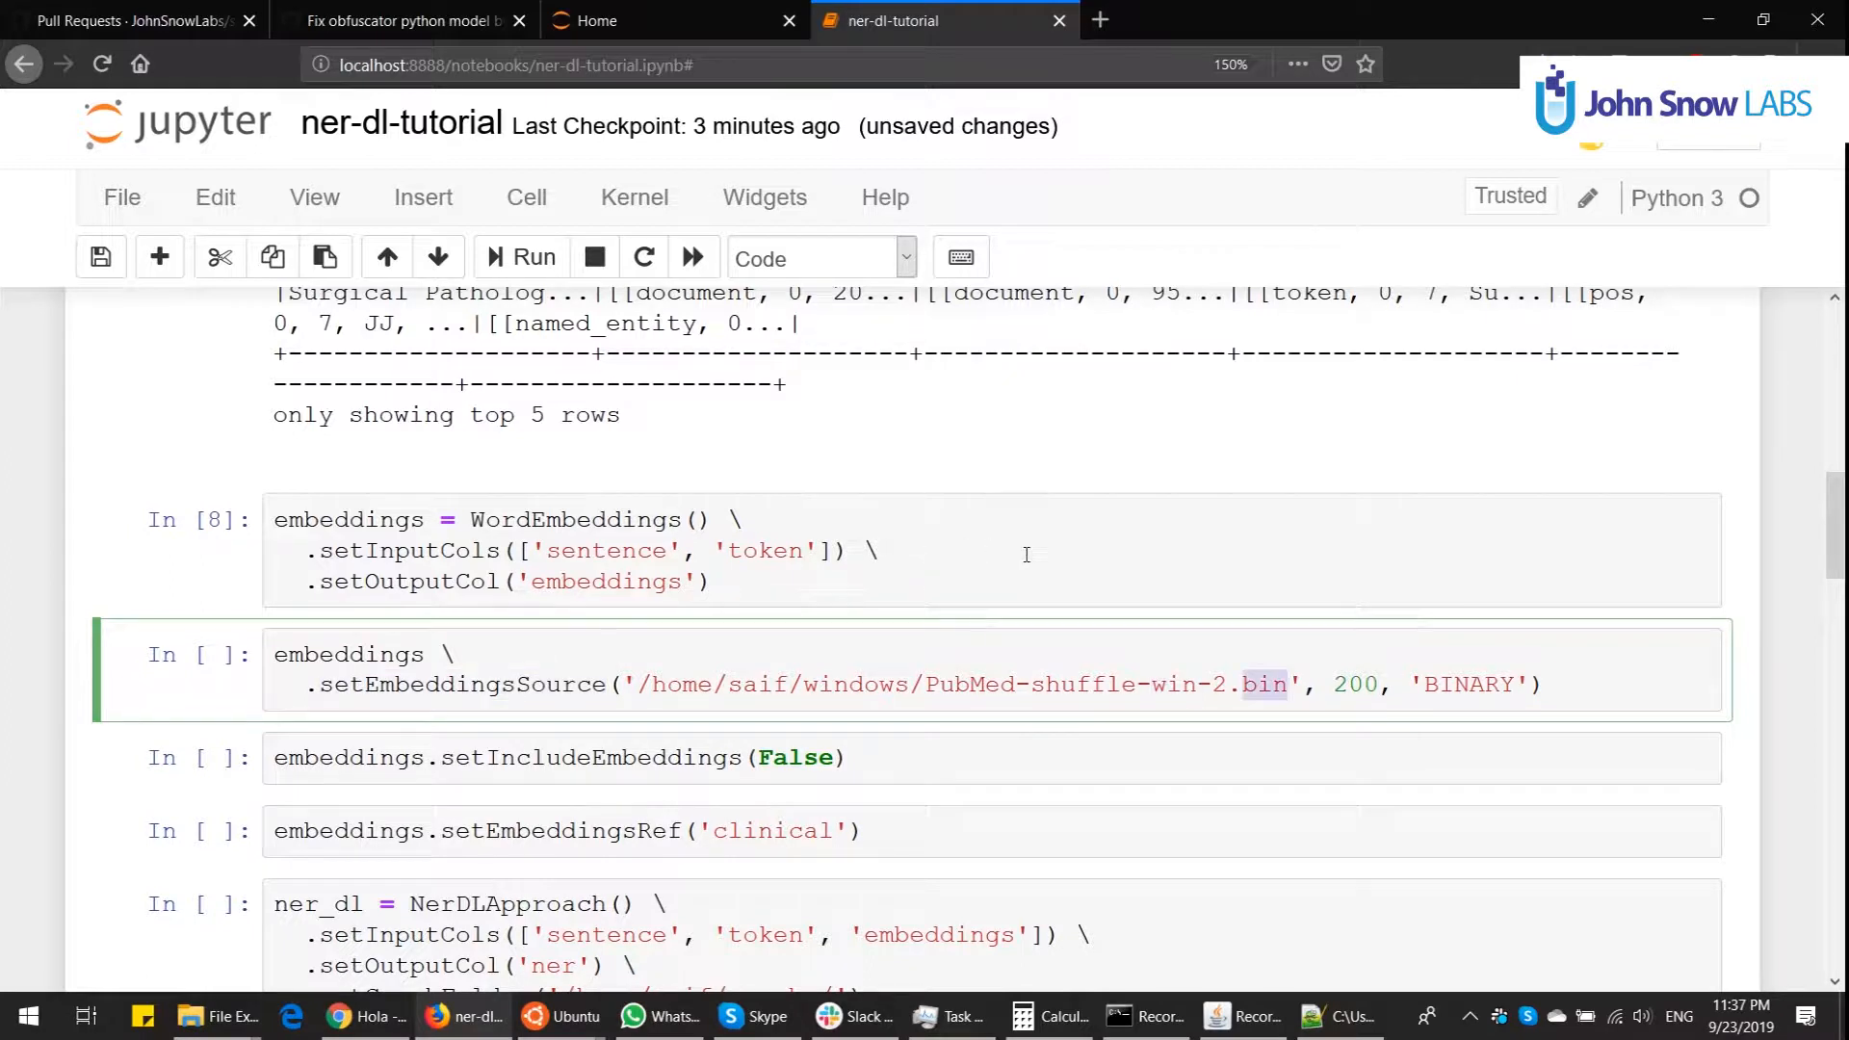
pyautogui.doubleClick(1468, 685)
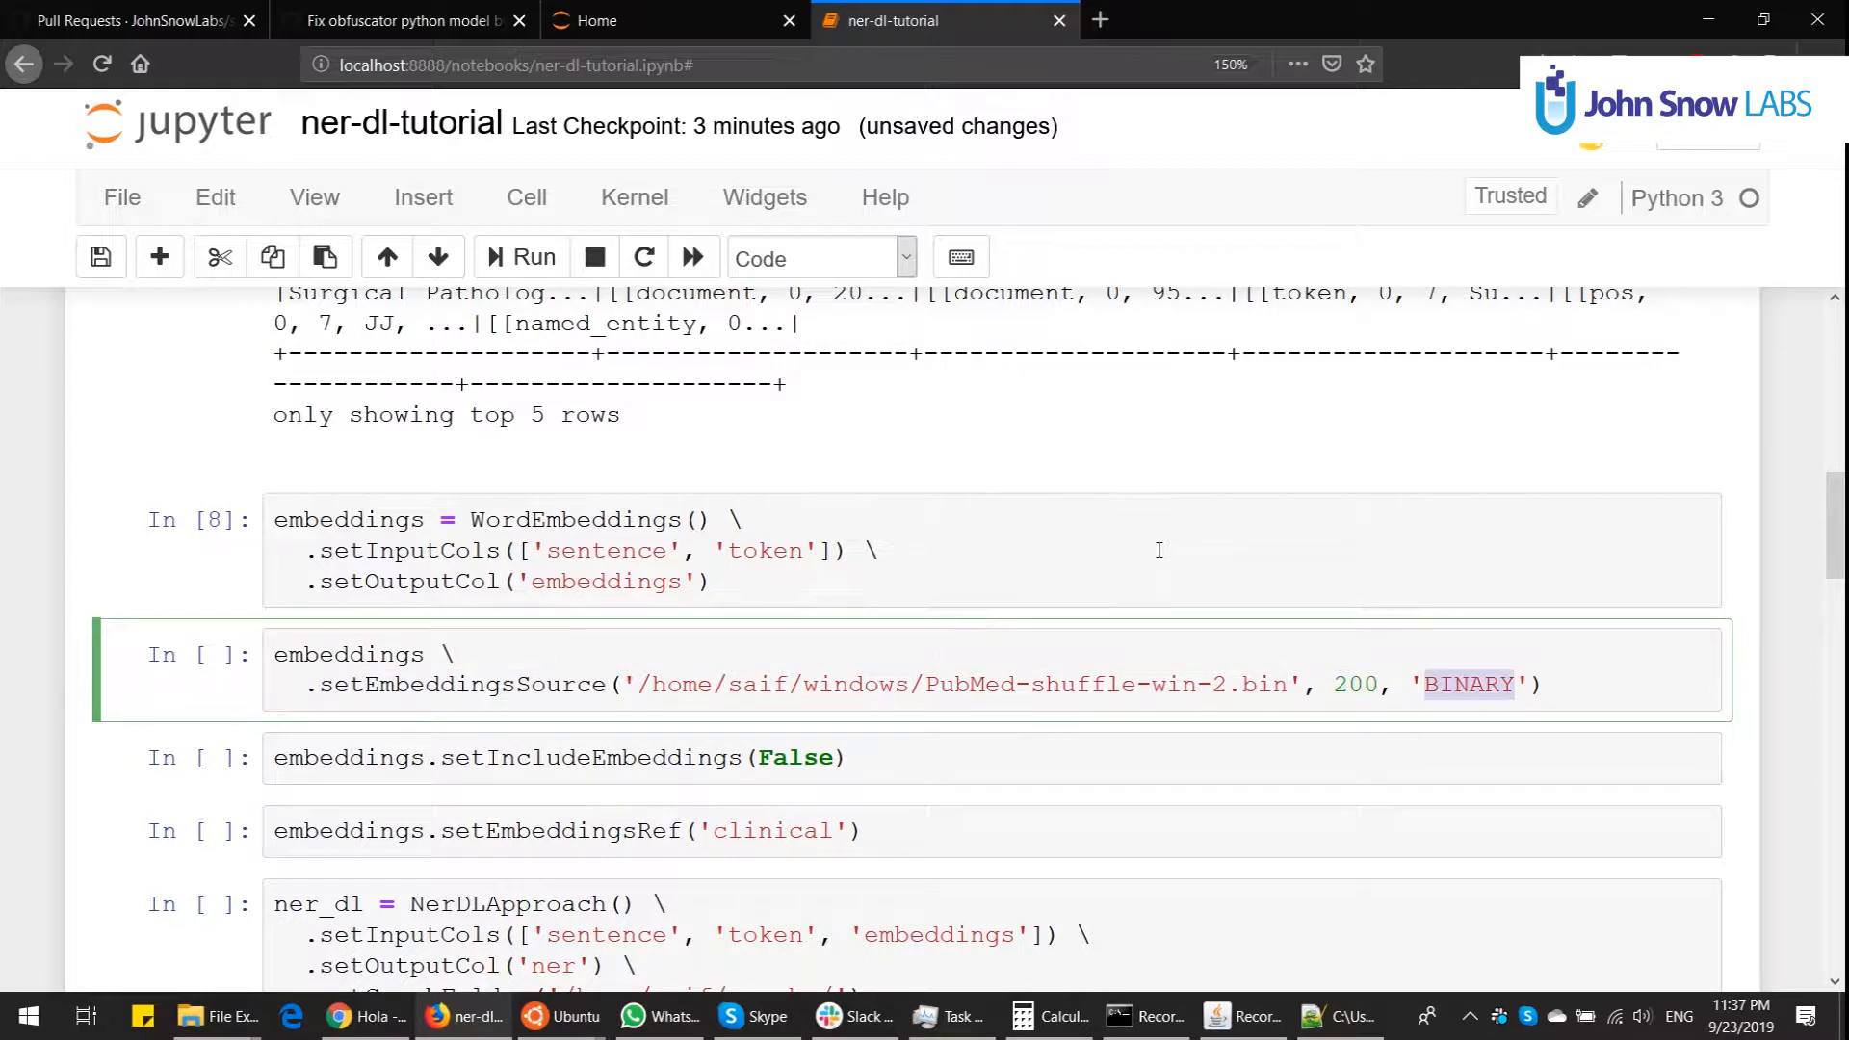
pyautogui.click(533, 258)
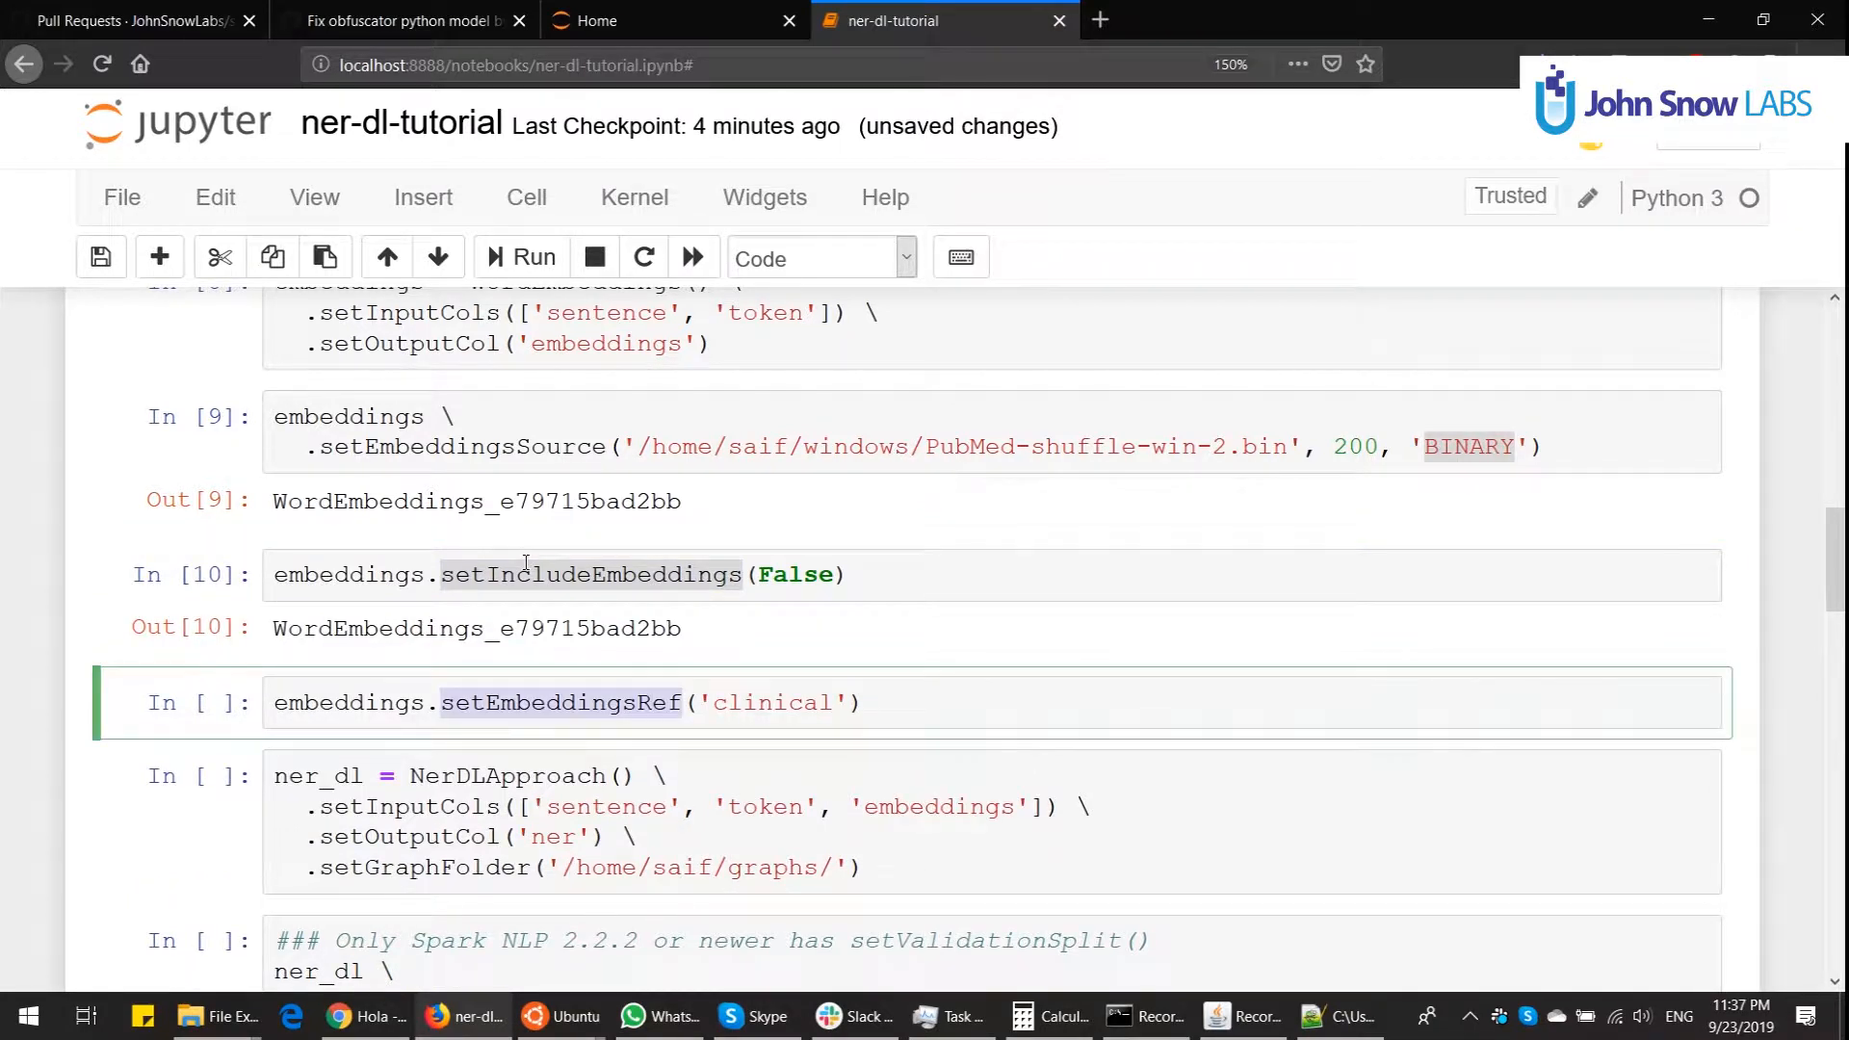
pyautogui.moveTo(583, 563)
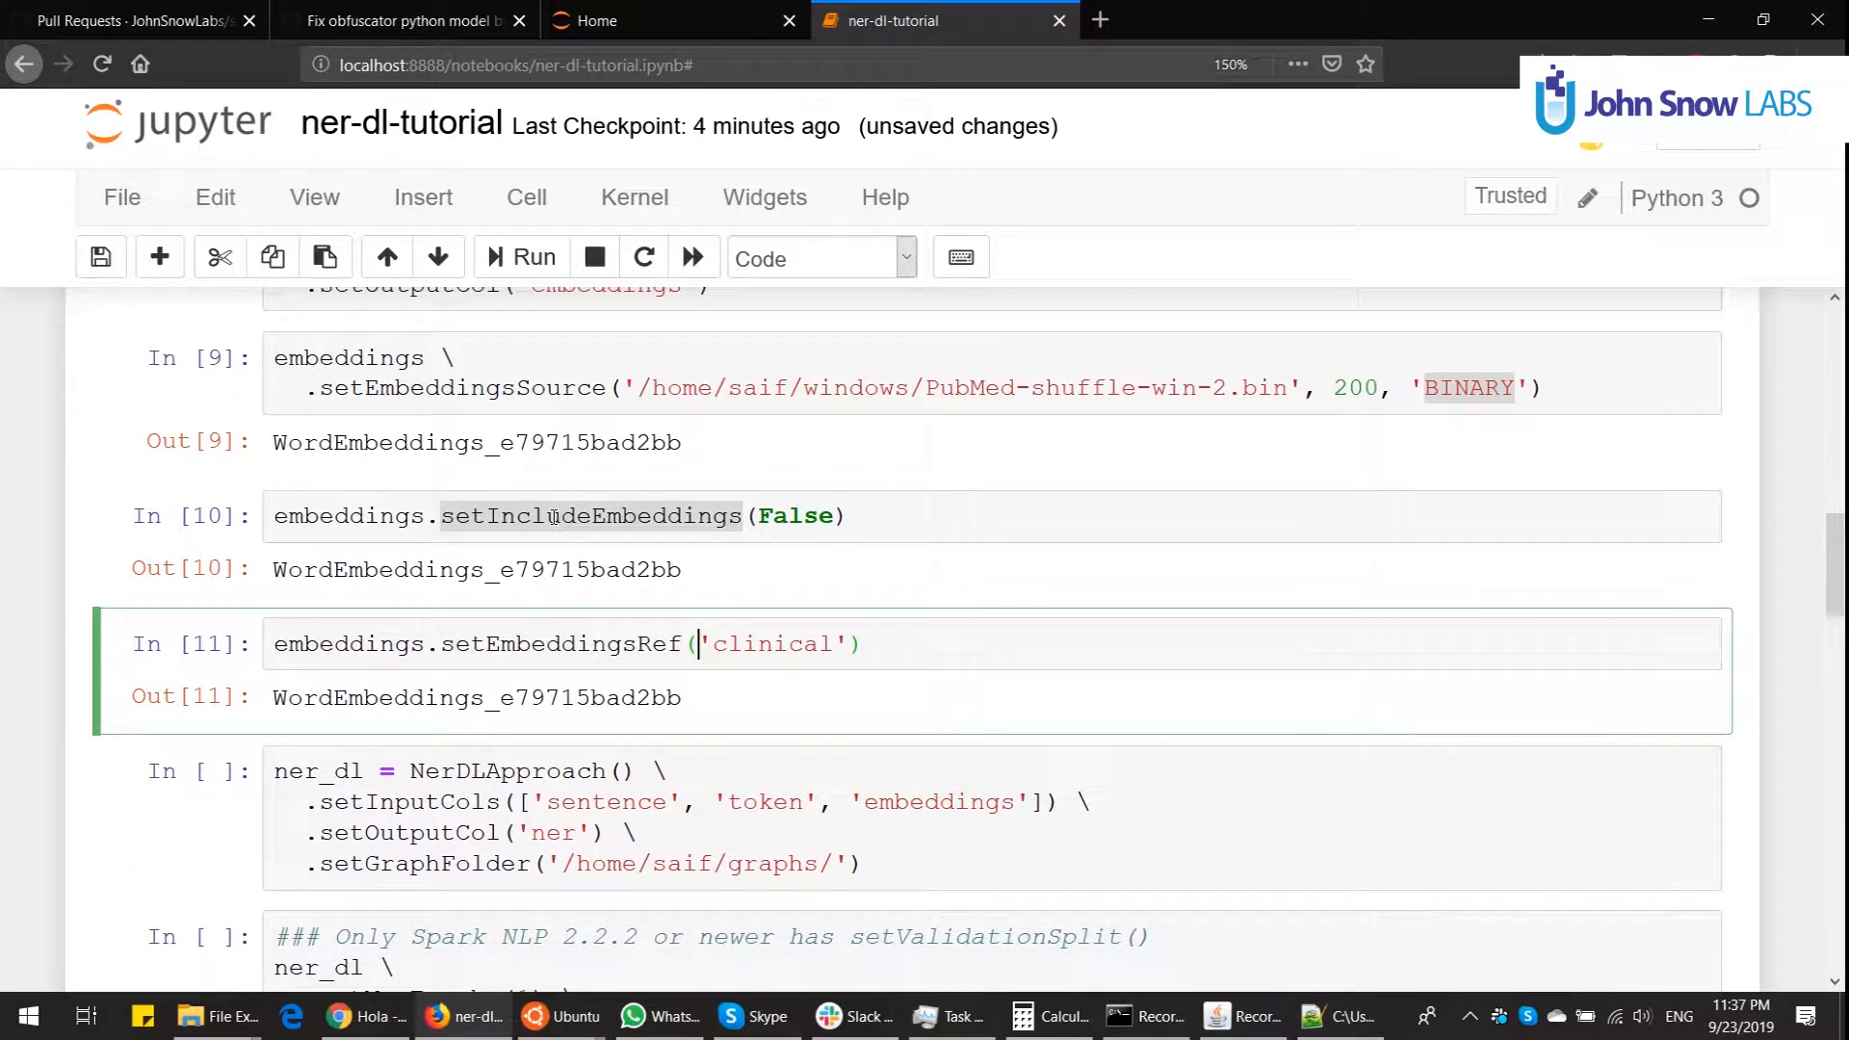
pyautogui.scroll(-3)
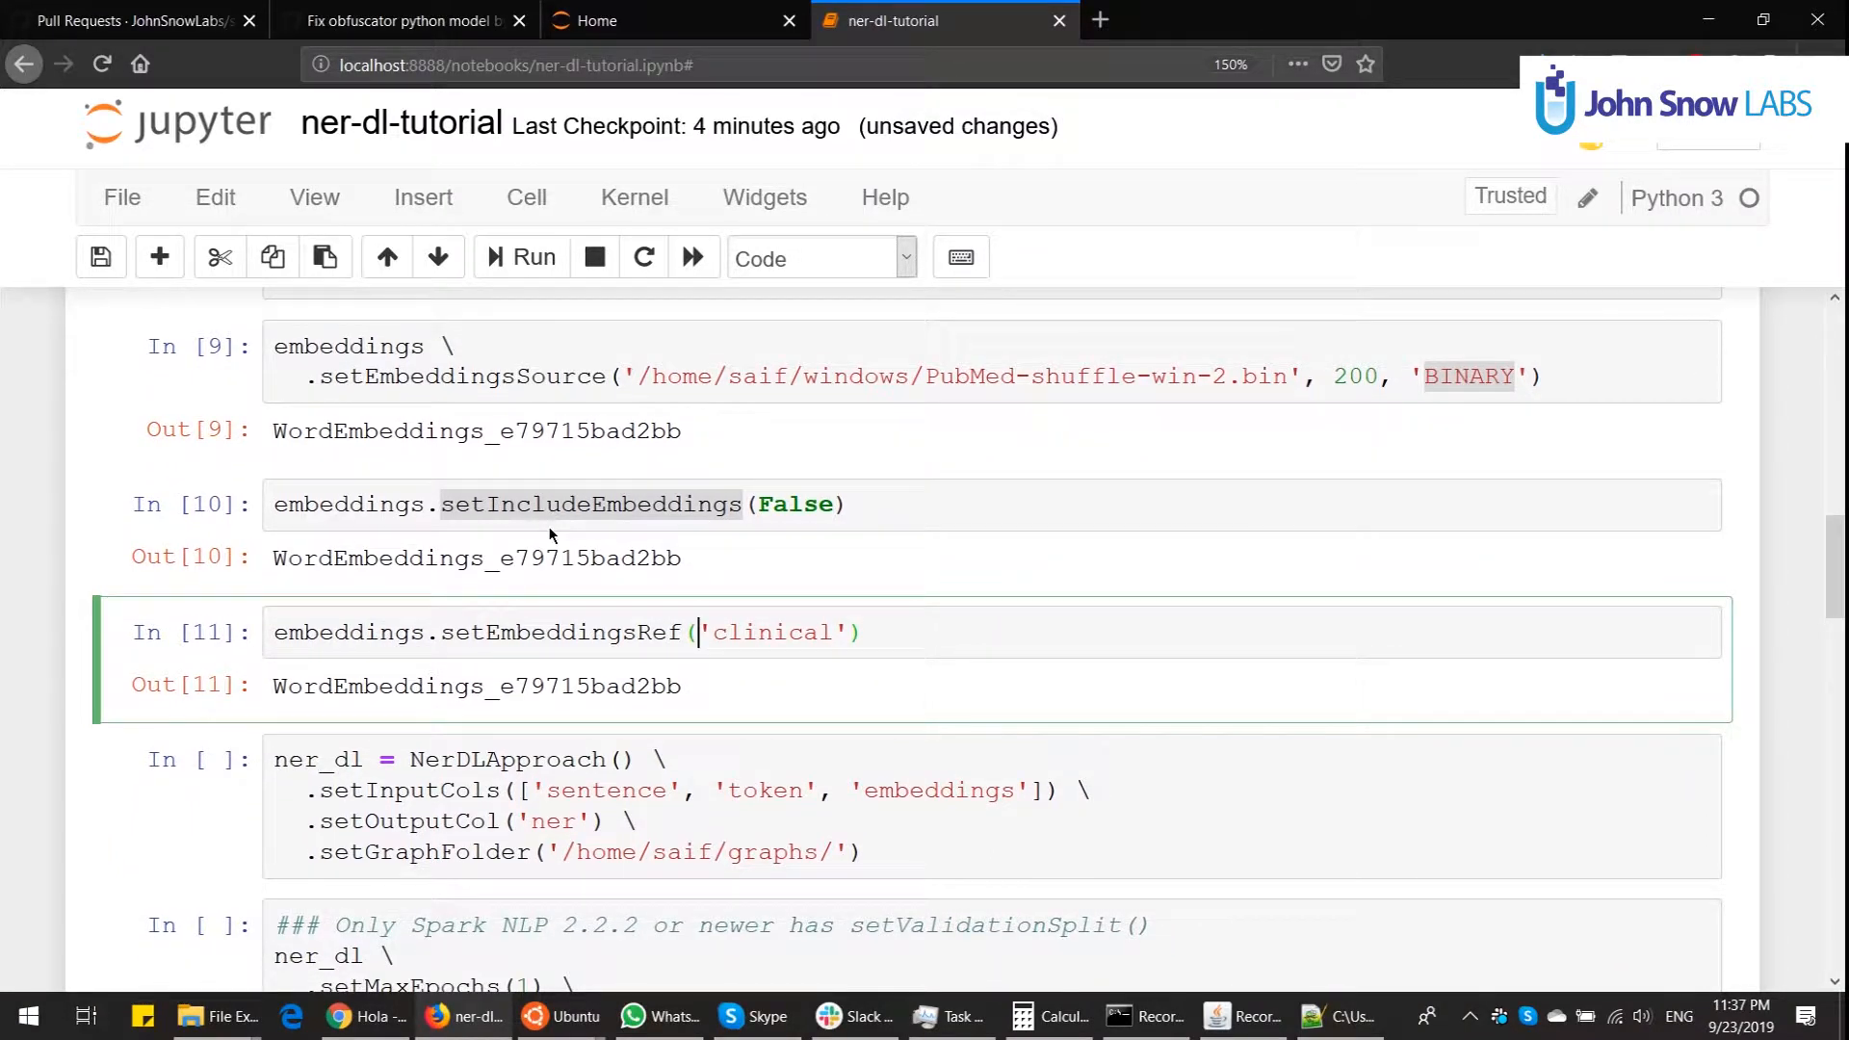
pyautogui.scroll(-3)
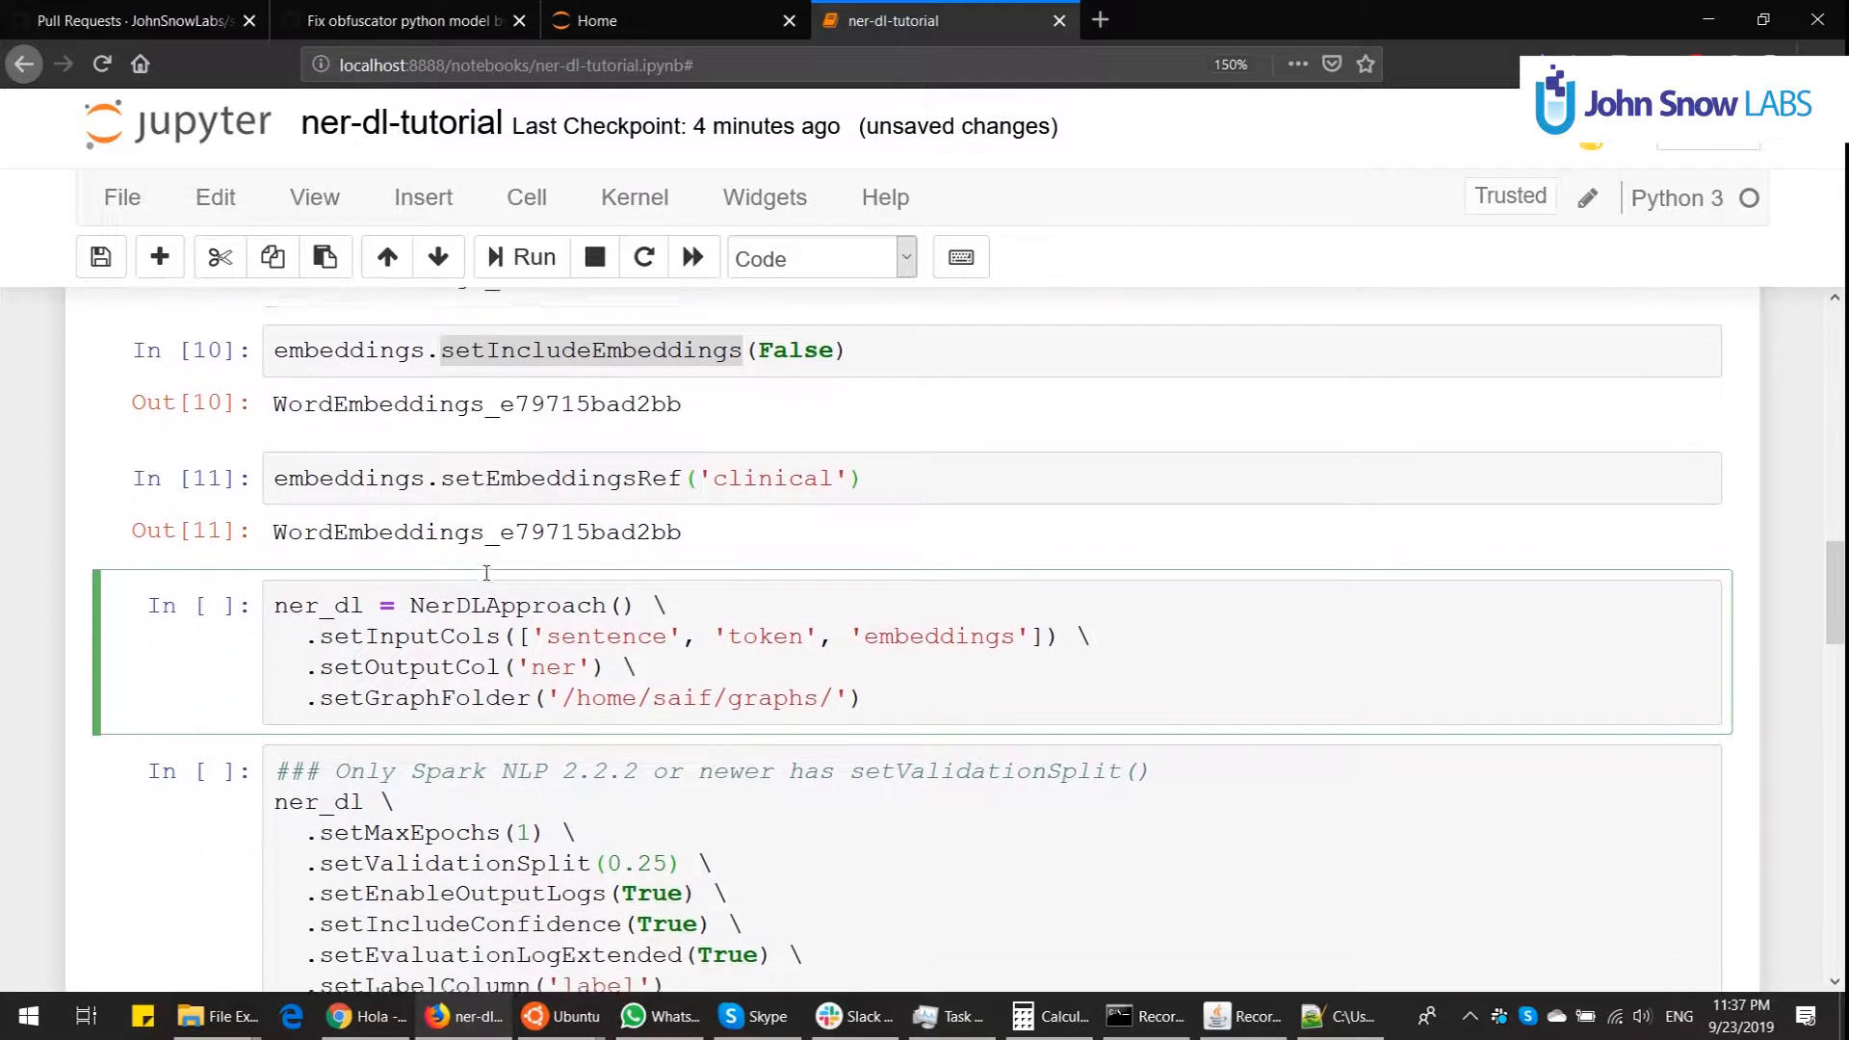
# Step: Run the NerDLApproach cell with sentence, token and embeddings inputs, ner output and graphs folder
pyautogui.scroll(-3)
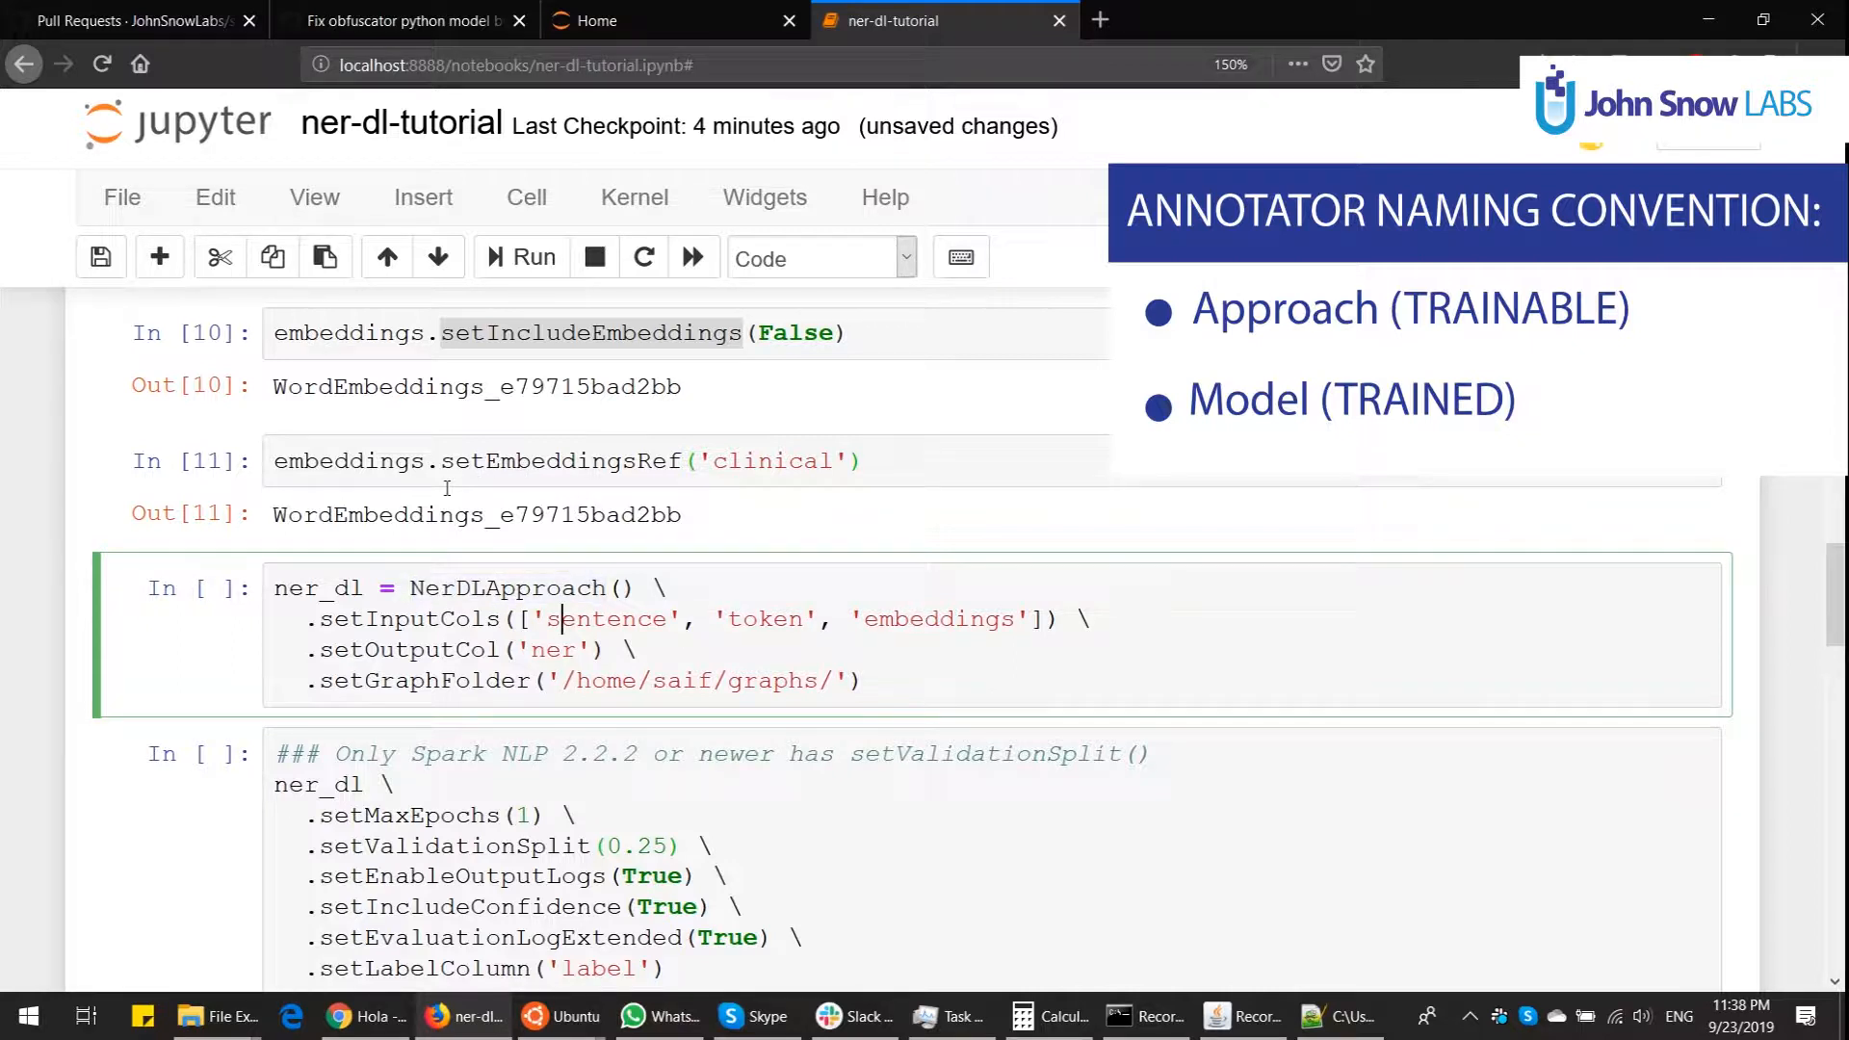
pyautogui.doubleClick(500, 587)
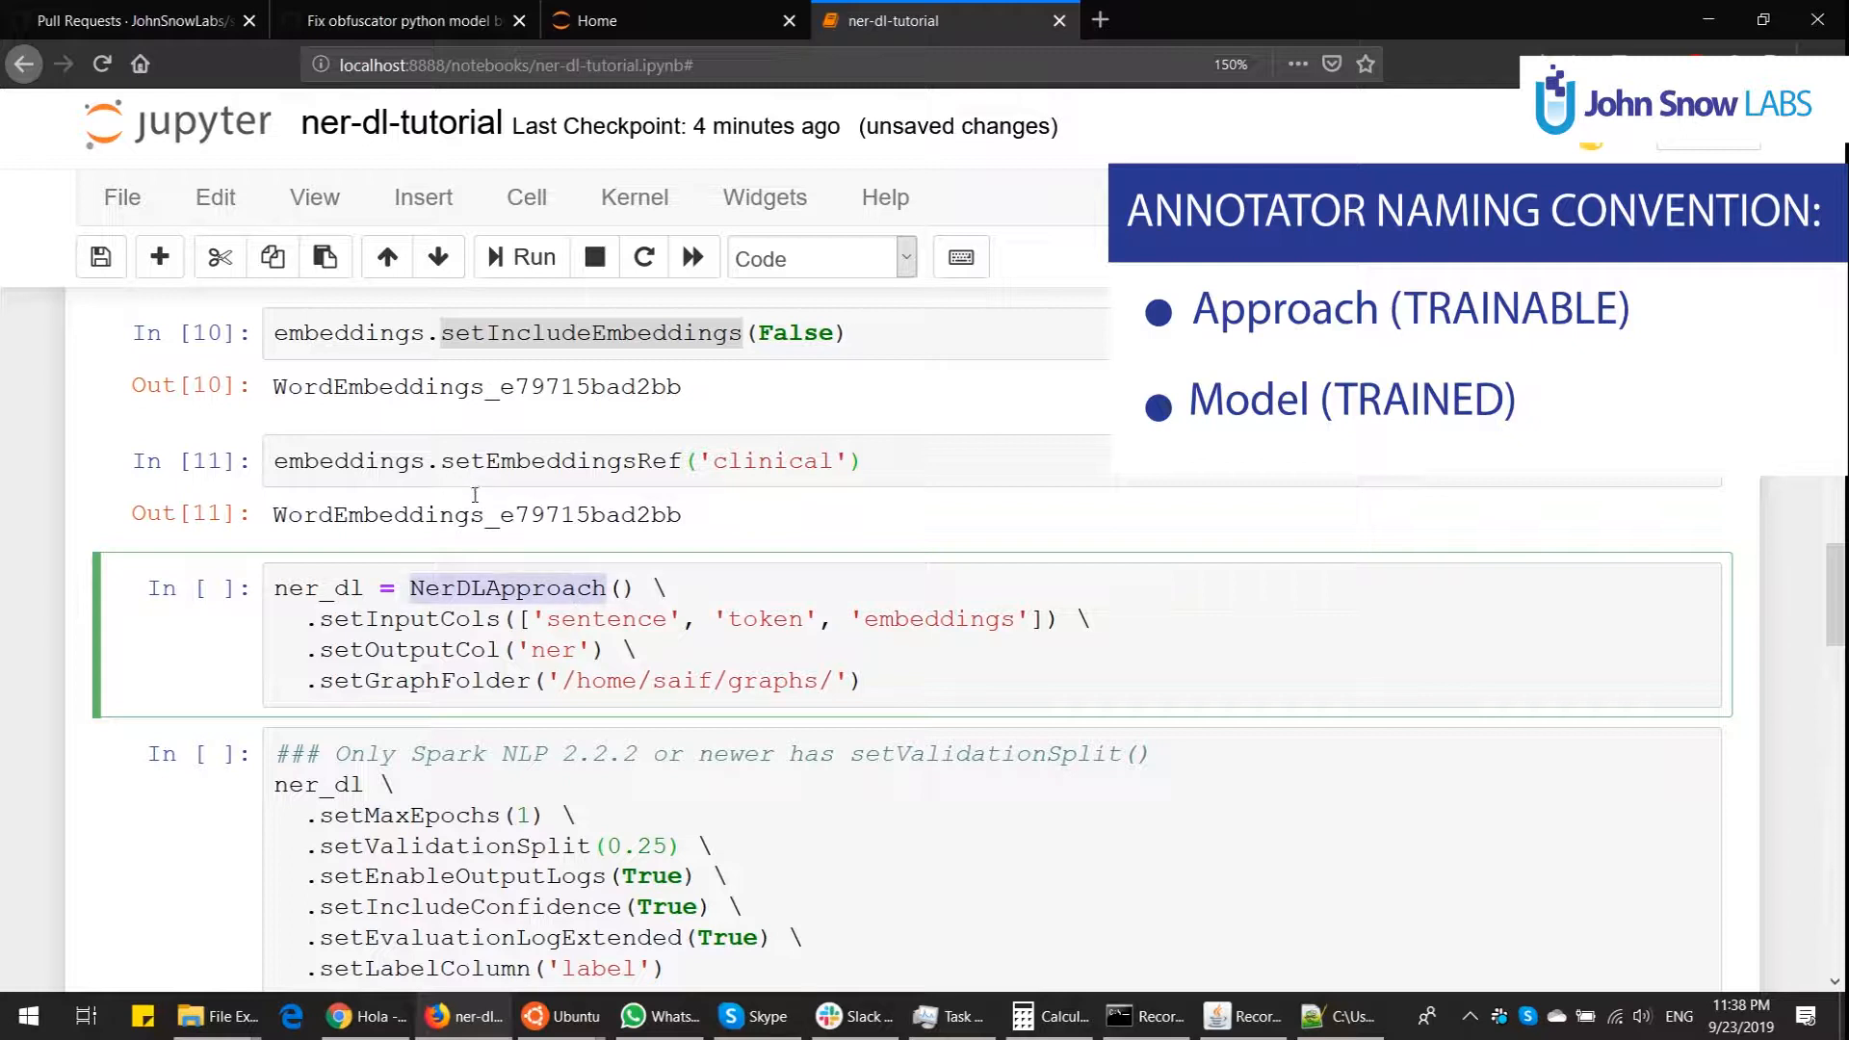
pyautogui.doubleClick(607, 618)
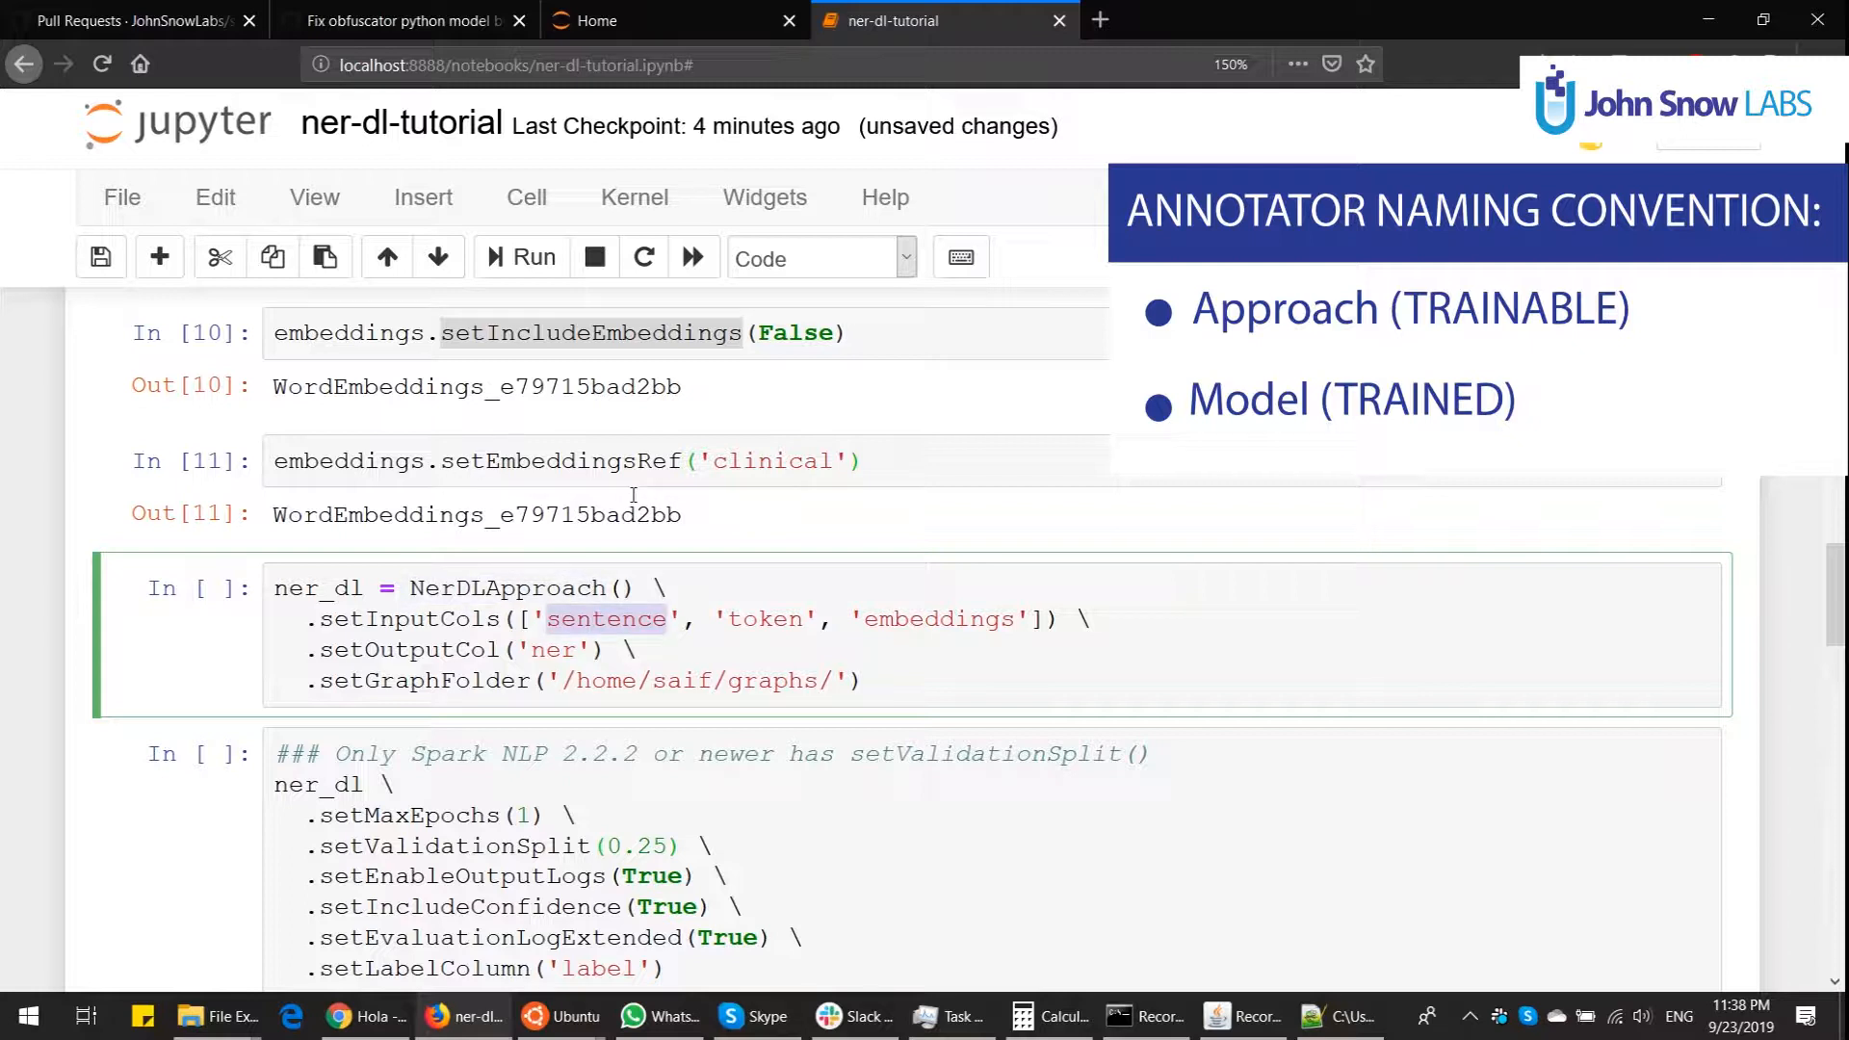
pyautogui.doubleClick(766, 619)
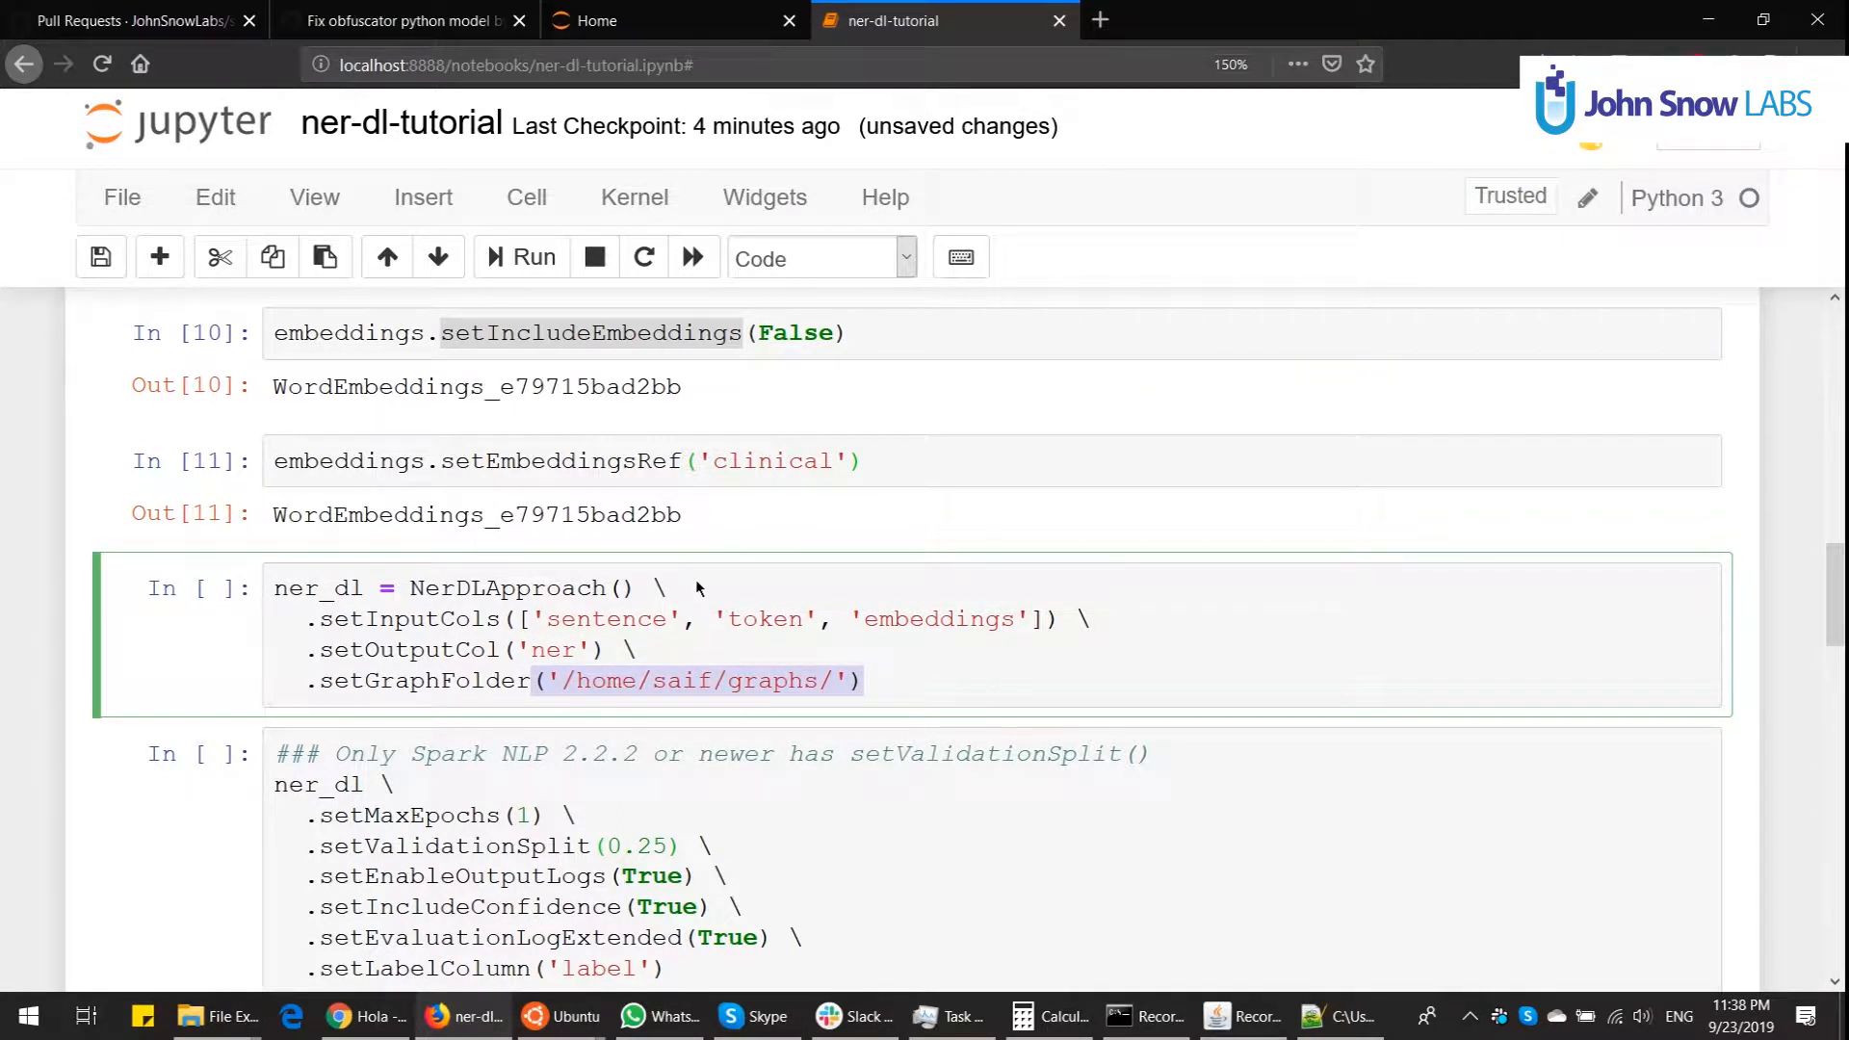
pyautogui.rightClick(661, 1015)
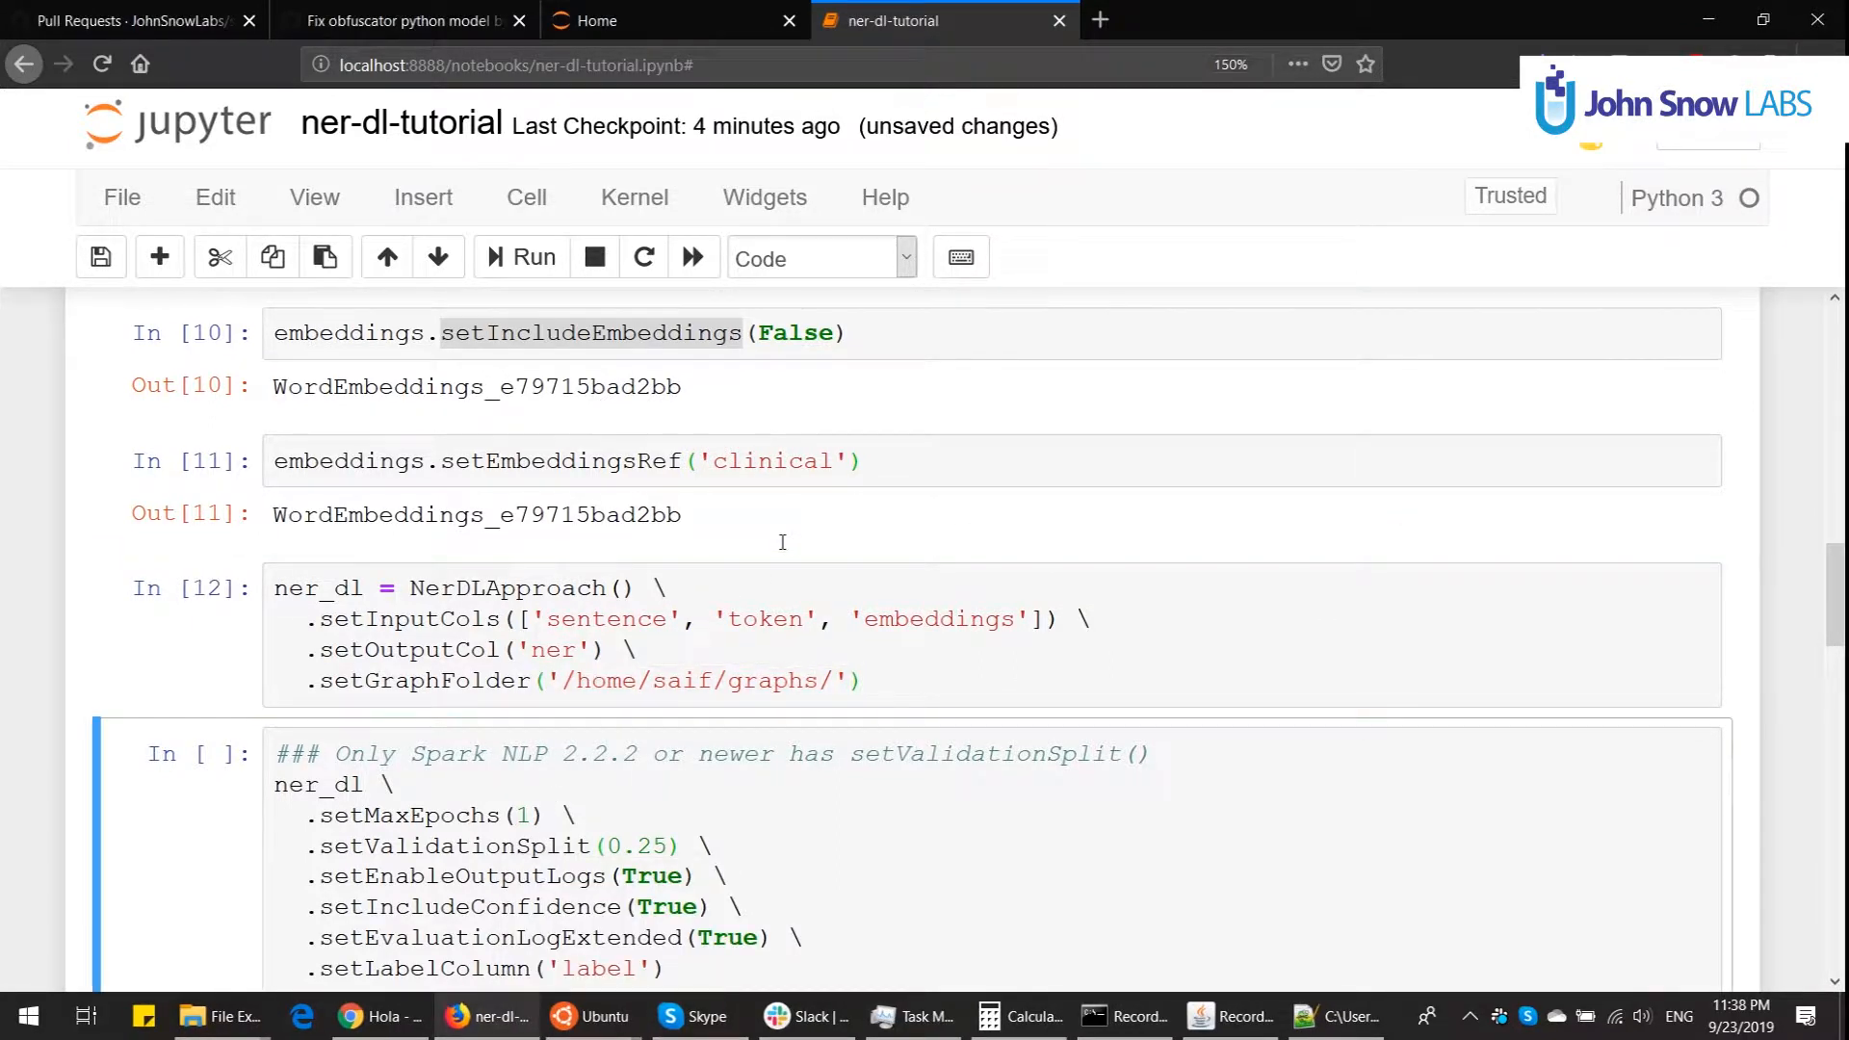
# Step: Run the NerDL settings: 1 epoch, 0.25 validation split, output logs, confidence, extended logs, label column
pyautogui.scroll(-3)
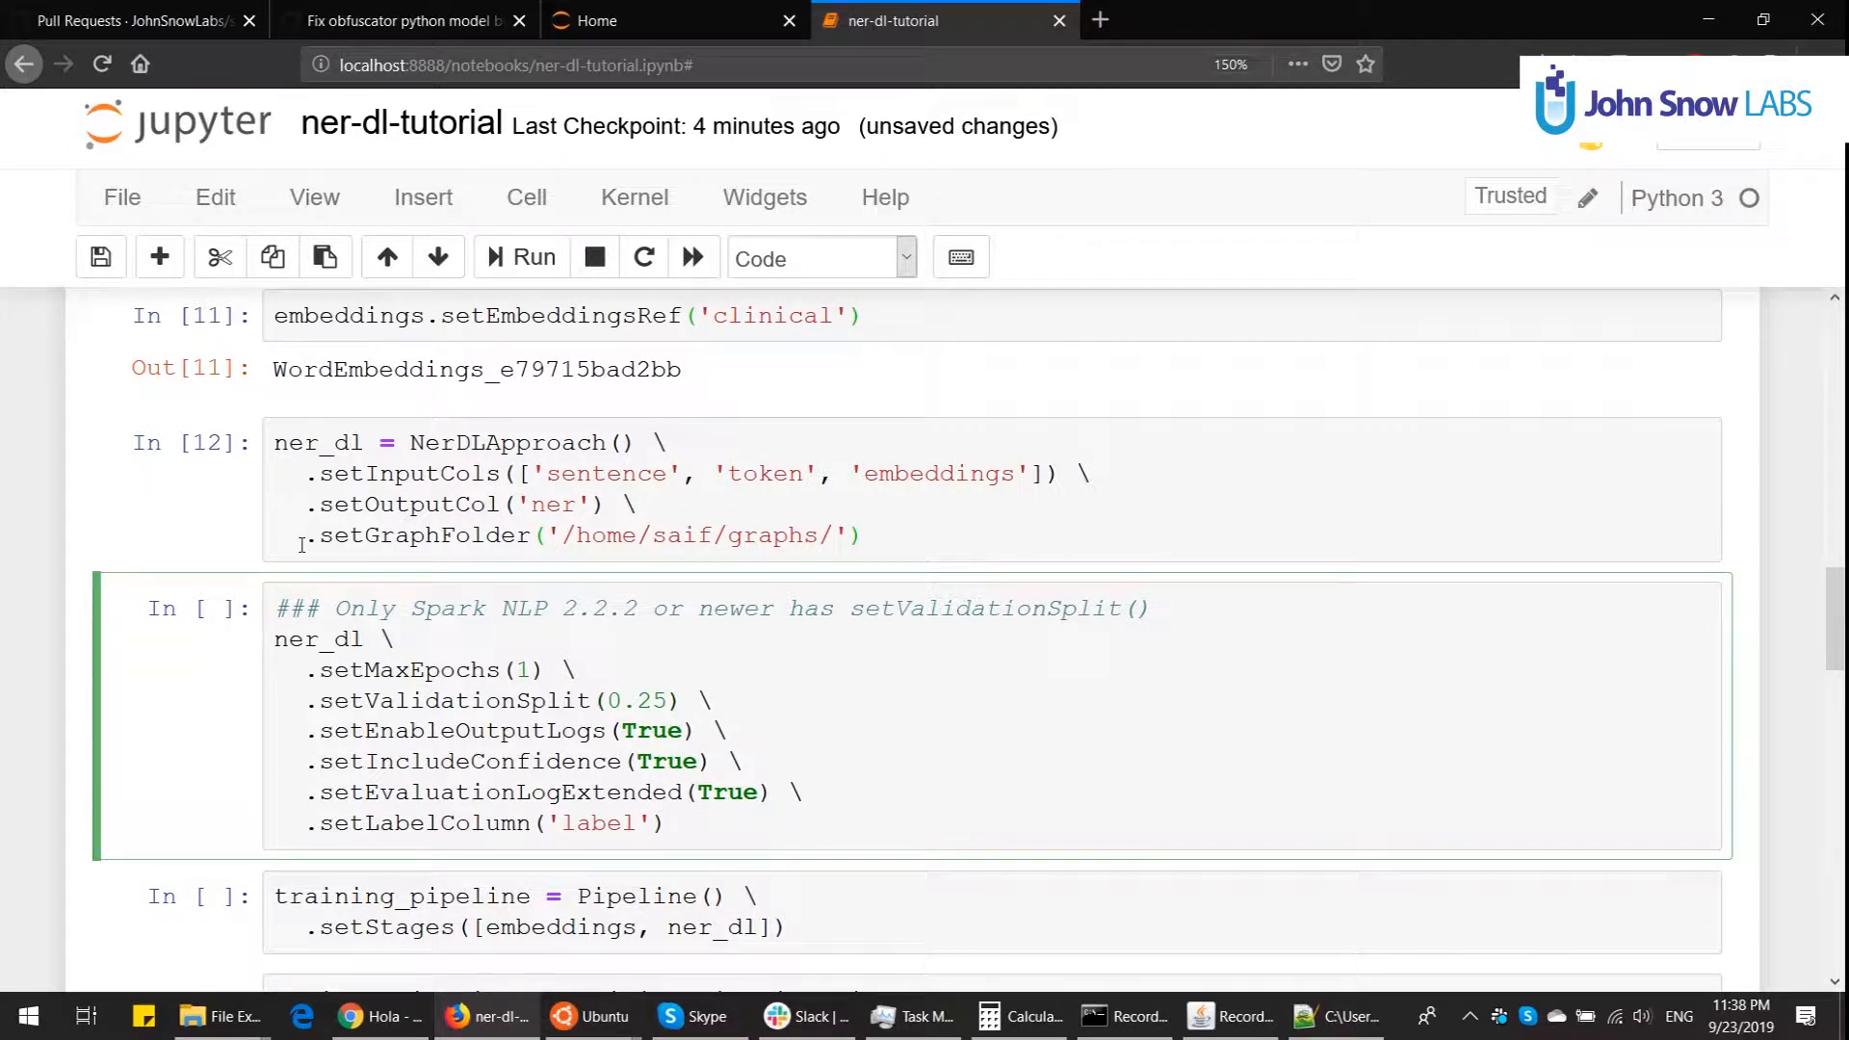
pyautogui.doubleClick(405, 670)
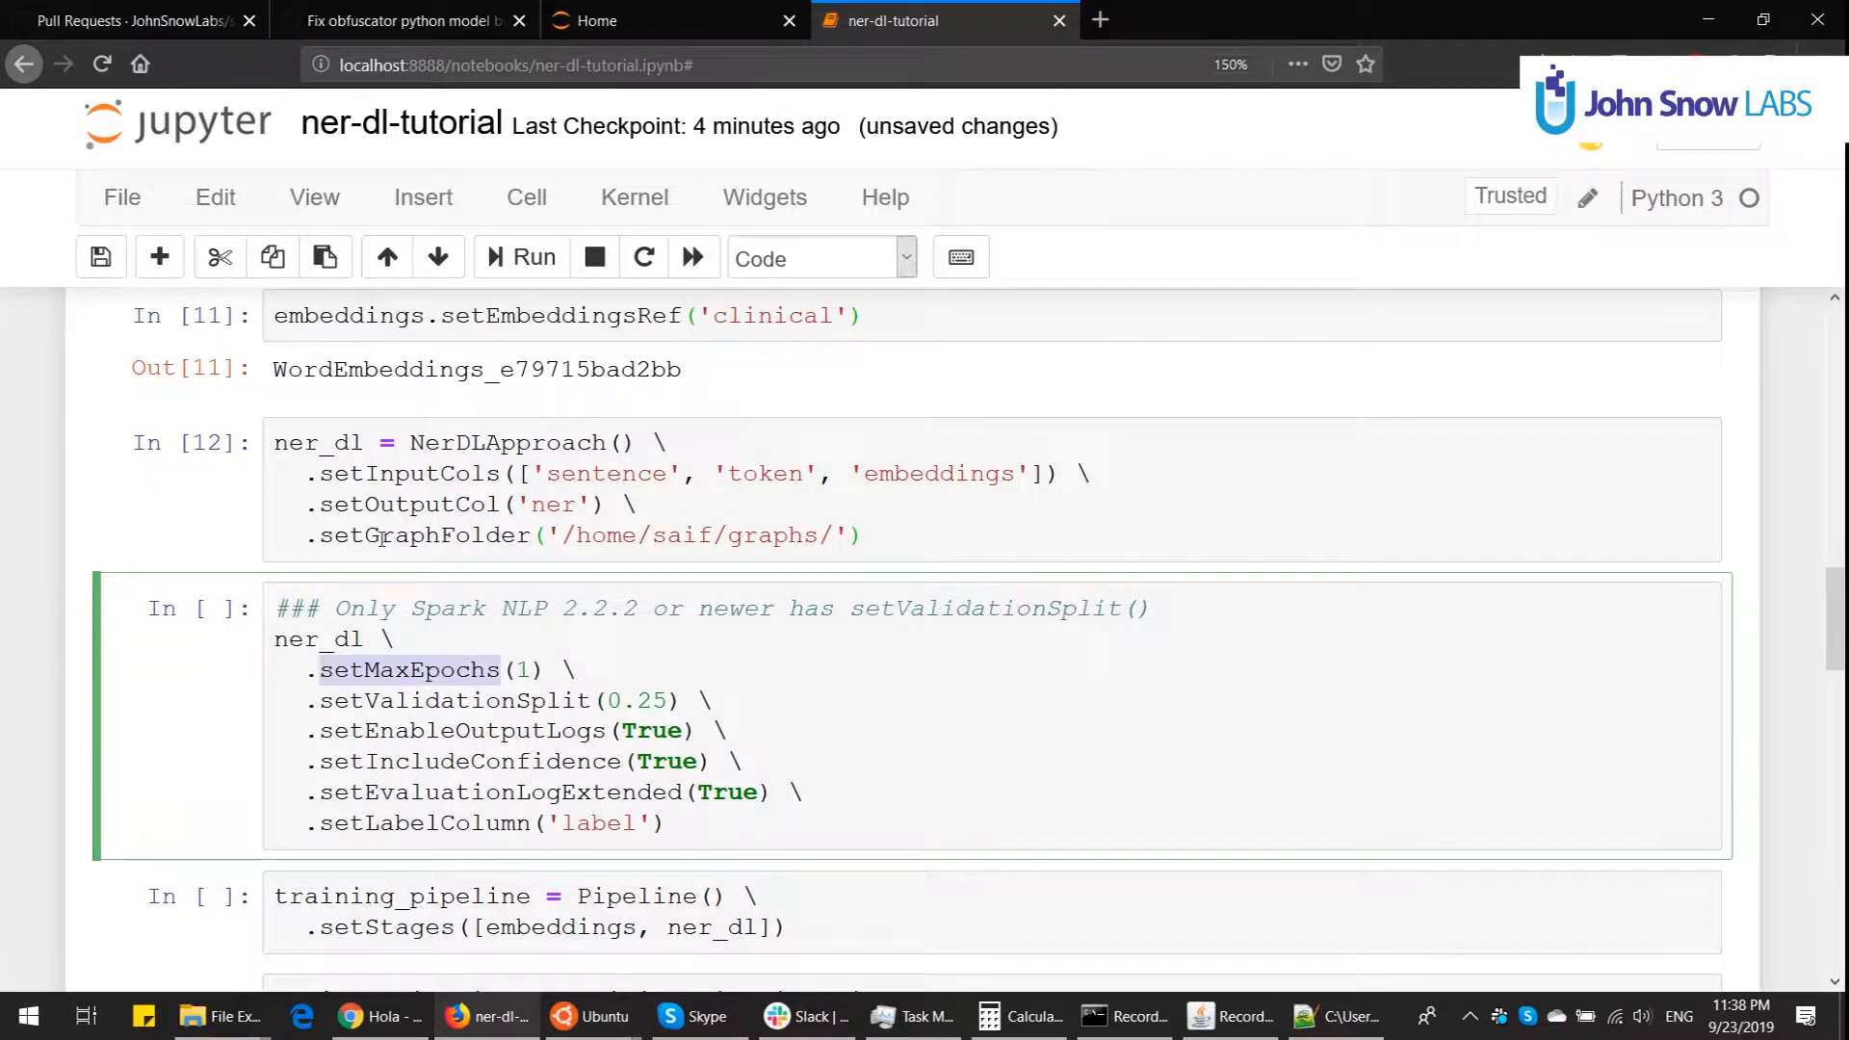
pyautogui.click(548, 700)
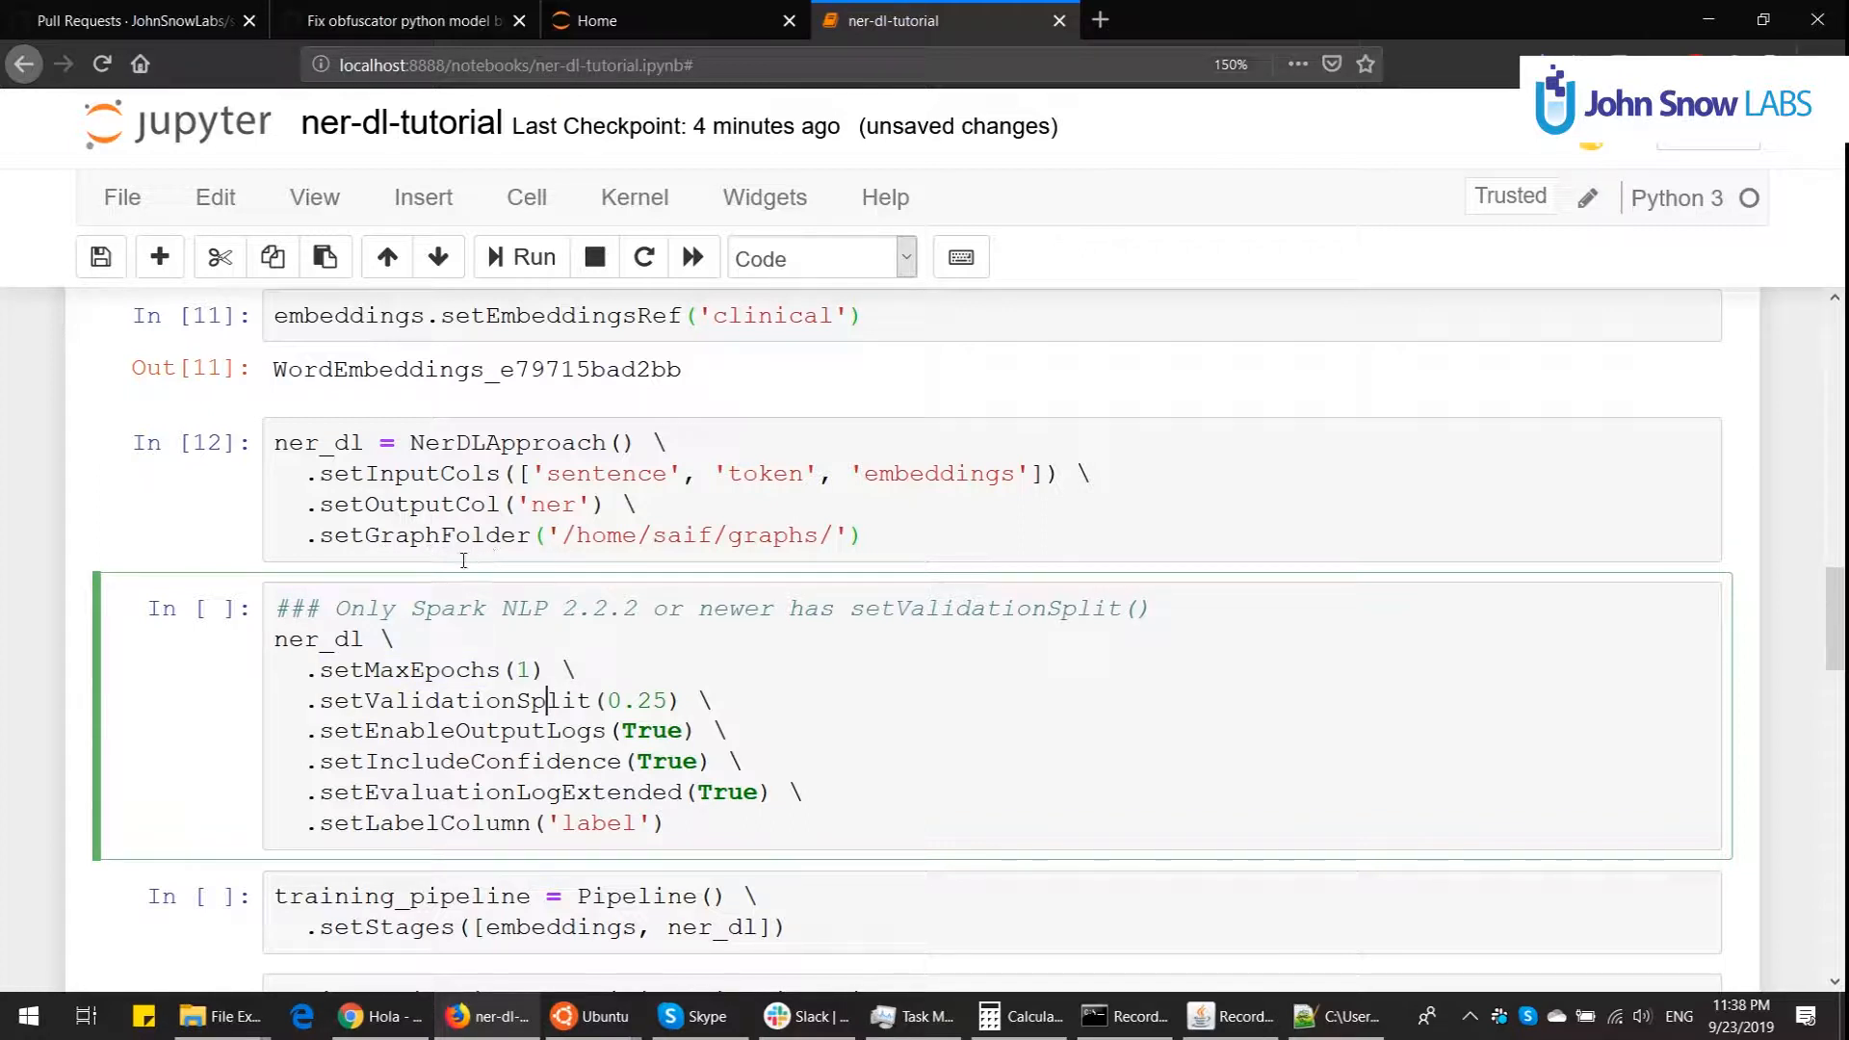
pyautogui.doubleClick(454, 700)
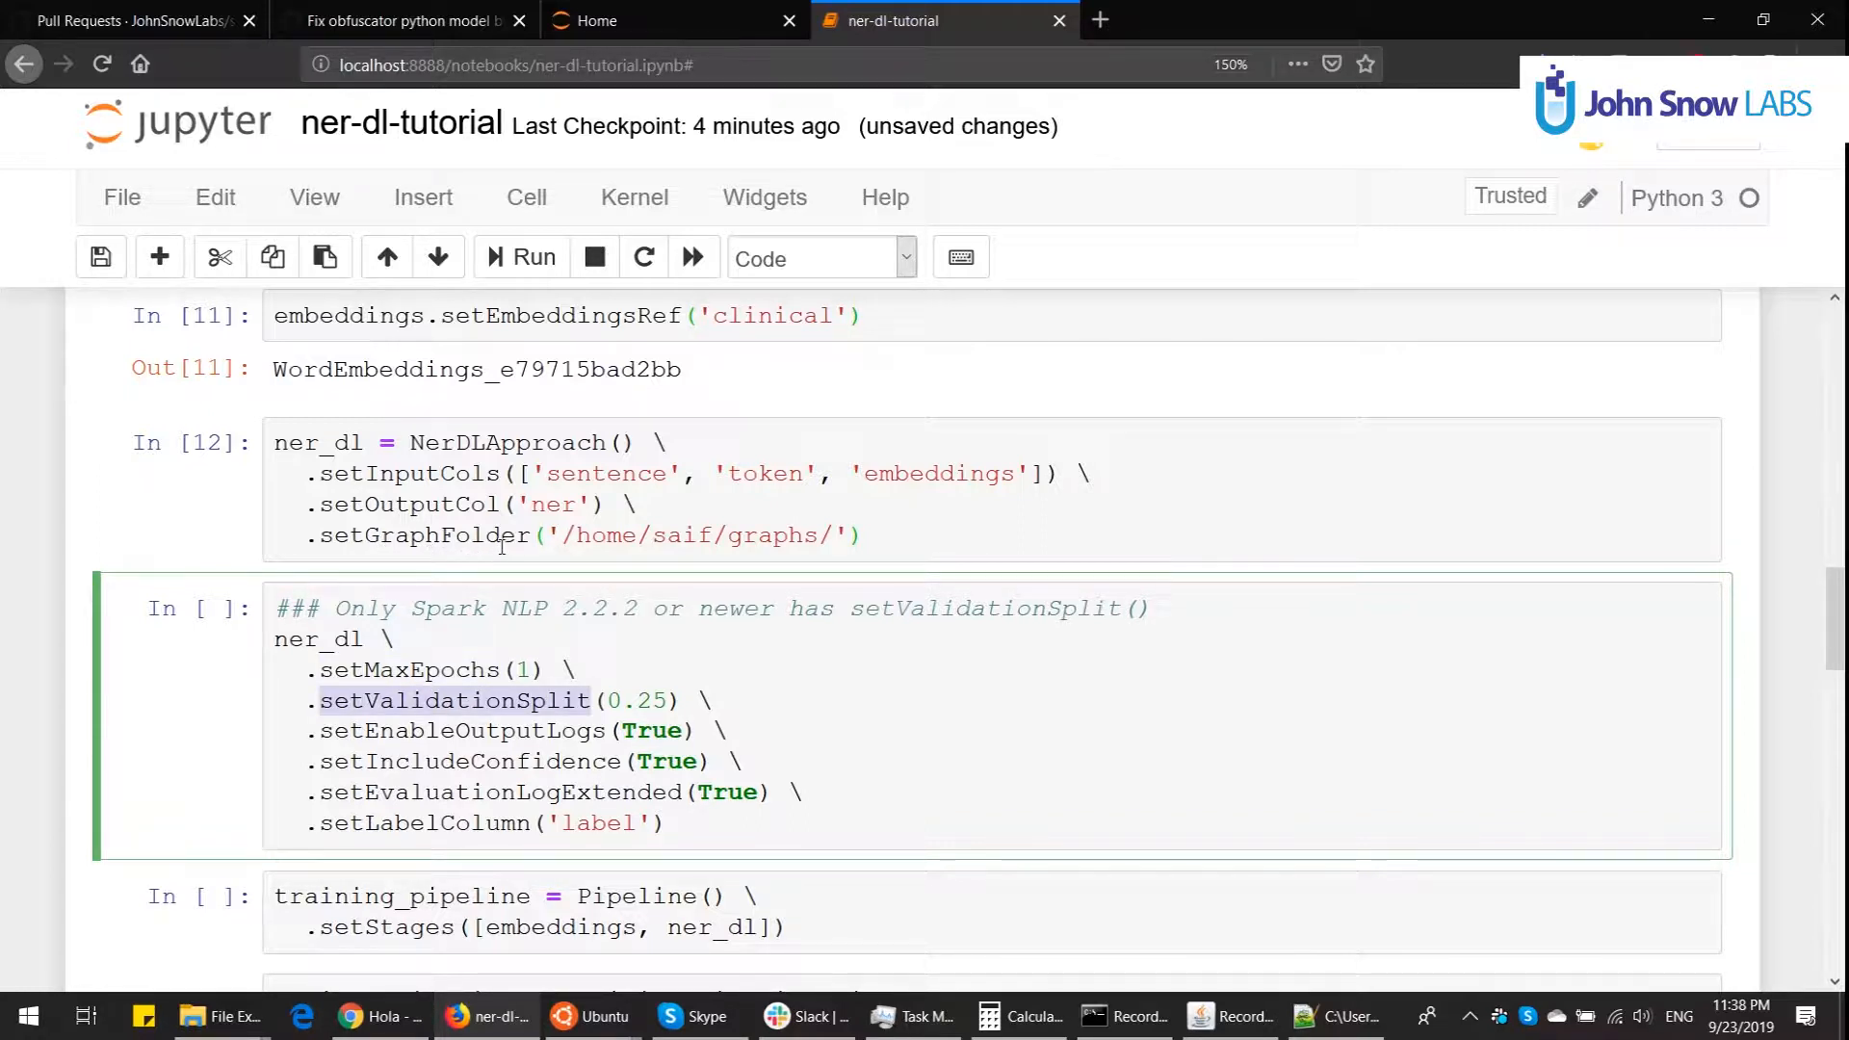
pyautogui.moveTo(507, 556)
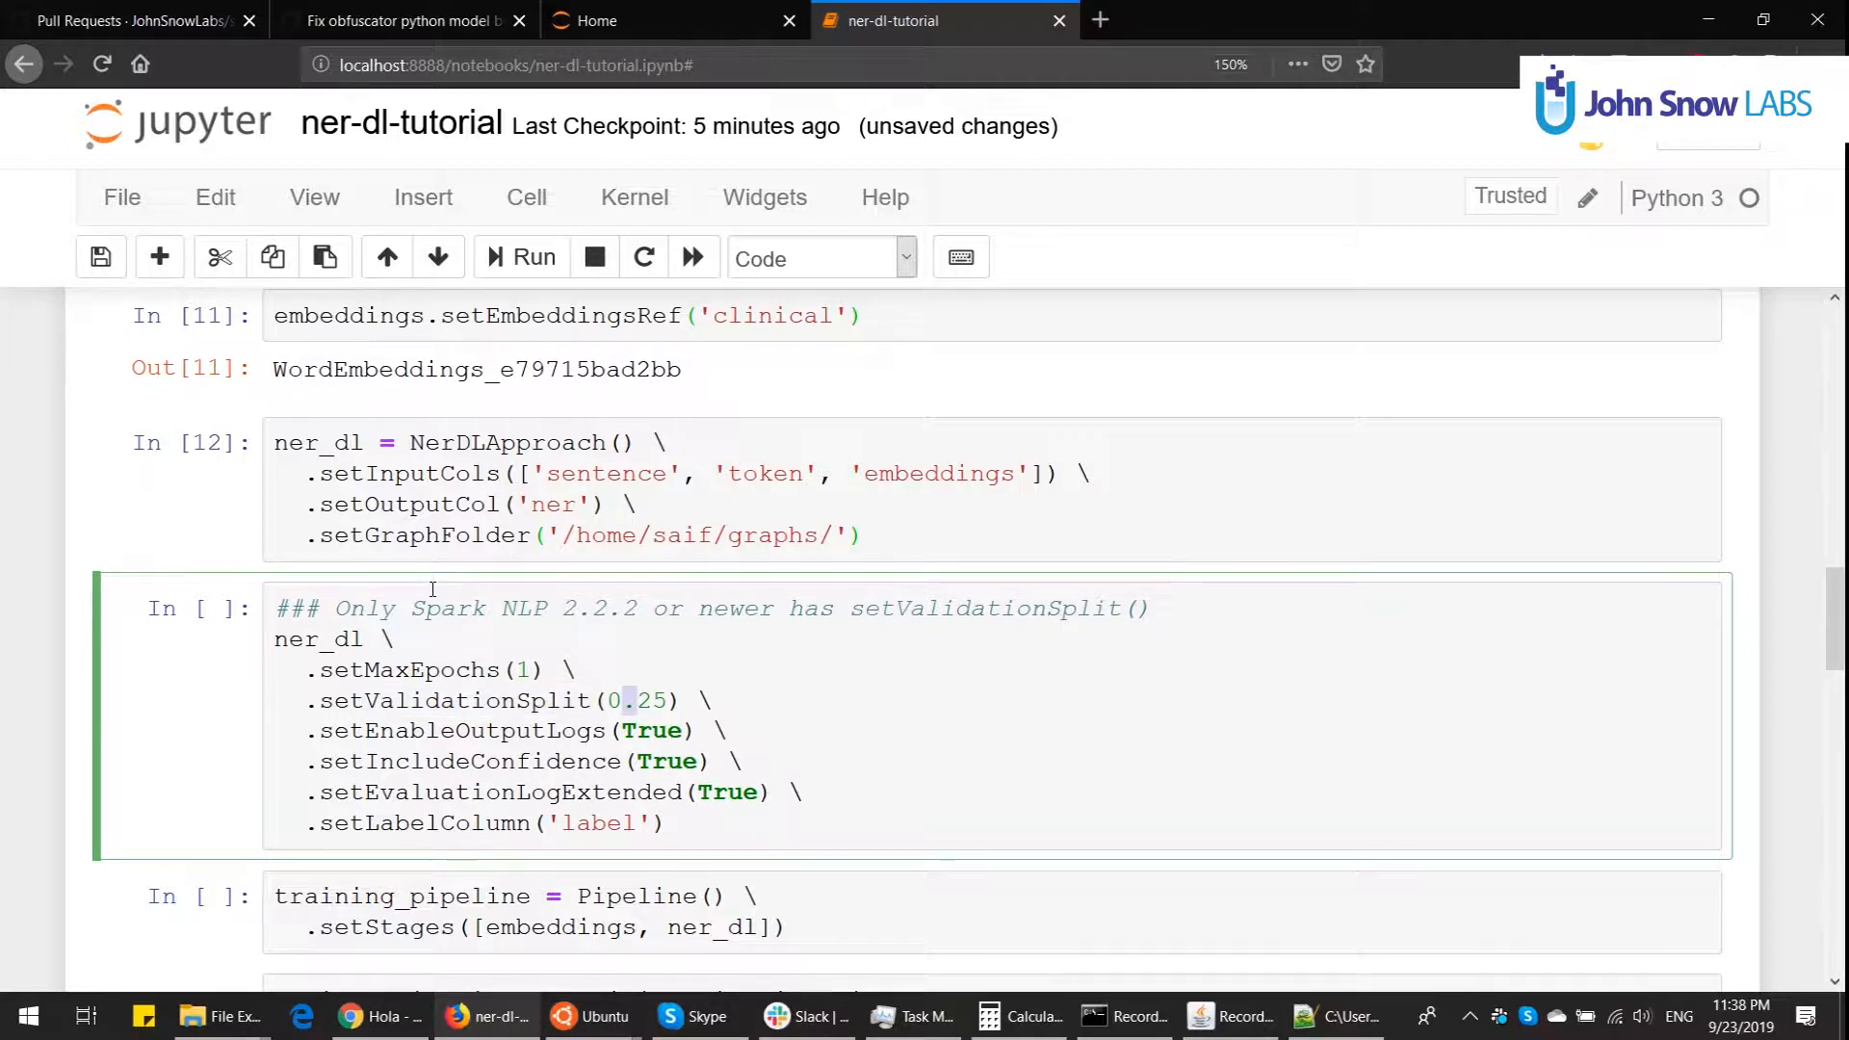
pyautogui.doubleClick(460, 731)
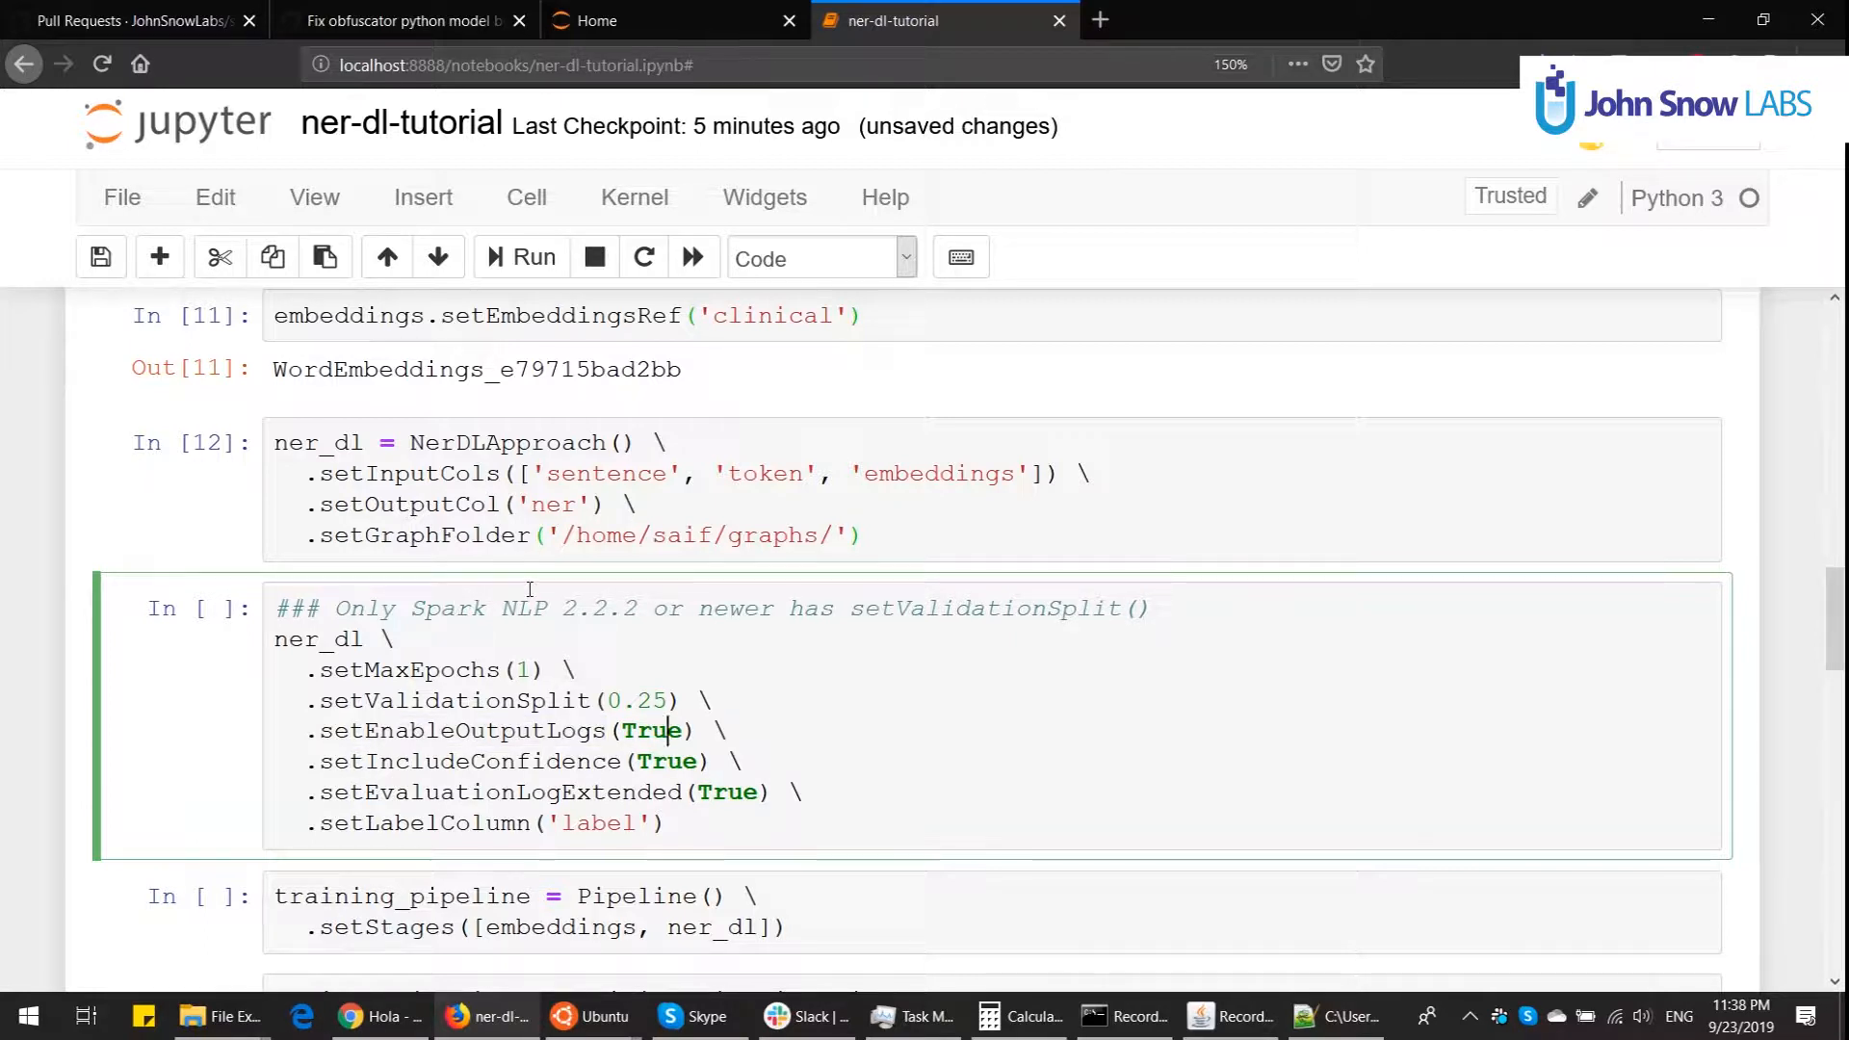
pyautogui.click(540, 761)
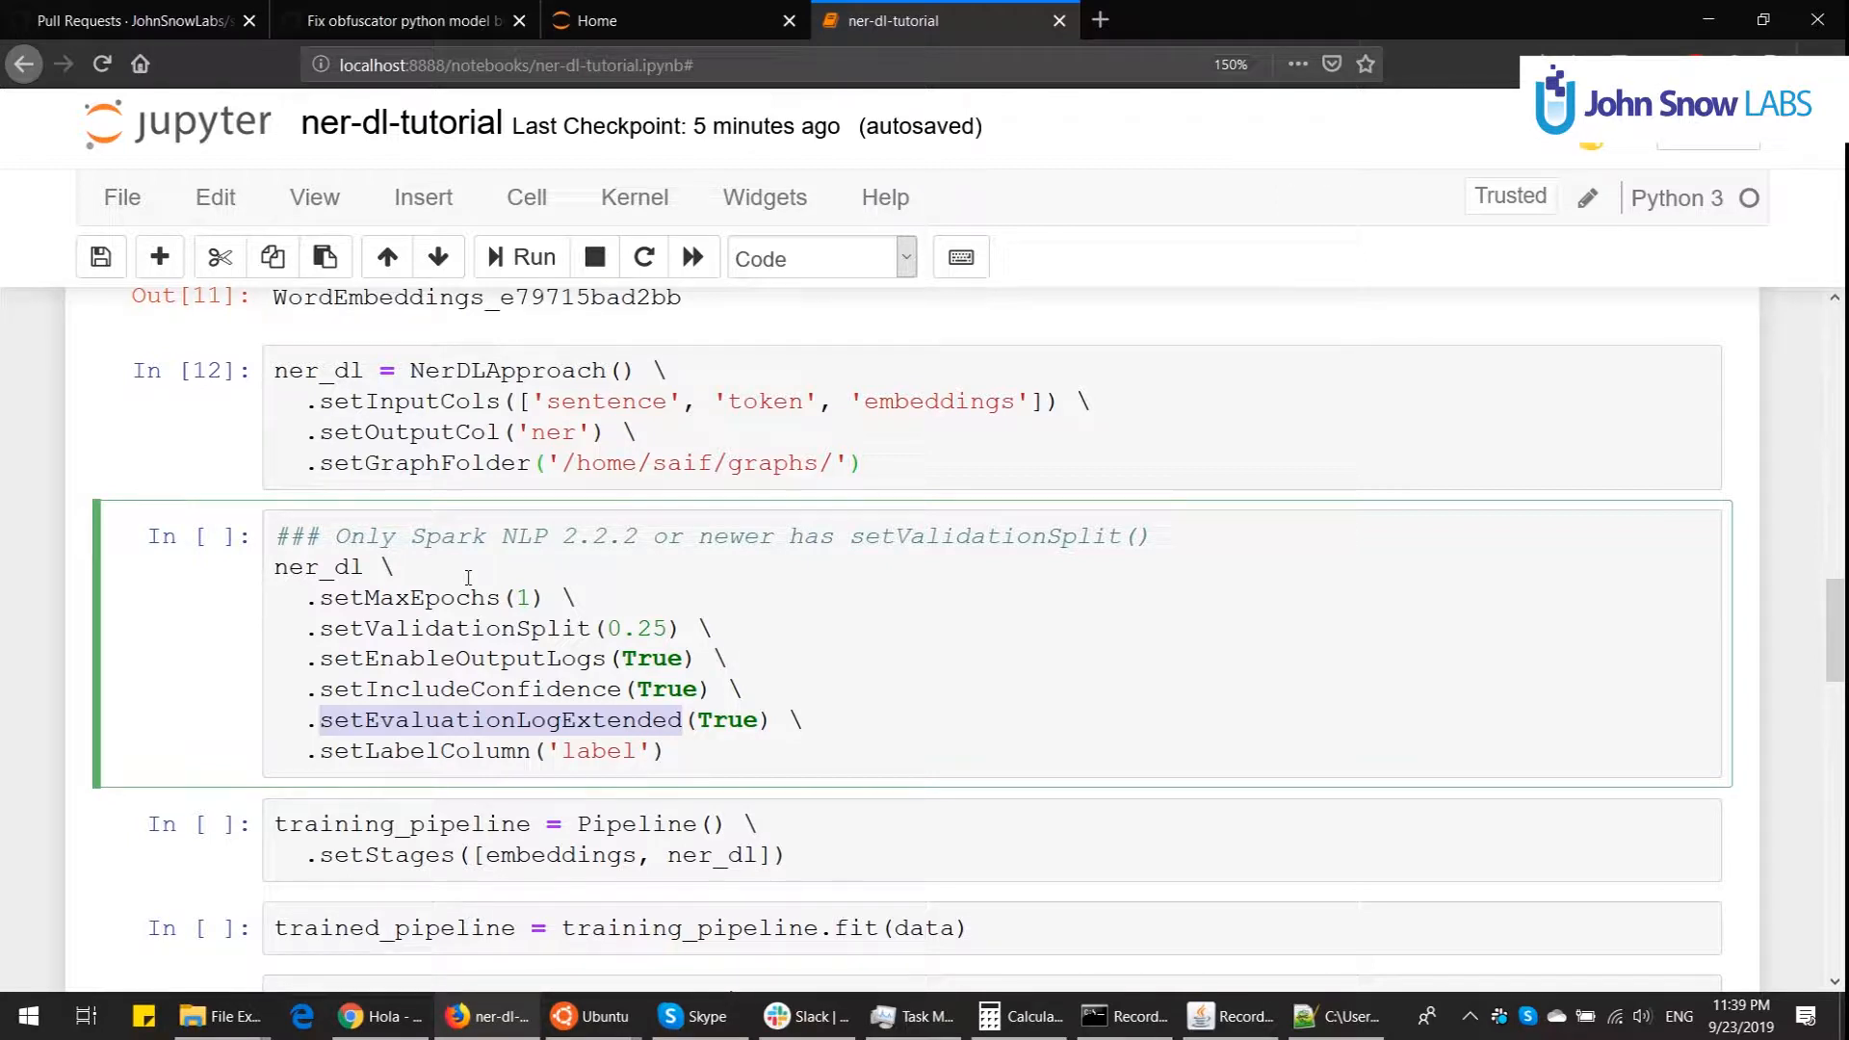
pyautogui.moveTo(391, 628)
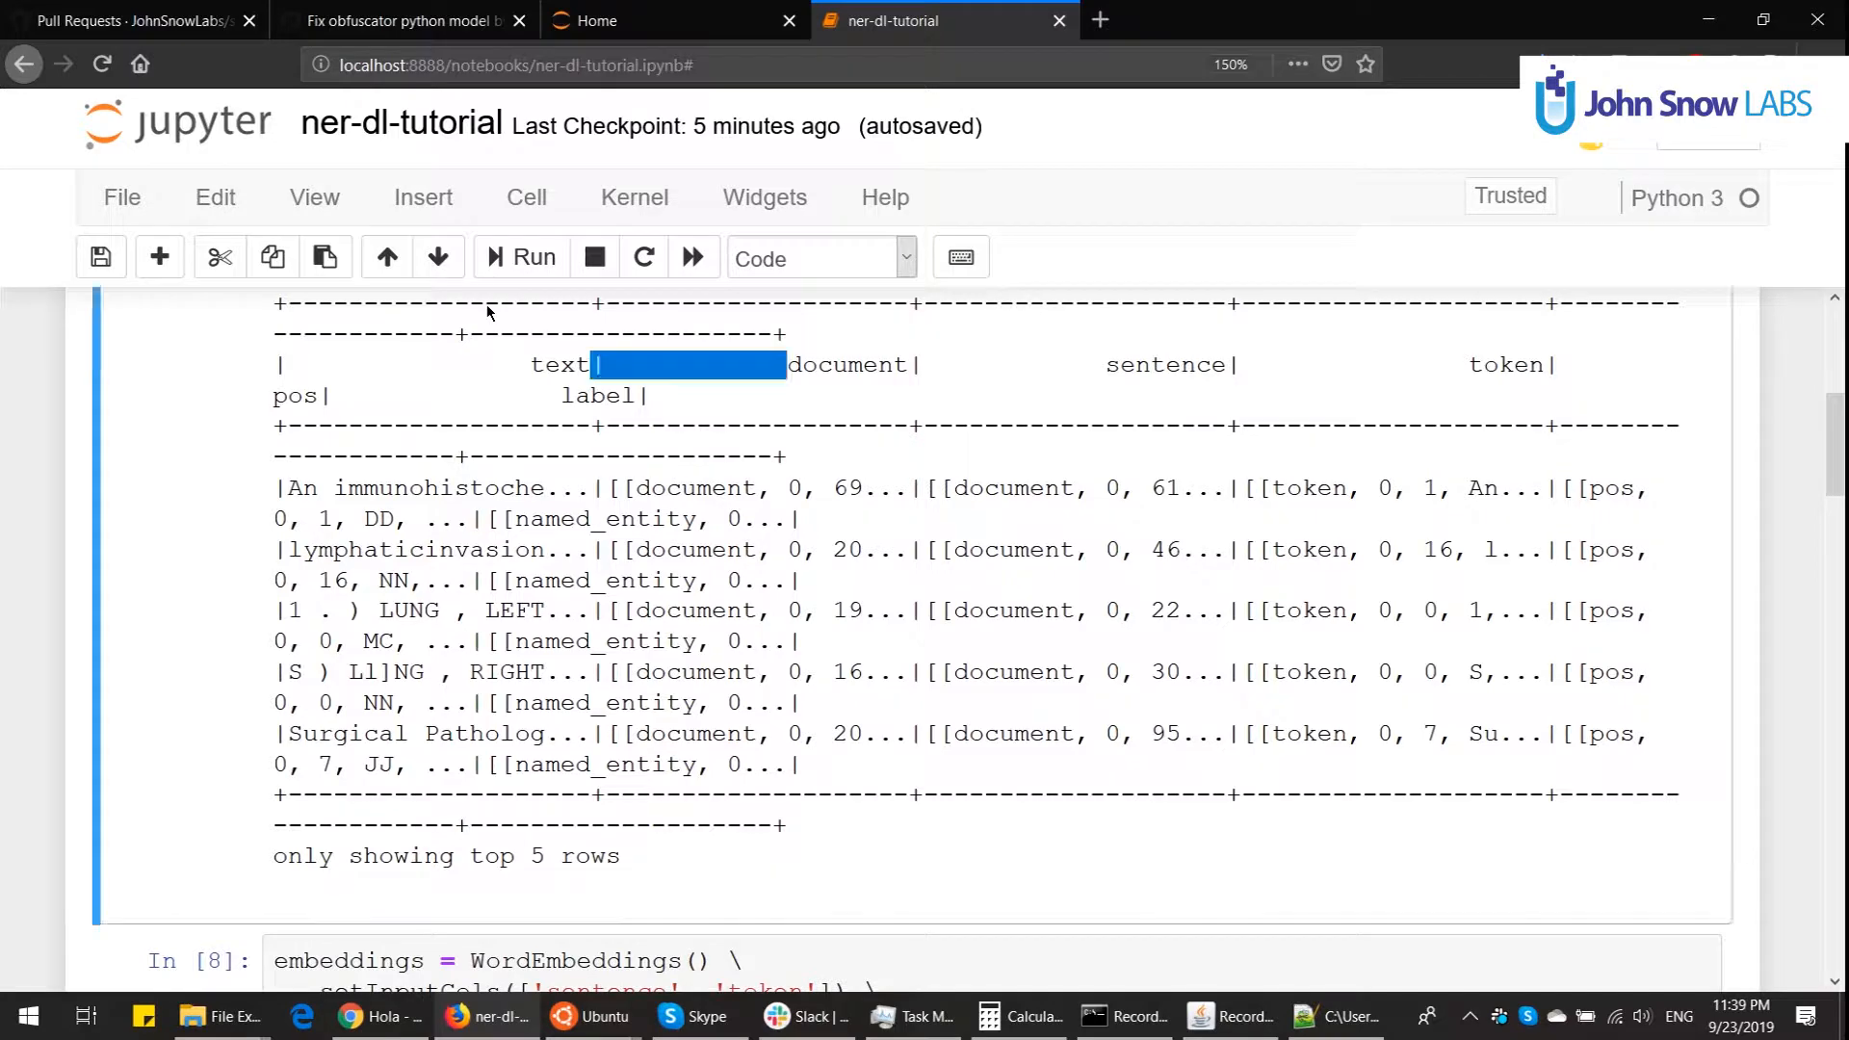
pyautogui.scroll(-3)
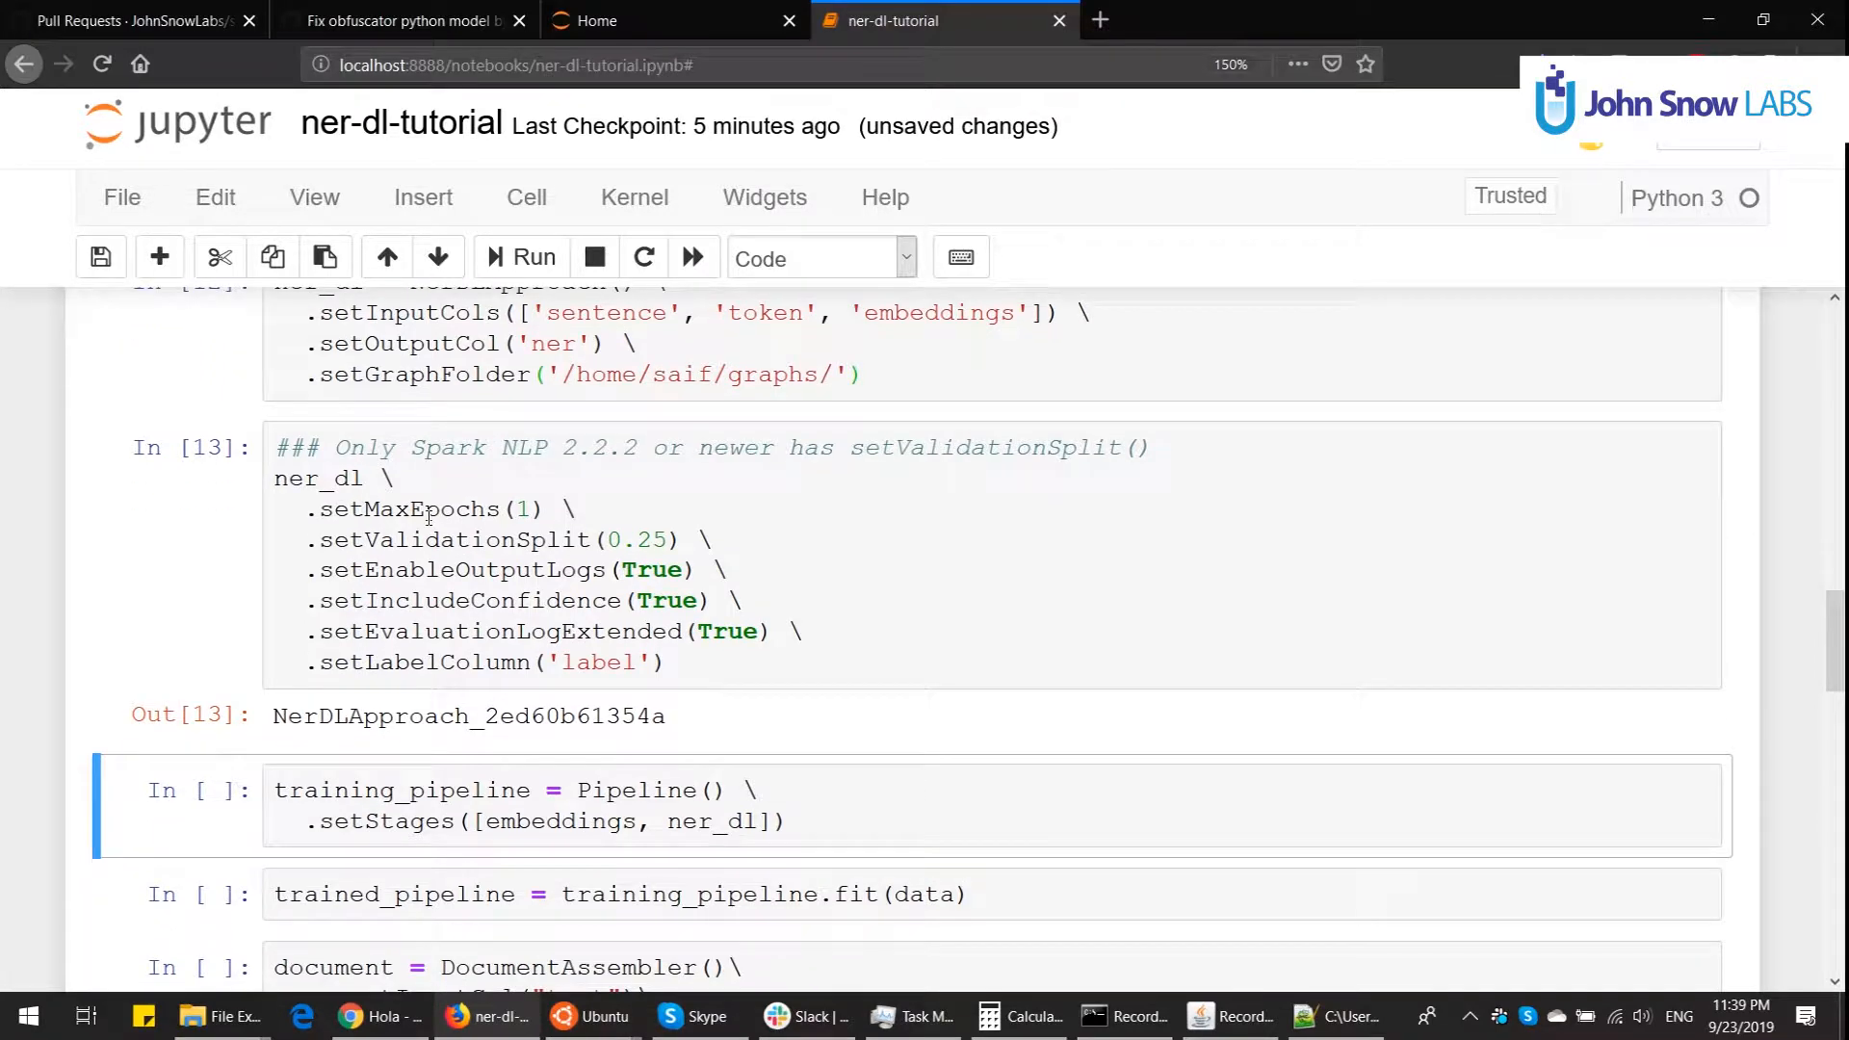
# Step: Run the training_pipeline cell staging embeddings and ner_dl
pyautogui.doubleClick(559, 822)
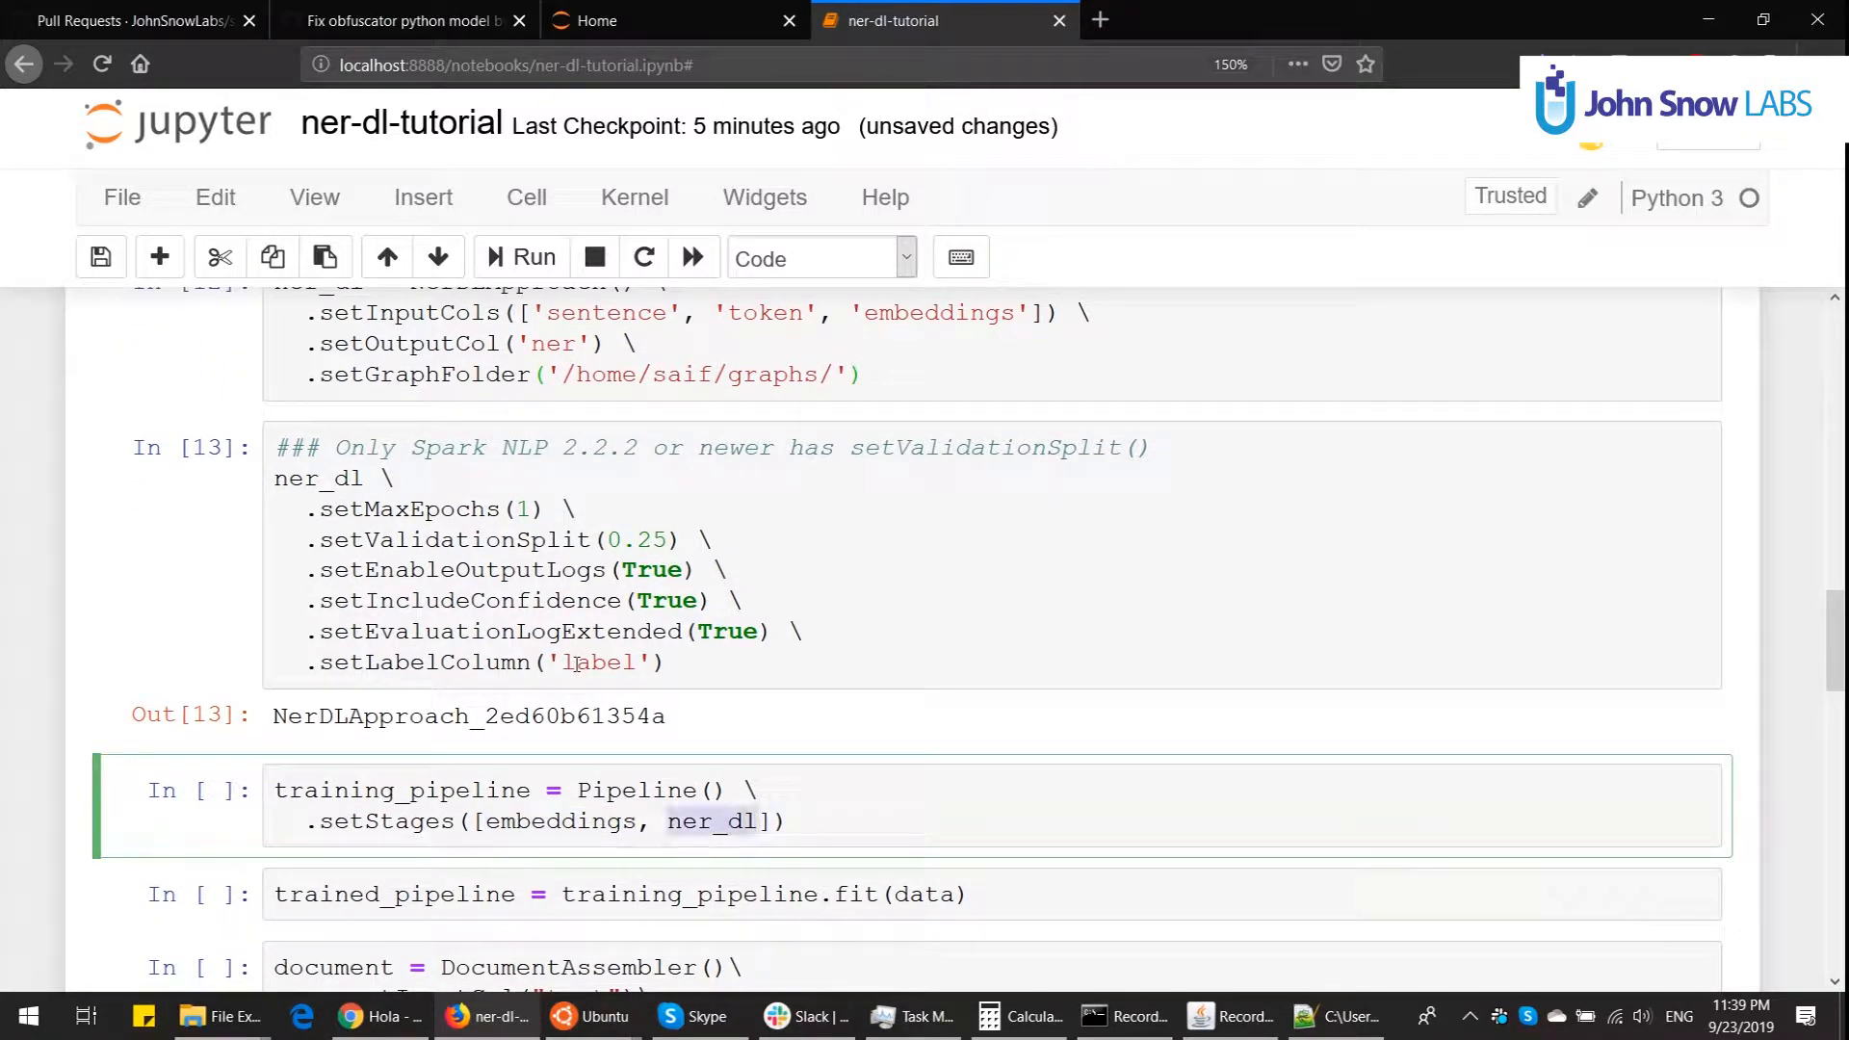
pyautogui.doubleClick(557, 821)
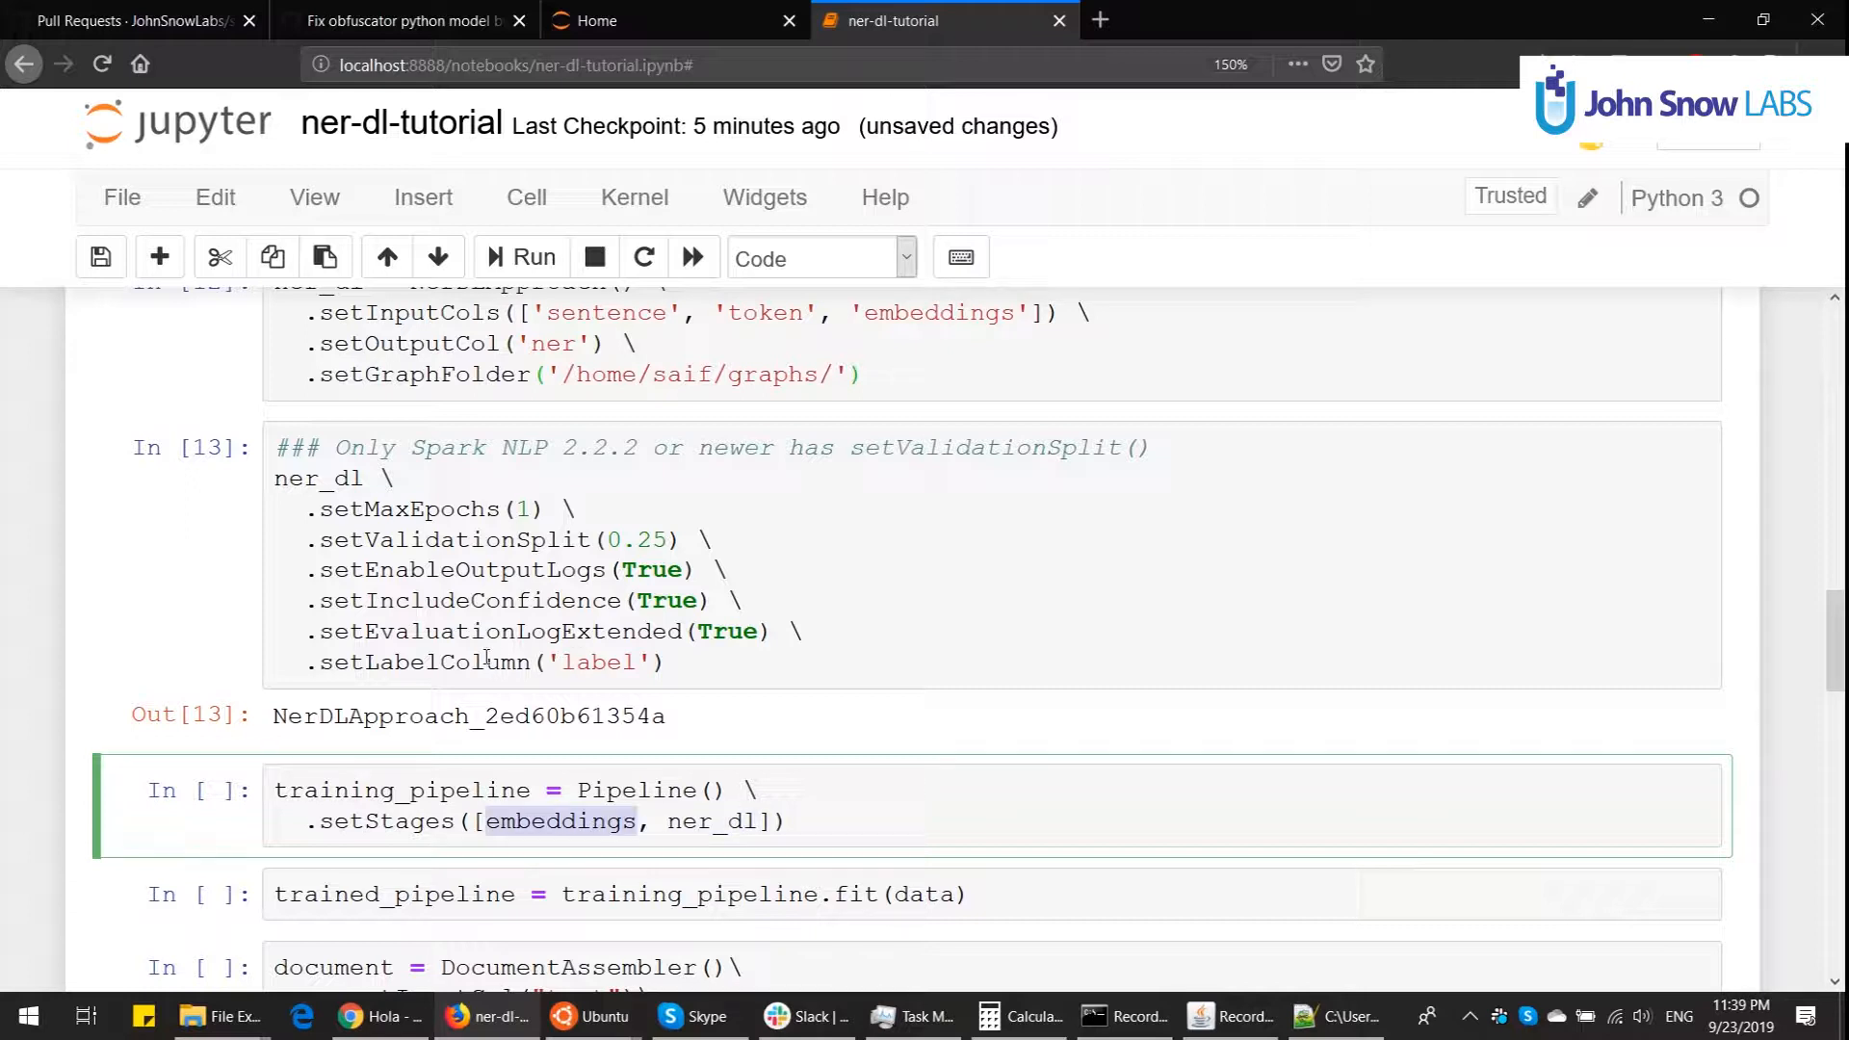
pyautogui.moveTo(565, 632)
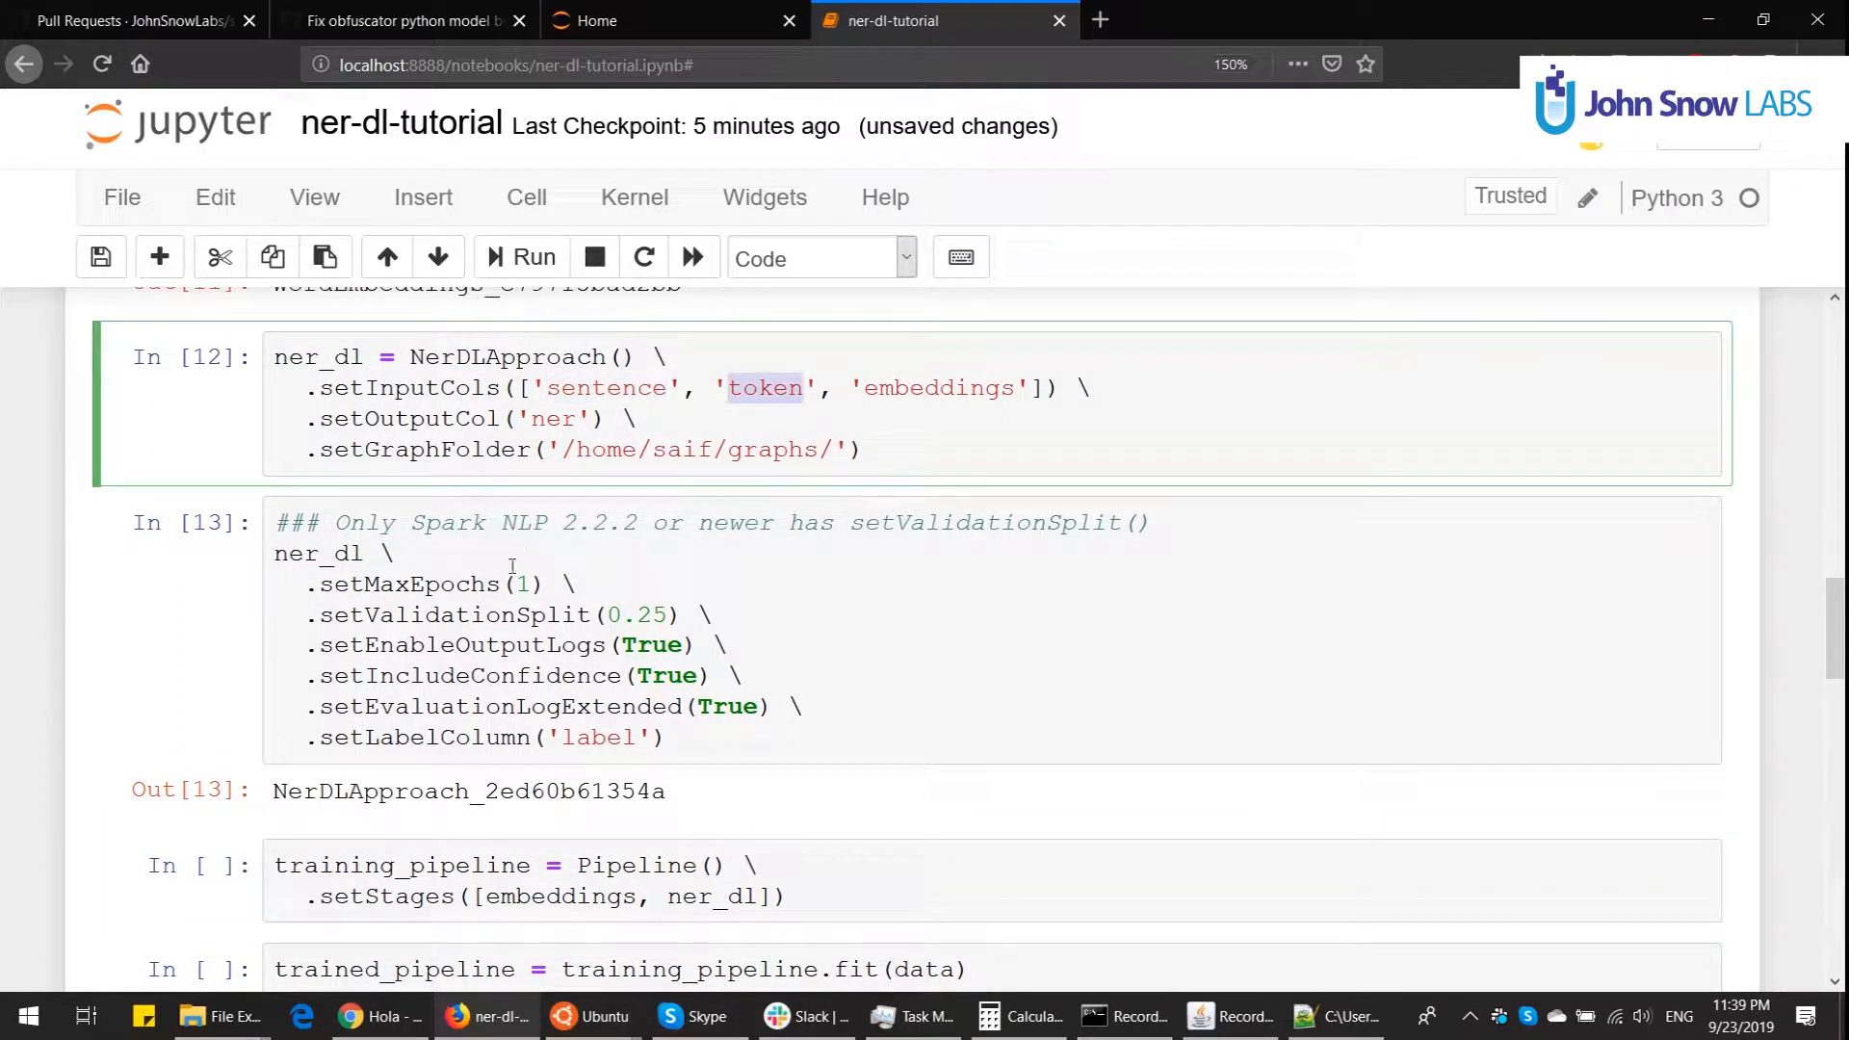
pyautogui.click(483, 895)
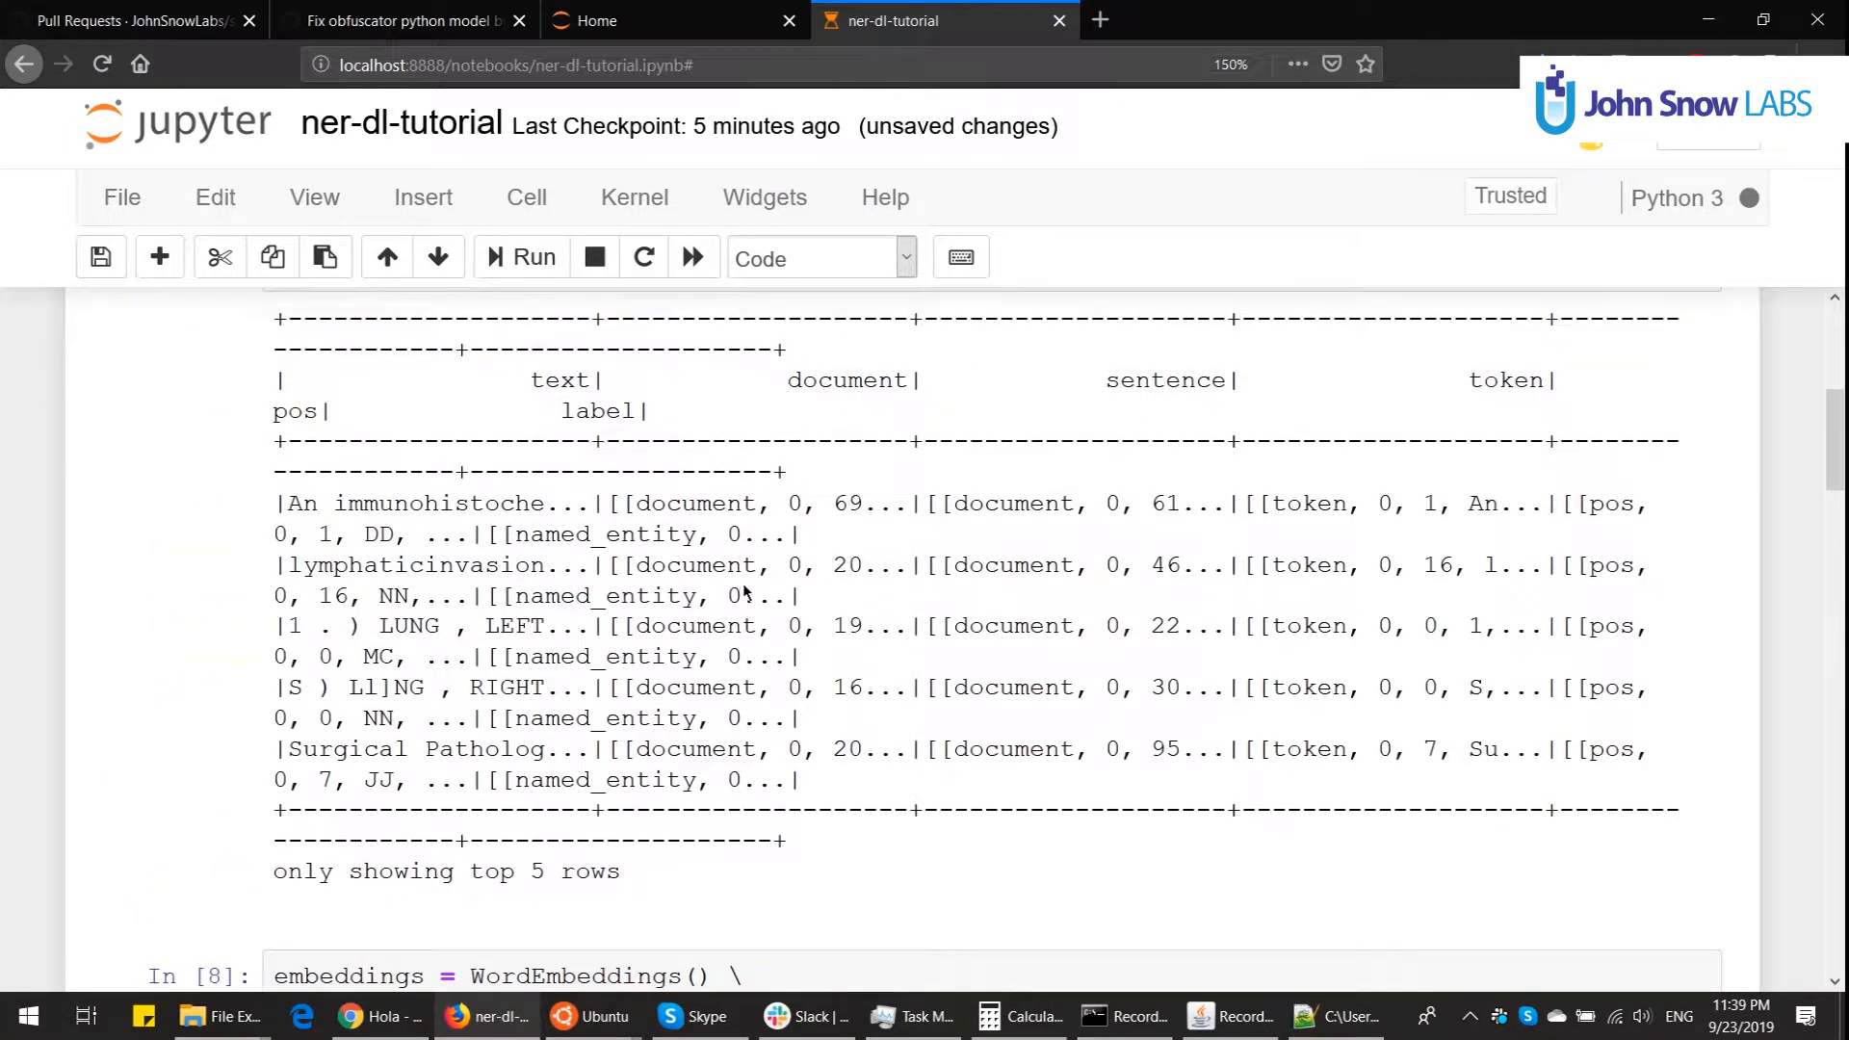
pyautogui.doubleClick(846, 380)
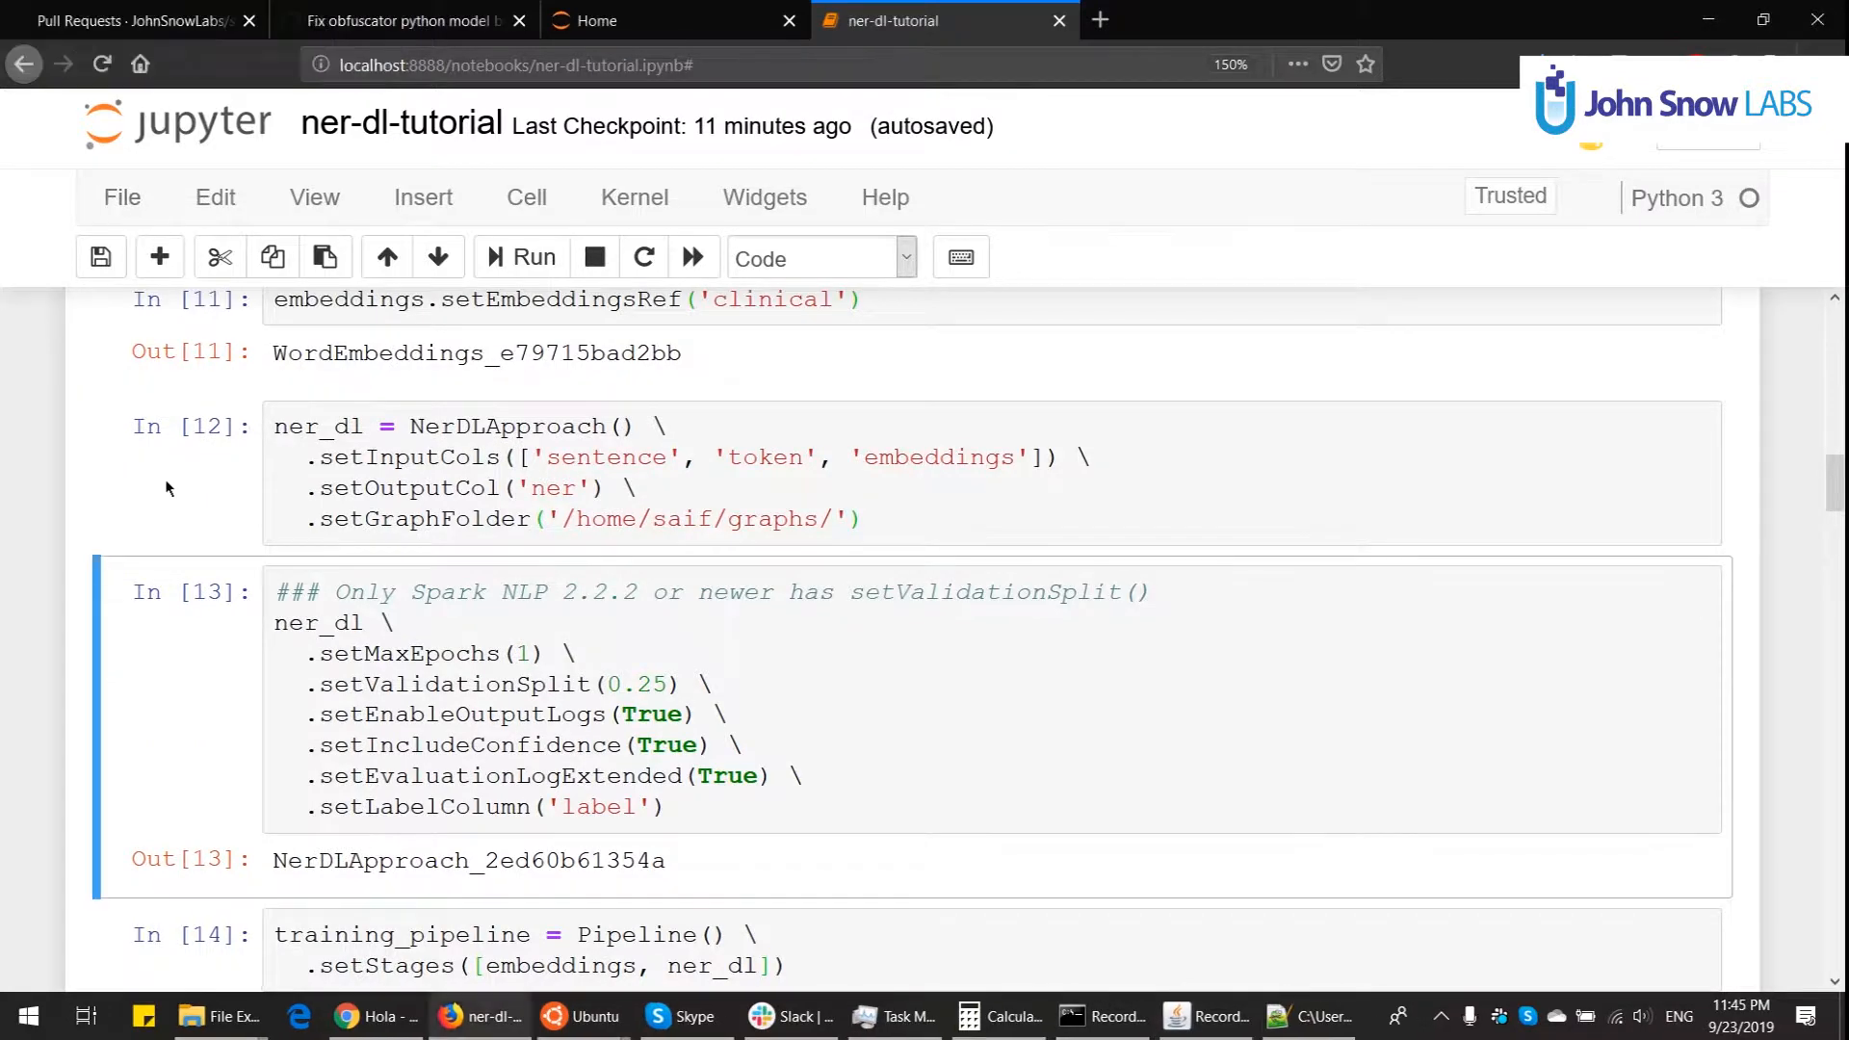
pyautogui.scroll(-3)
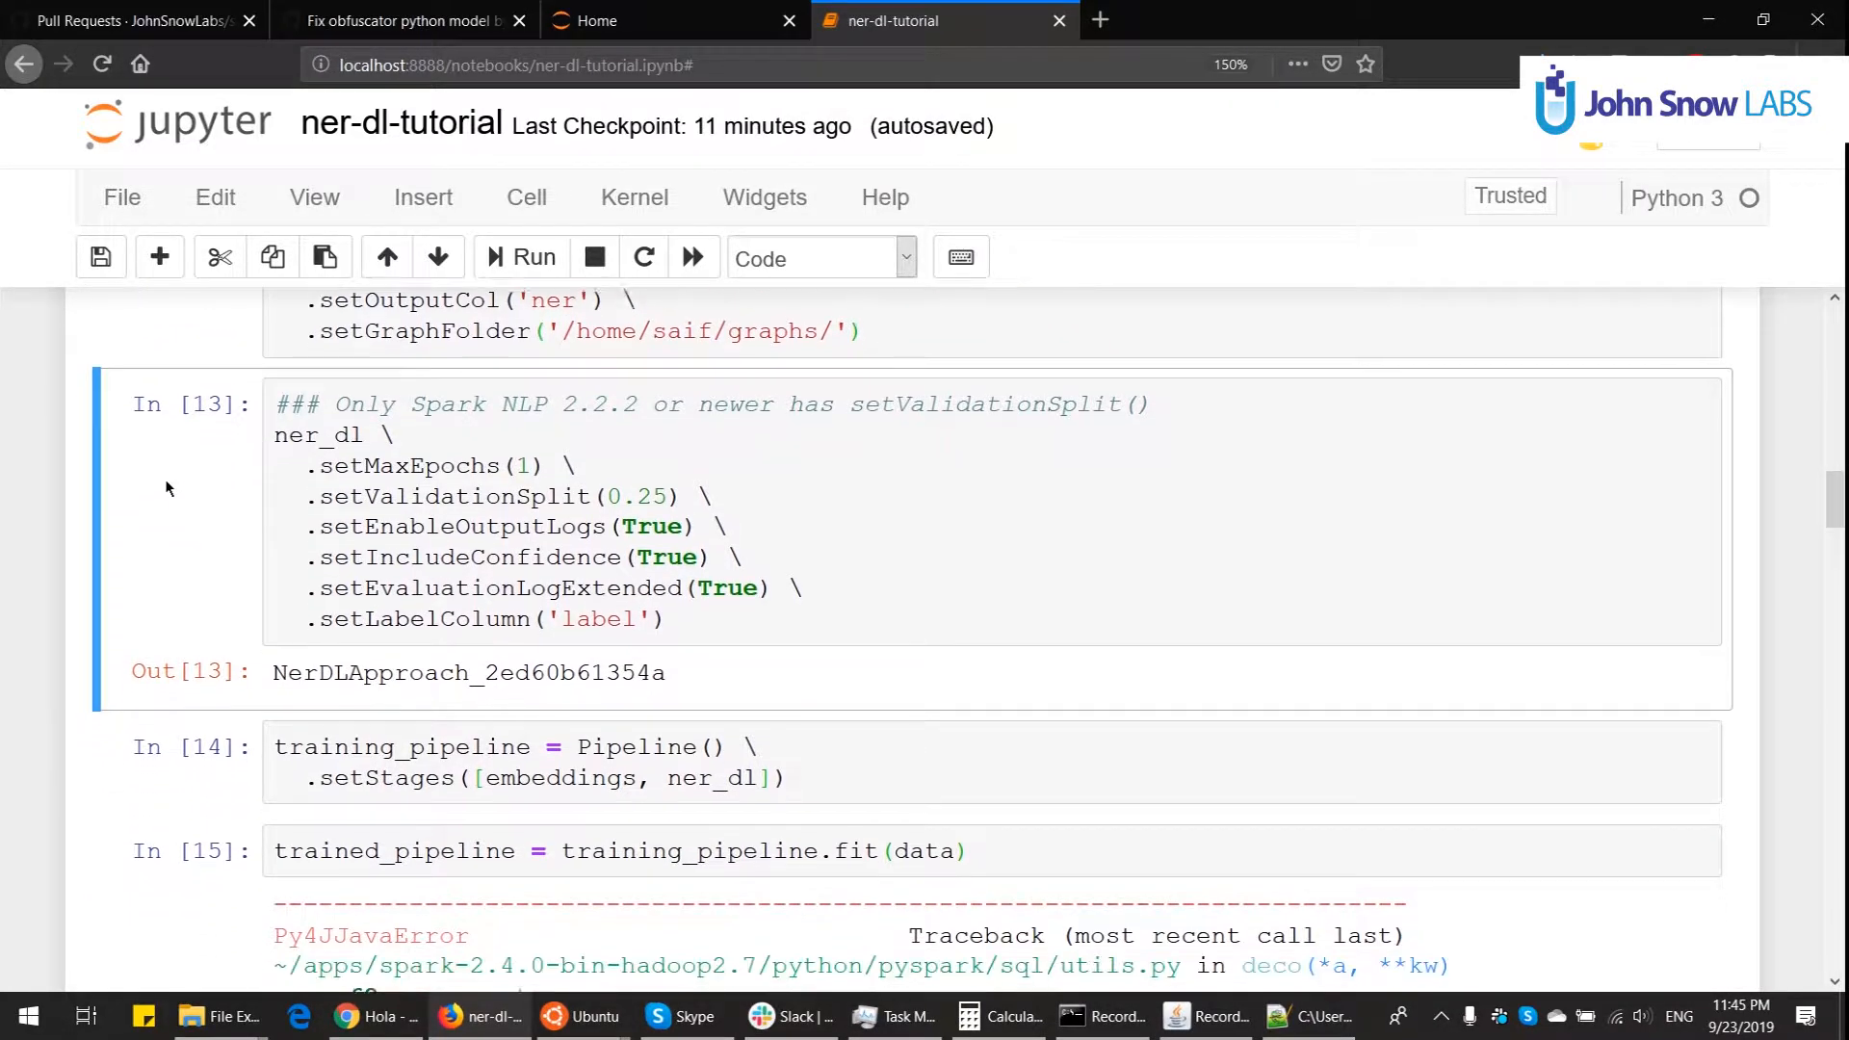
pyautogui.scroll(-3)
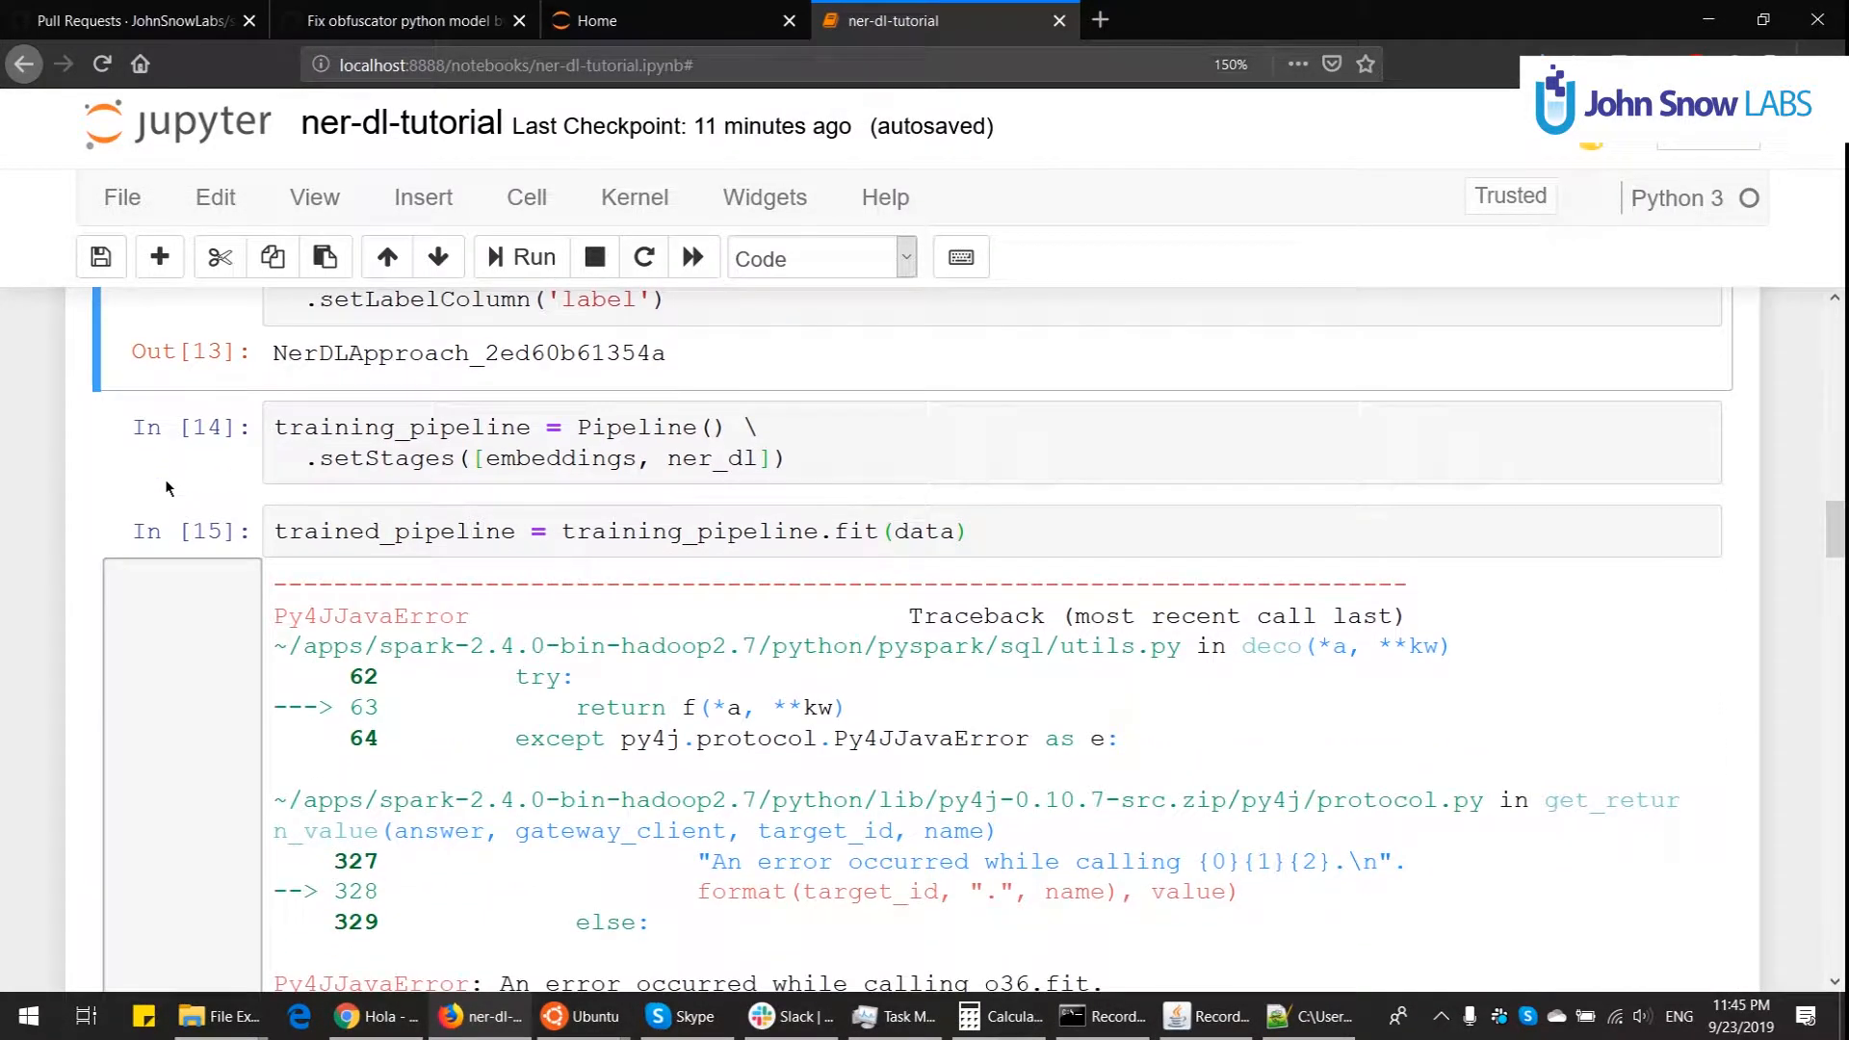
pyautogui.scroll(-3)
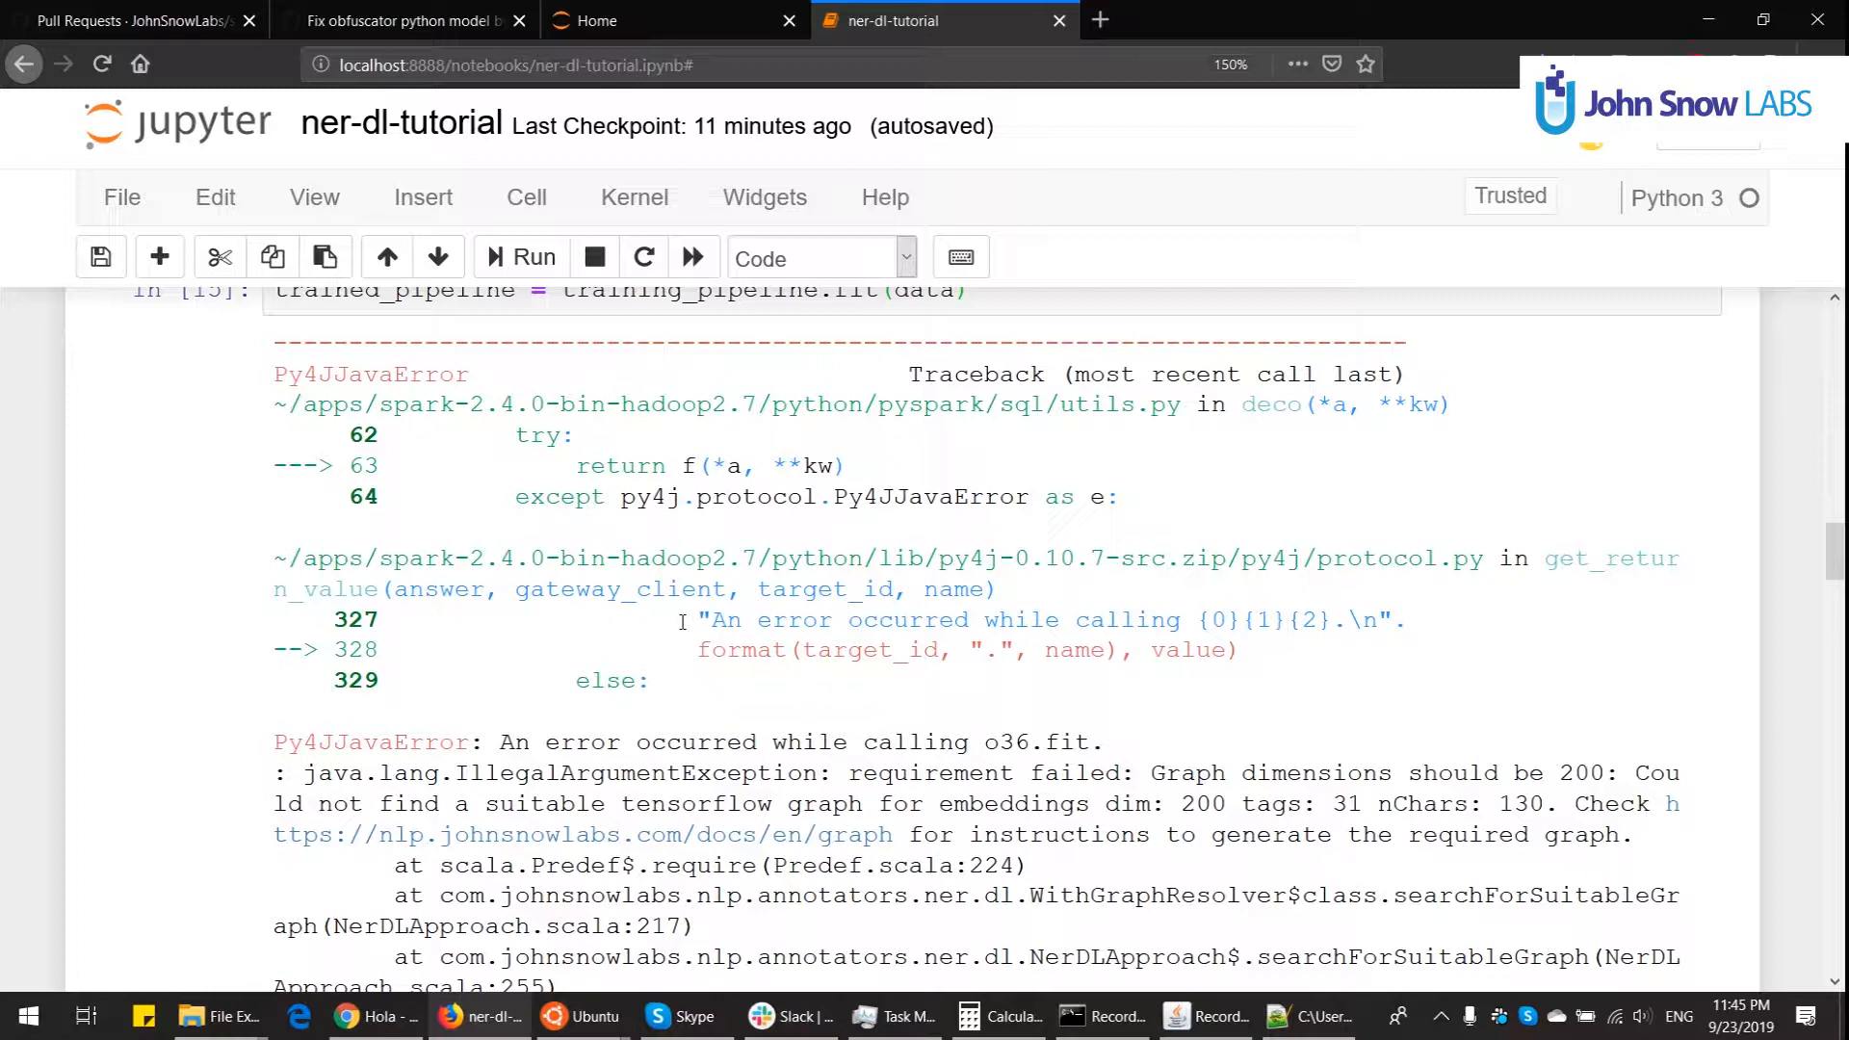
pyautogui.moveTo(852, 773); pyautogui.dragTo(1522, 773)
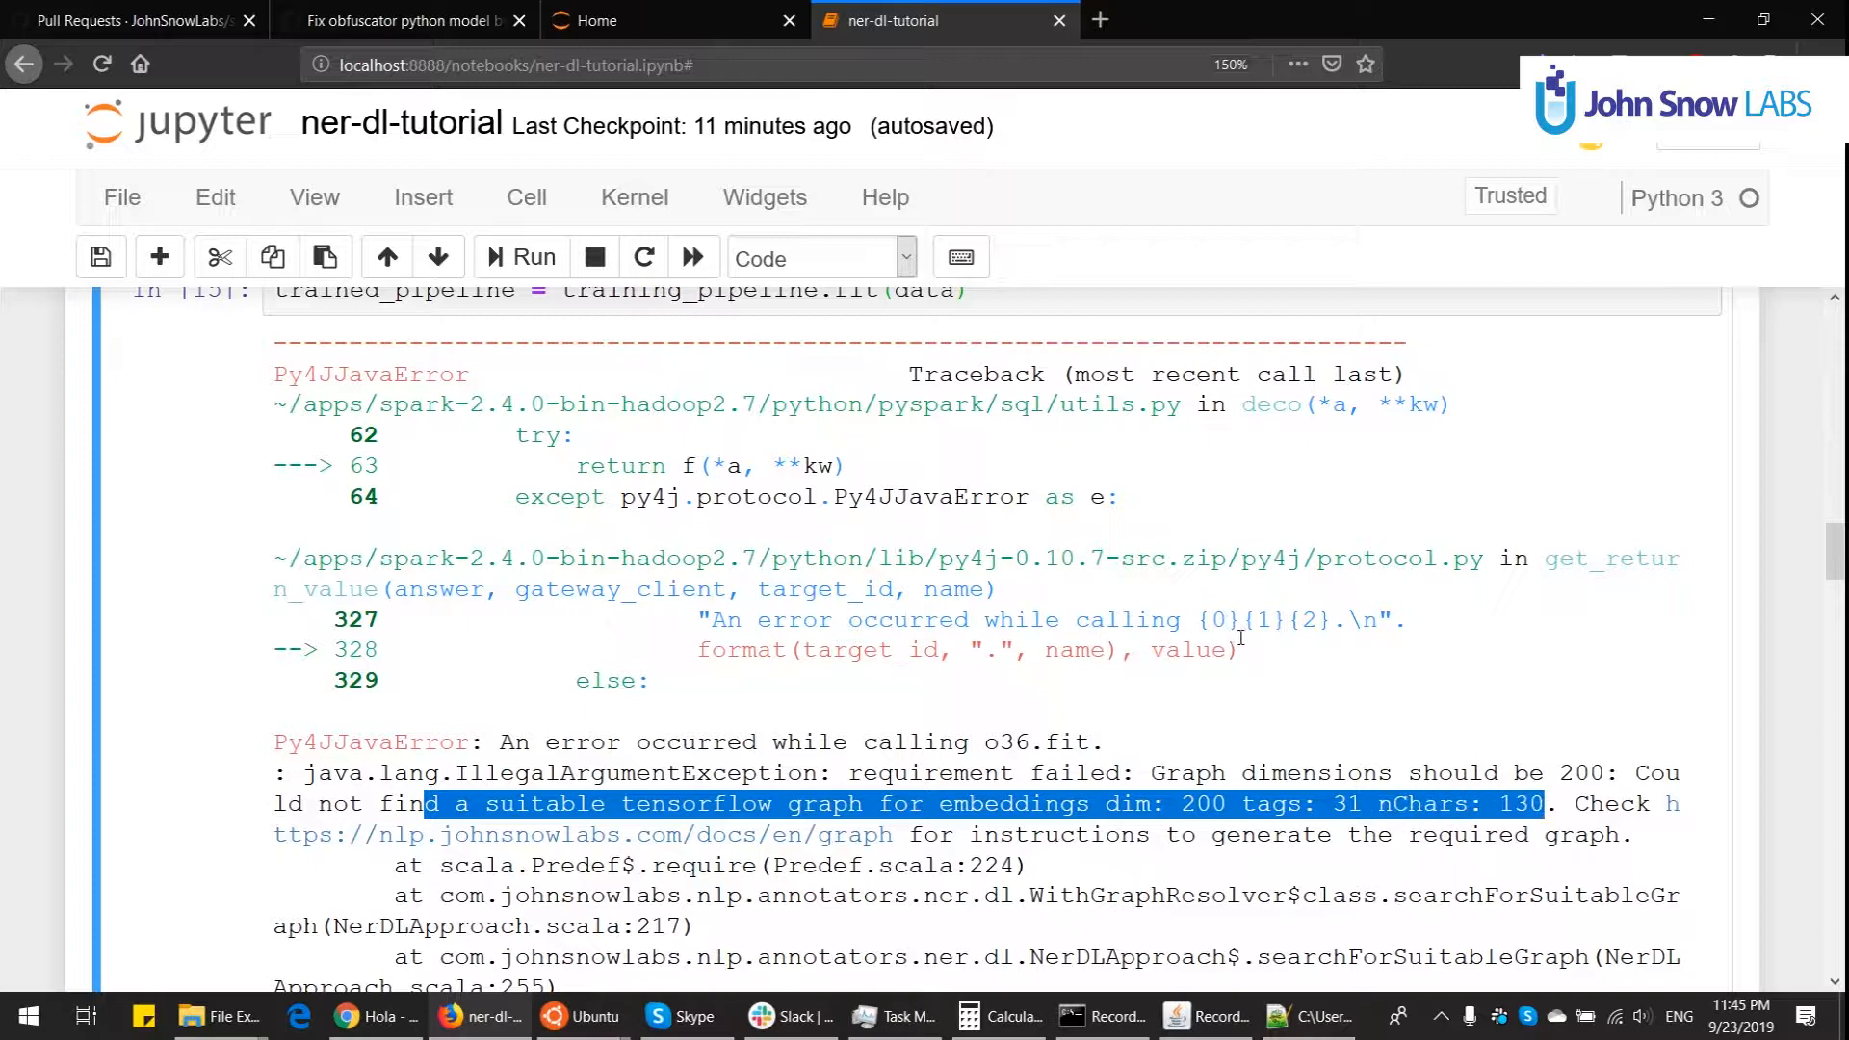
pyautogui.moveTo(1005, 621)
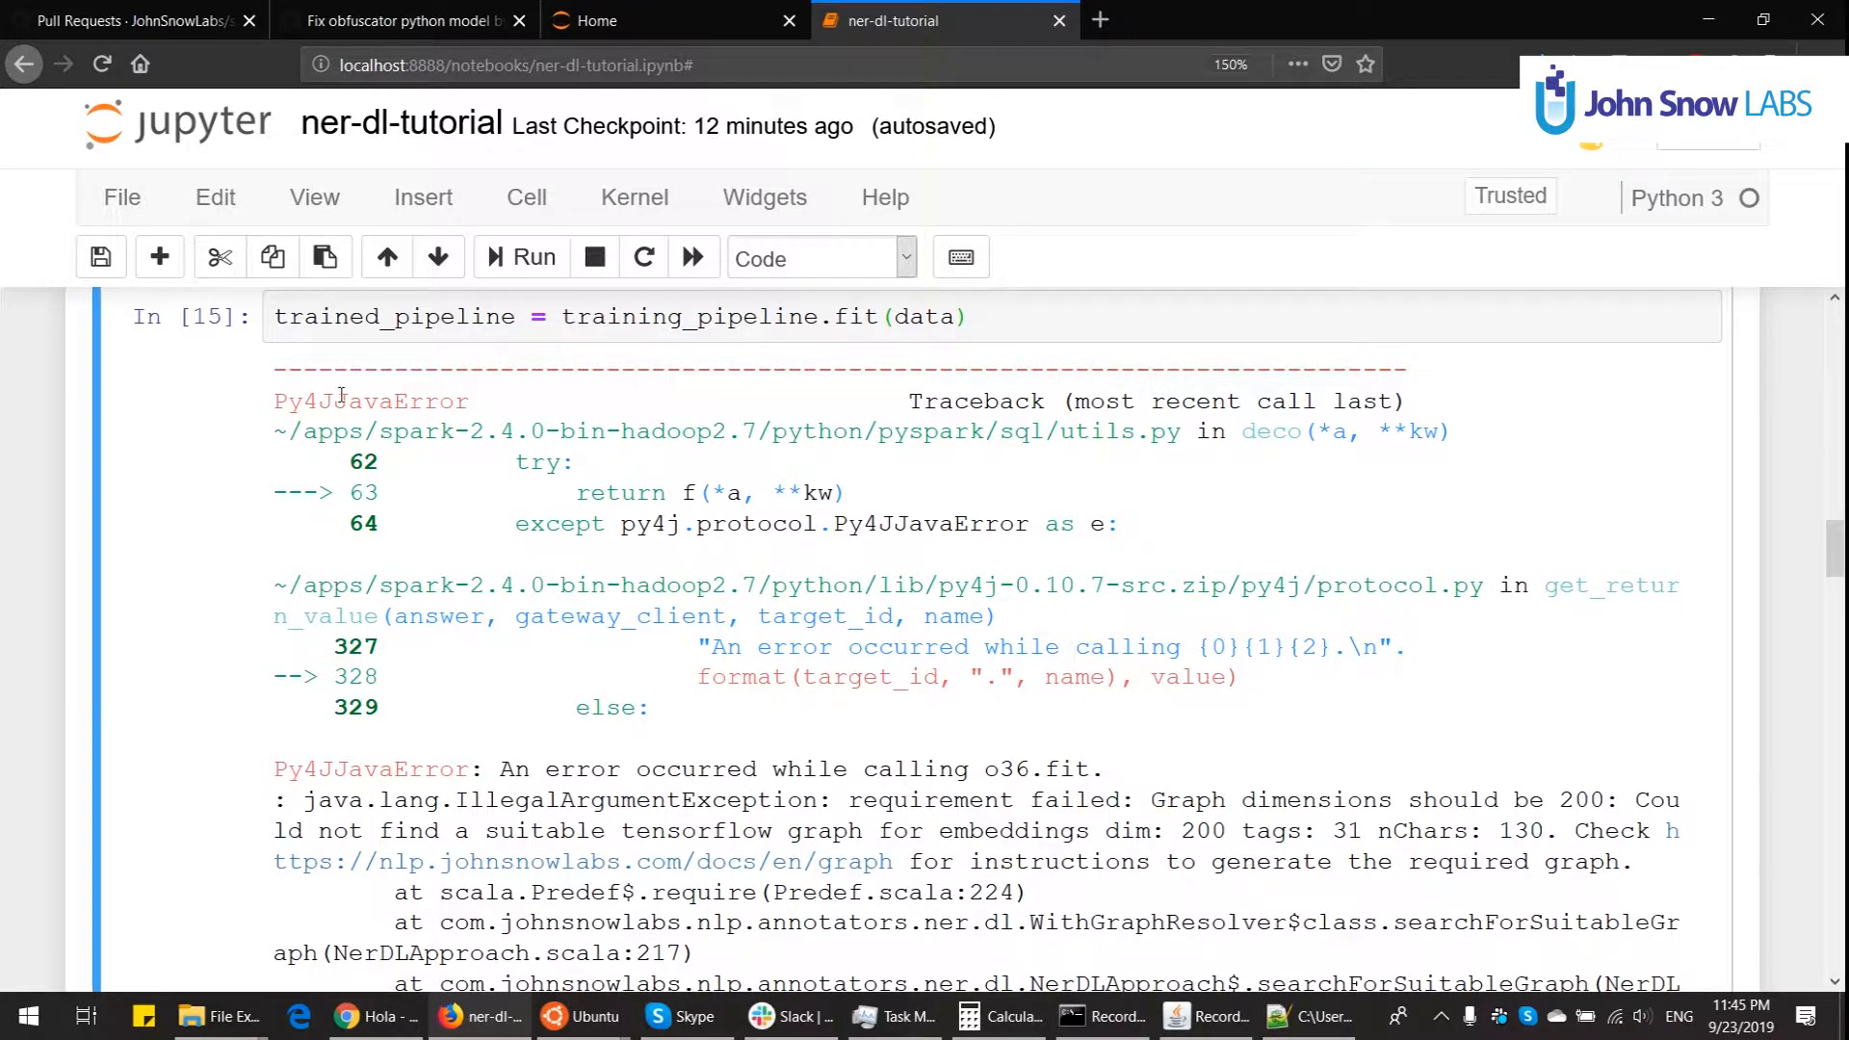
pyautogui.click(100, 256)
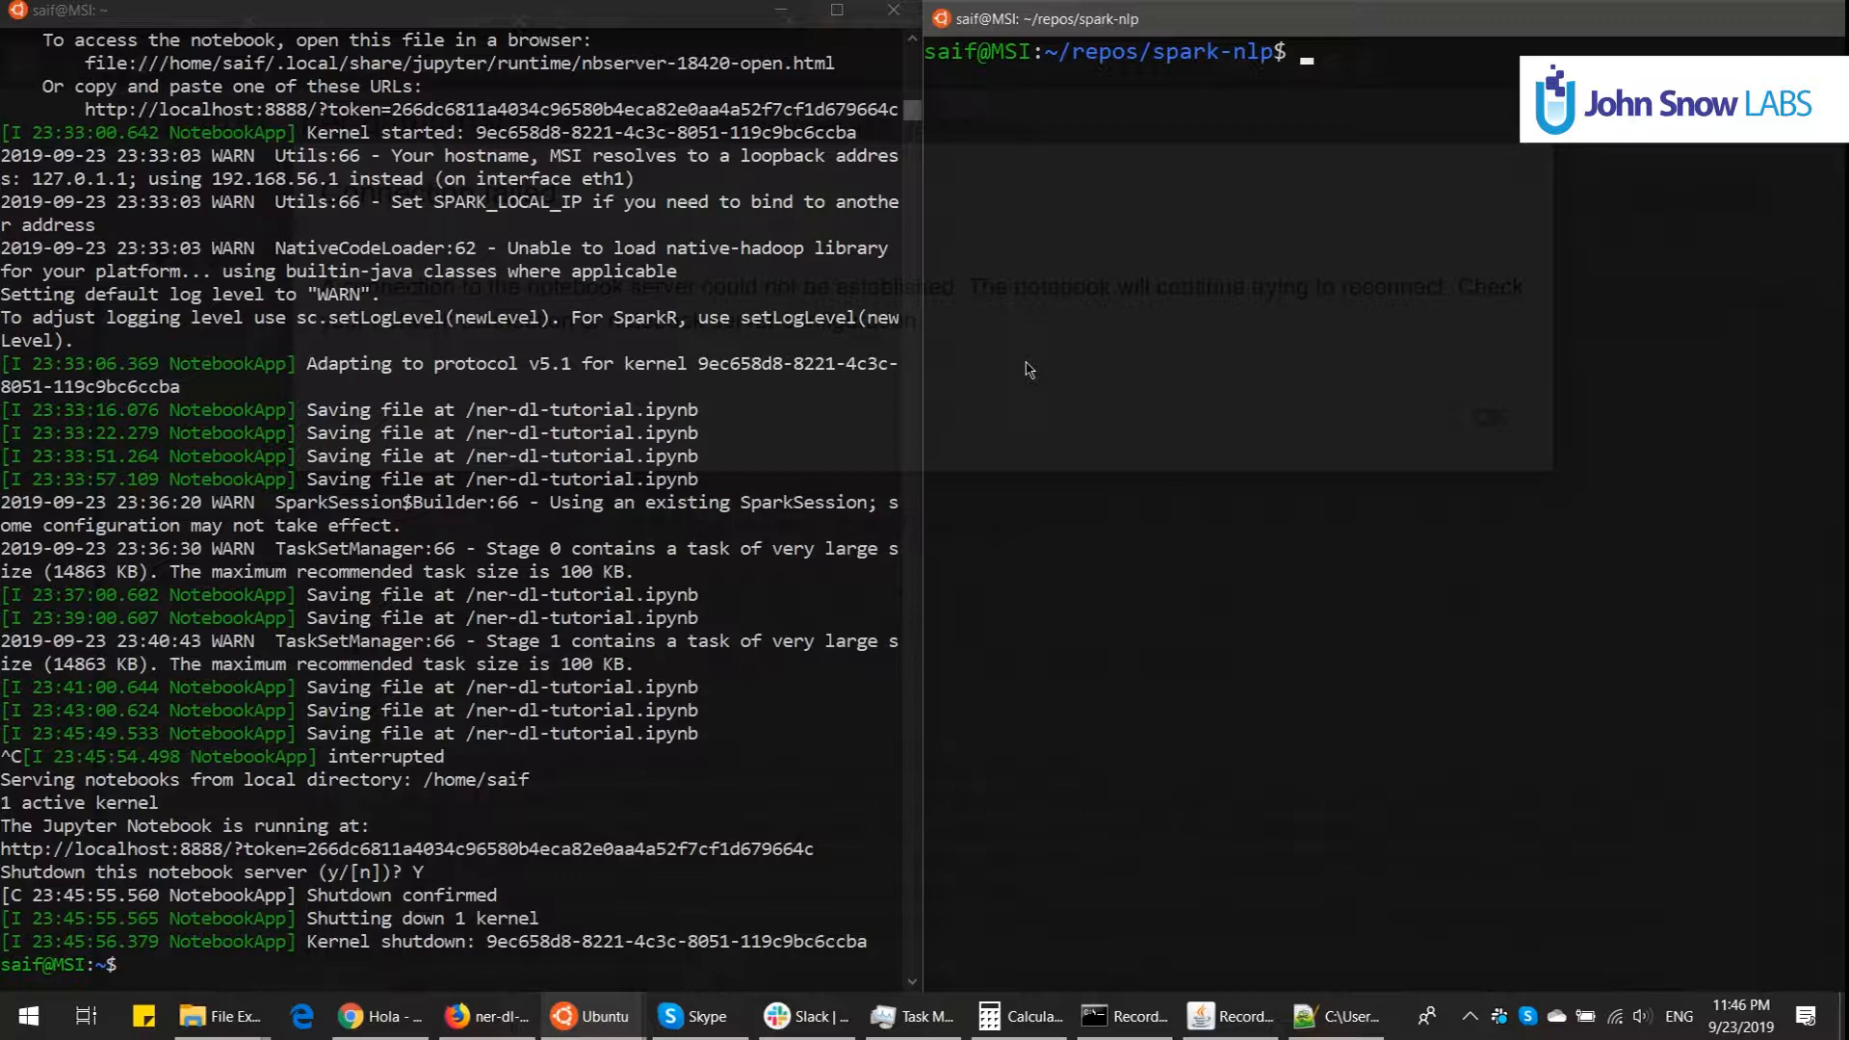
# Step: Navigate the terminal into the spark-nlp python/tensorflow/ner folder
pyautogui.write('cd python/')
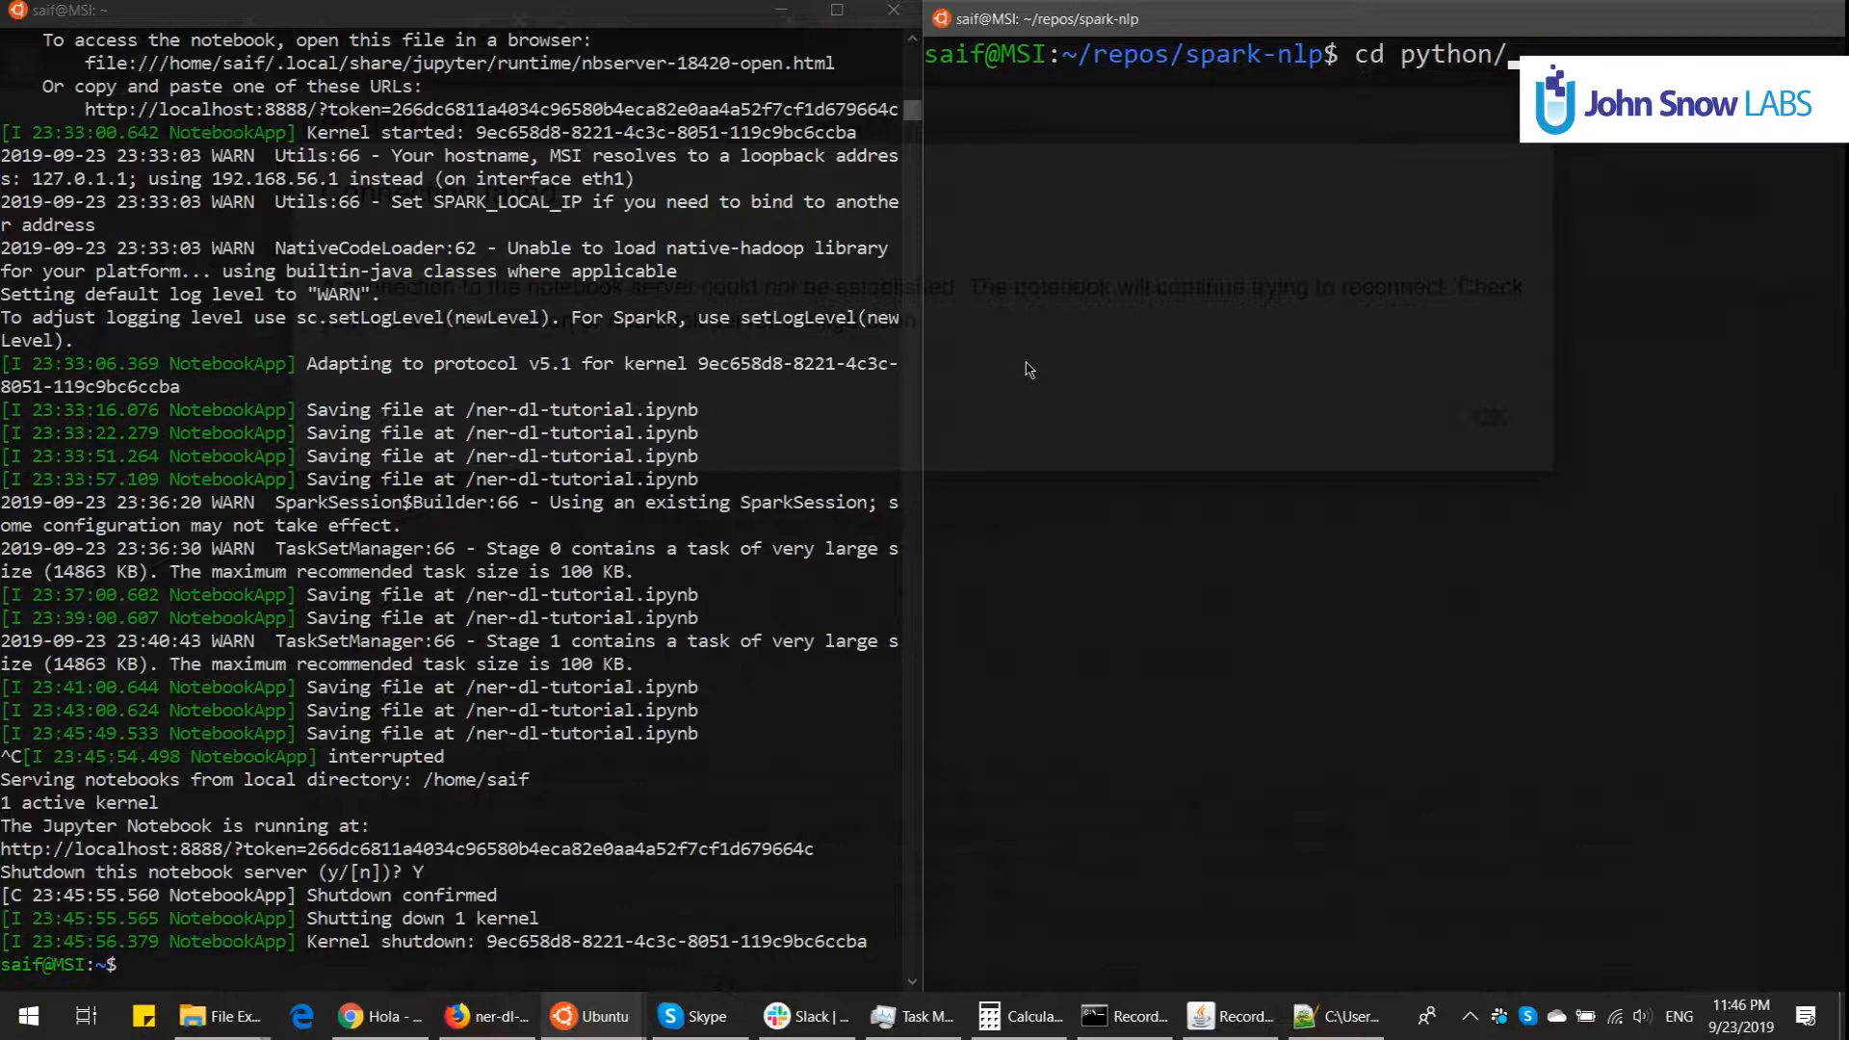
pyautogui.write('tensorflow/ner/')
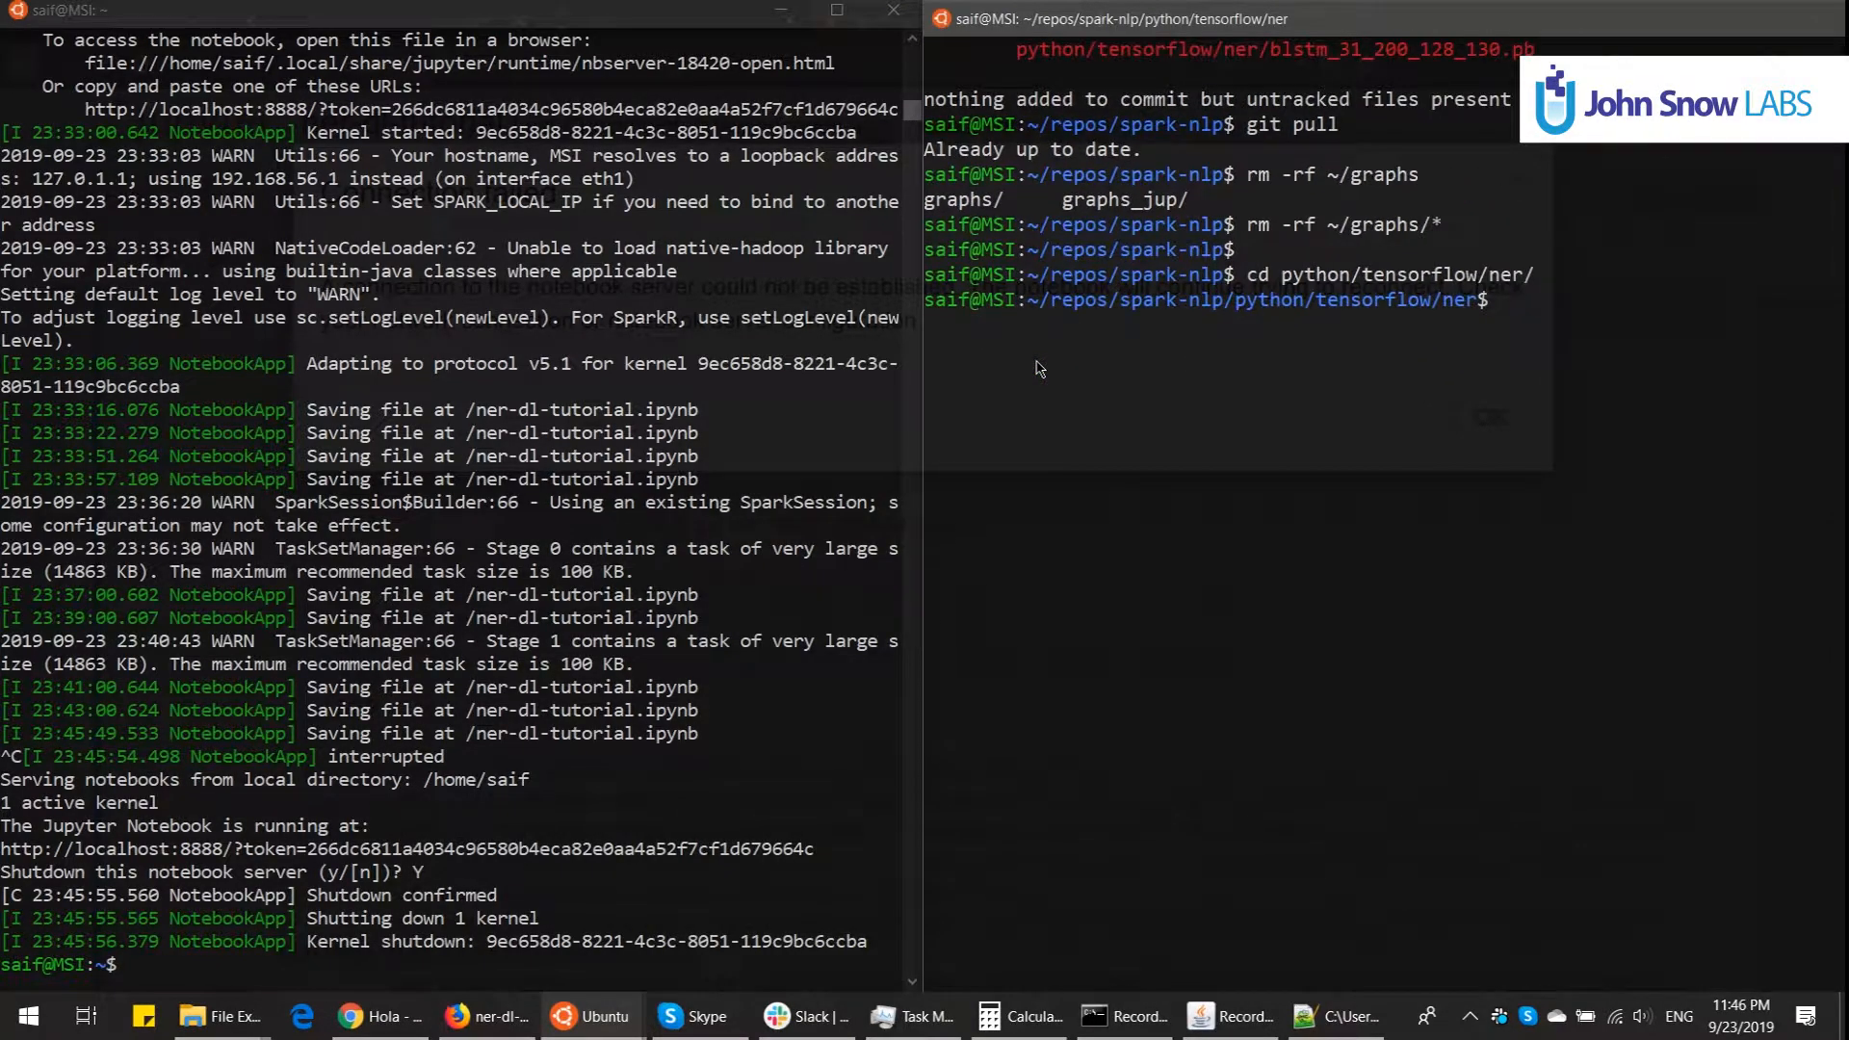
pyautogui.write('ju')
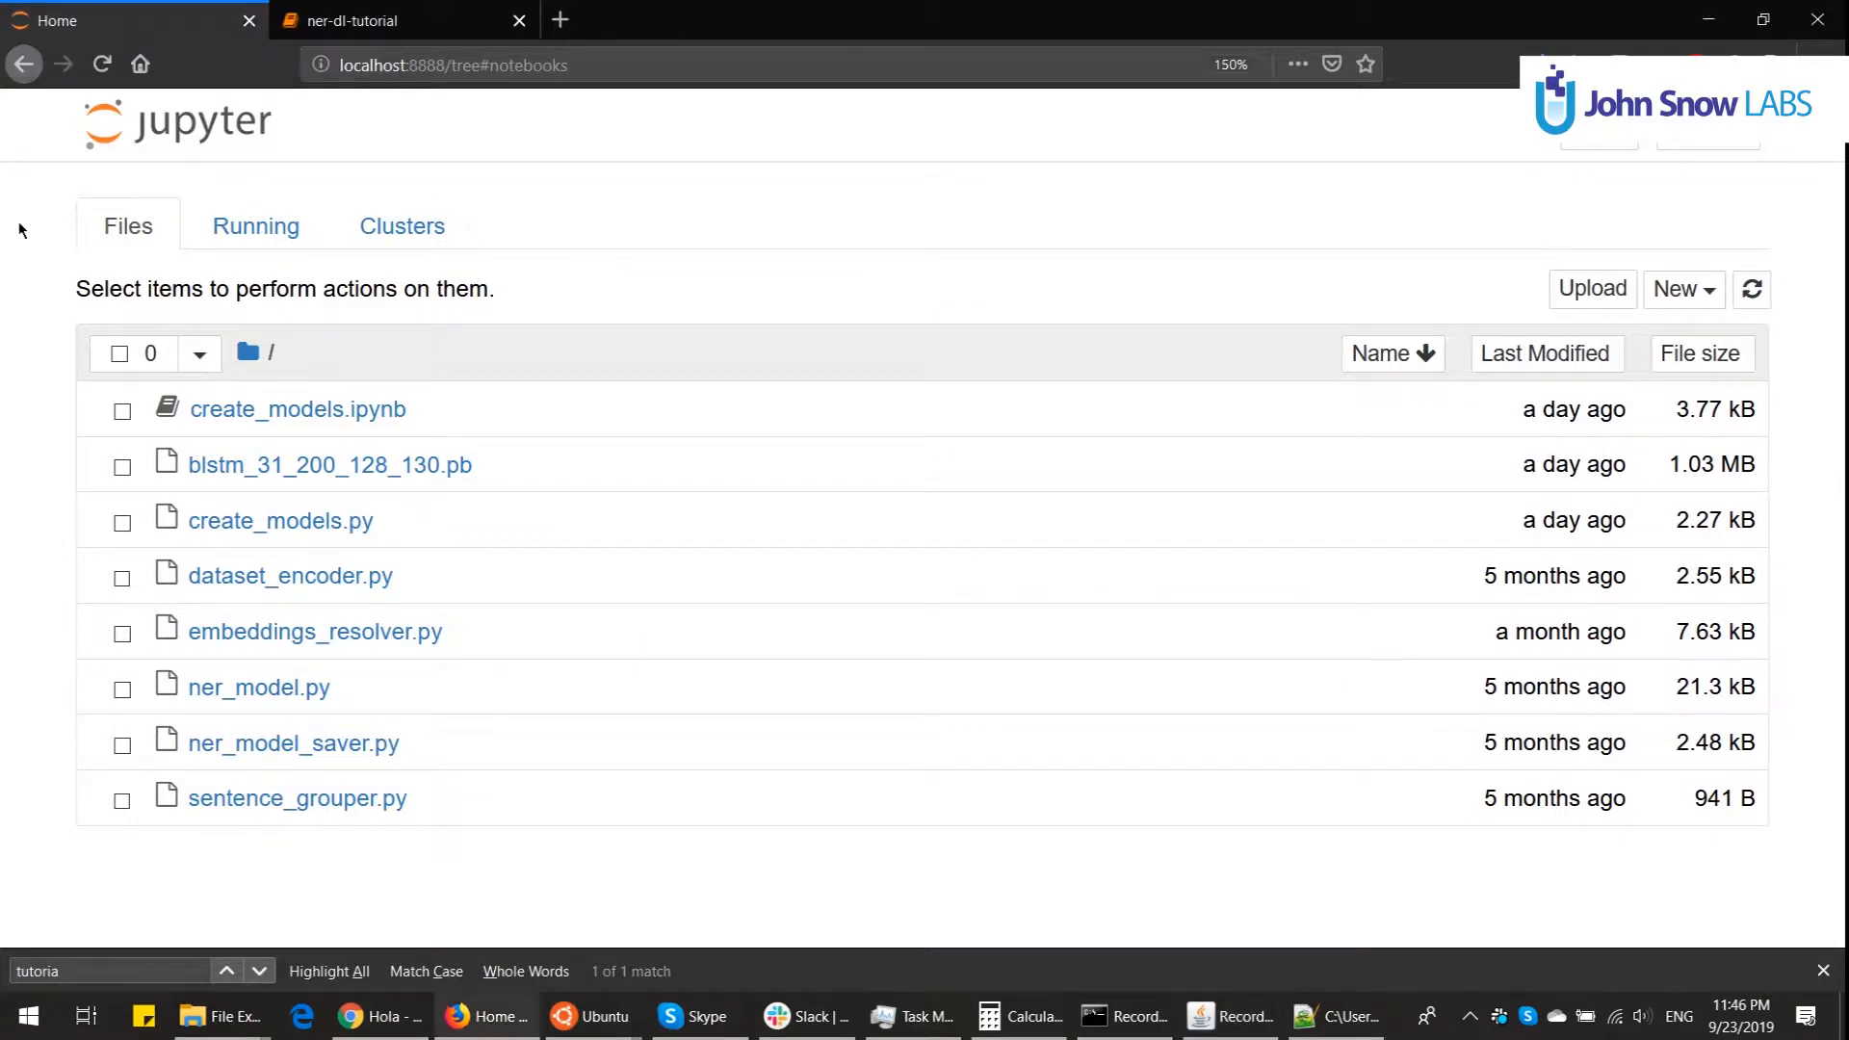
pyautogui.moveTo(270, 210)
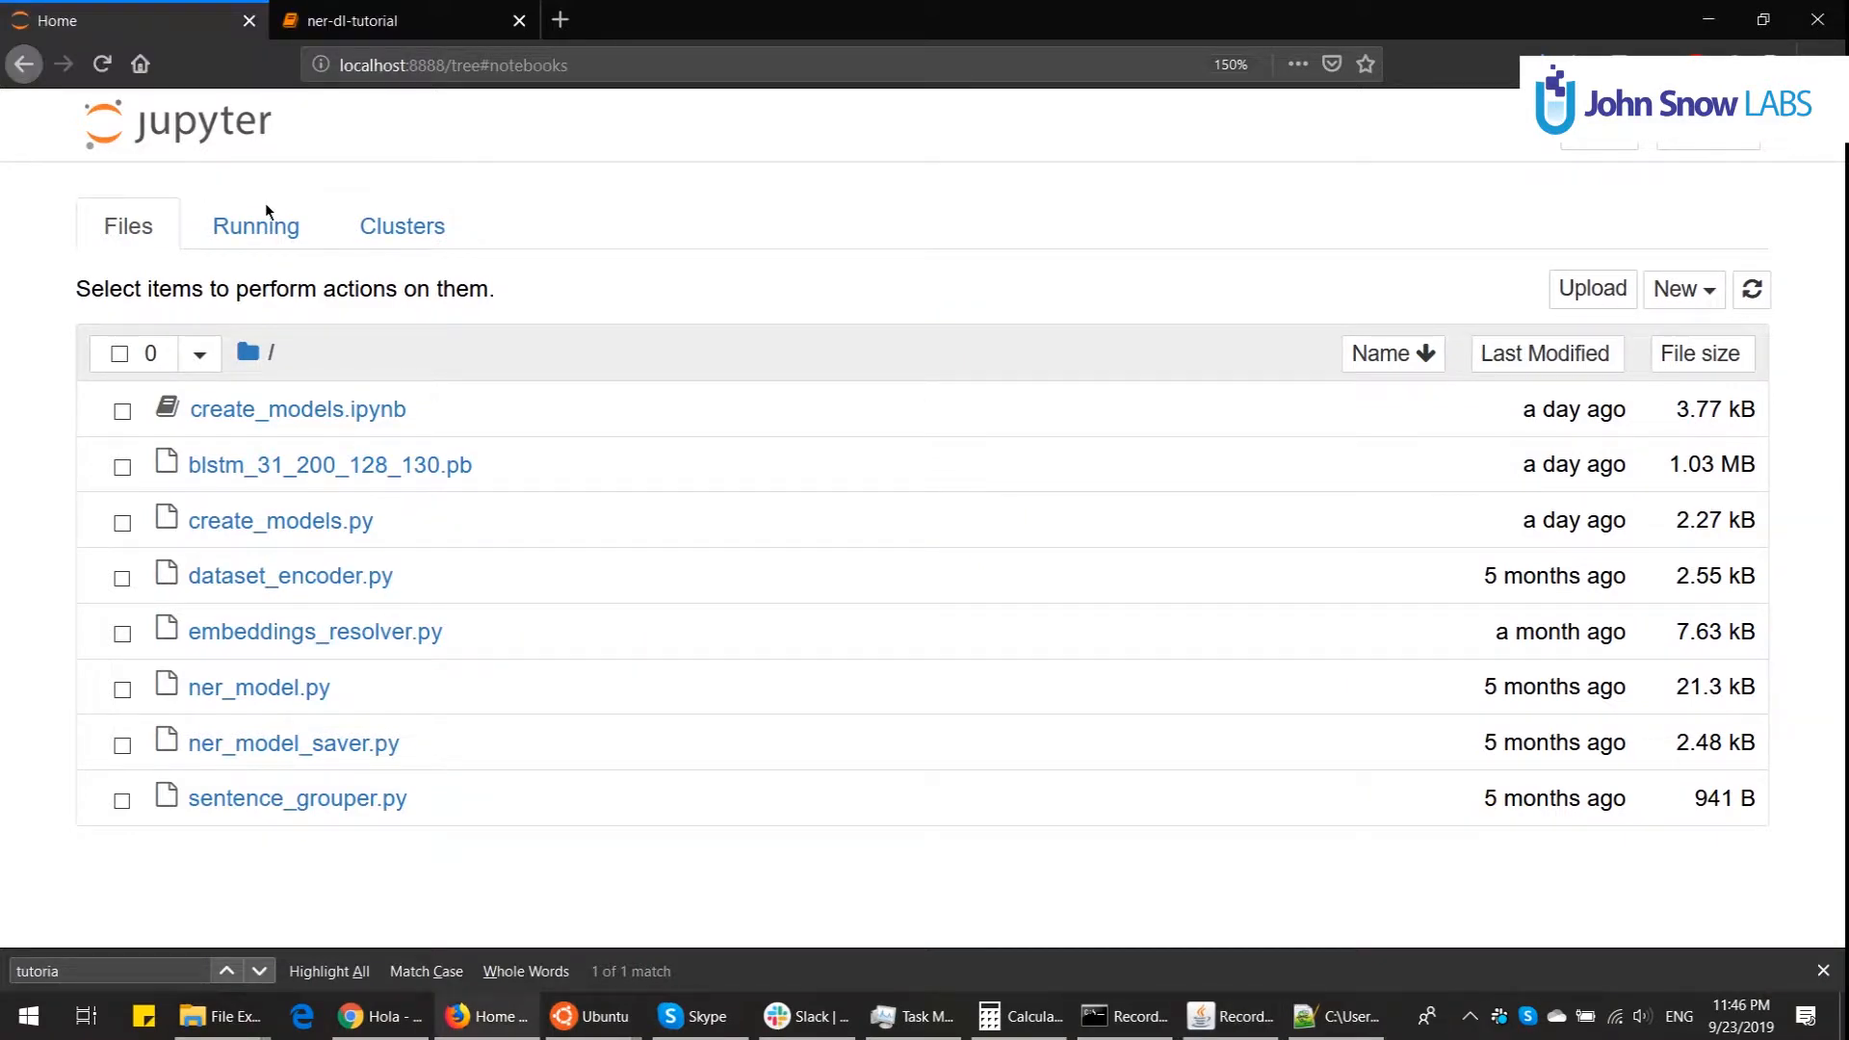
pyautogui.moveTo(285, 349)
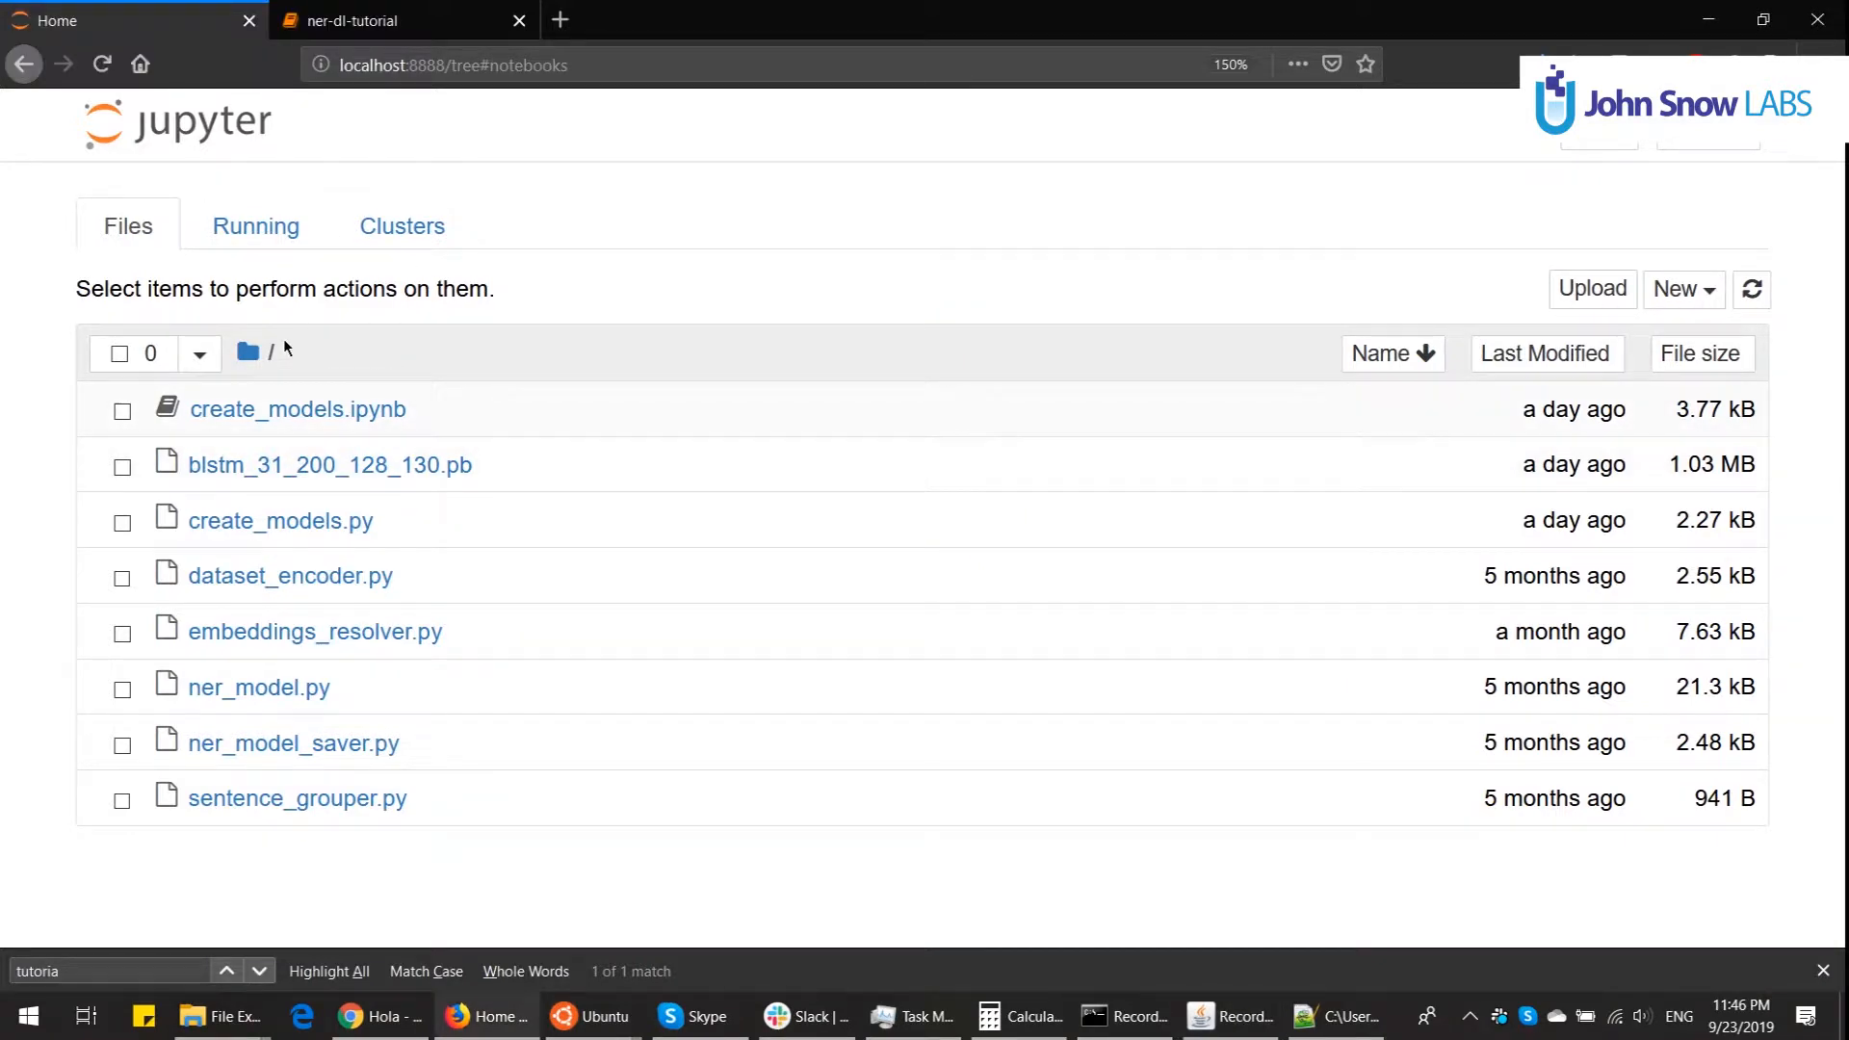
pyautogui.moveTo(299, 344)
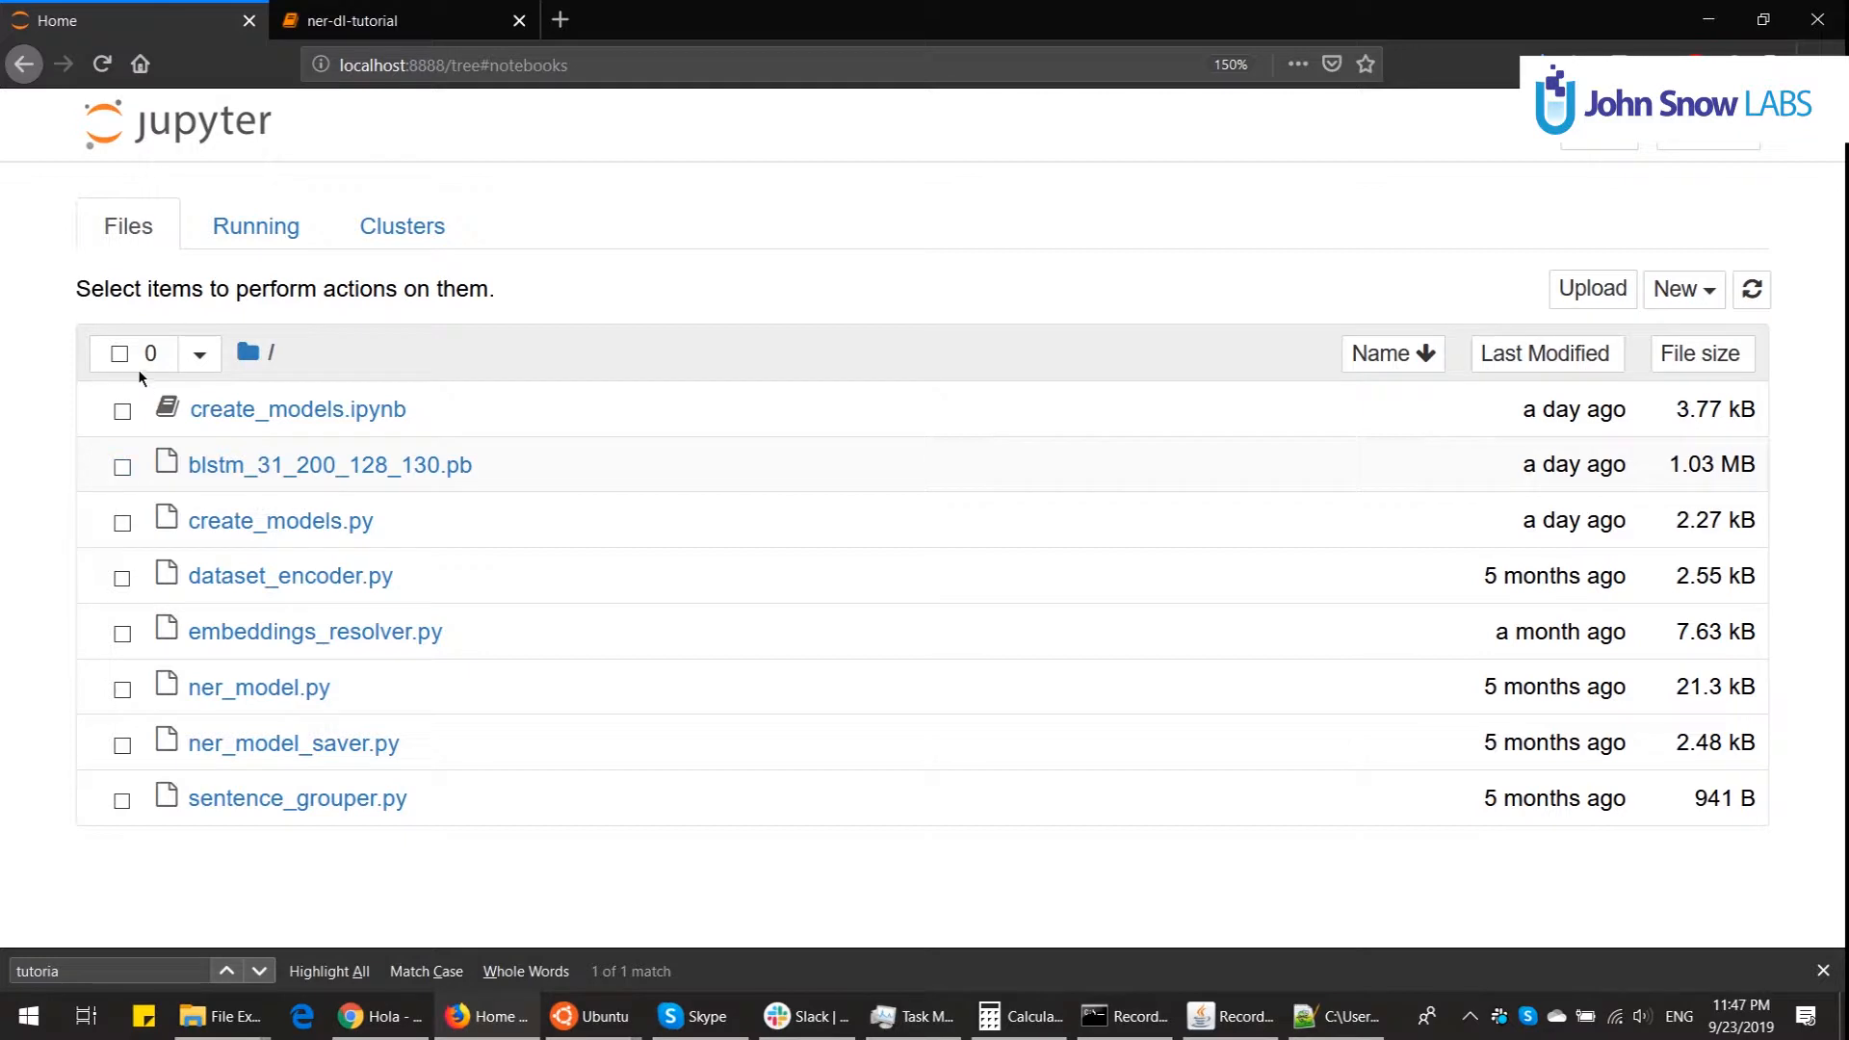
# Step: Delete blstm_31_200_128_130.pb from the Files list and open create_models.ipynb
pyautogui.click(122, 467)
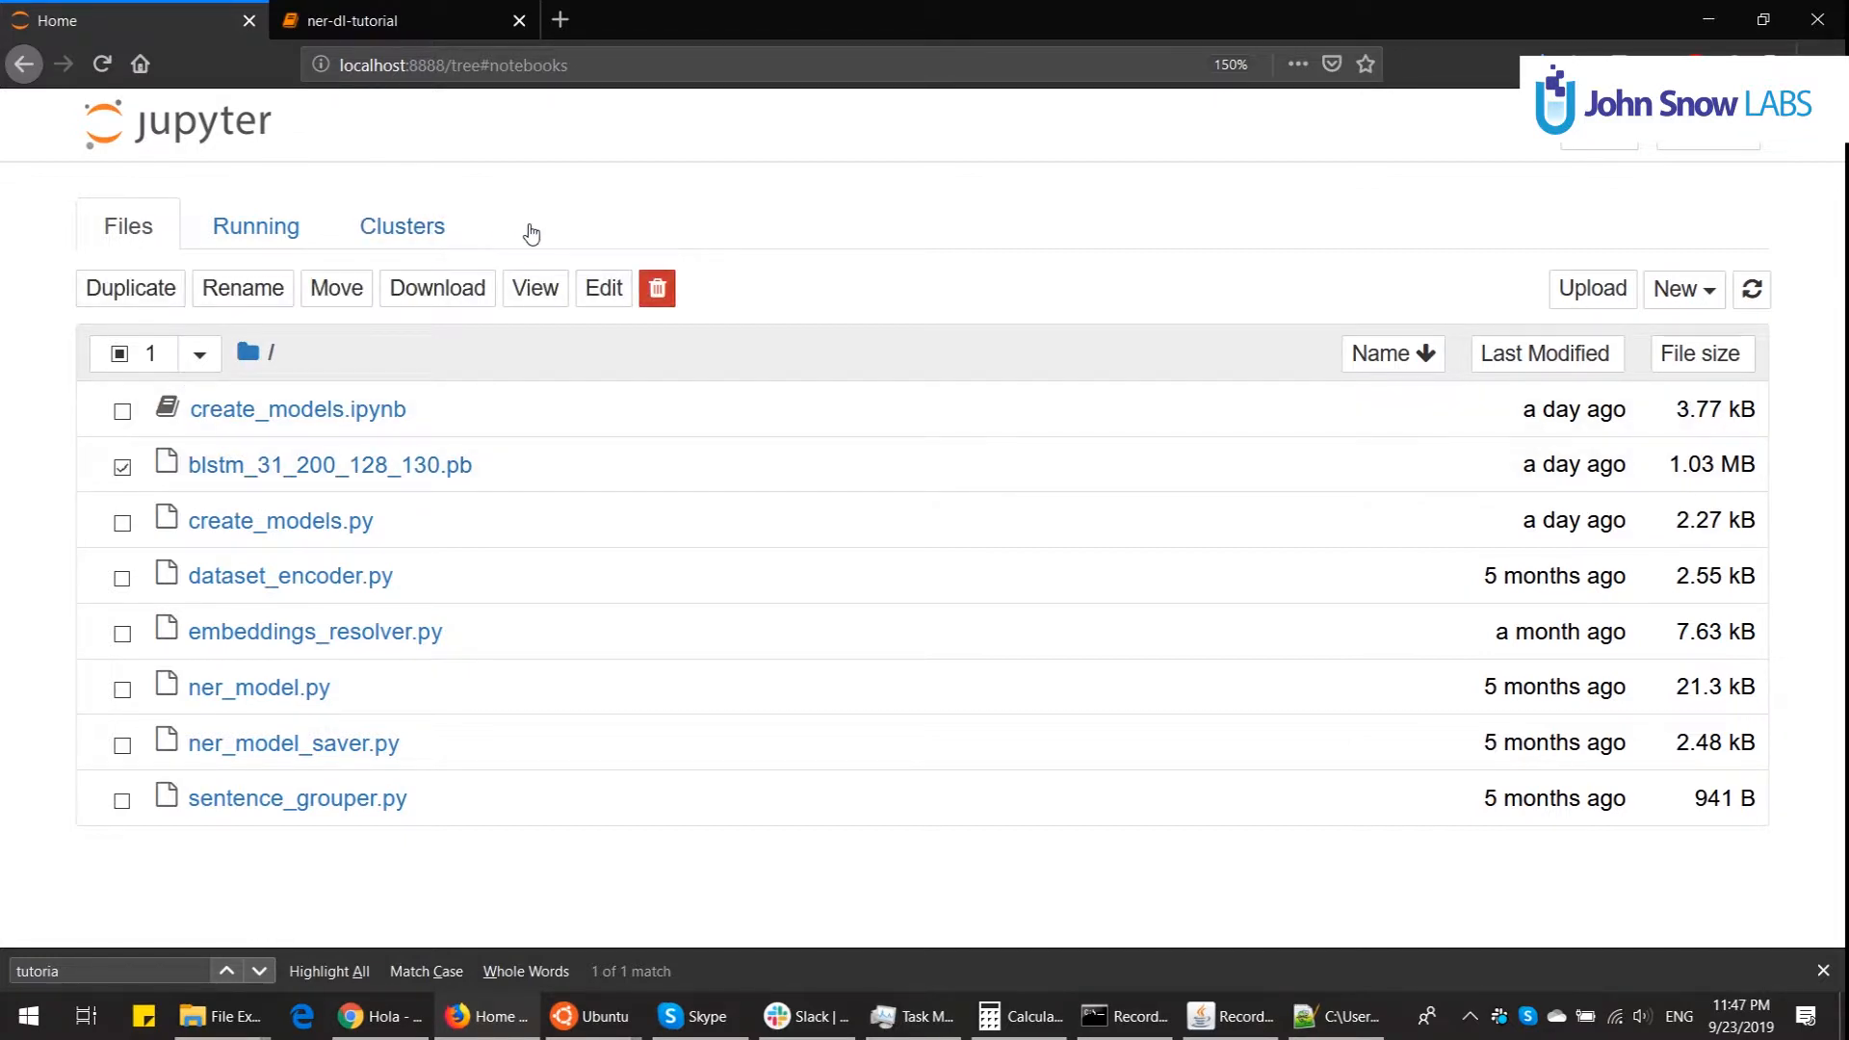
pyautogui.click(656, 288)
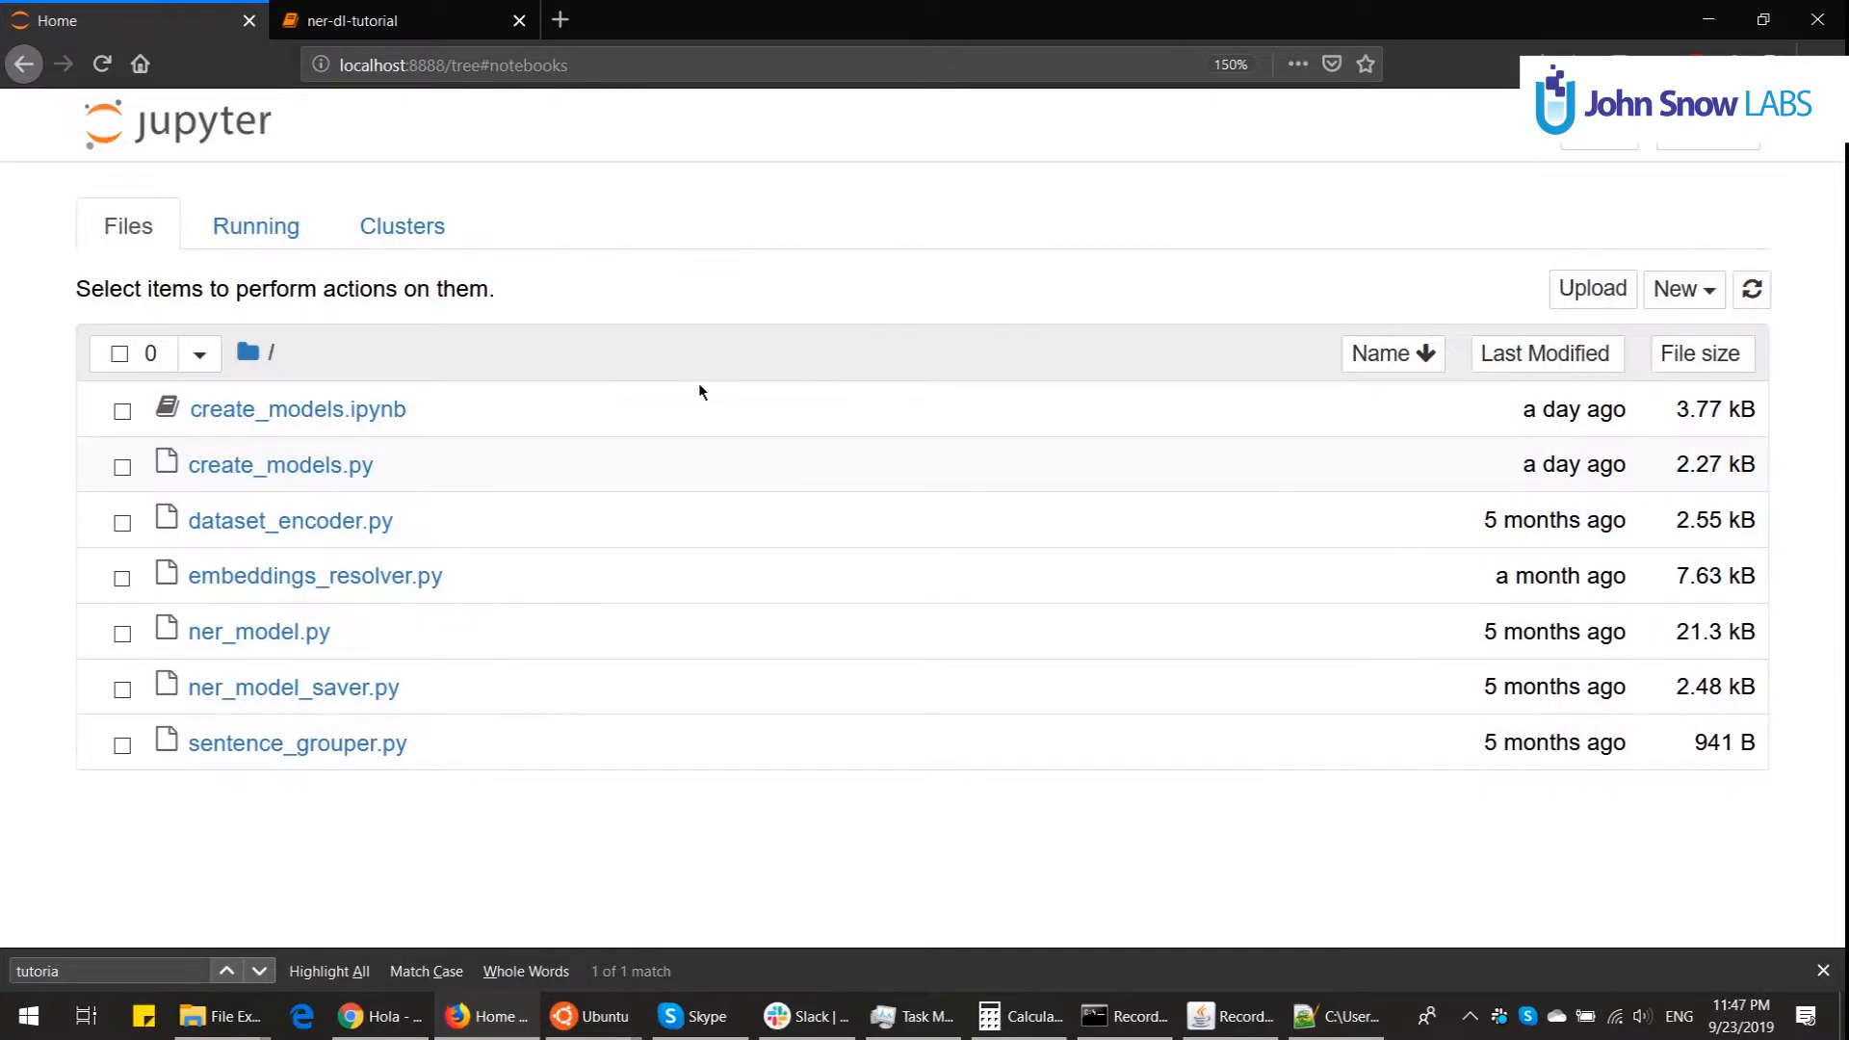
pyautogui.moveTo(321, 370)
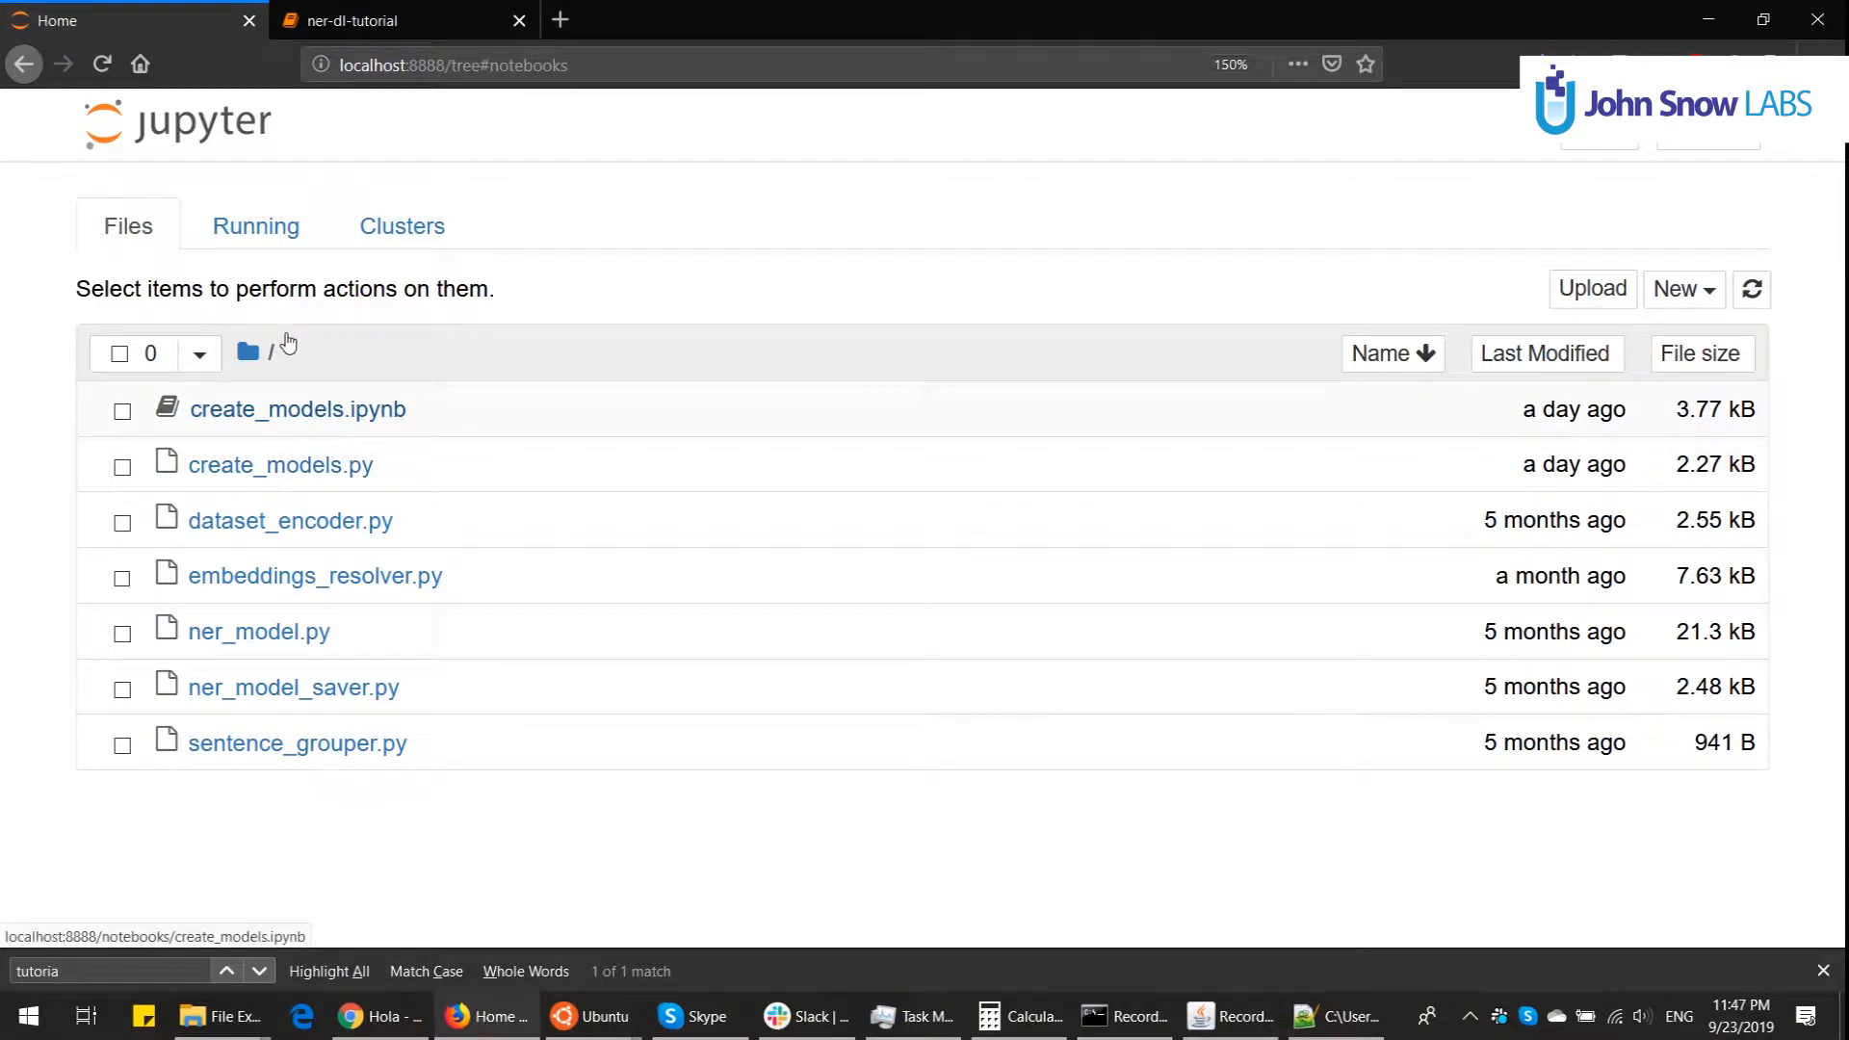
pyautogui.click(297, 410)
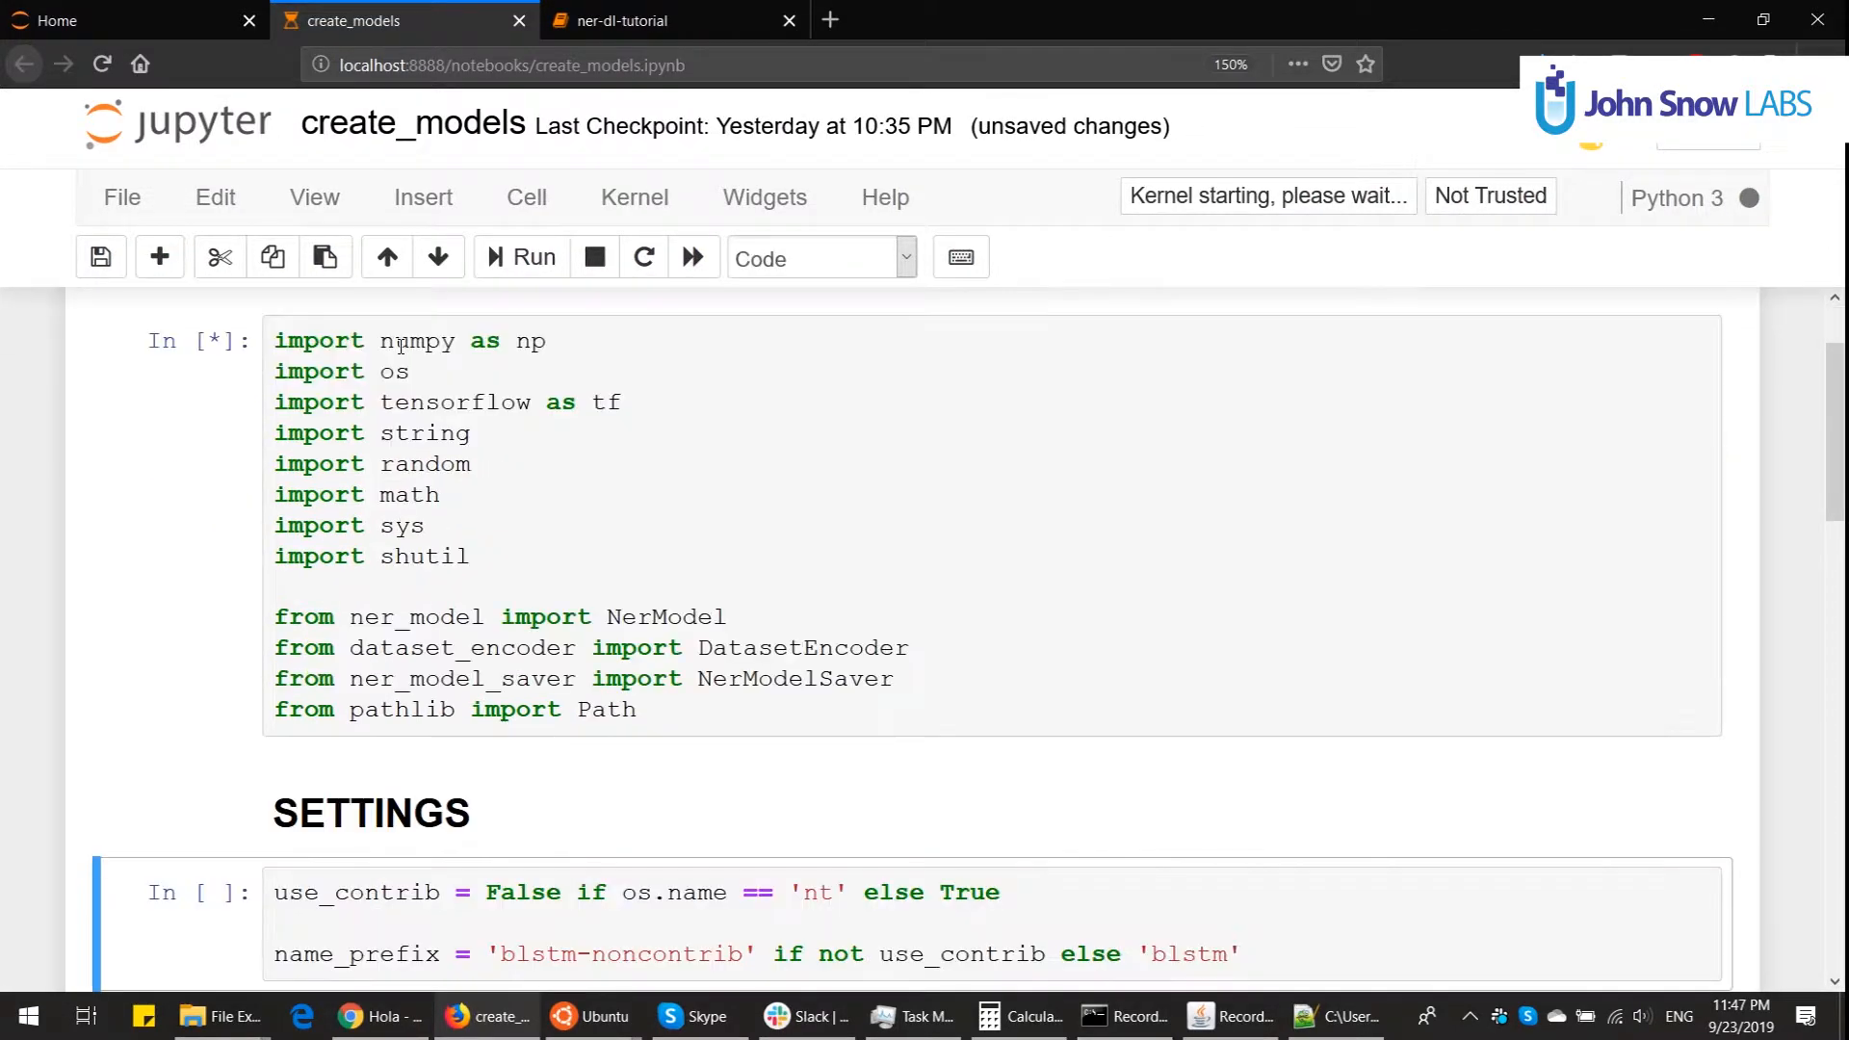
# Step: Scroll create_models down to the create_graph(80, 200, 125) cell
pyautogui.scroll(-3)
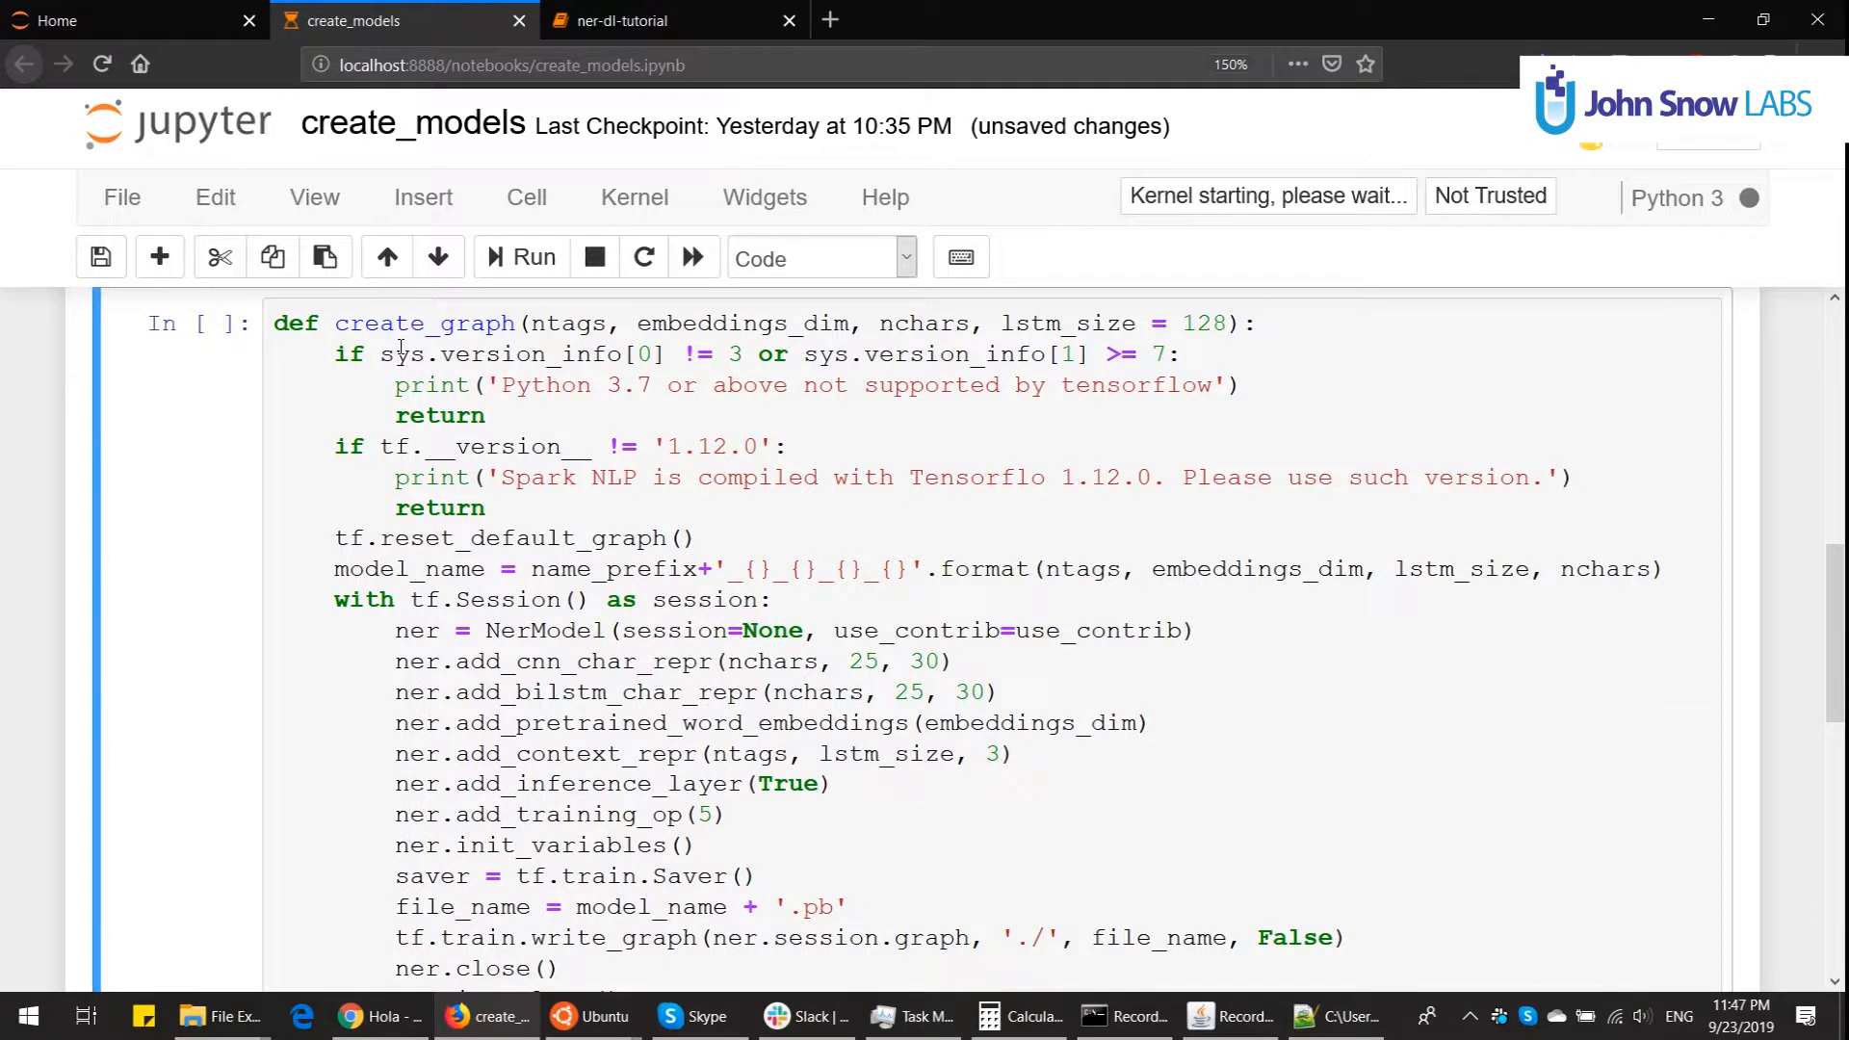
pyautogui.scroll(-3)
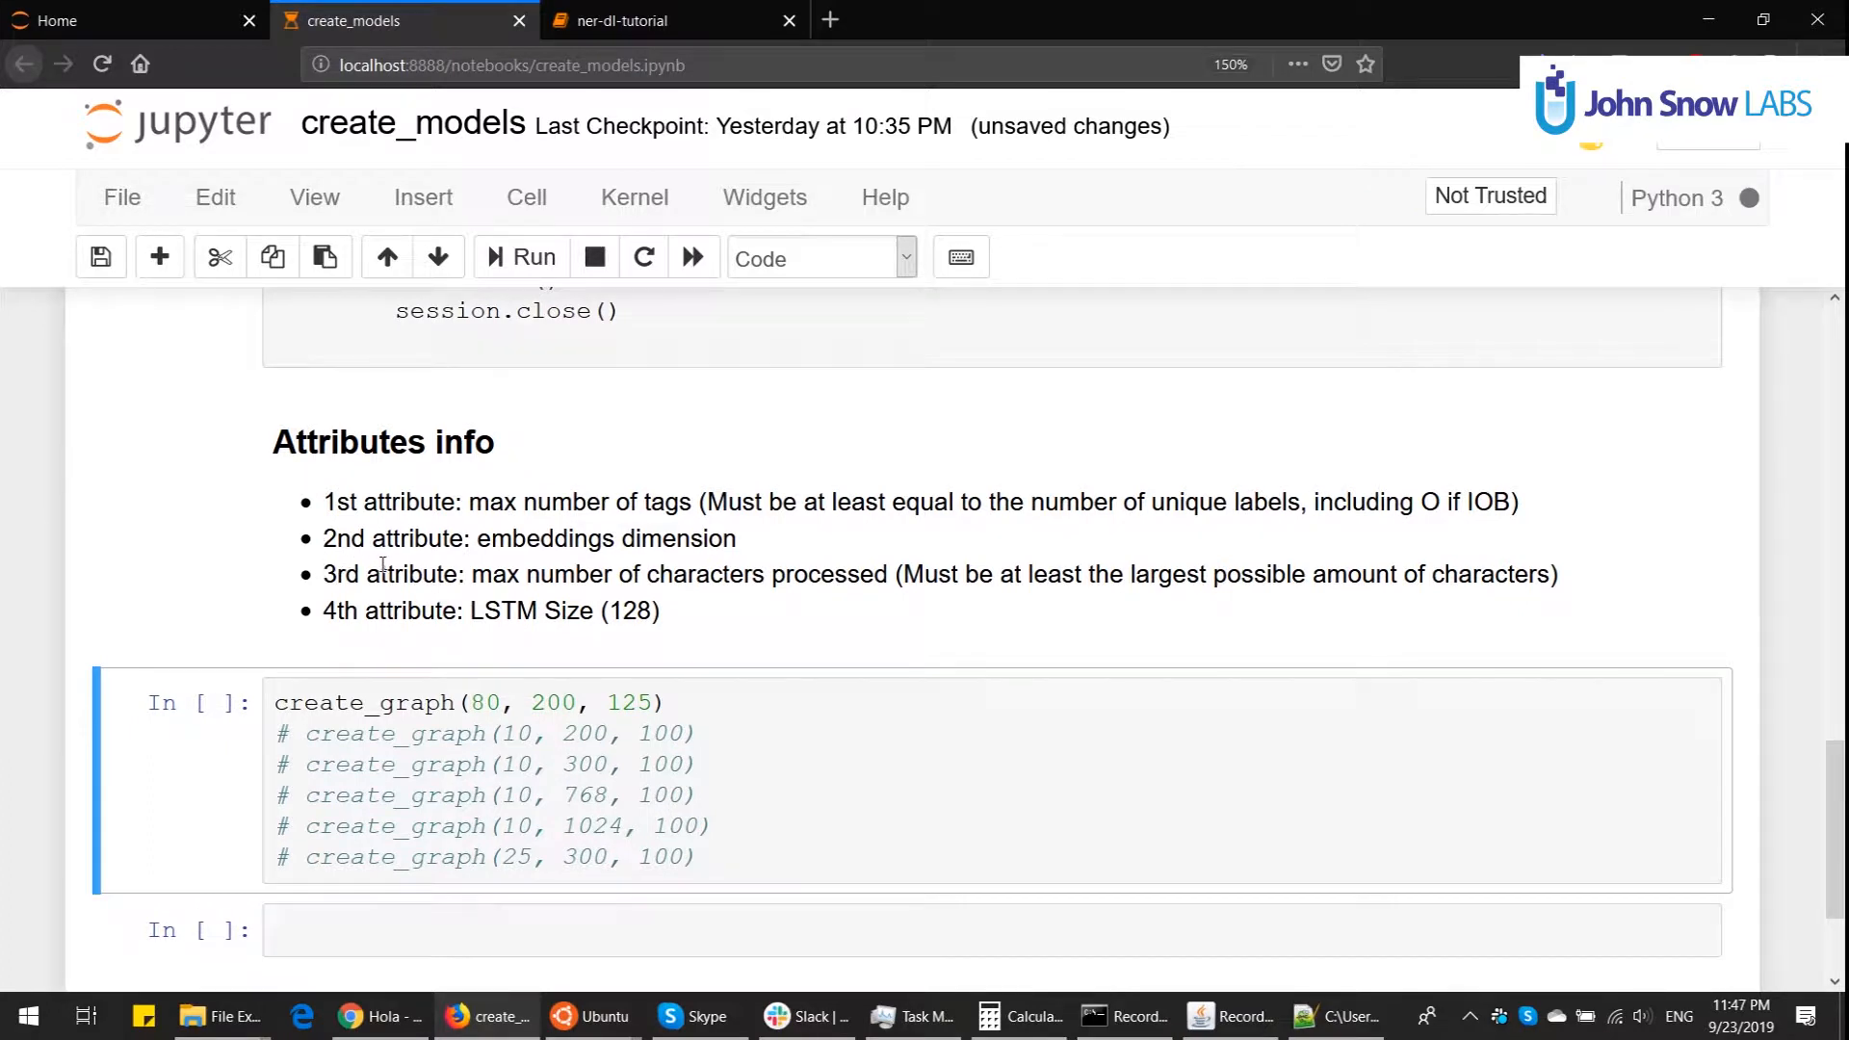
pyautogui.moveTo(514, 410)
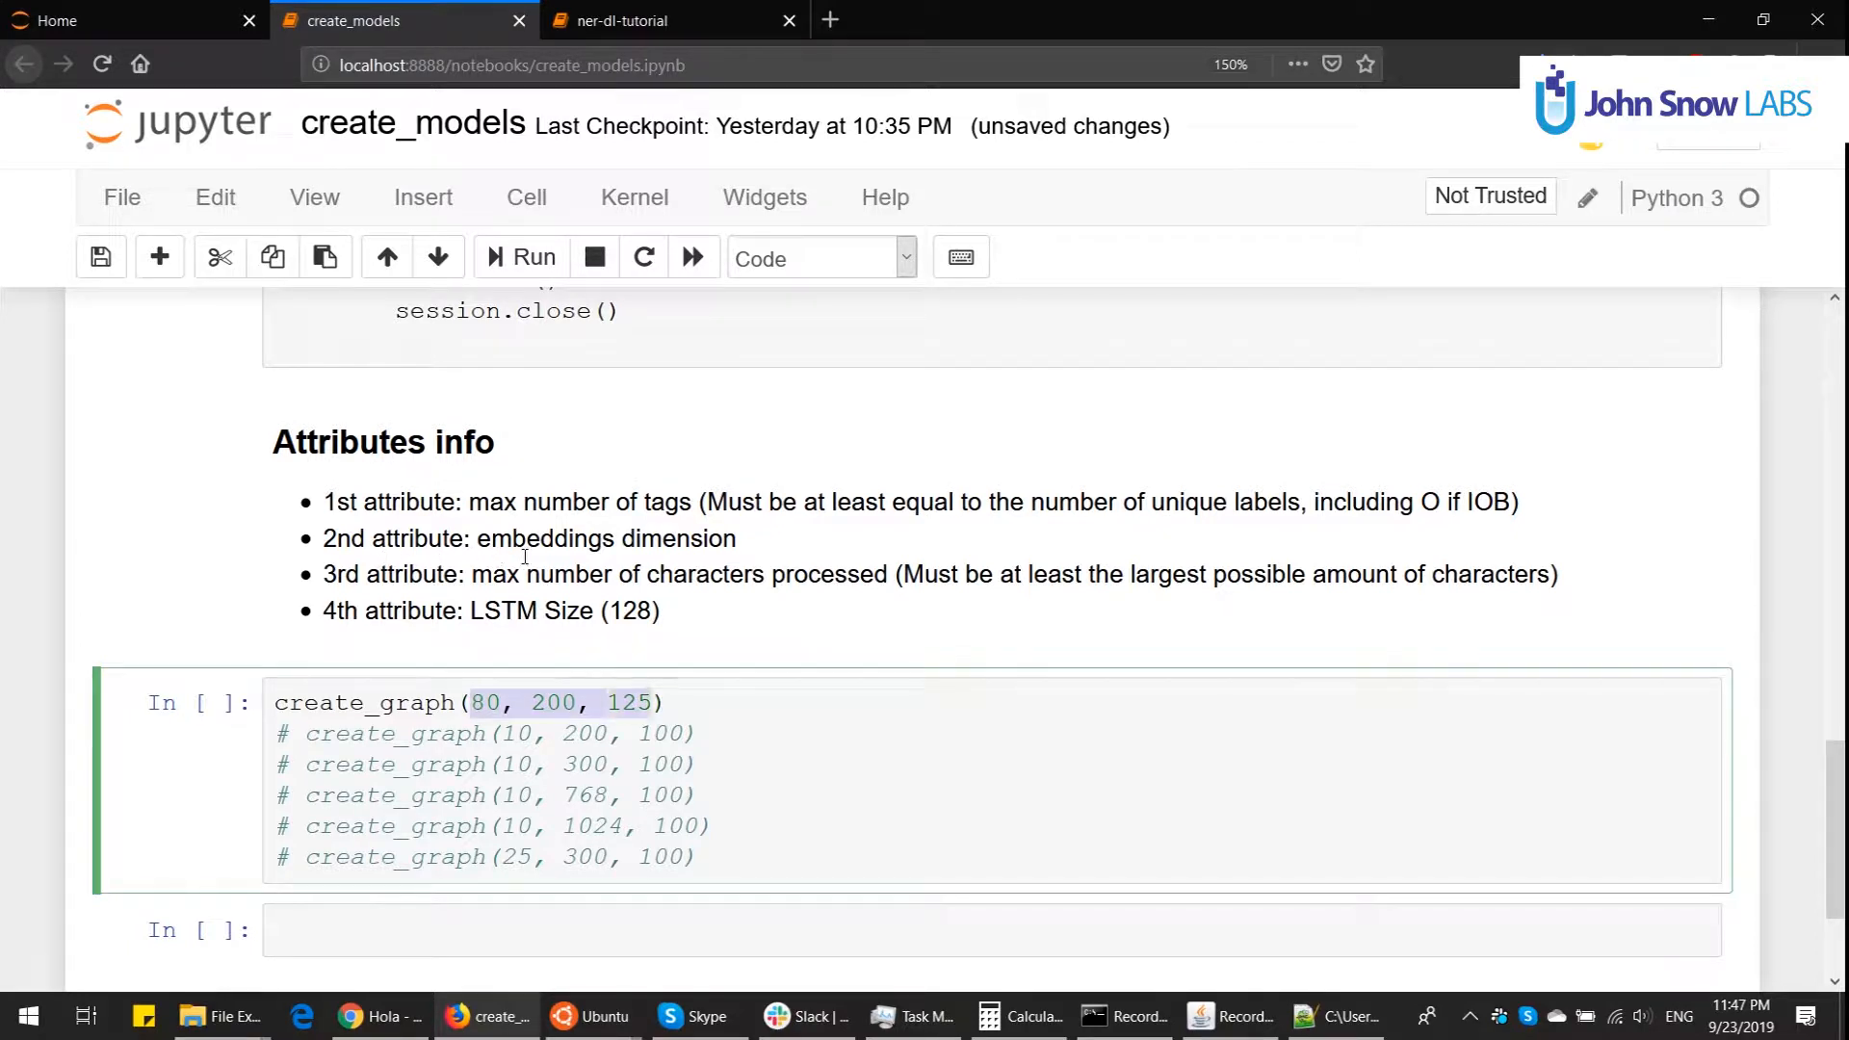
# Step: Dismiss ner-dl-tutorial's connection-failed message and note the required nChars value 130 in the traceback
pyautogui.click(663, 20)
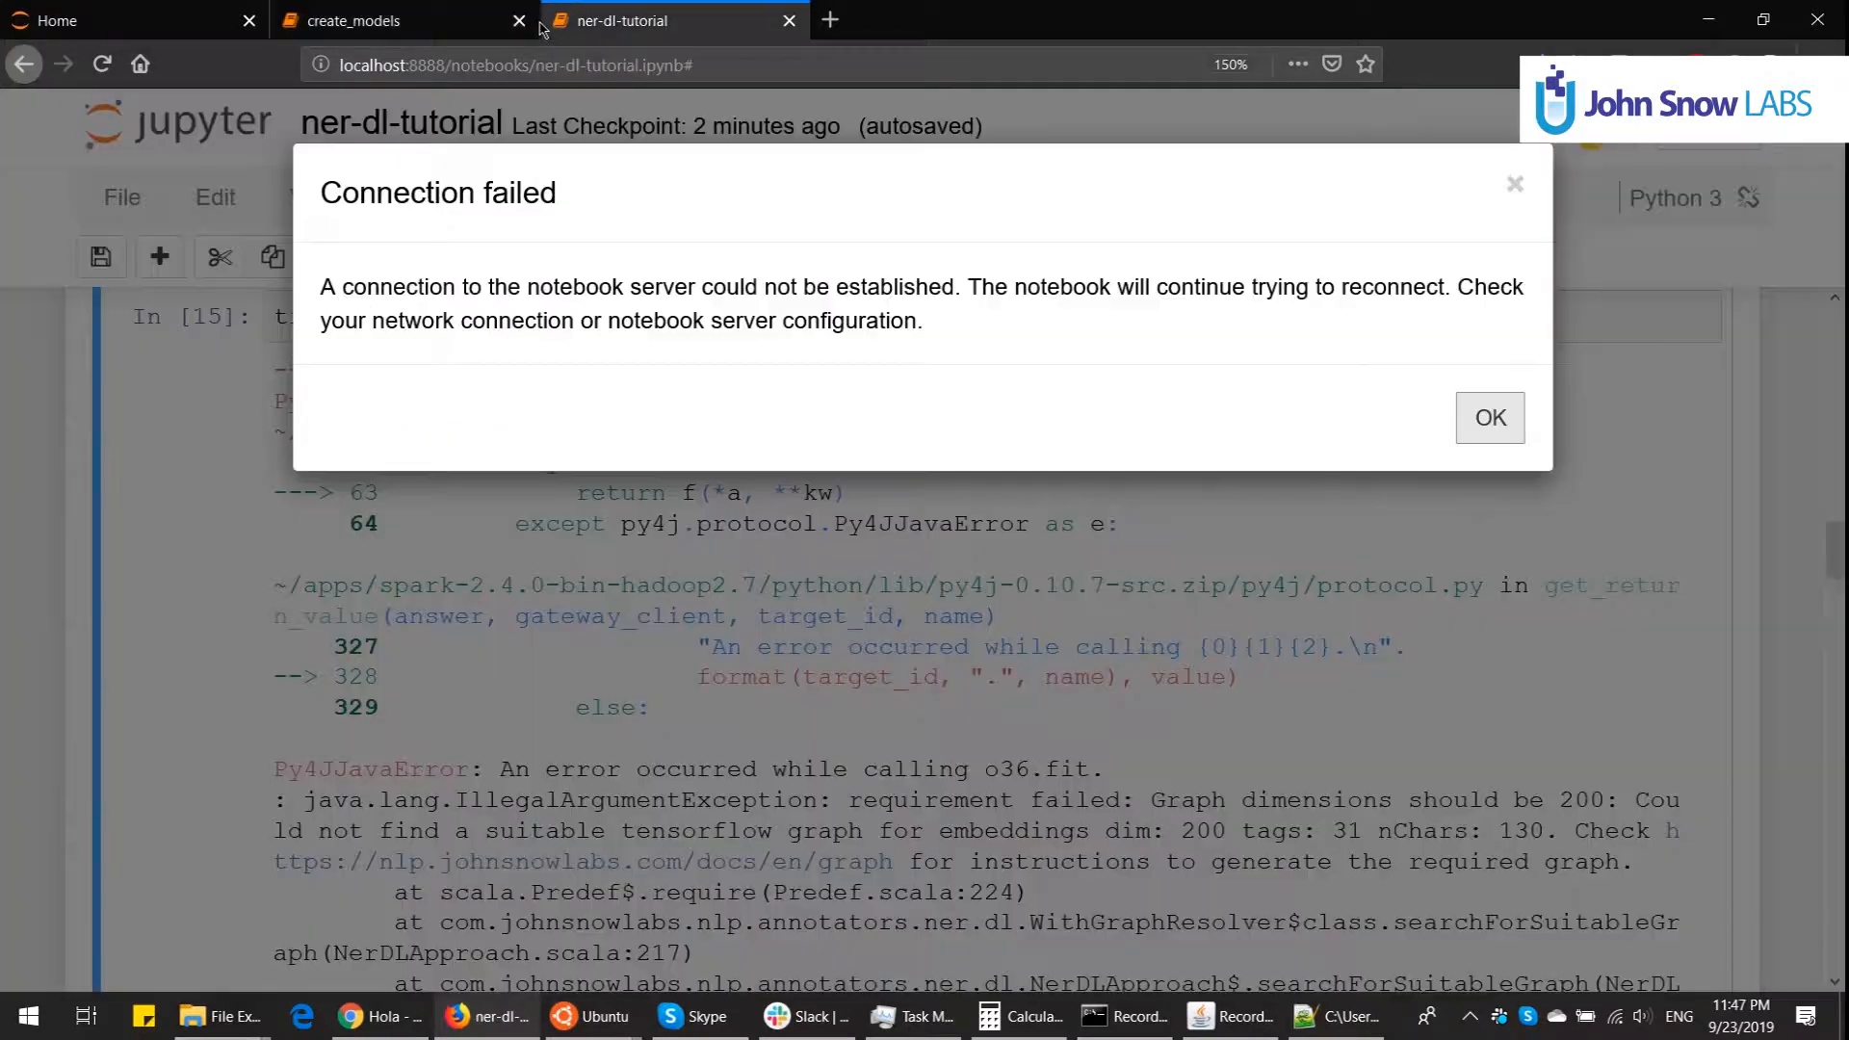
pyautogui.click(1490, 418)
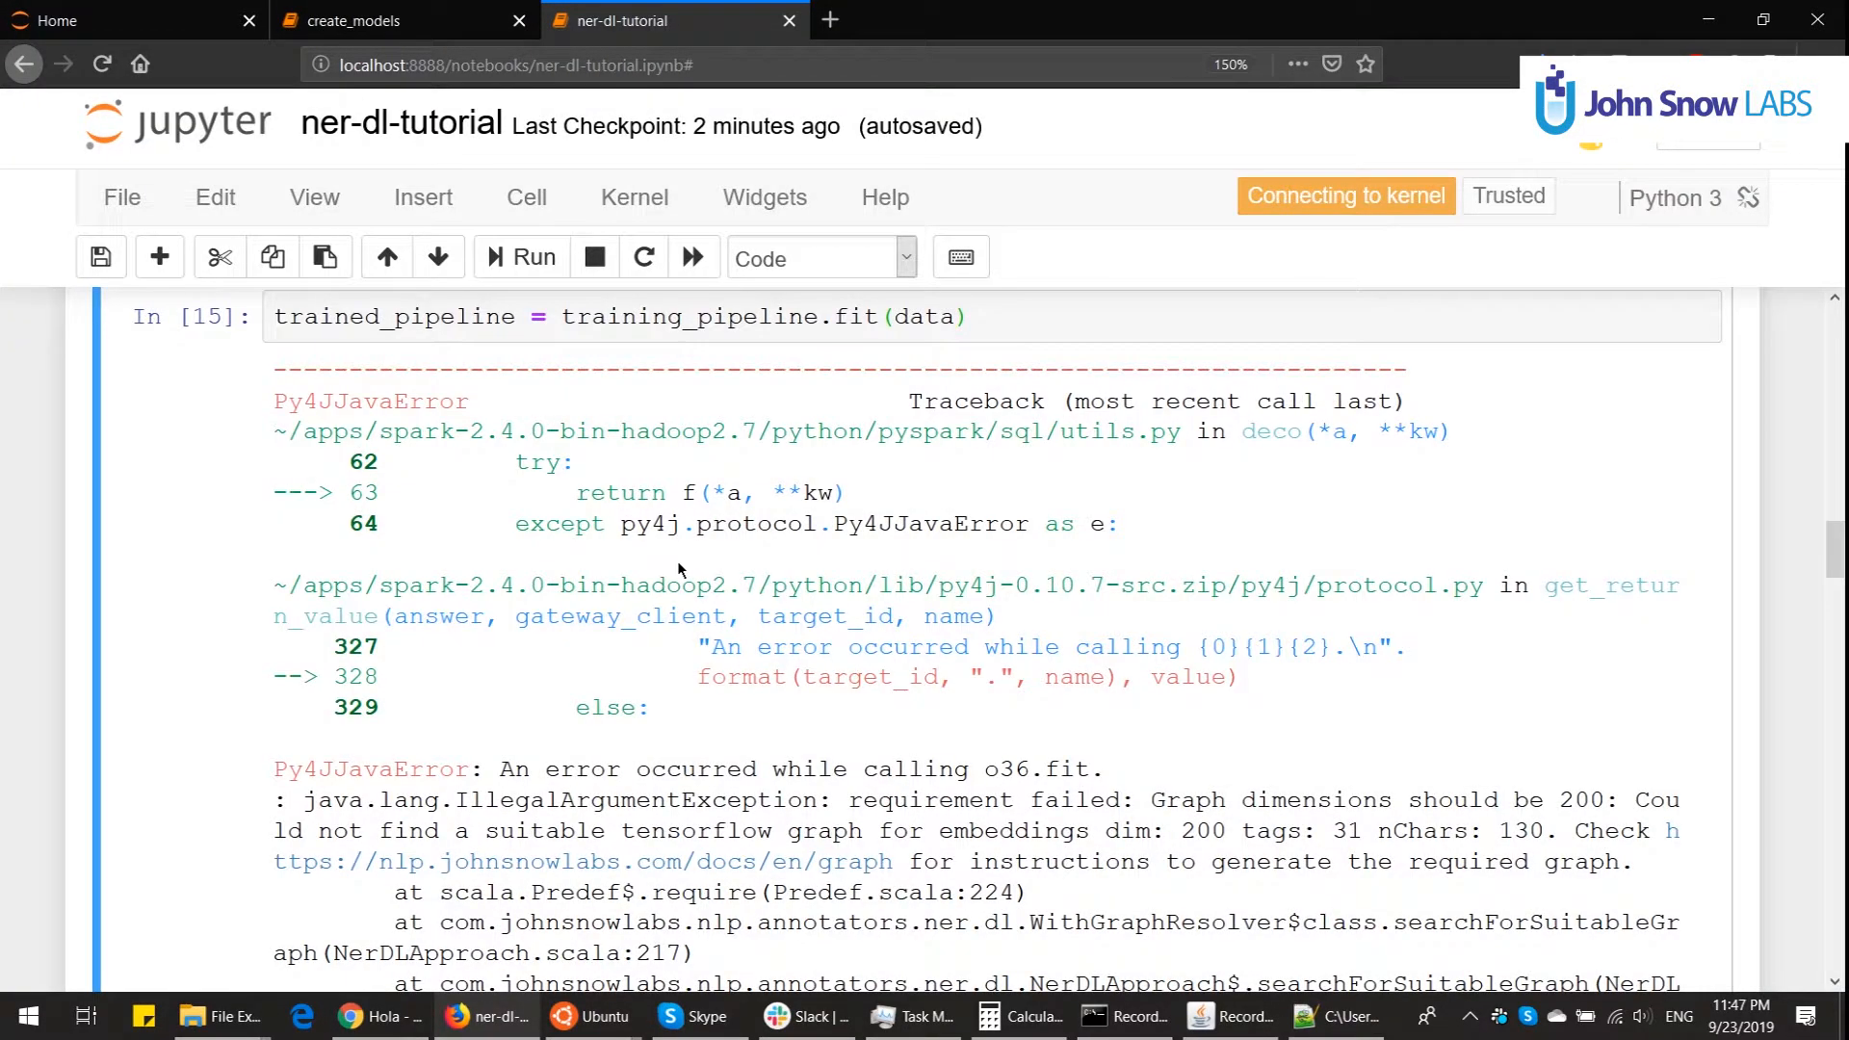
pyautogui.scroll(-3)
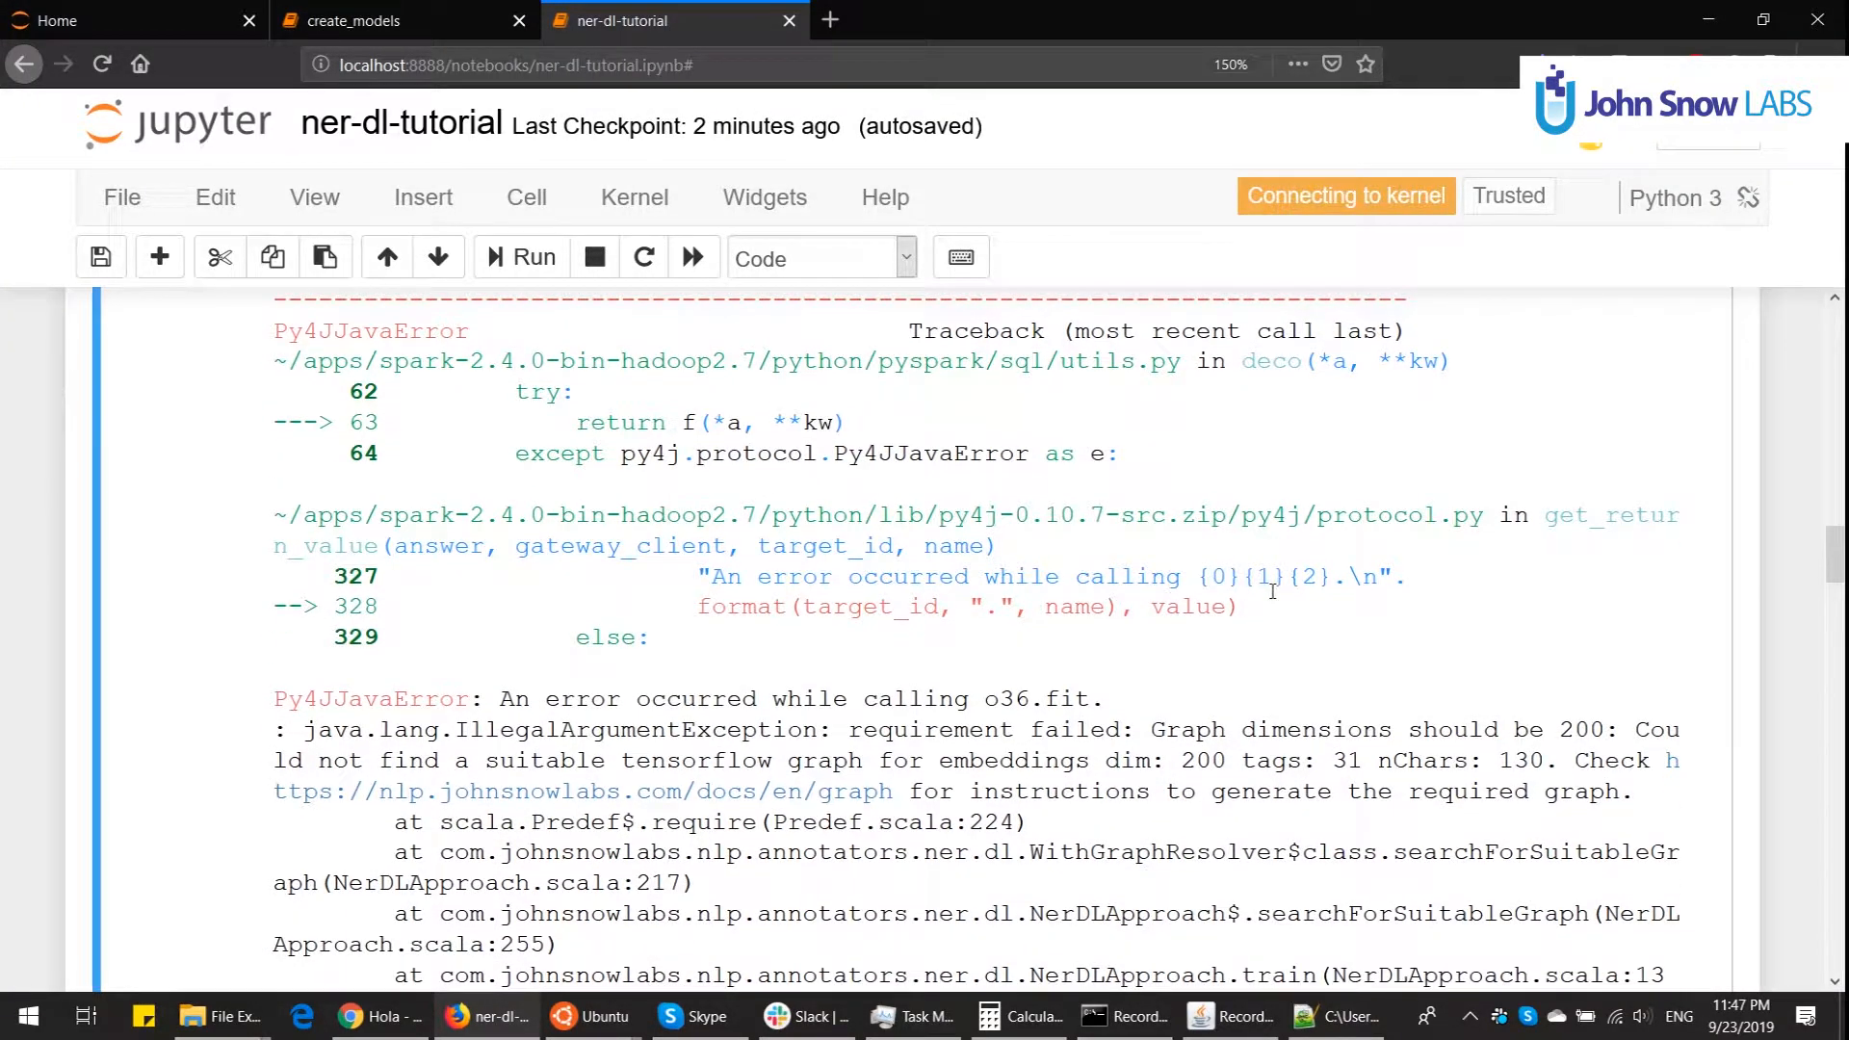
pyautogui.doubleClick(1583, 729)
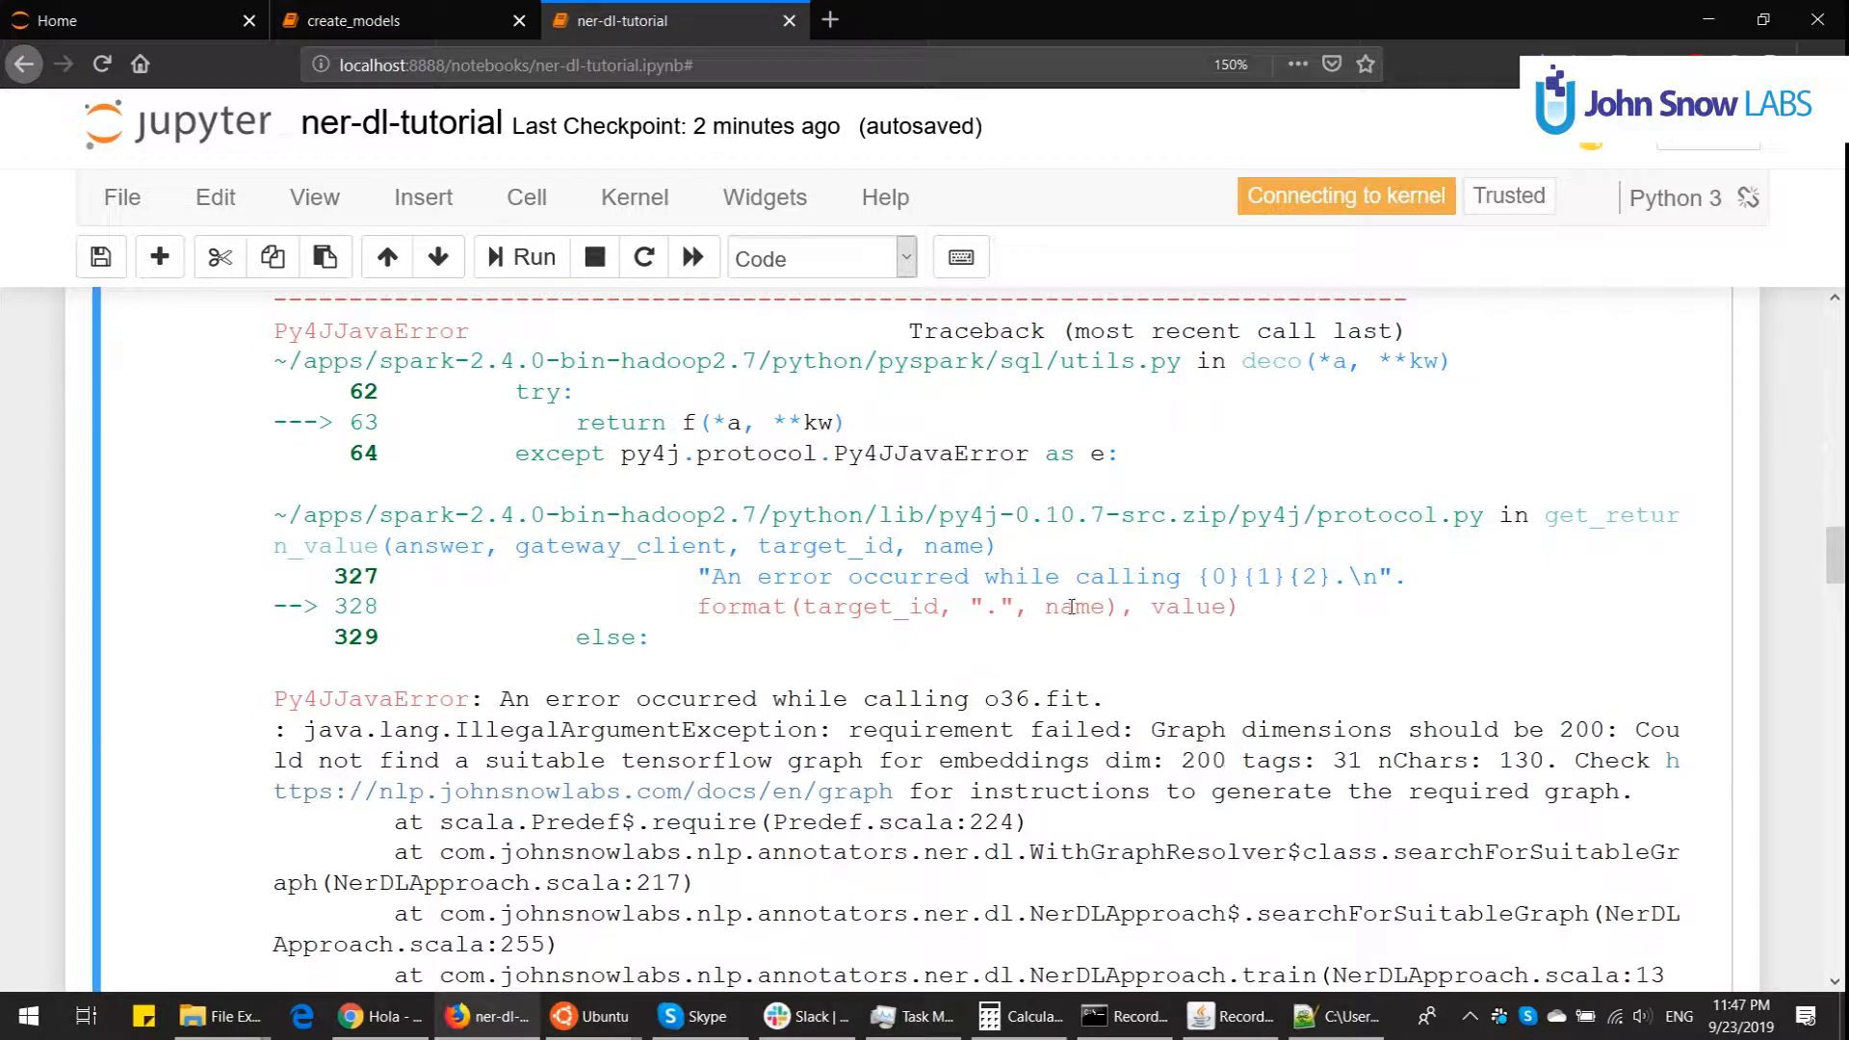
pyautogui.doubleClick(1520, 760)
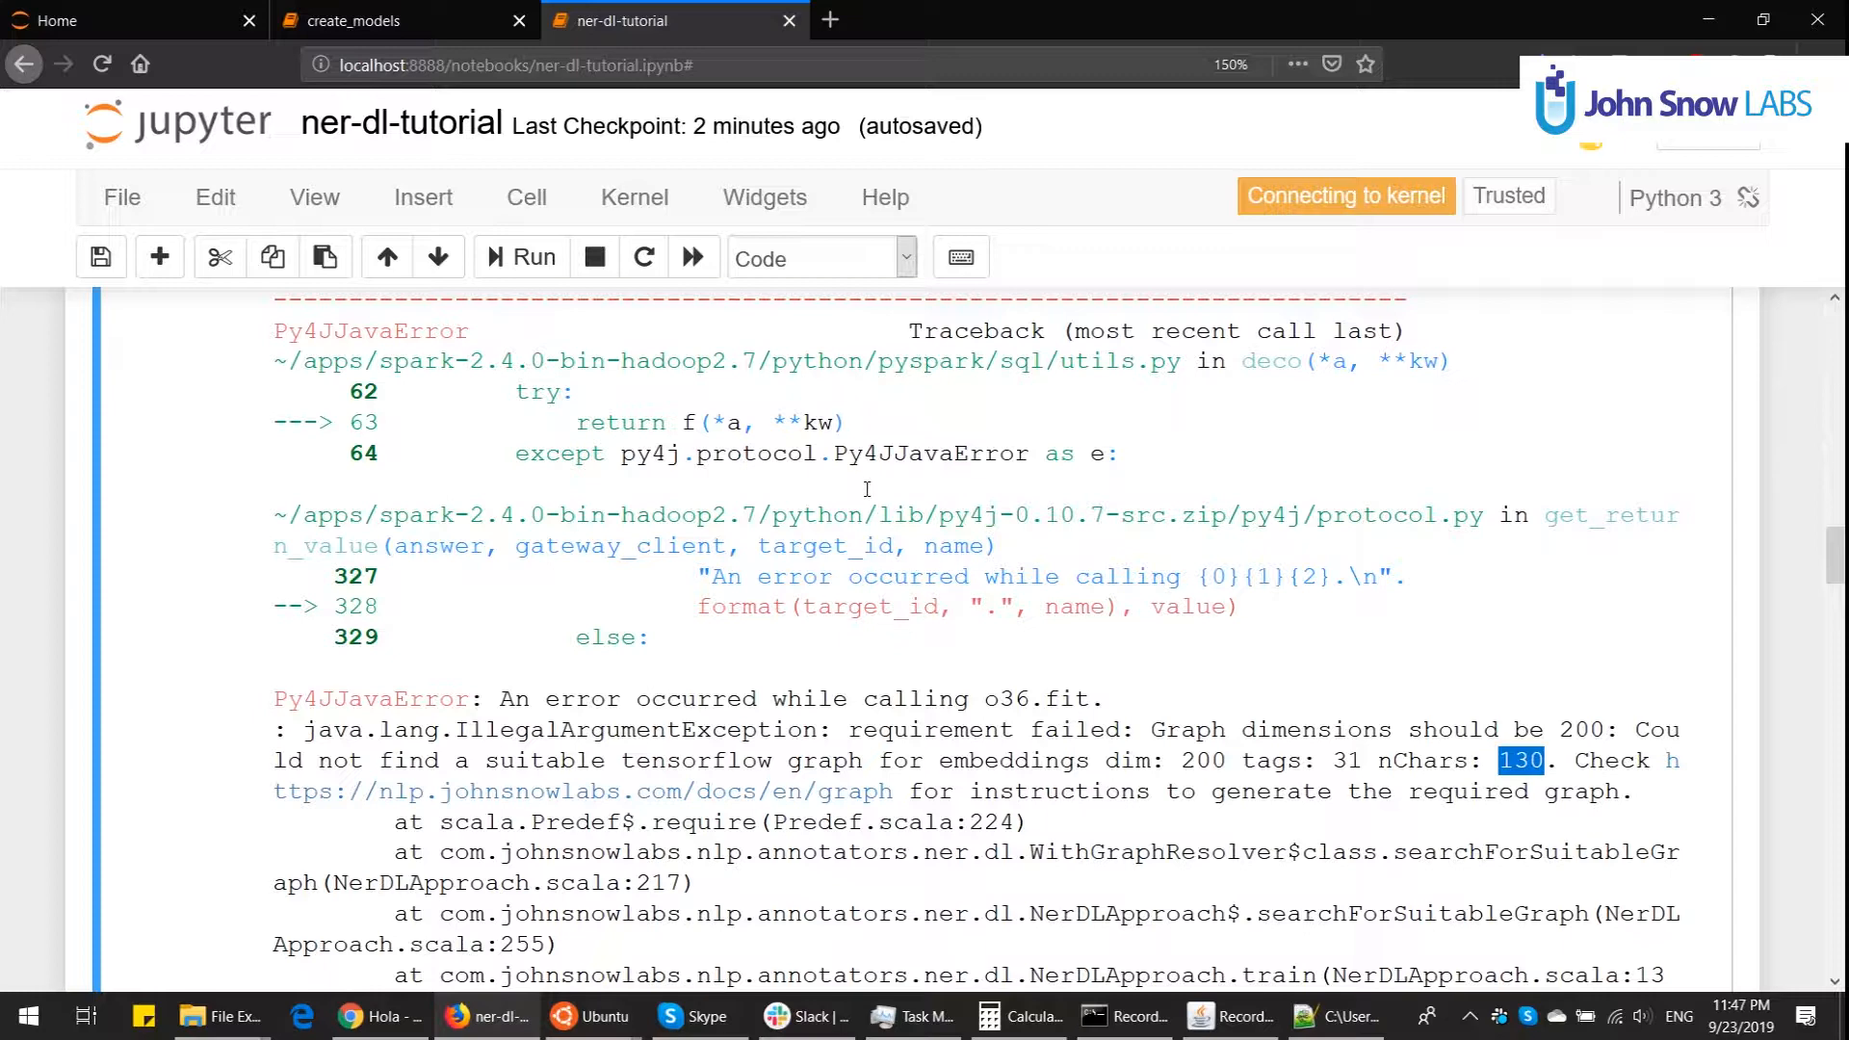
pyautogui.click(352, 20)
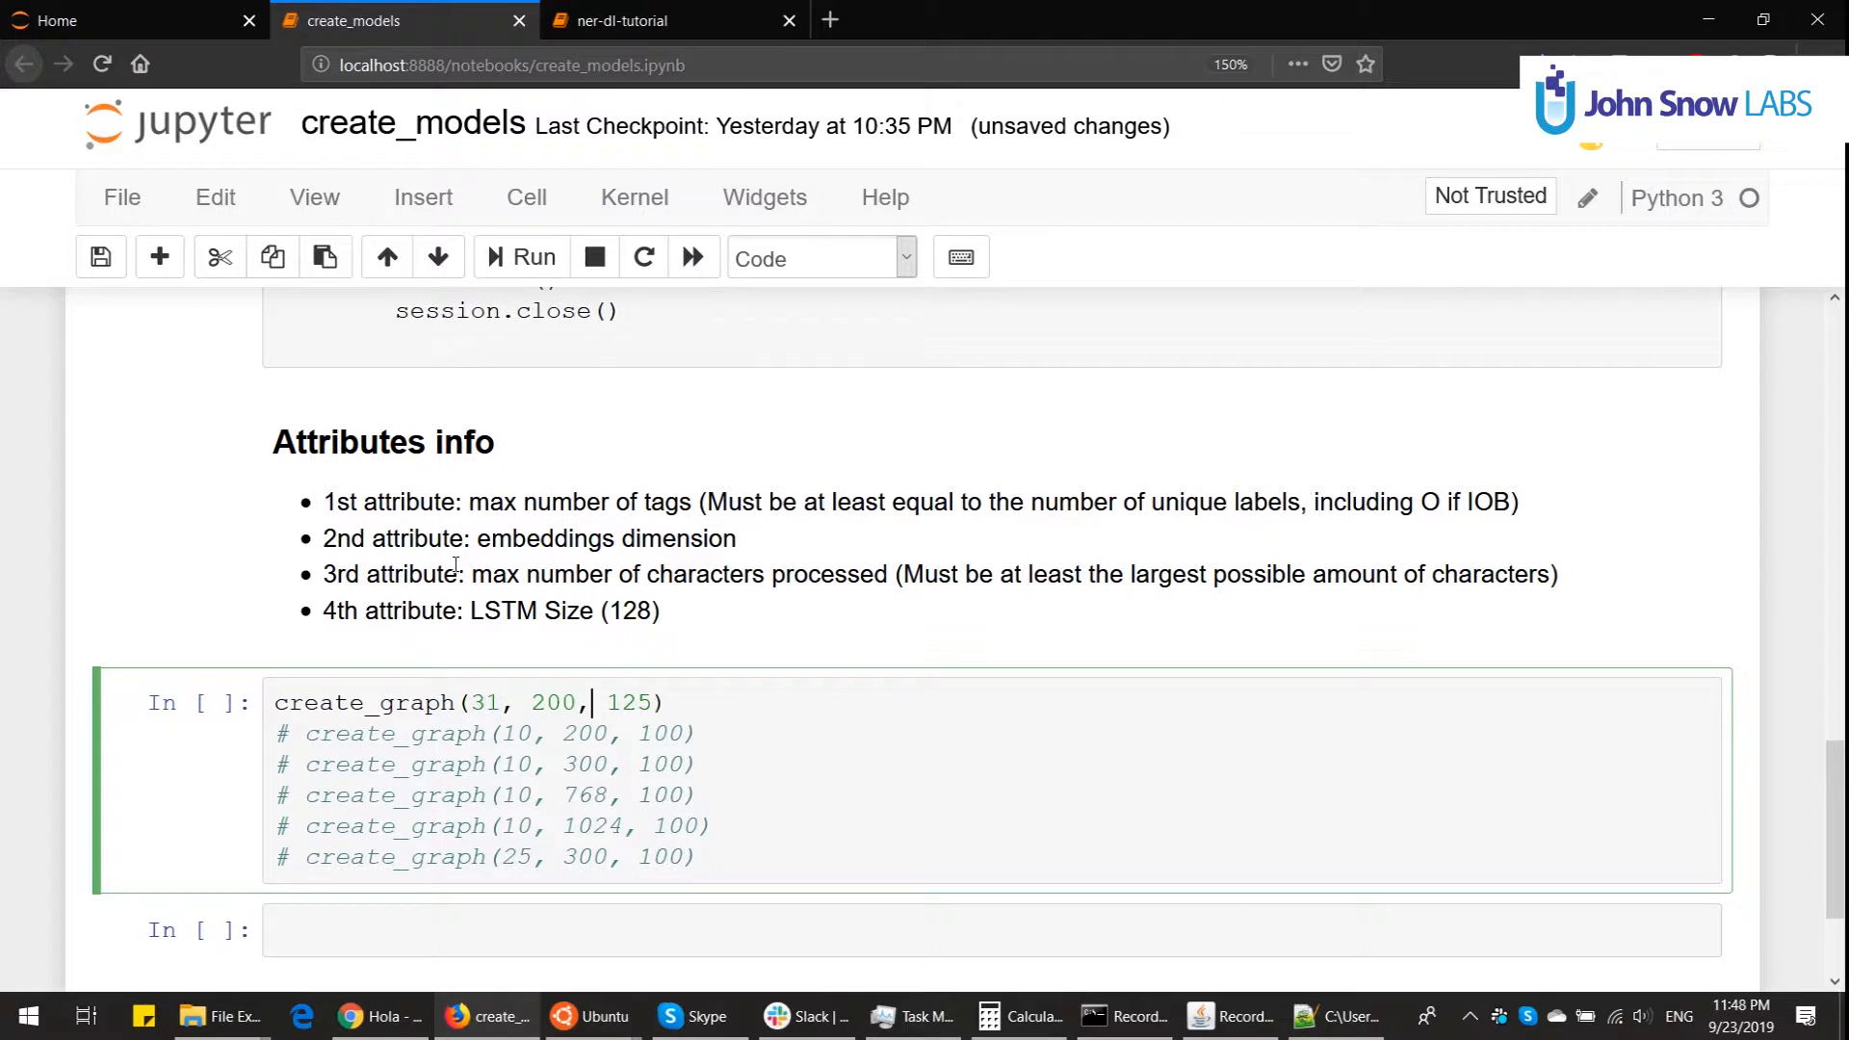
# Step: Run create_graph(31, 200, 130) to build the graph, then return to the ner-dl-tutorial notebook
pyautogui.press('Backspace')
pyautogui.write('30')
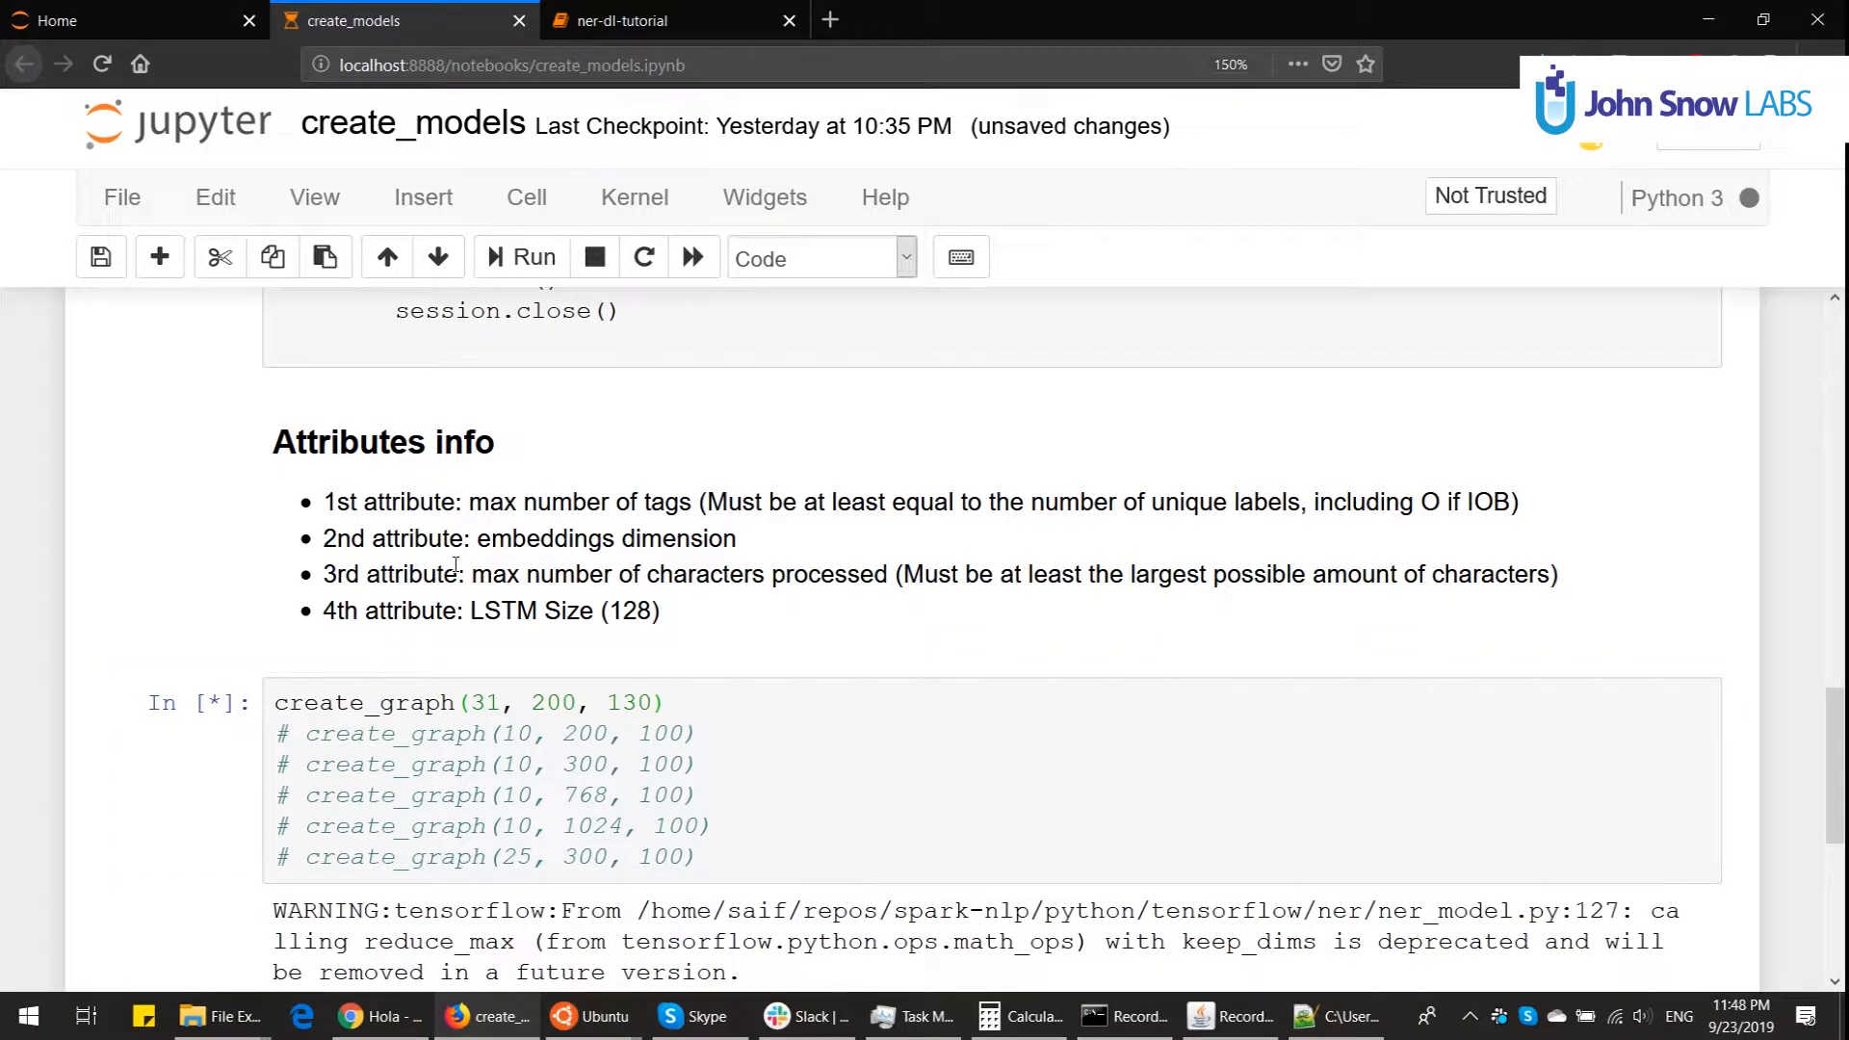
pyautogui.scroll(-3)
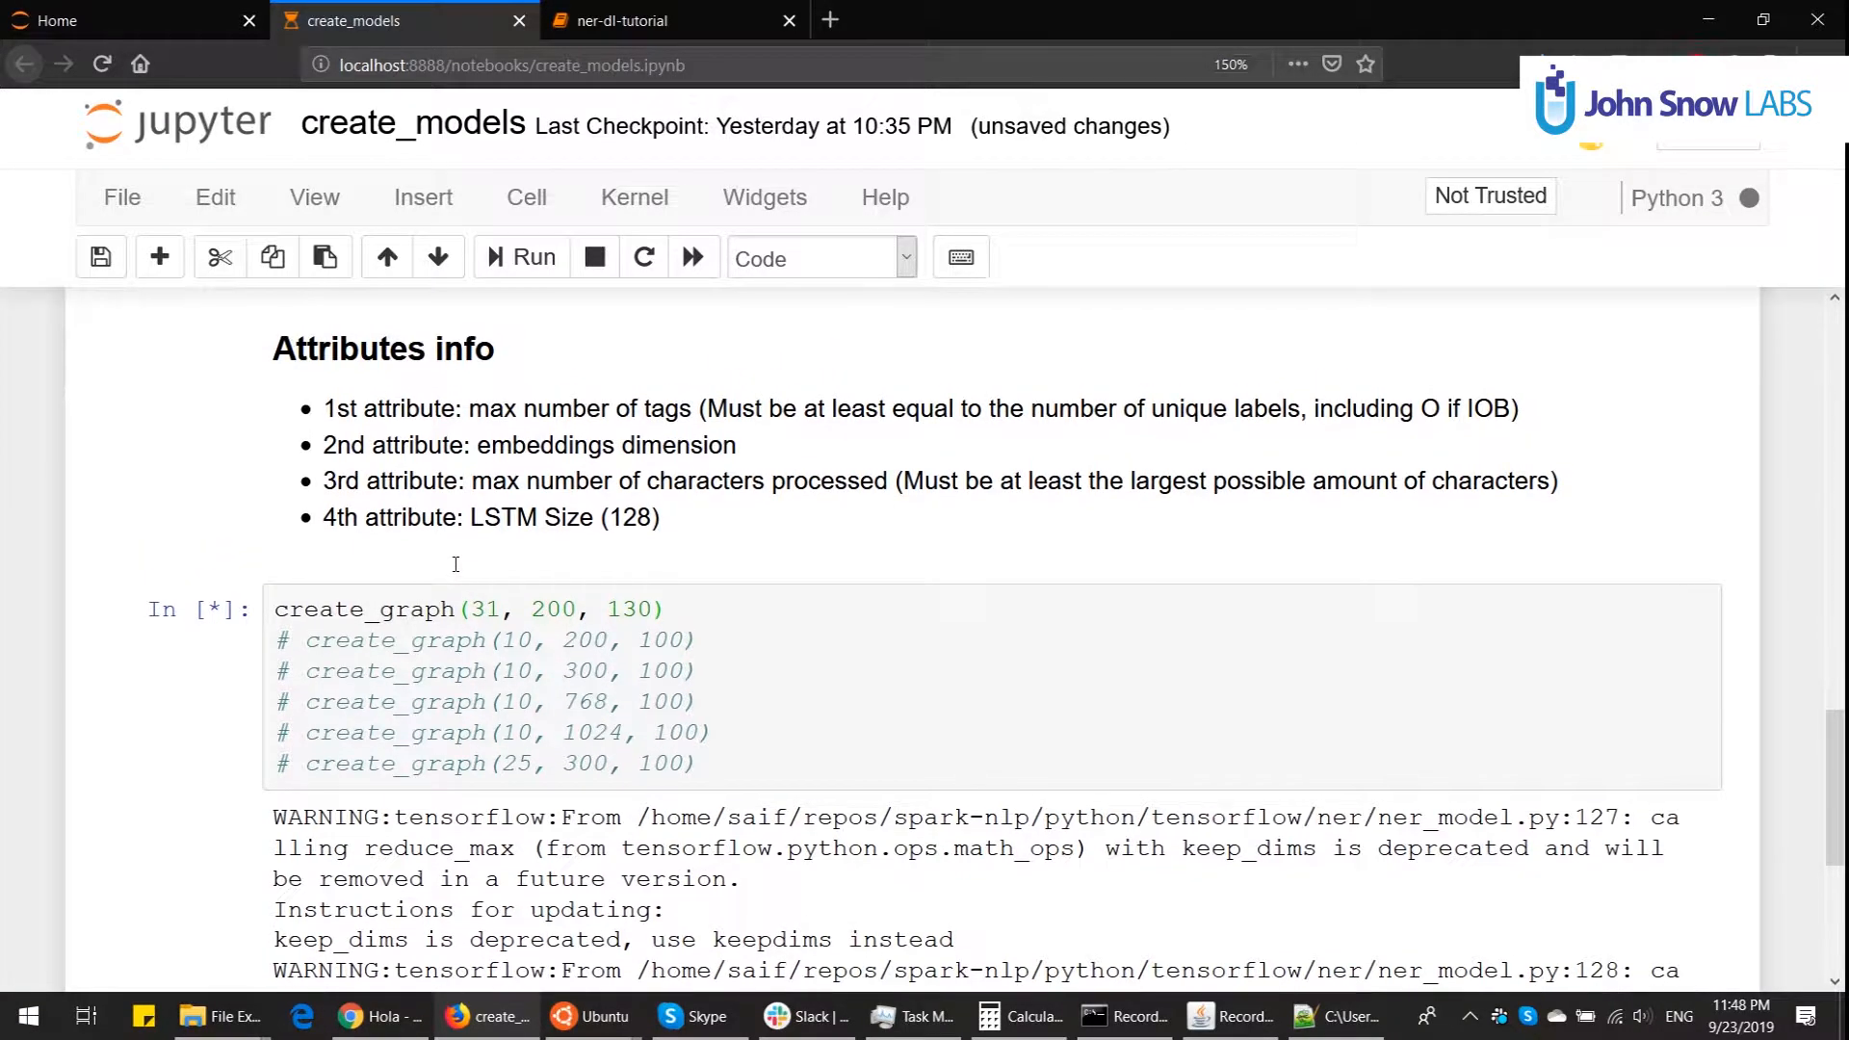
pyautogui.scroll(-3)
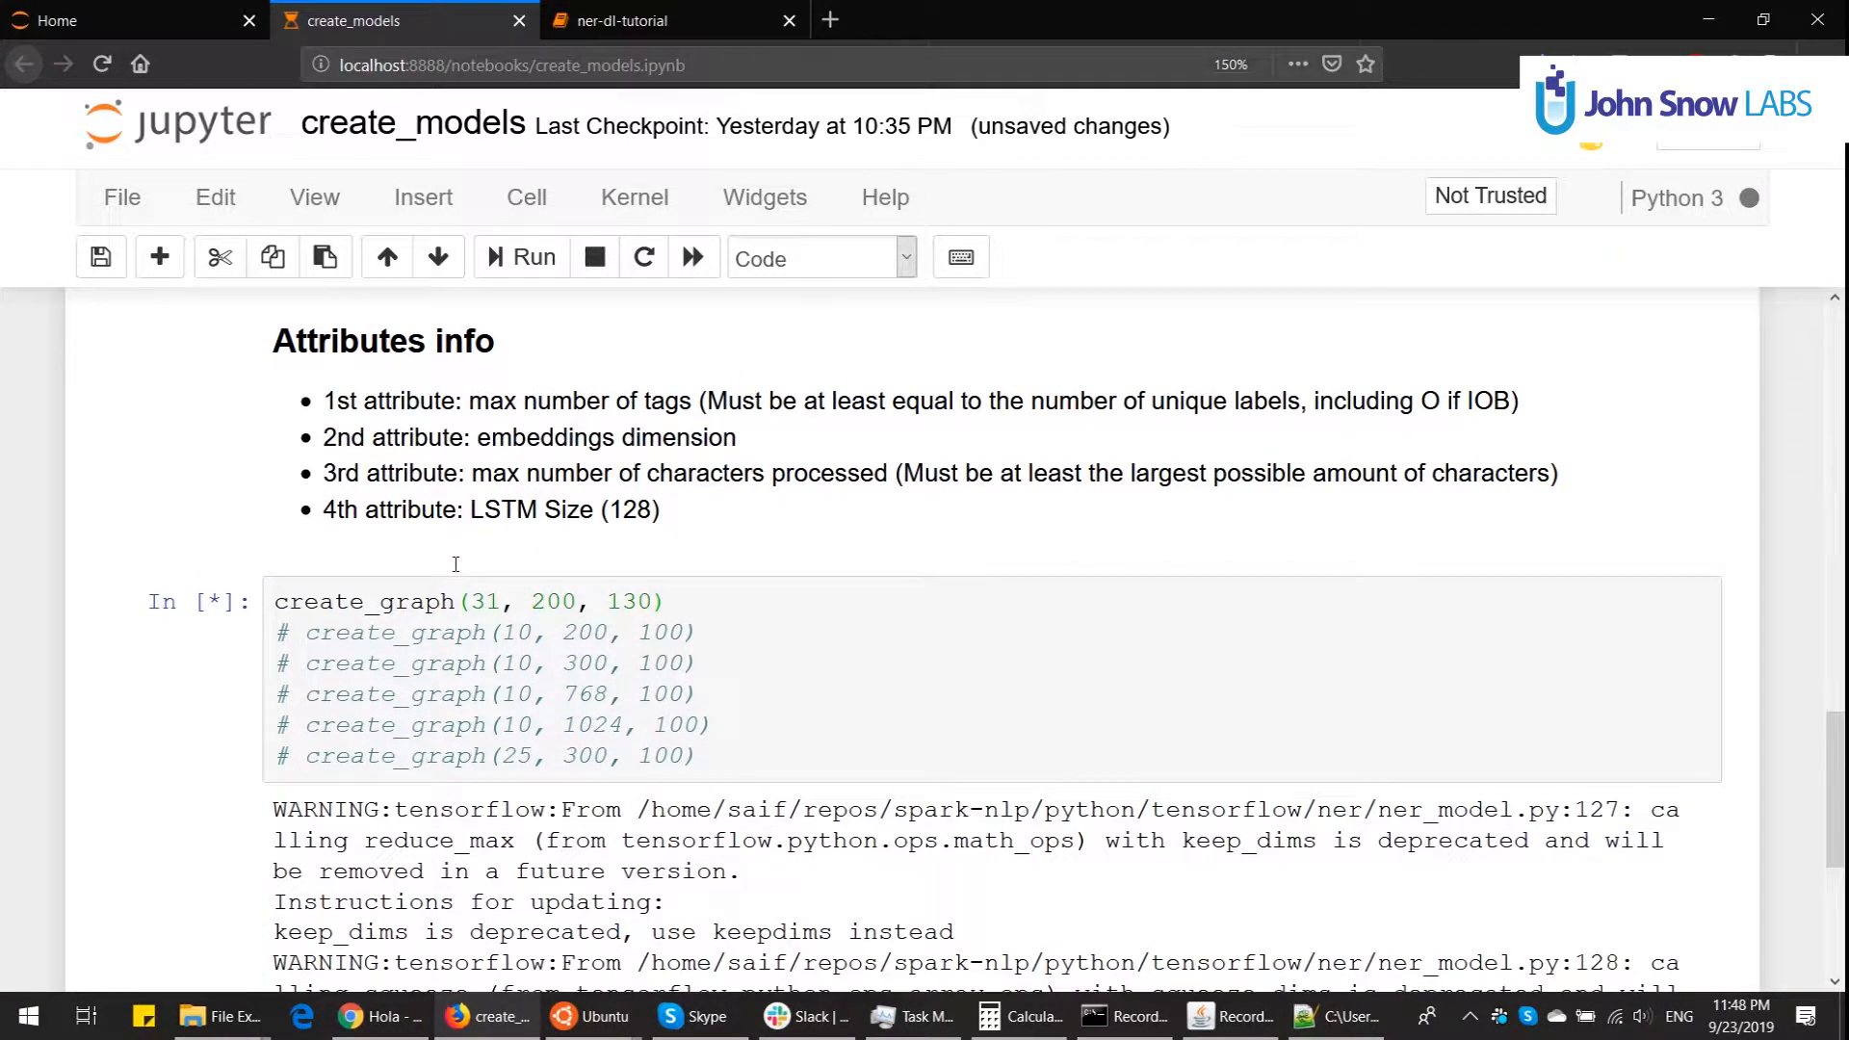
pyautogui.click(500, 602)
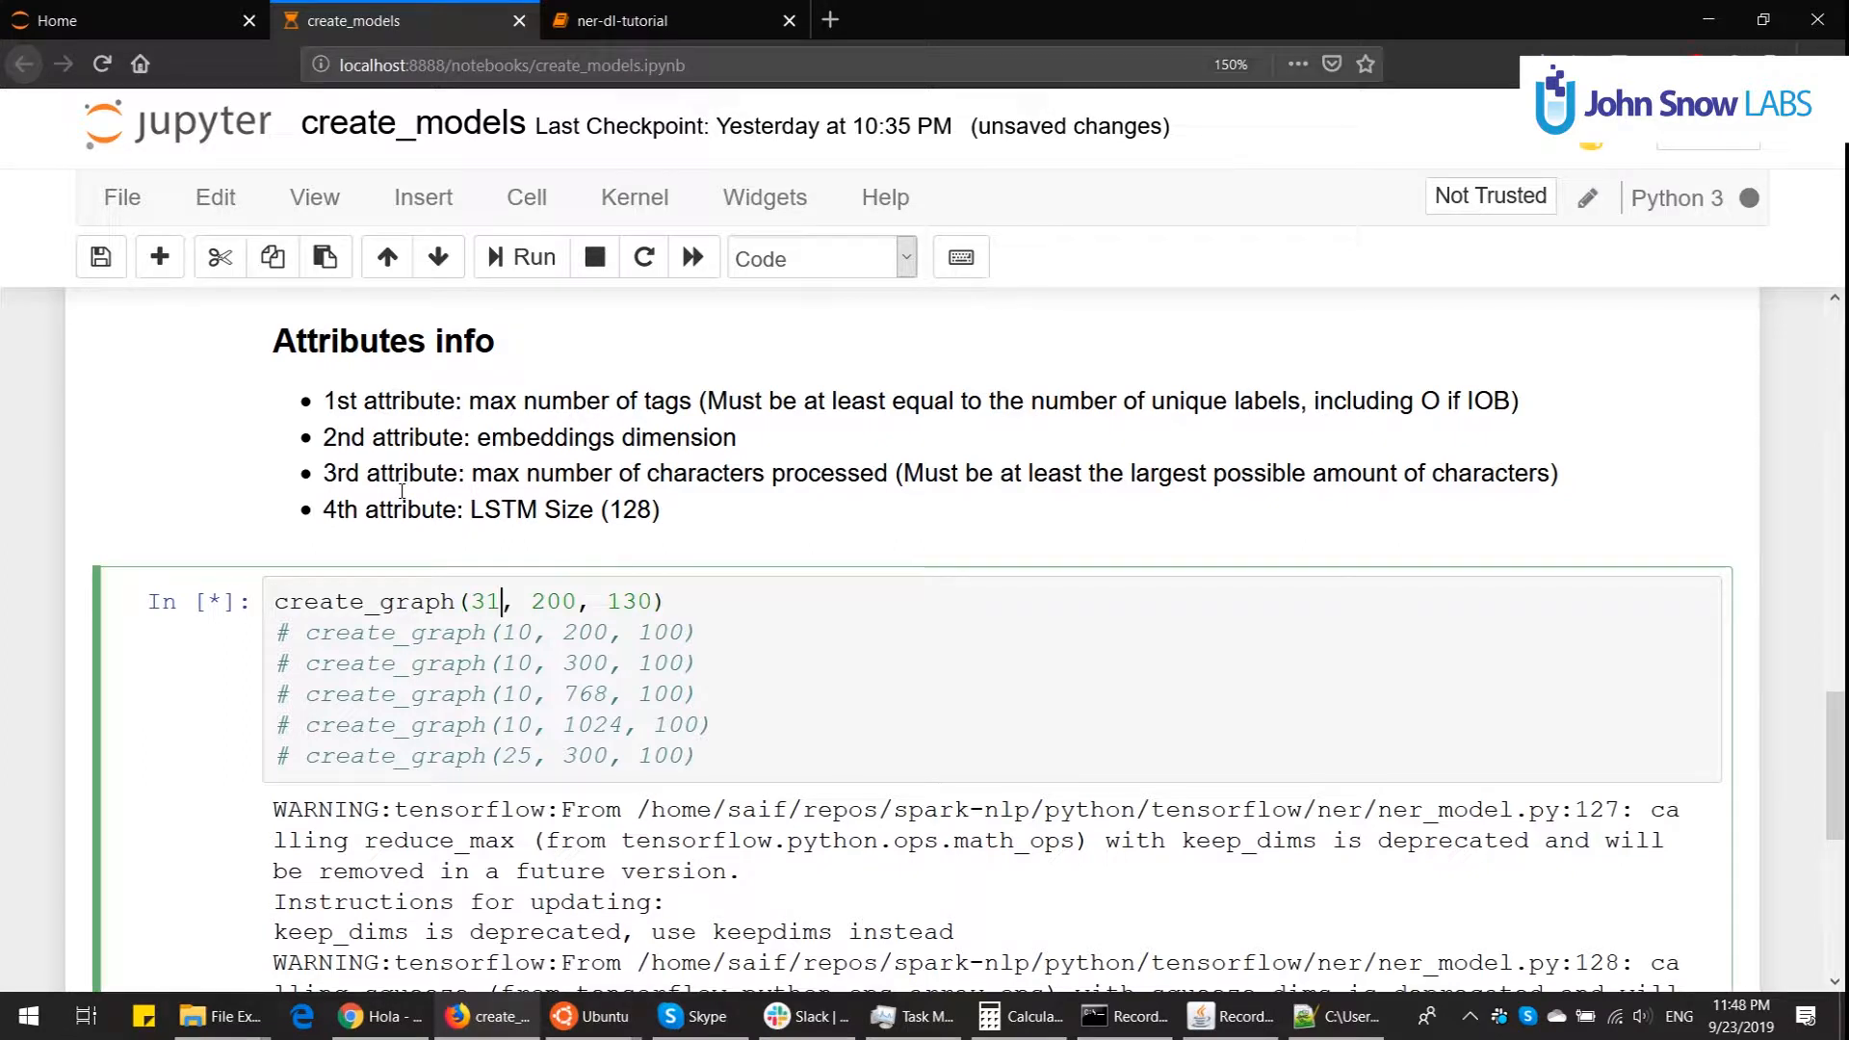
pyautogui.doubleClick(486, 601)
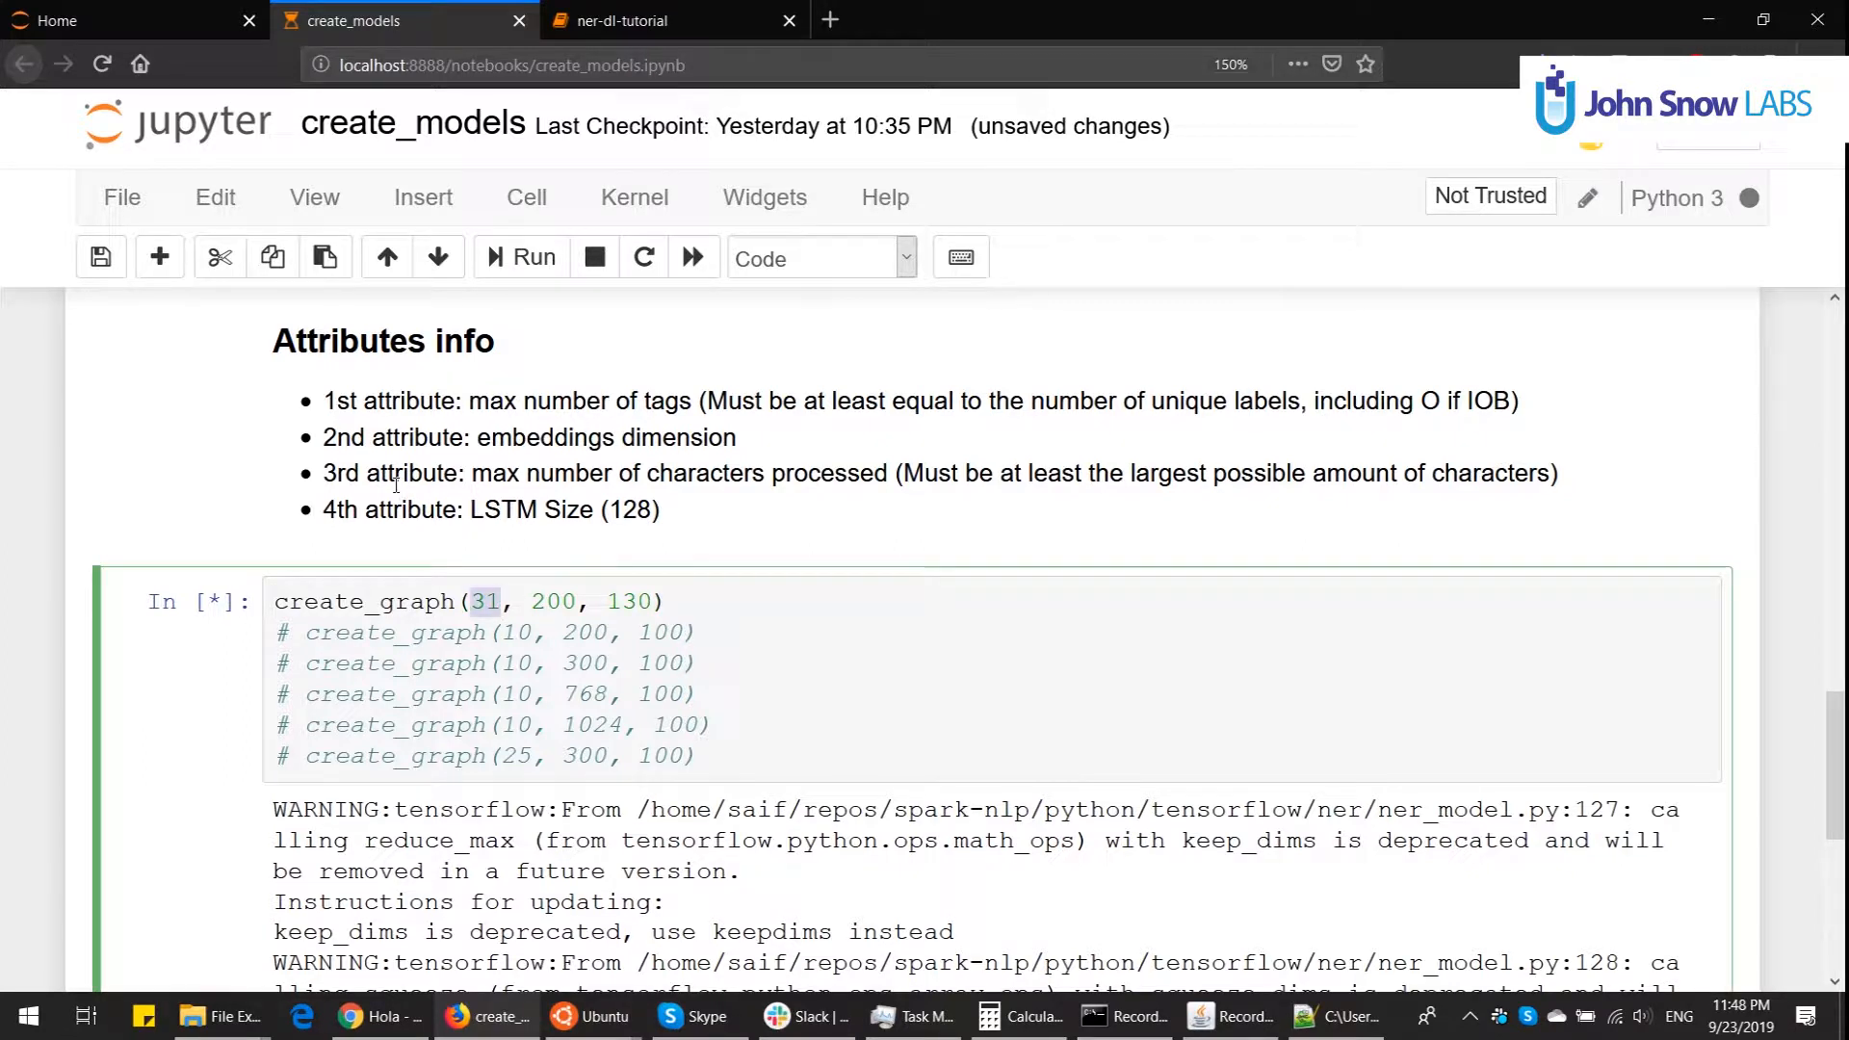
pyautogui.write('50')
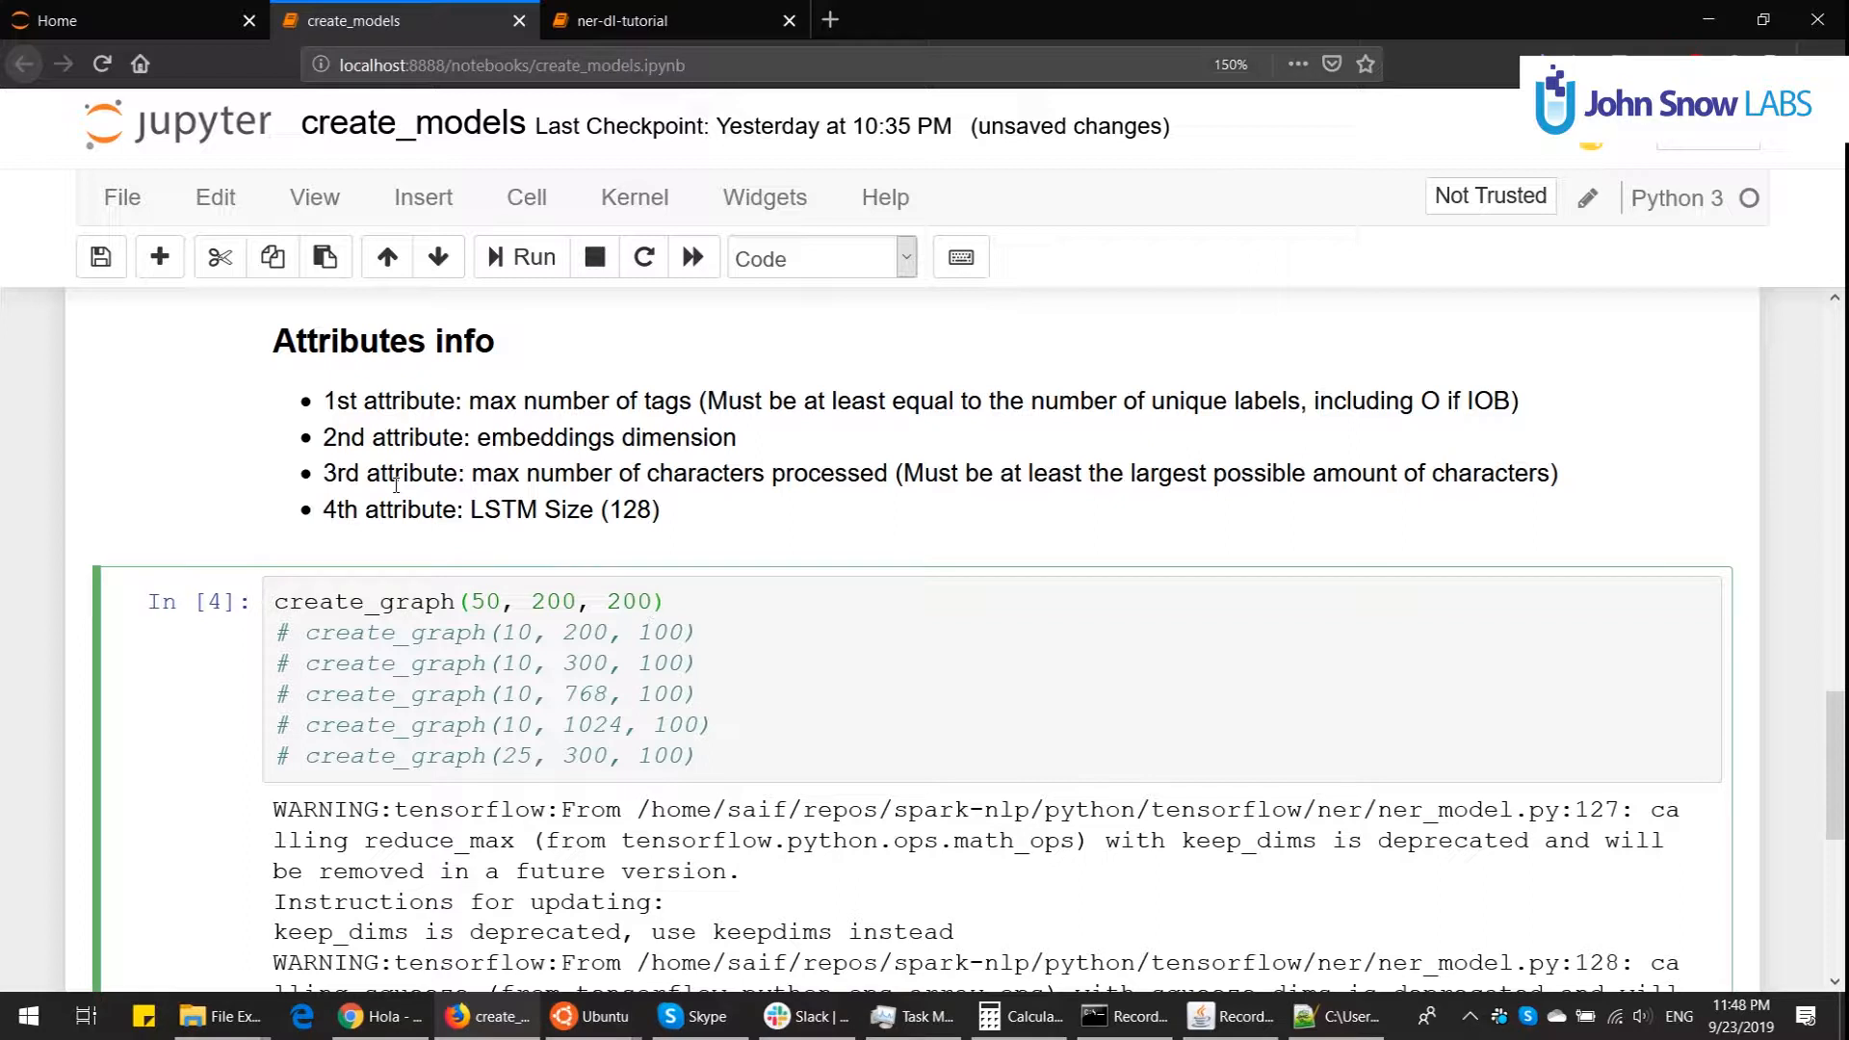
pyautogui.click(655, 601)
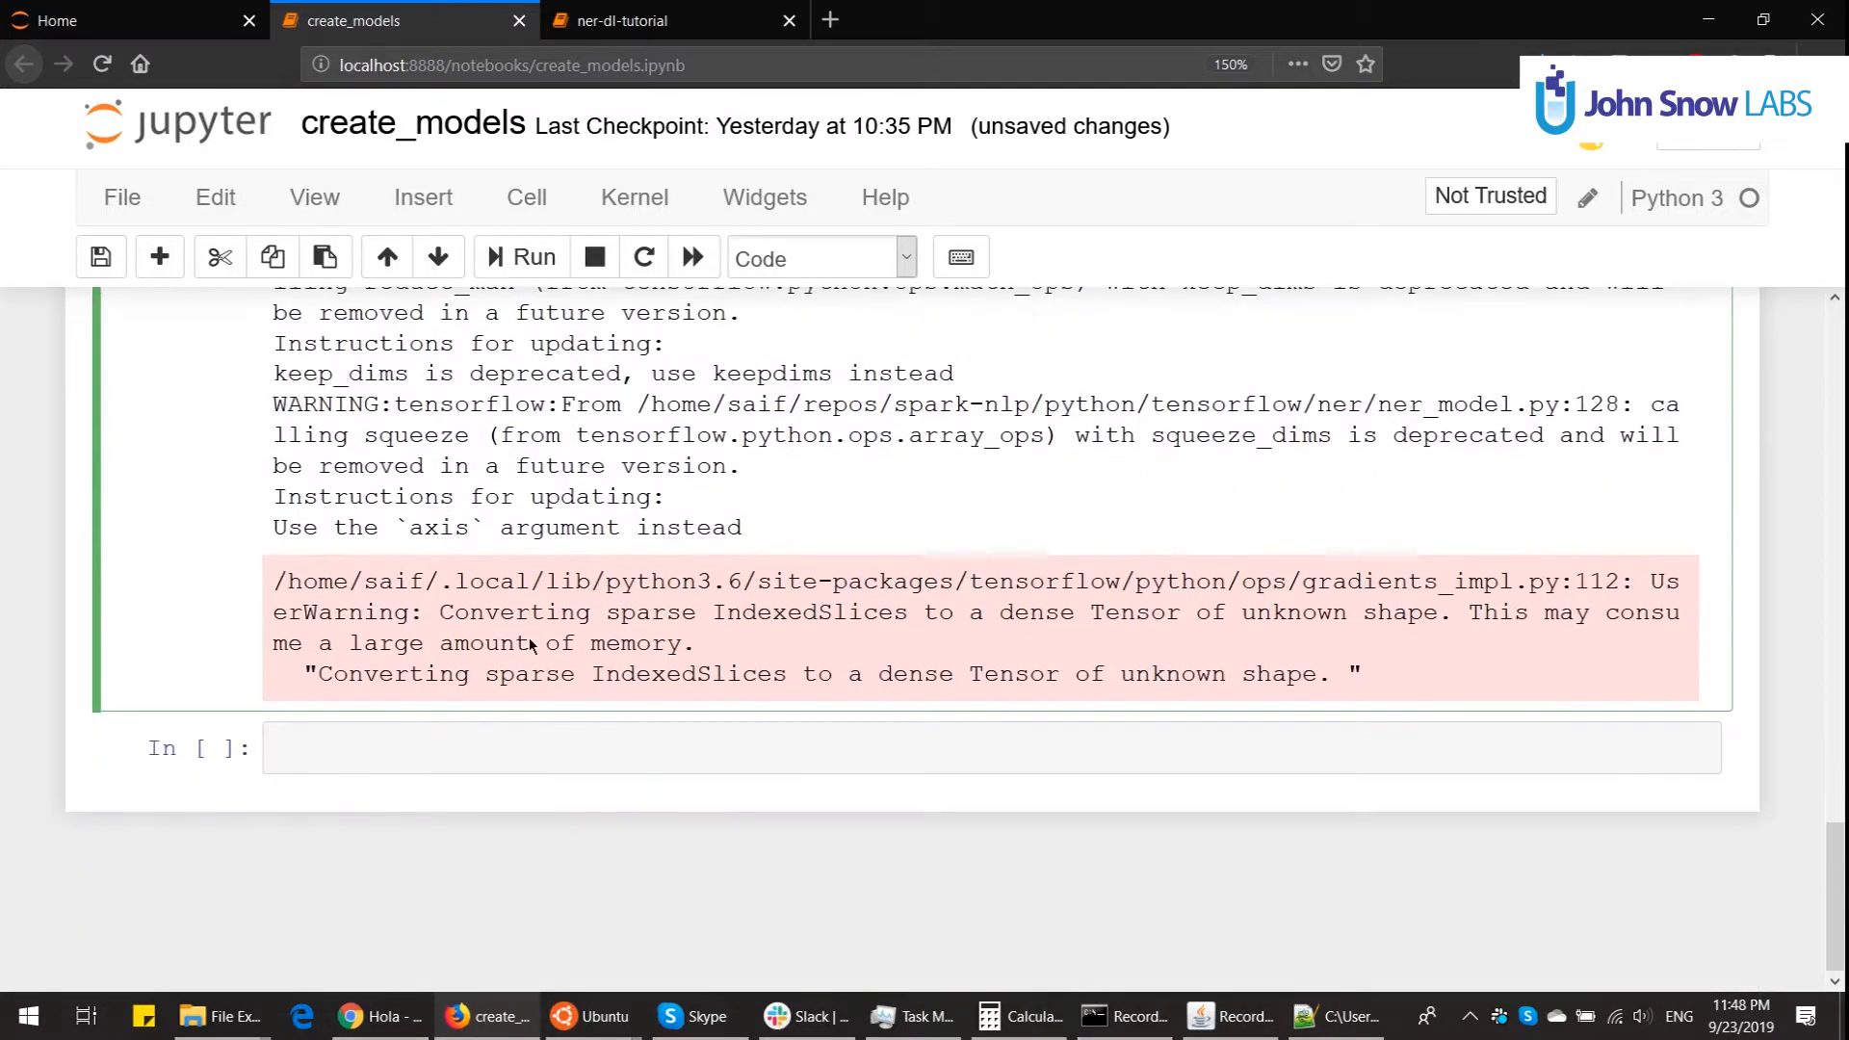
pyautogui.click(58, 20)
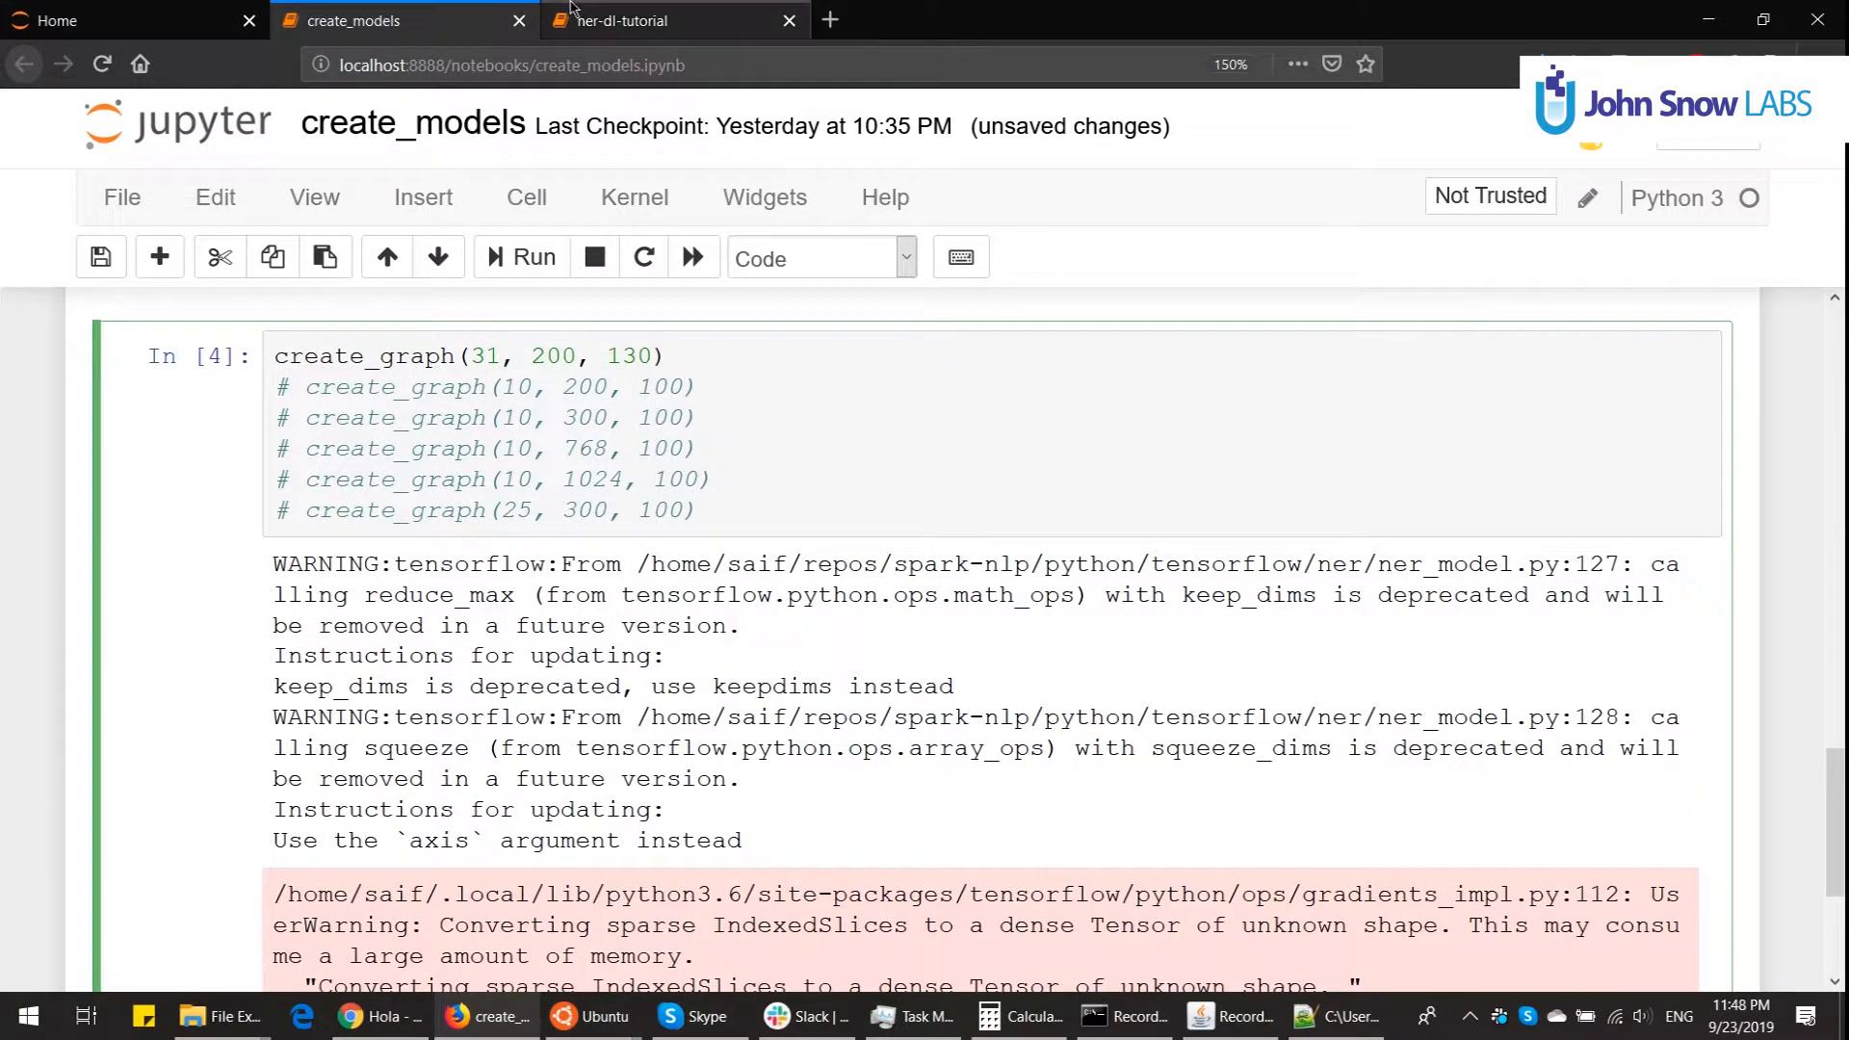
pyautogui.click(626, 20)
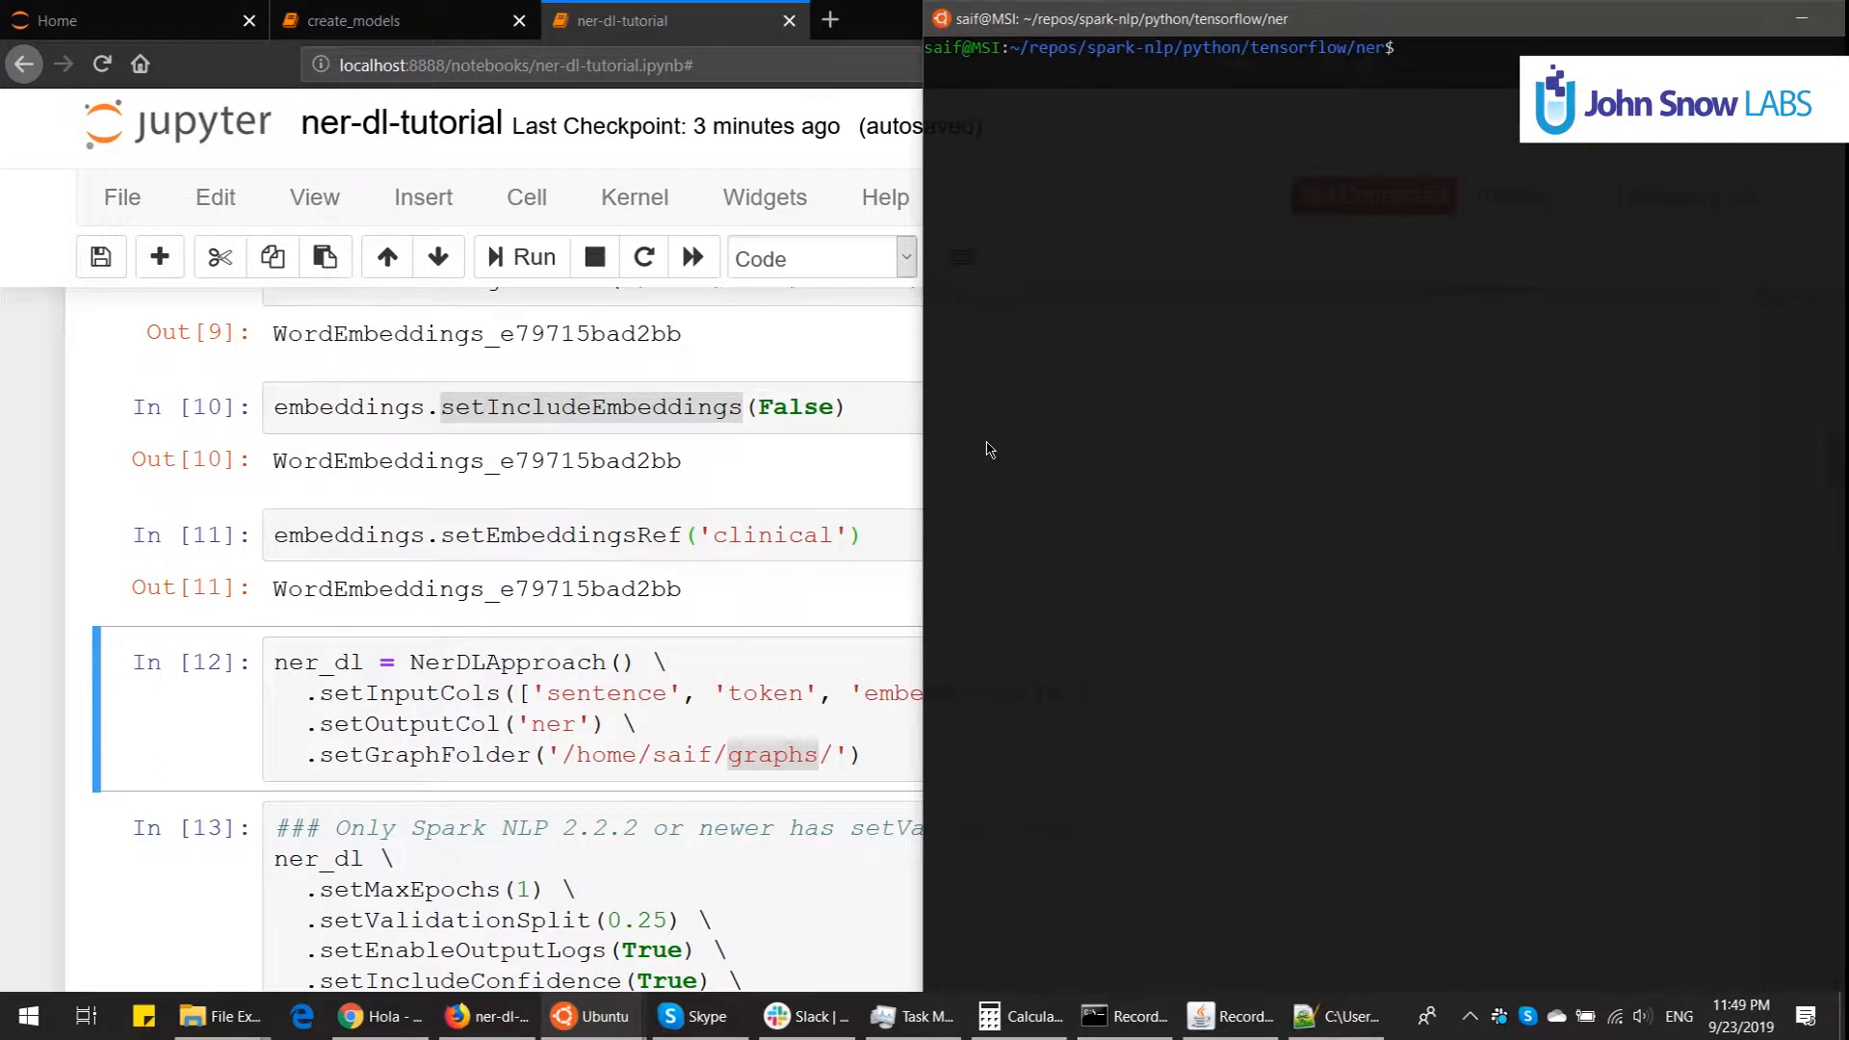
# Step: Copy blstm_31_200_128_130.pb into ~/graphs with cp in the terminal
pyautogui.write('cp')
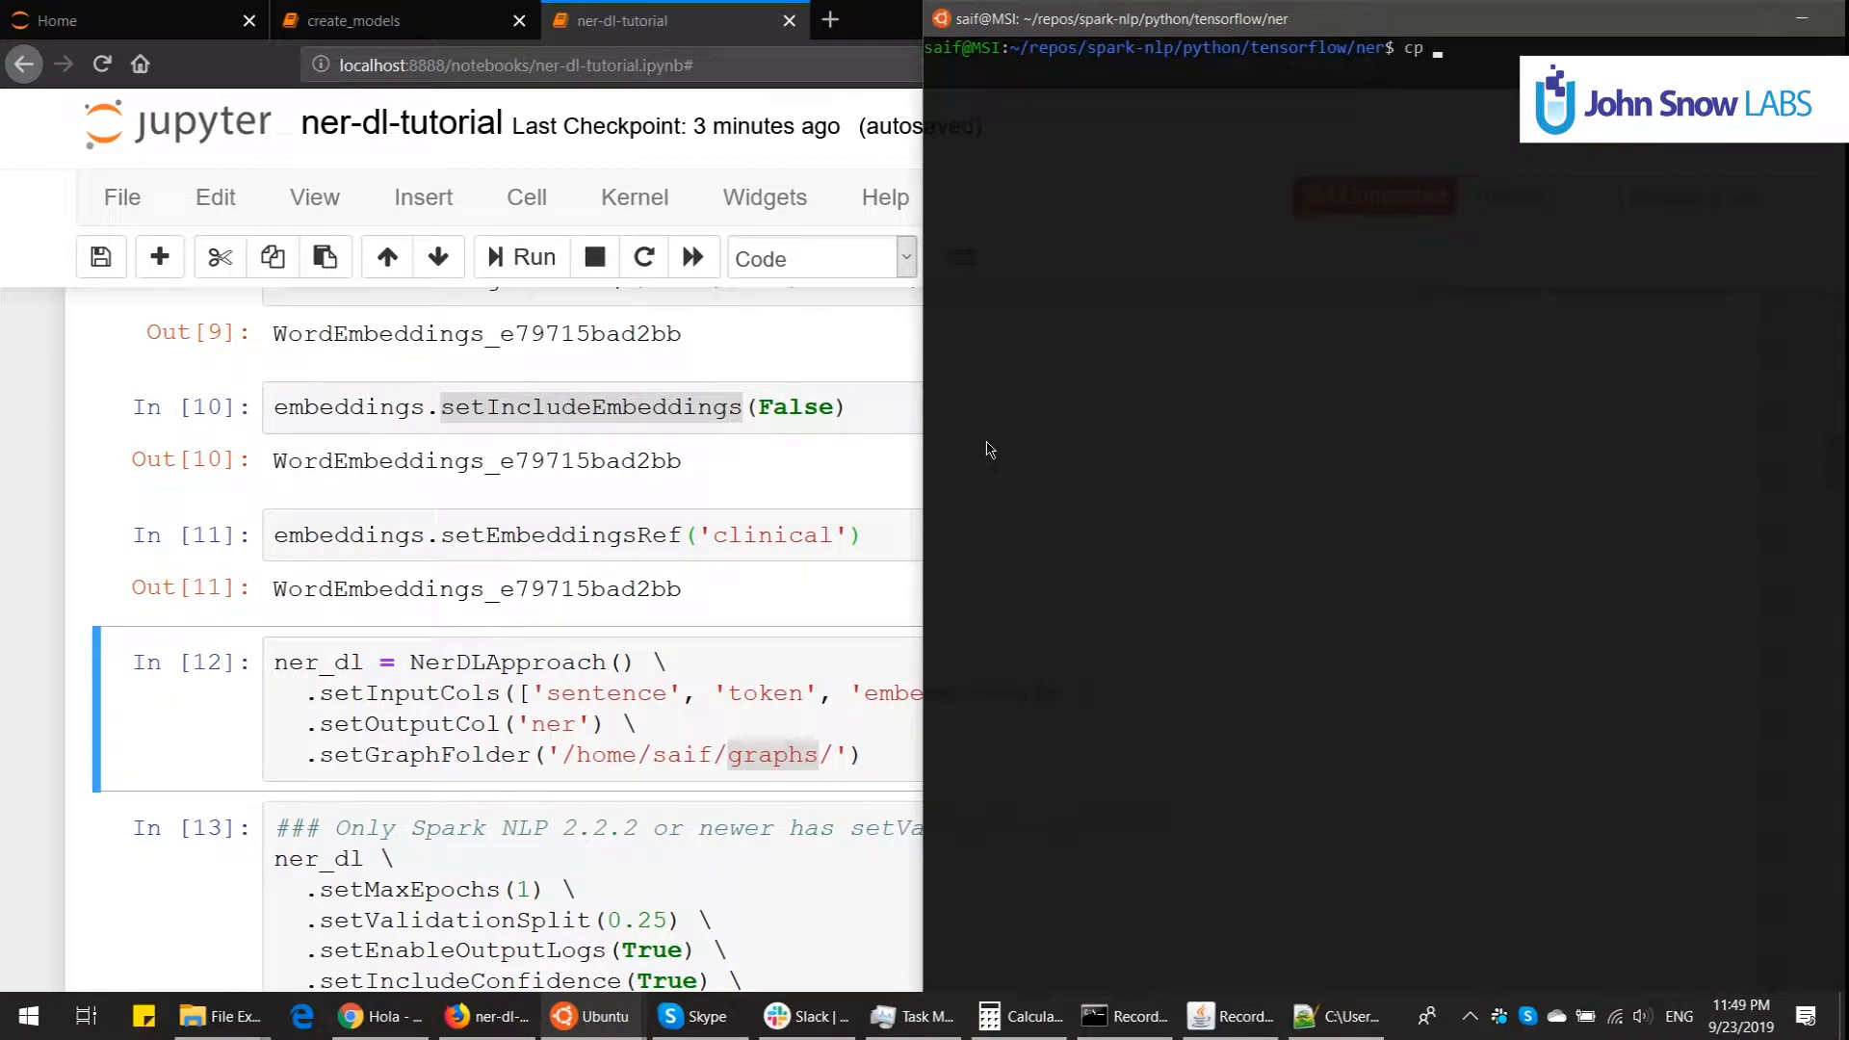
pyautogui.write('blstm_31_200 128 130.pb')
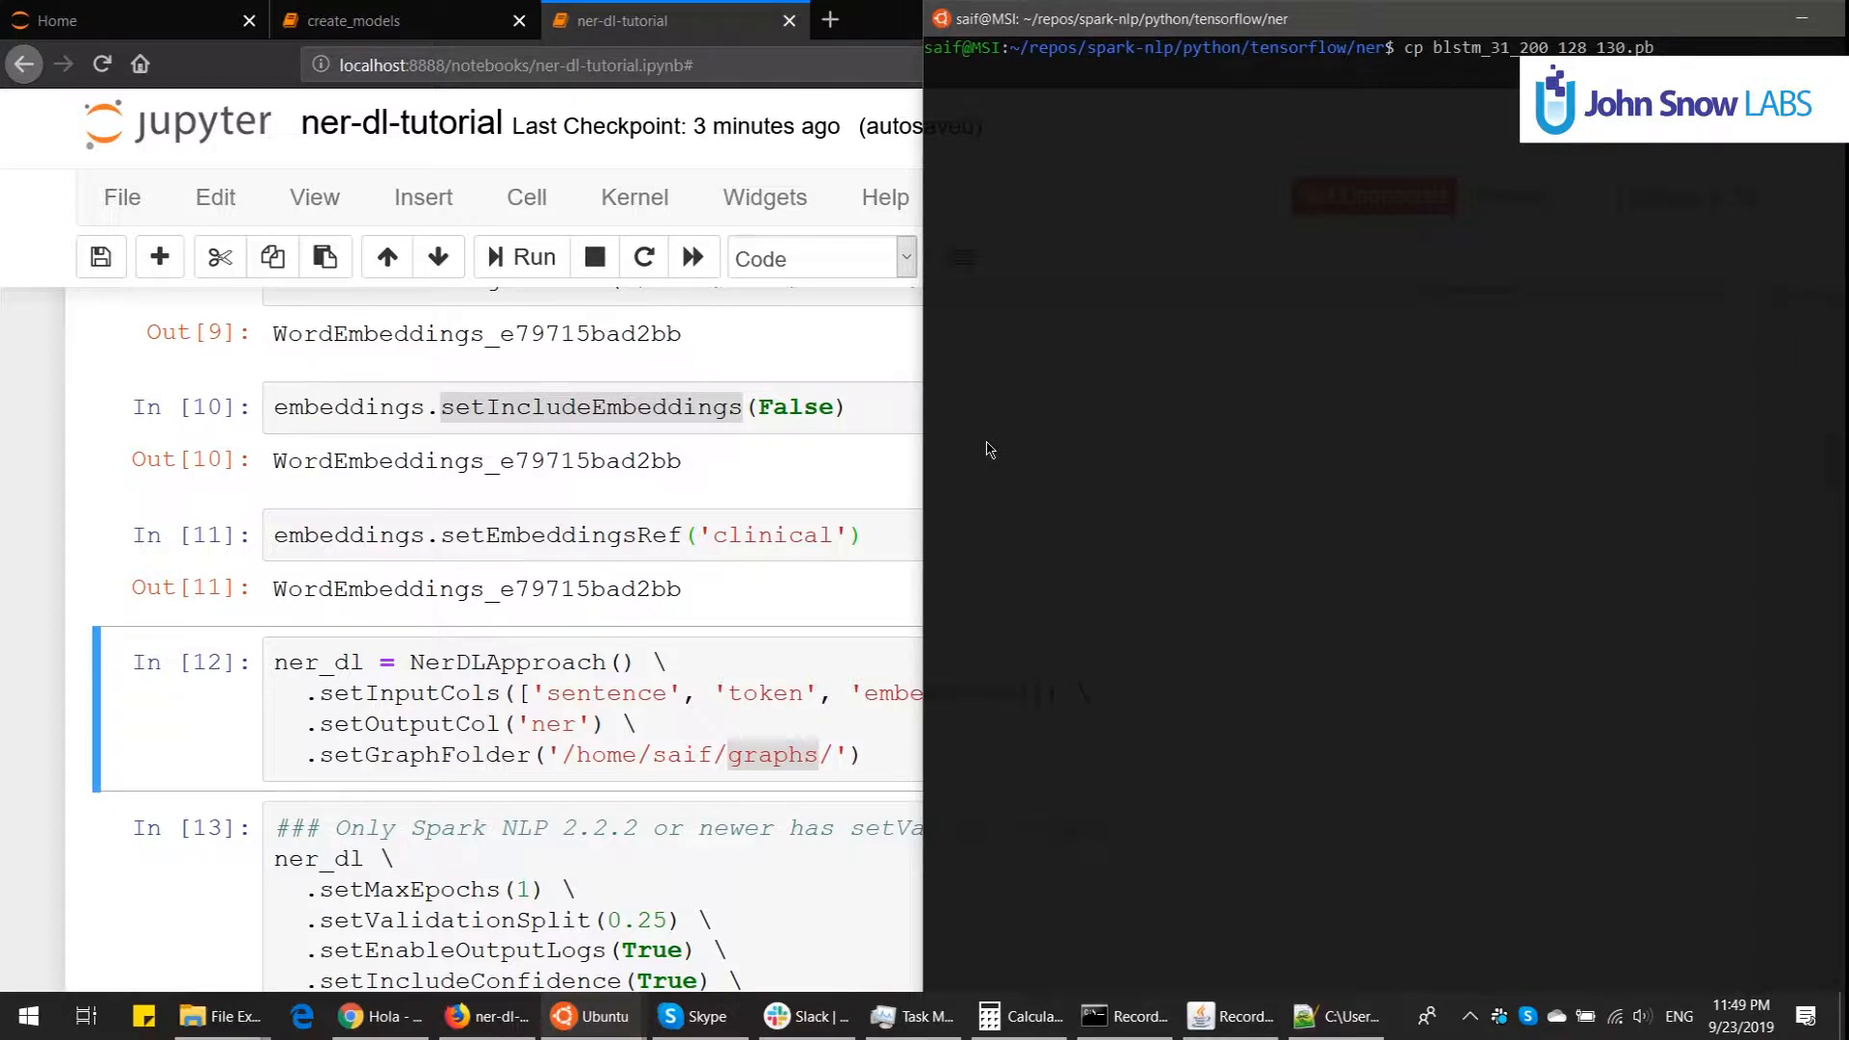
pyautogui.write('~/graphs/')
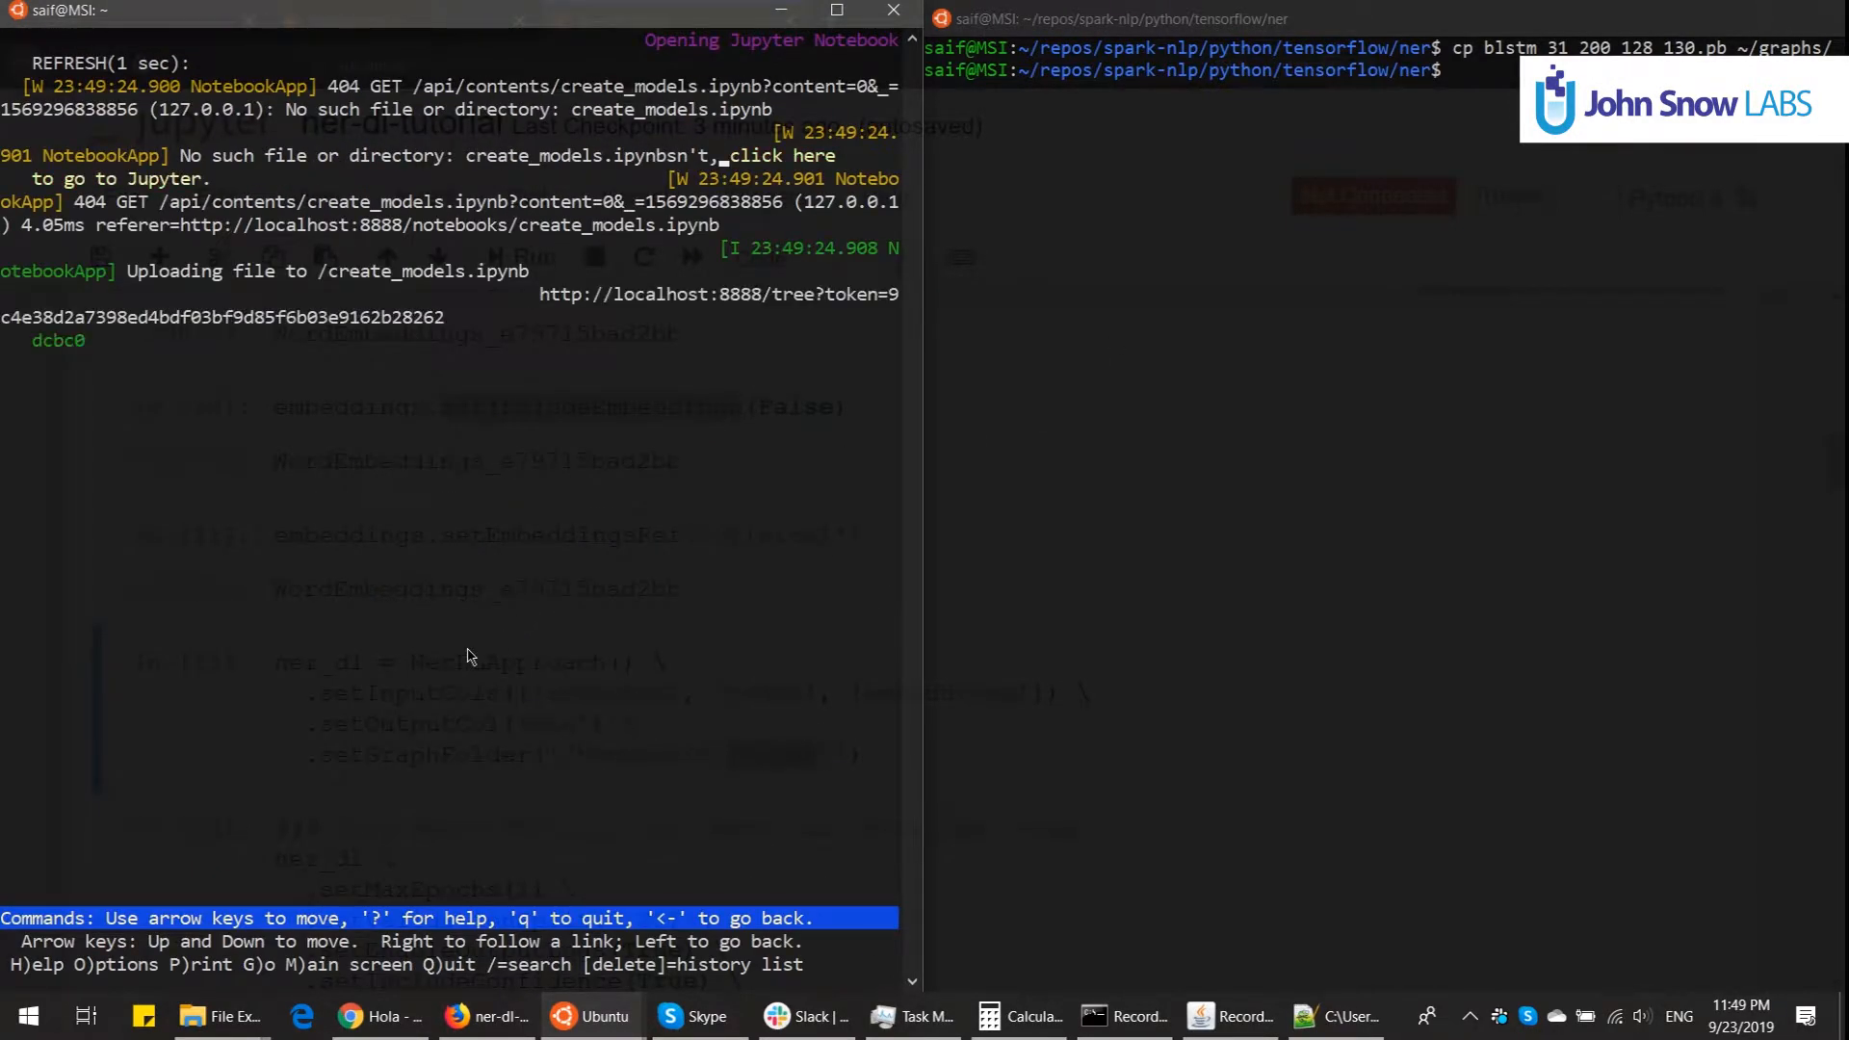
pyautogui.click(482, 1015)
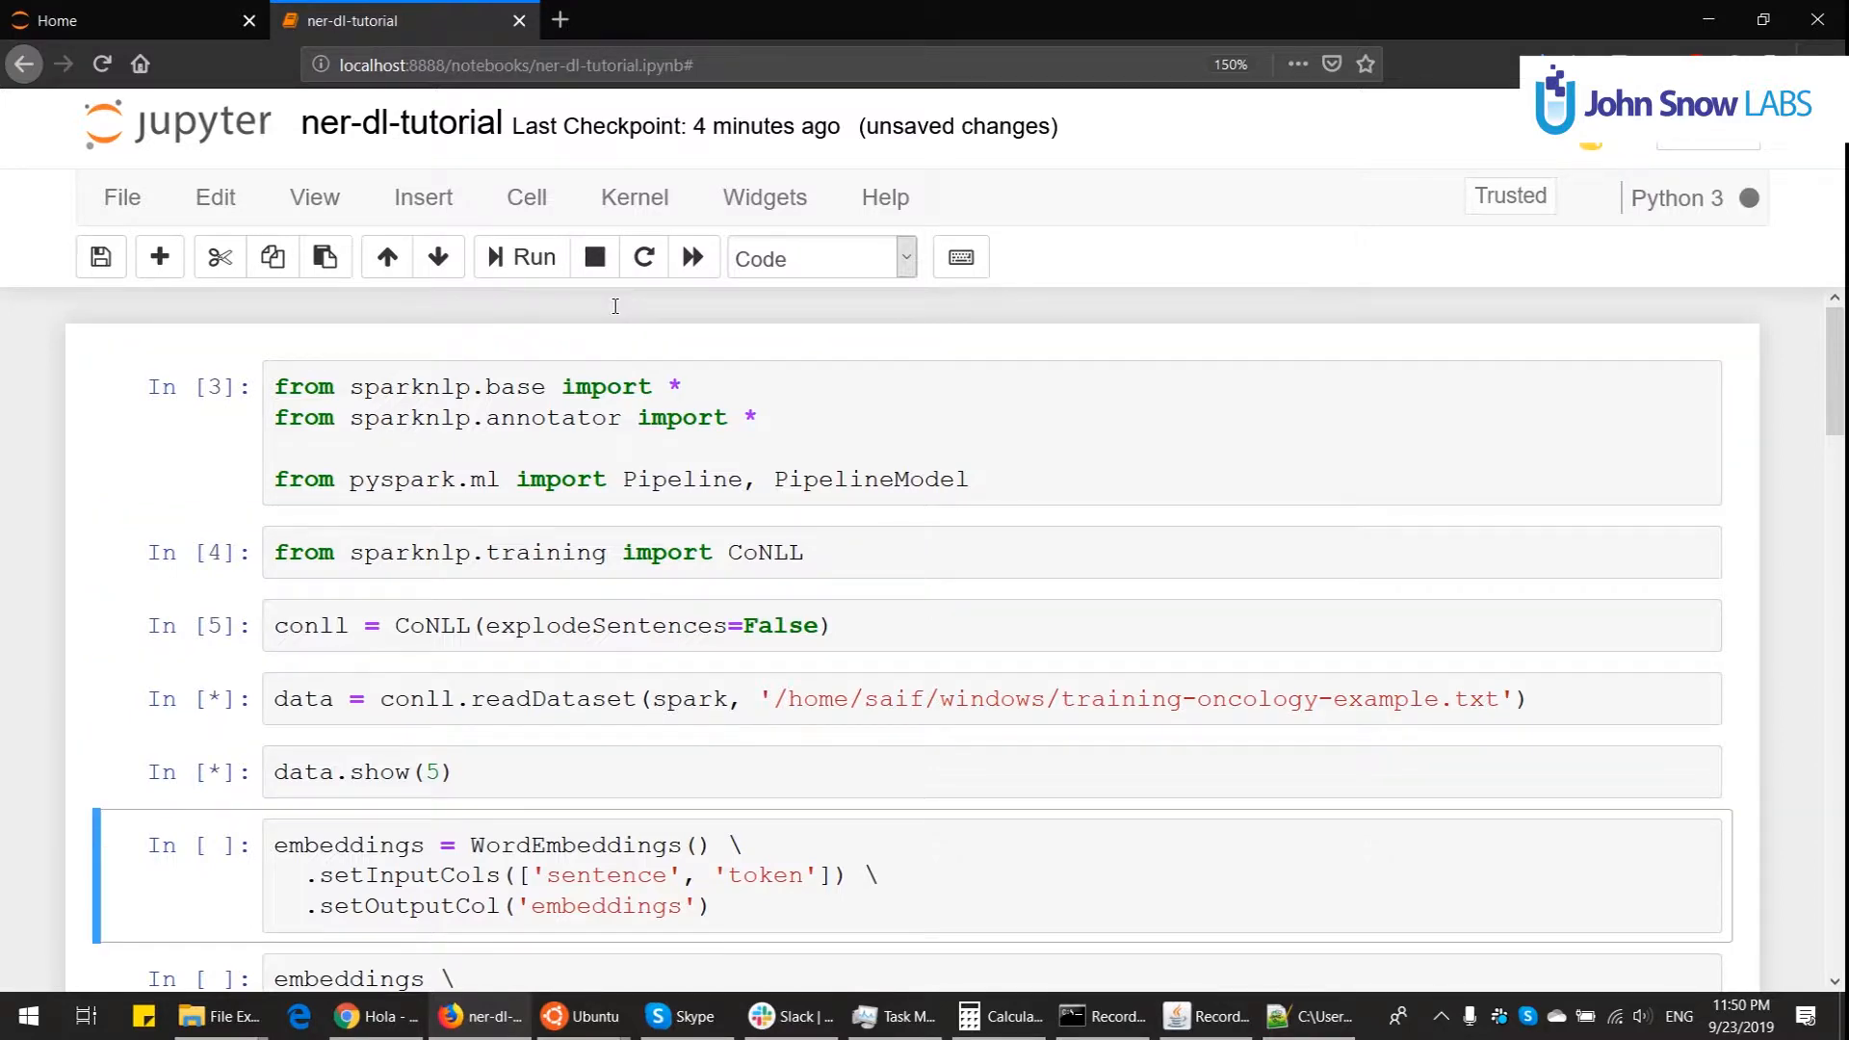
# Step: Scroll down to the training pipeline fit cell and watch it run with the new graph
pyautogui.scroll(-3)
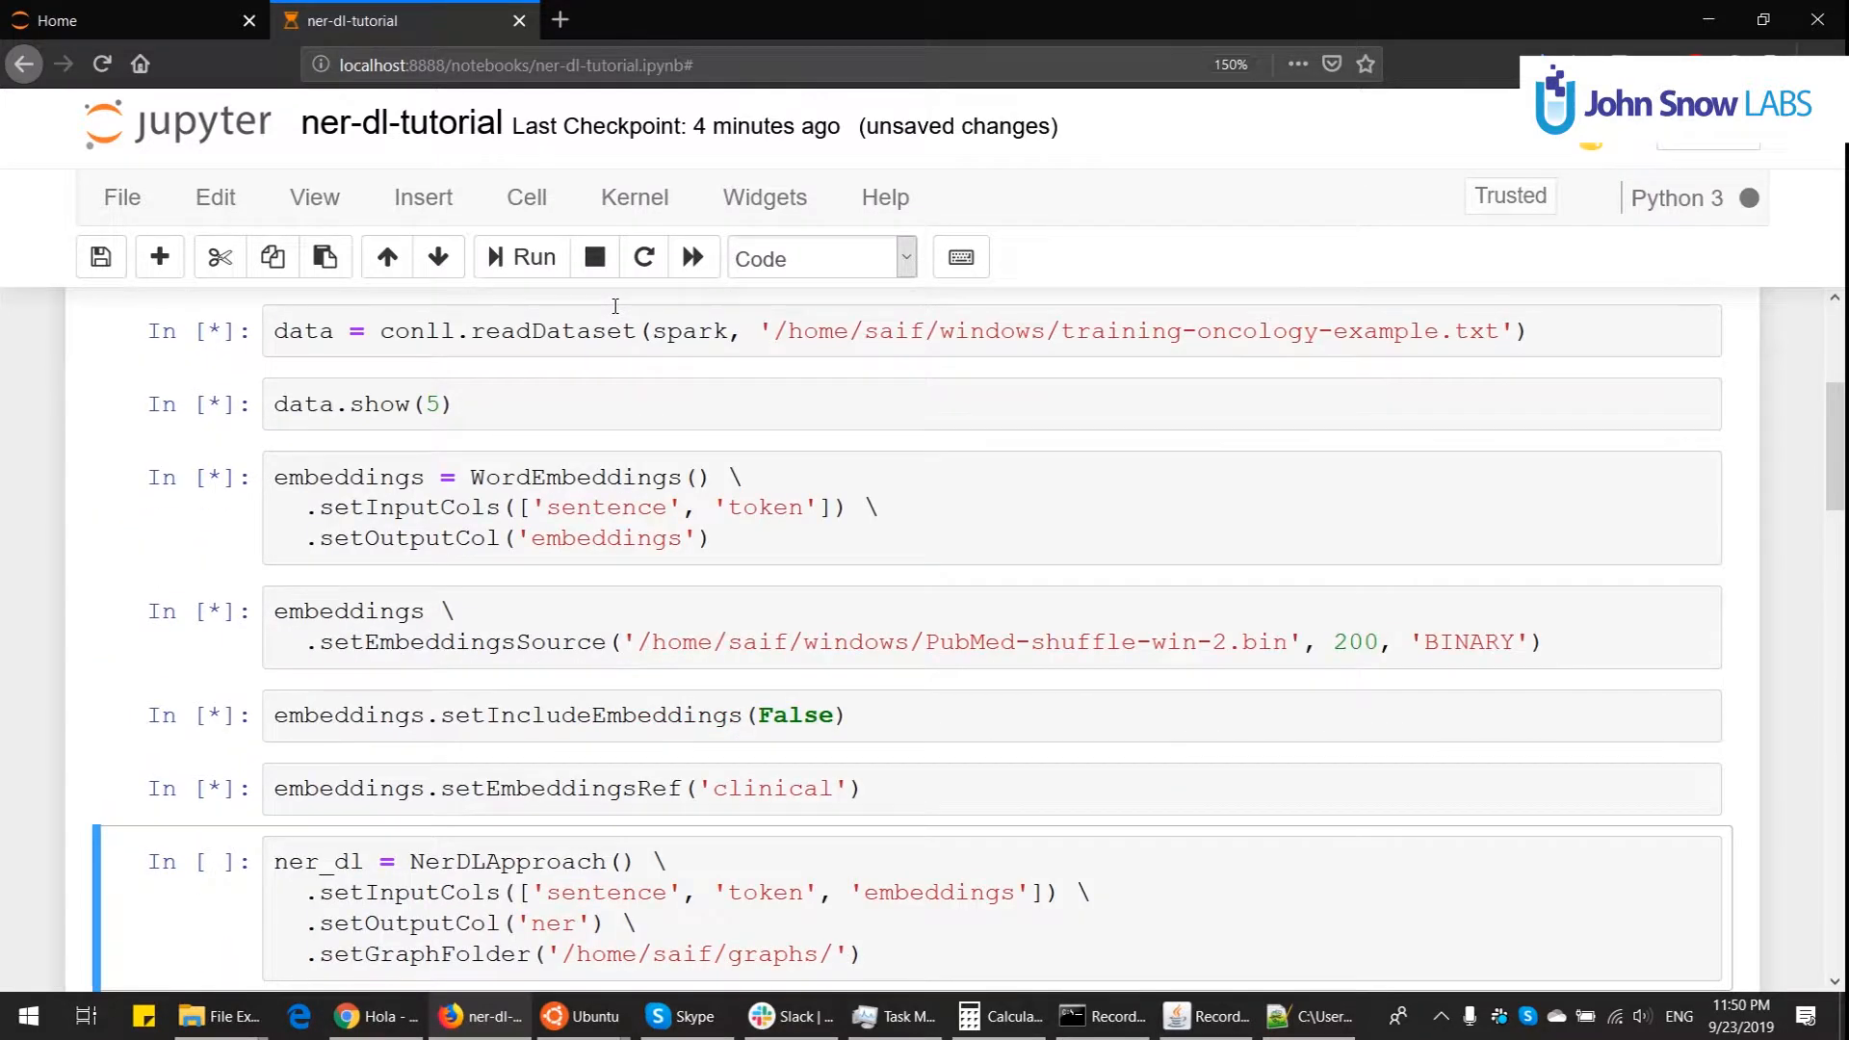
pyautogui.scroll(-3)
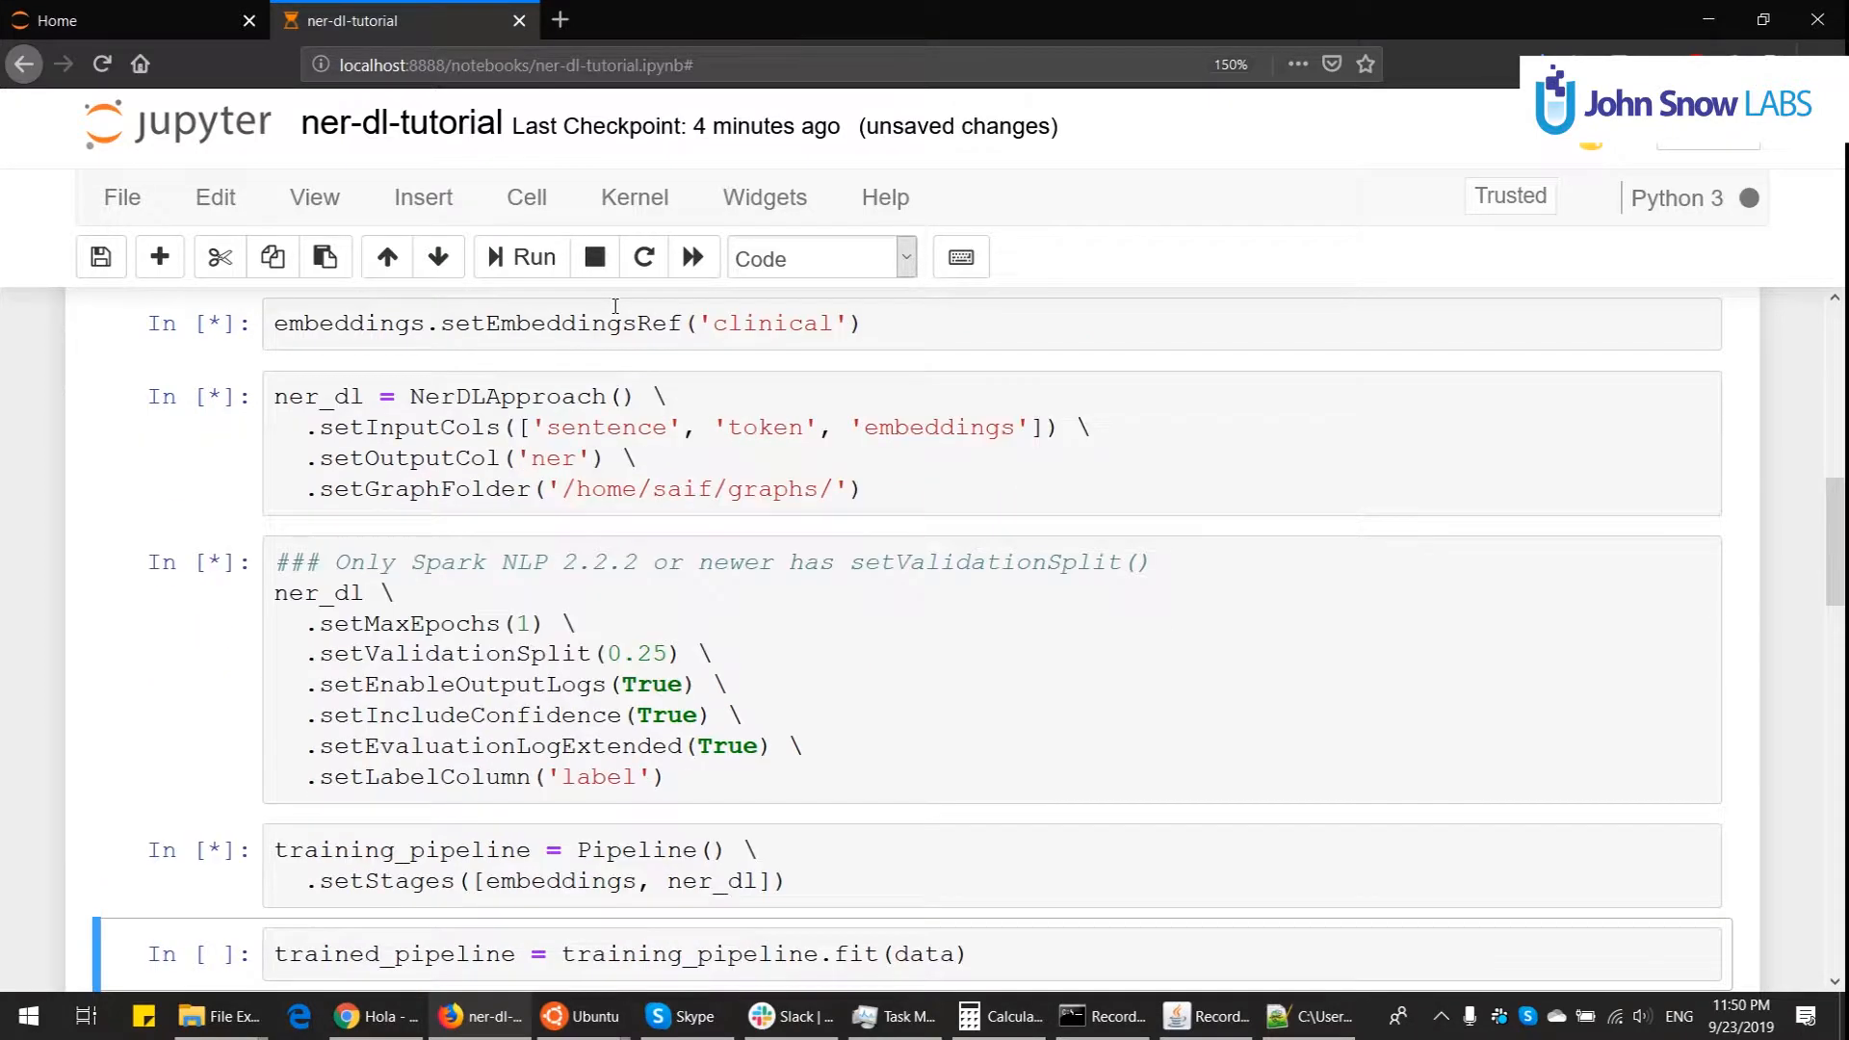
pyautogui.scroll(-3)
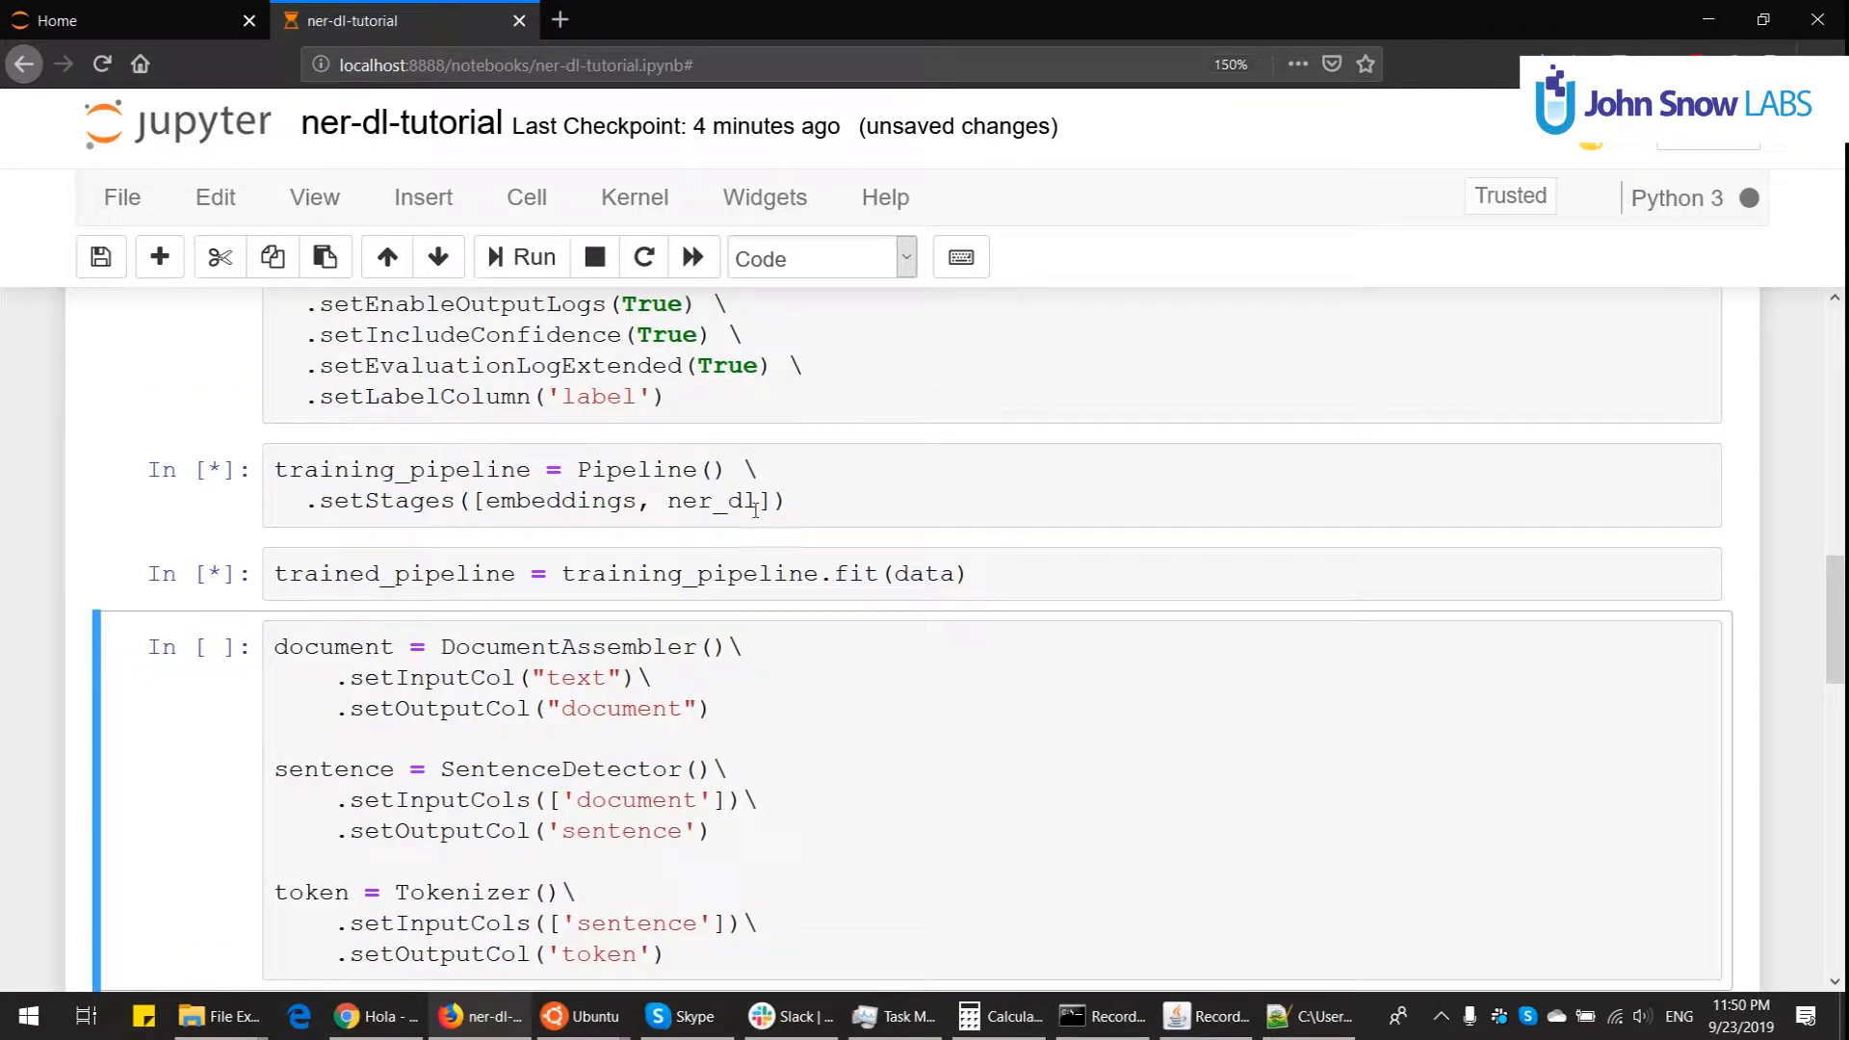
pyautogui.click(753, 574)
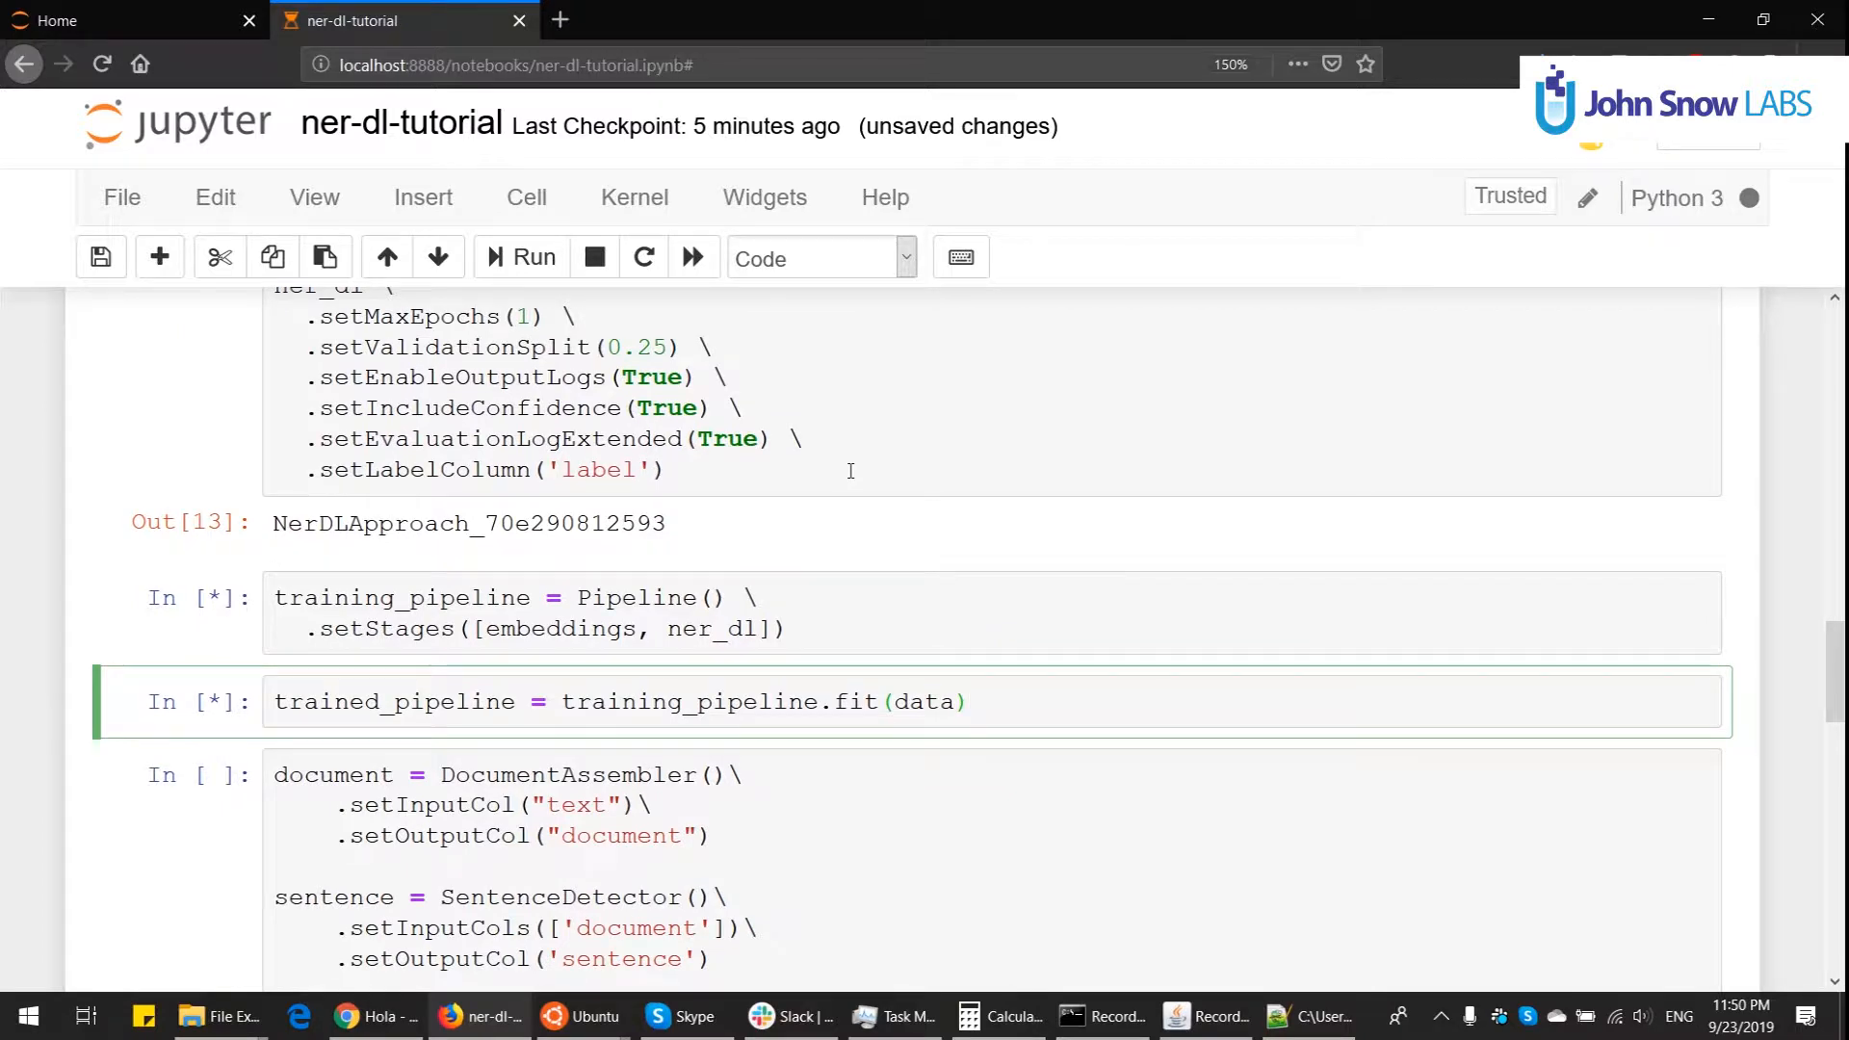
pyautogui.moveTo(931, 601)
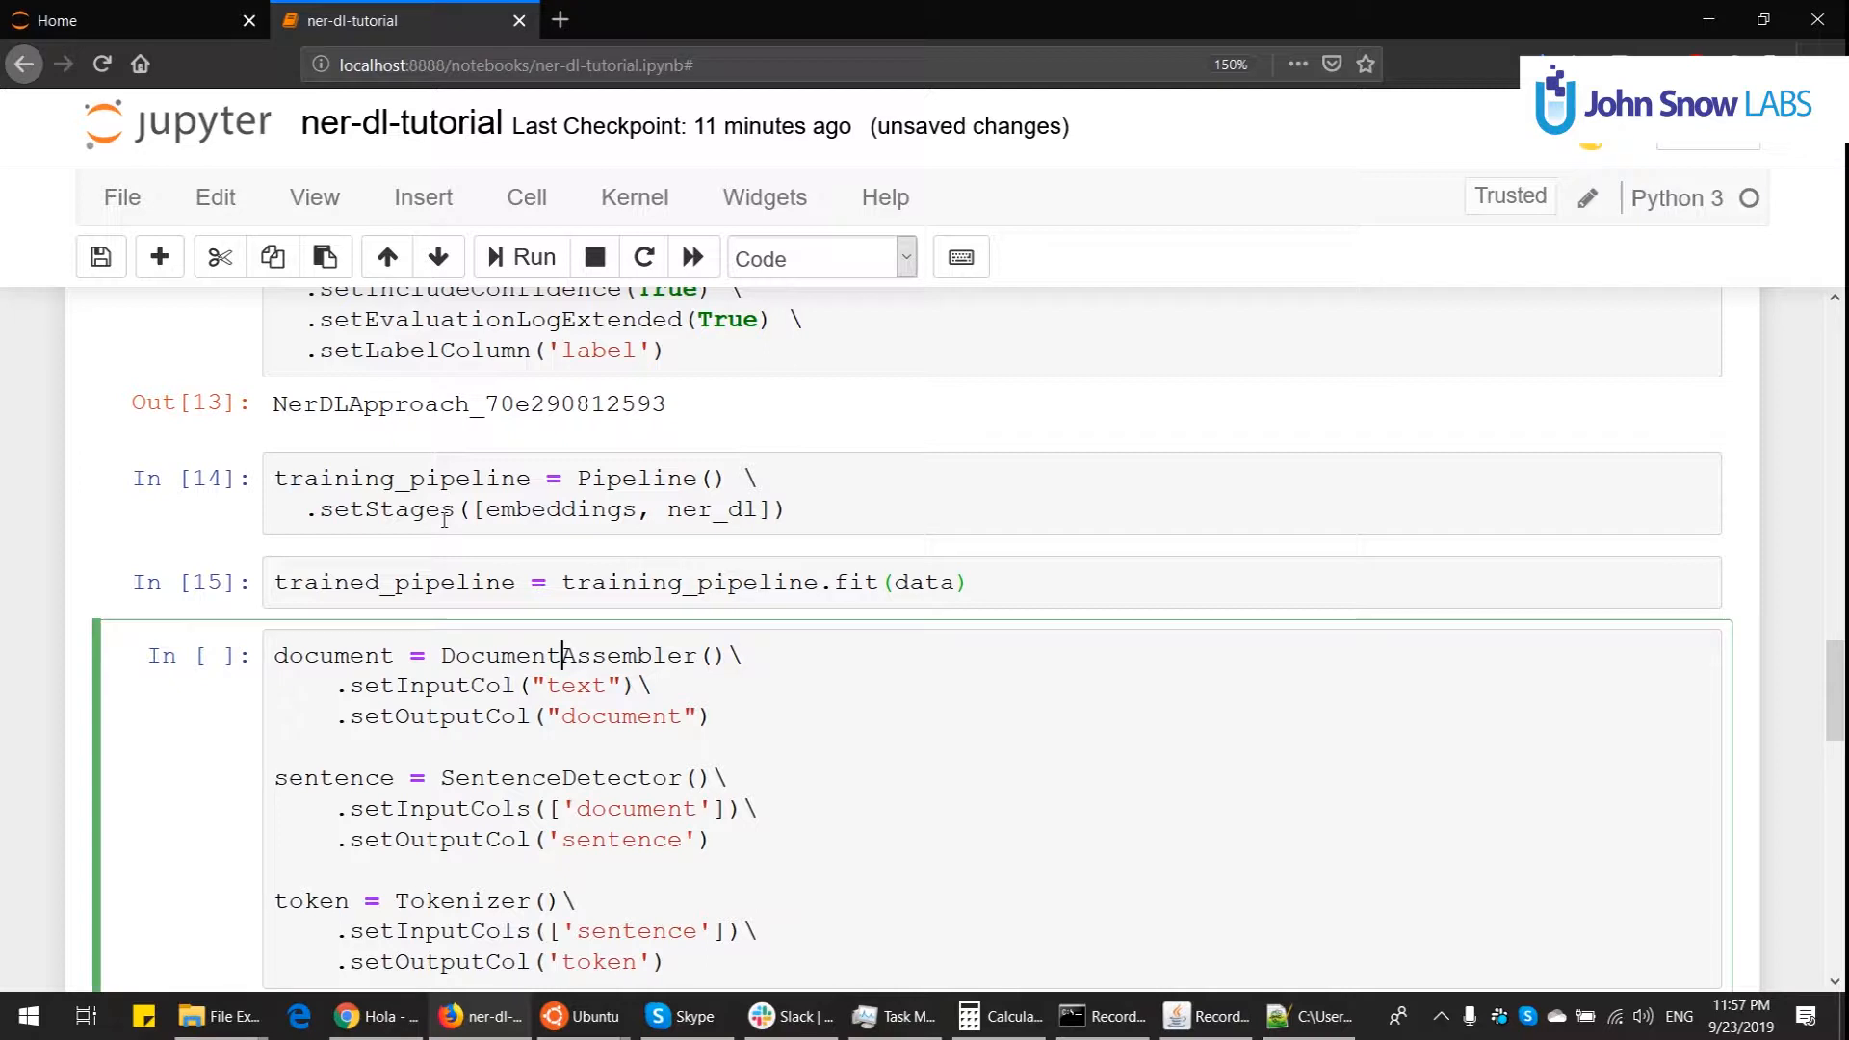
# Step: Run the DocumentAssembler, SentenceDetector, Tokenizer and NerConverter cells producing ner_chunk
pyautogui.scroll(-3)
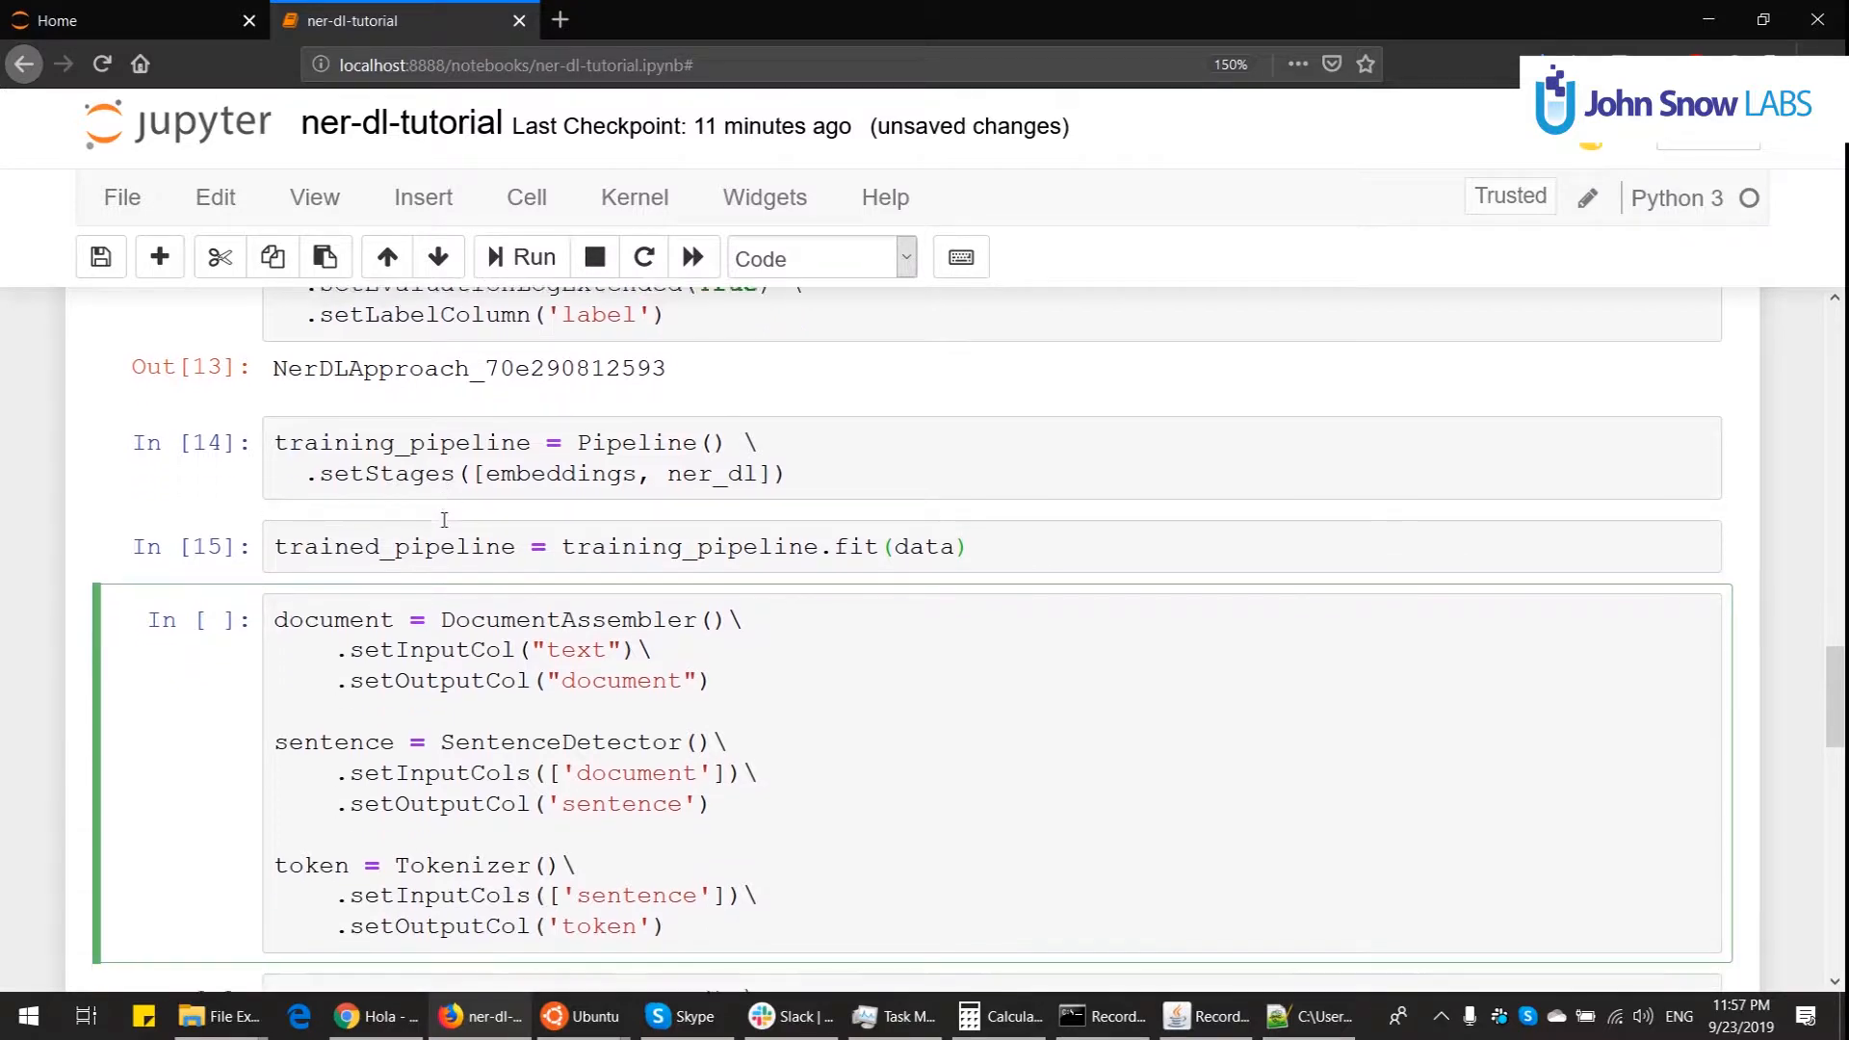
pyautogui.scroll(-3)
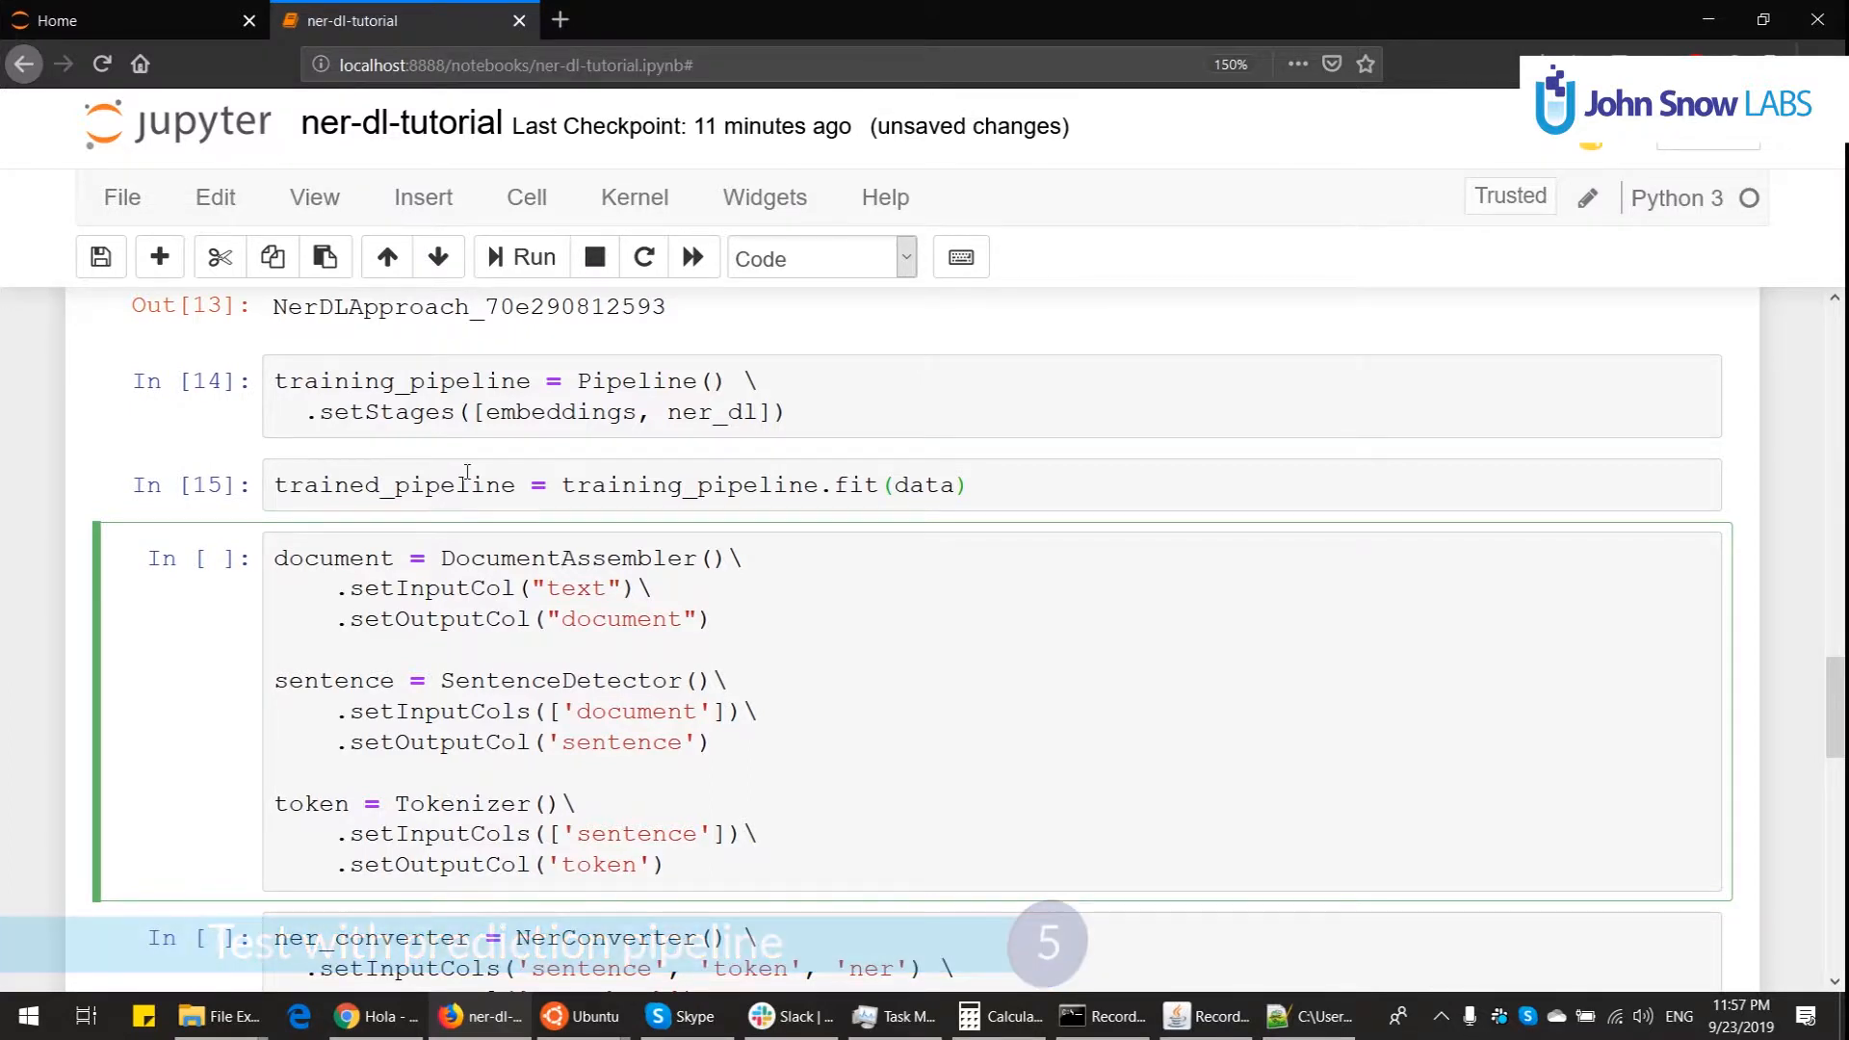
pyautogui.doubleClick(573, 588)
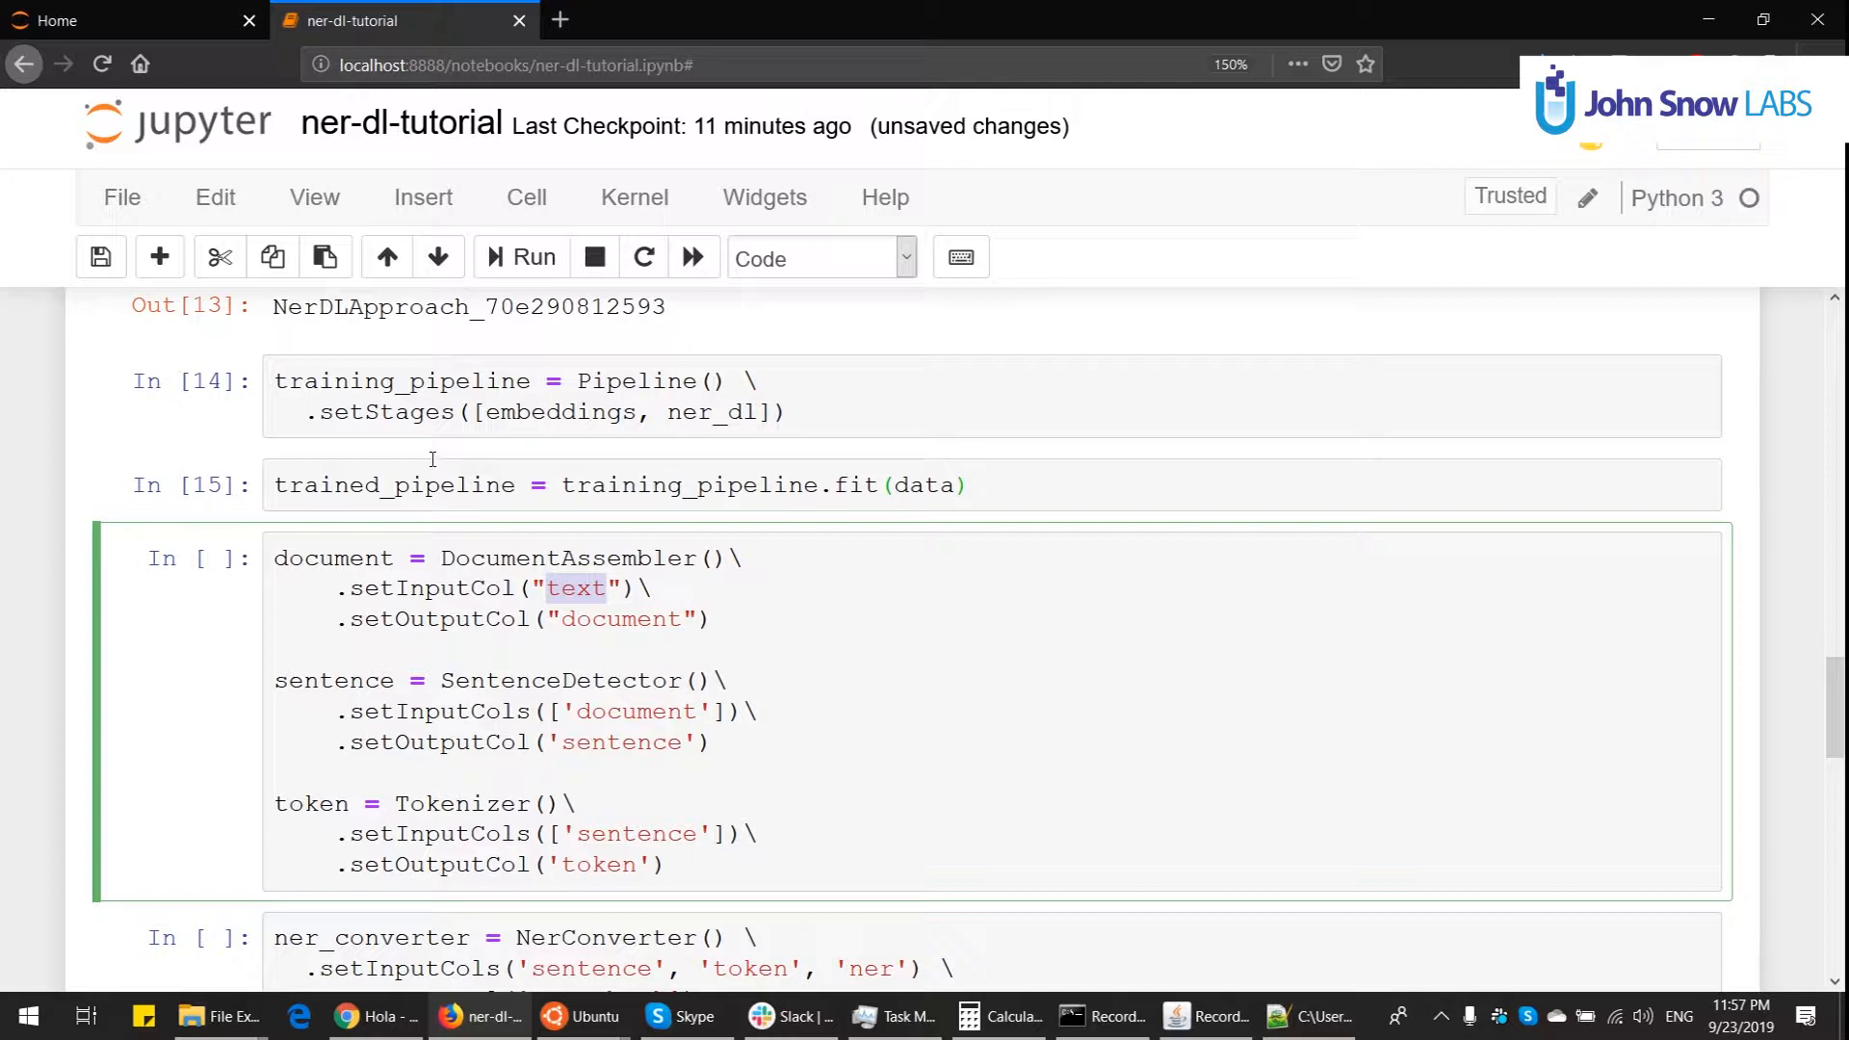
pyautogui.doubleClick(562, 558)
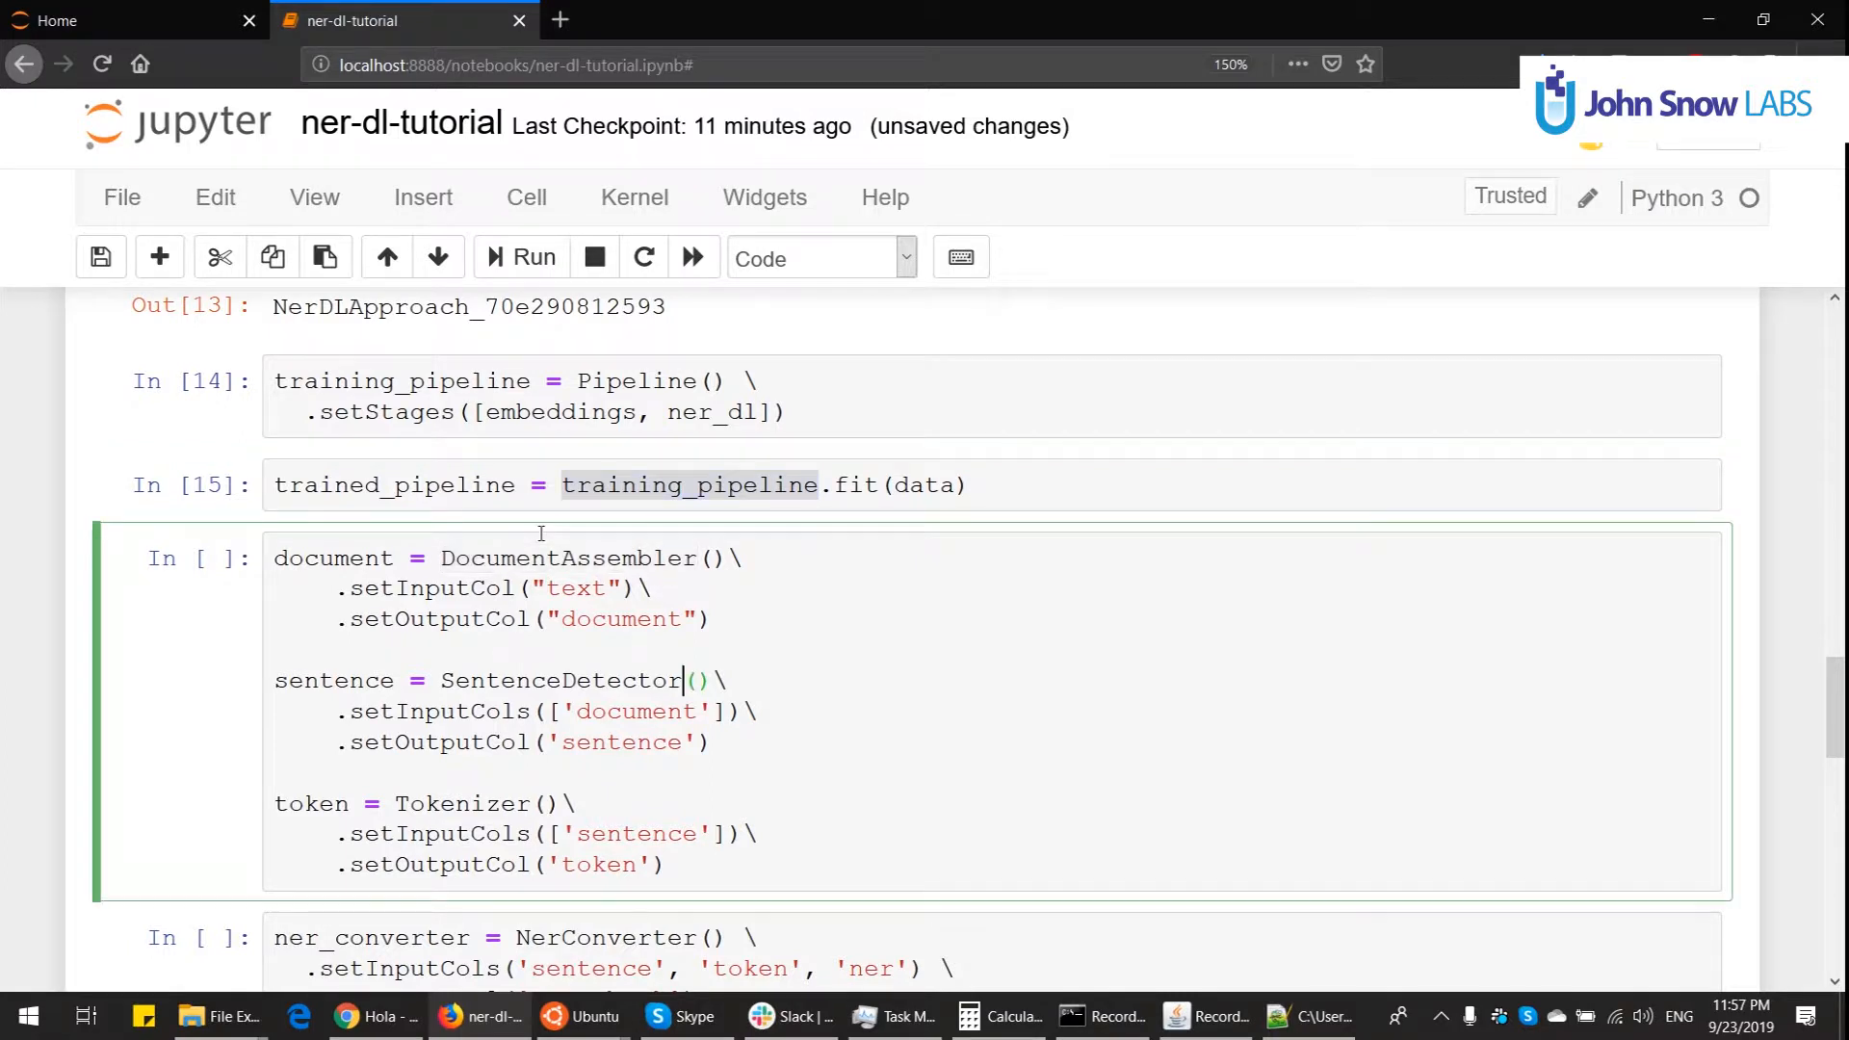
pyautogui.doubleClick(331, 558)
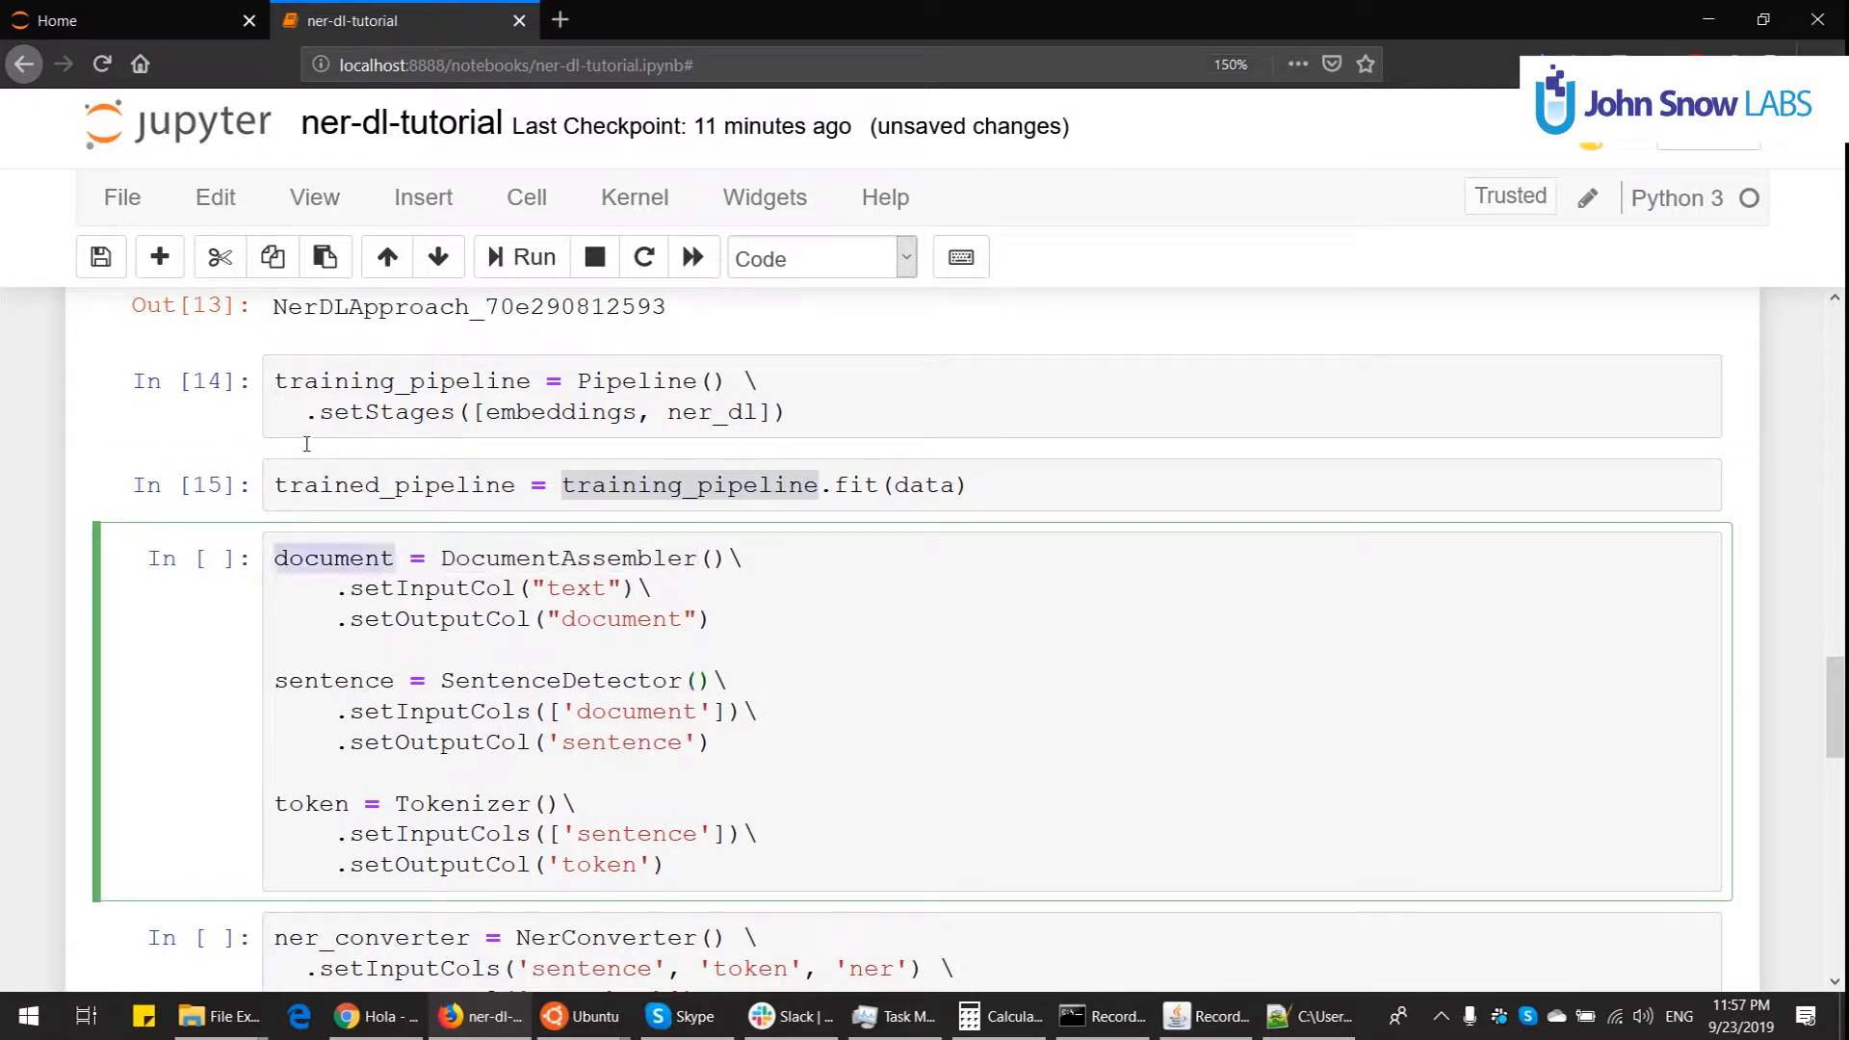
pyautogui.moveTo(455, 448)
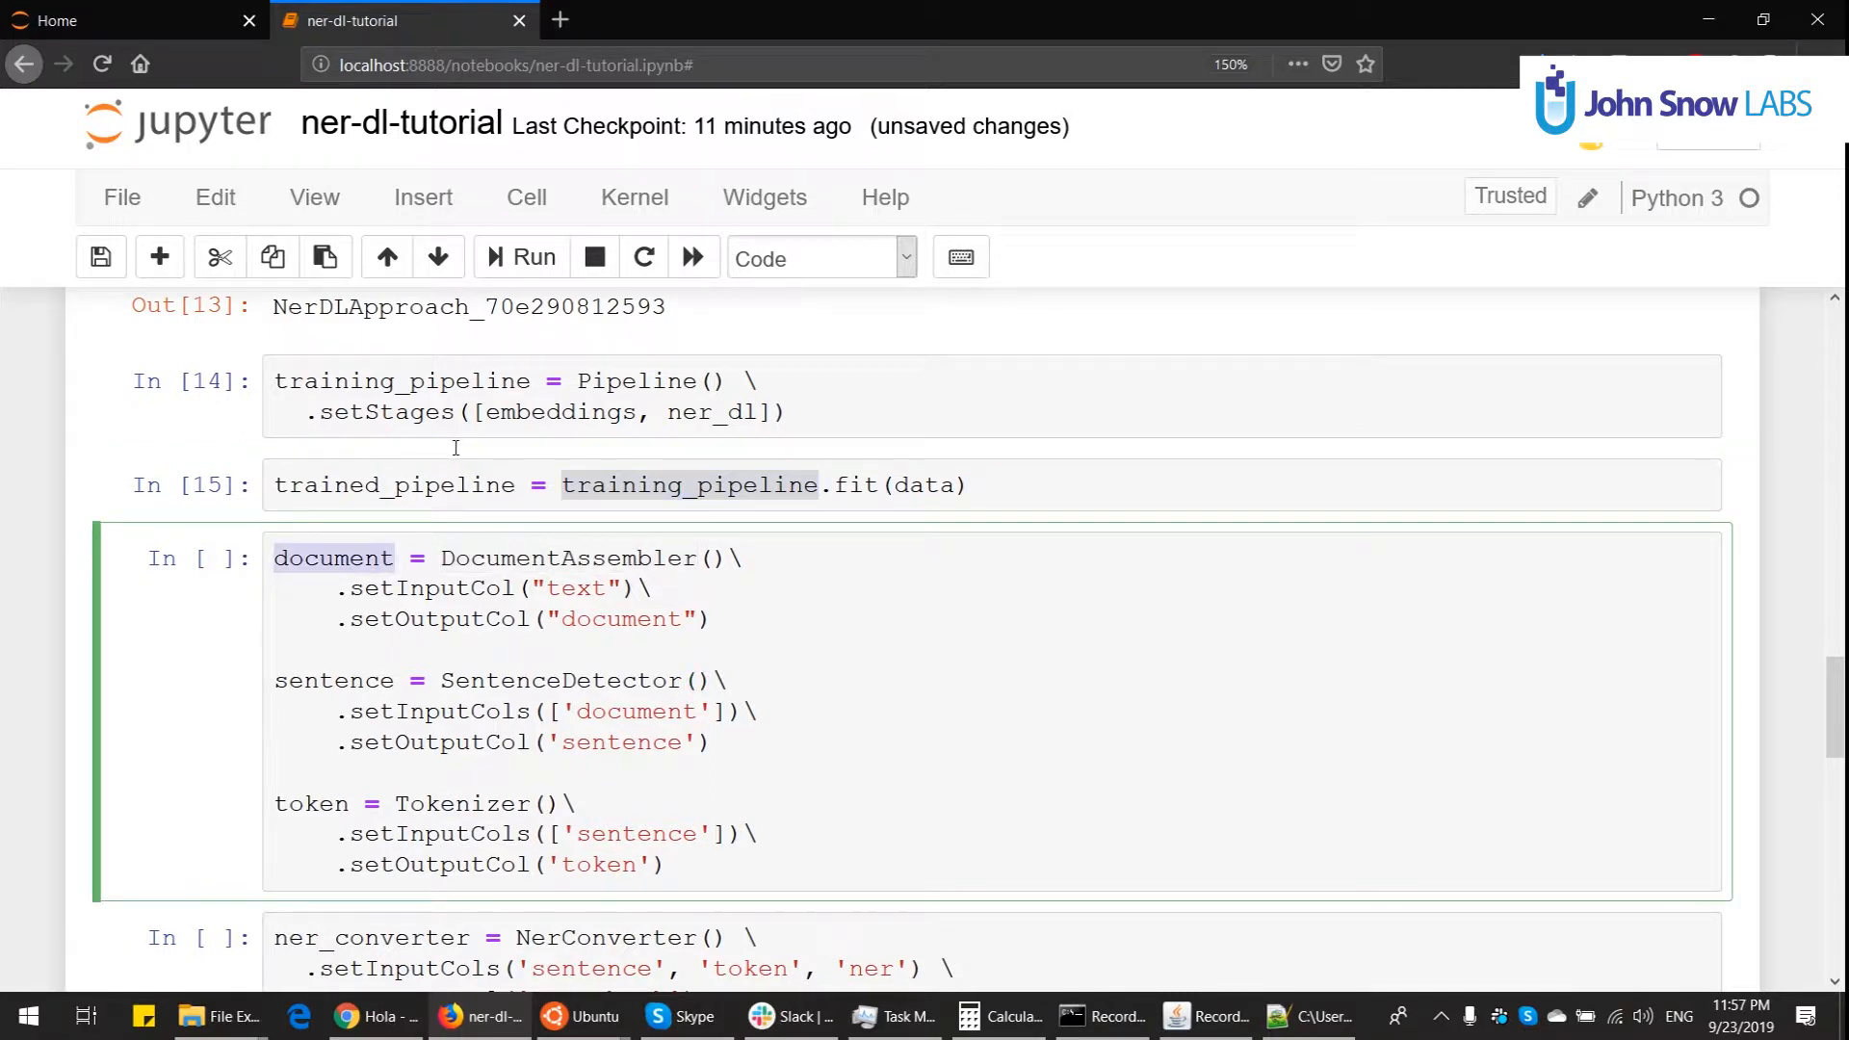
pyautogui.doubleClick(576, 587)
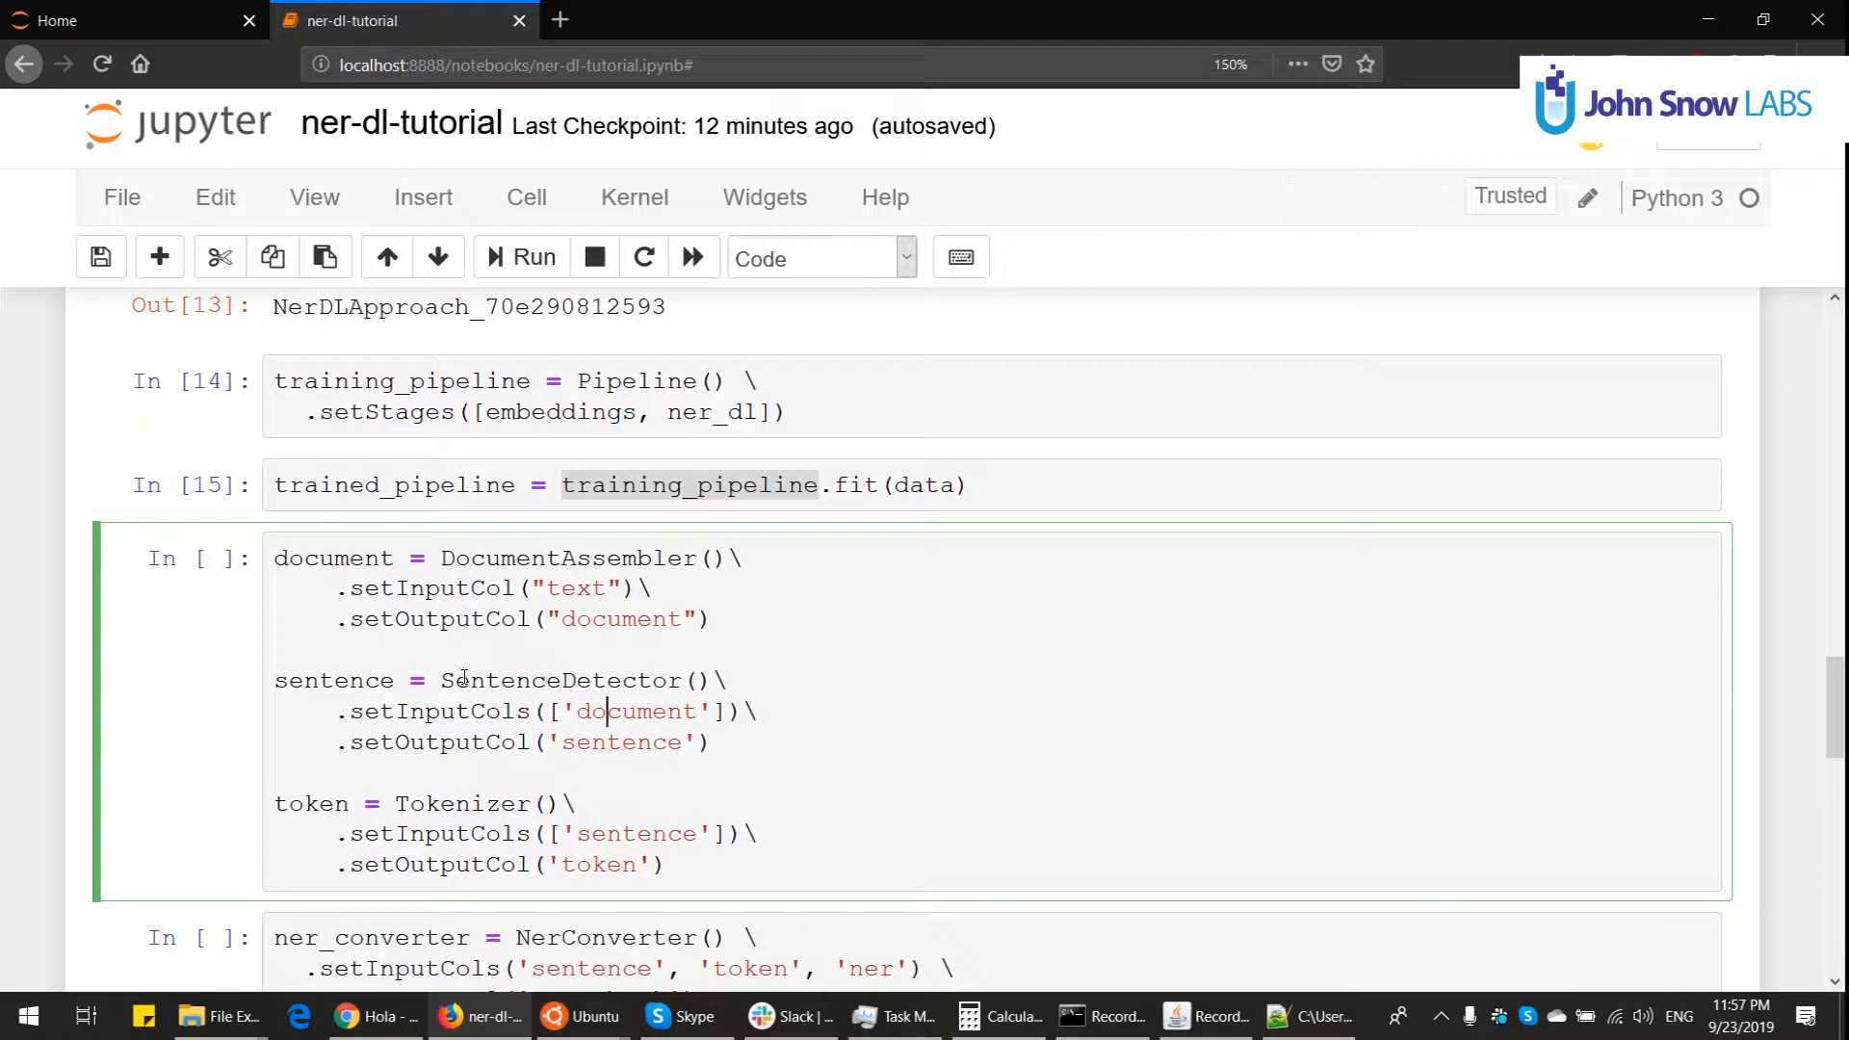
pyautogui.scroll(-3)
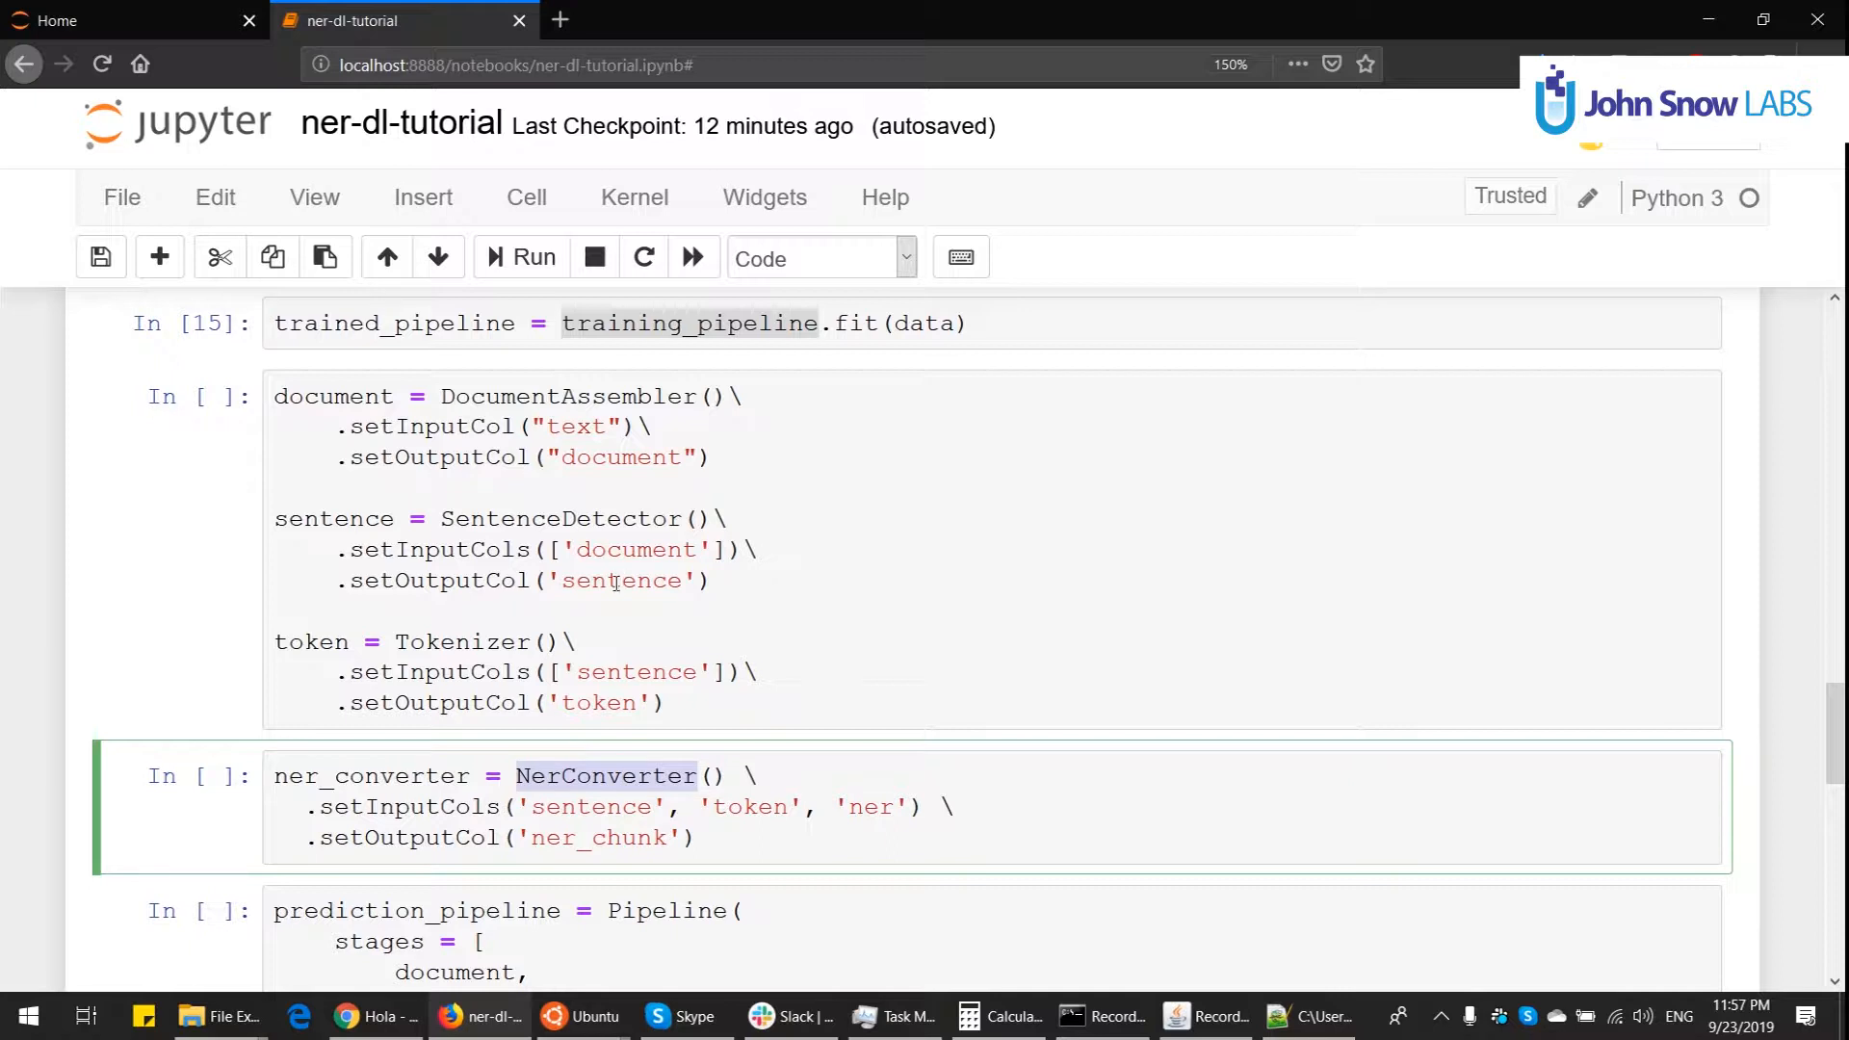
pyautogui.doubleClick(870, 807)
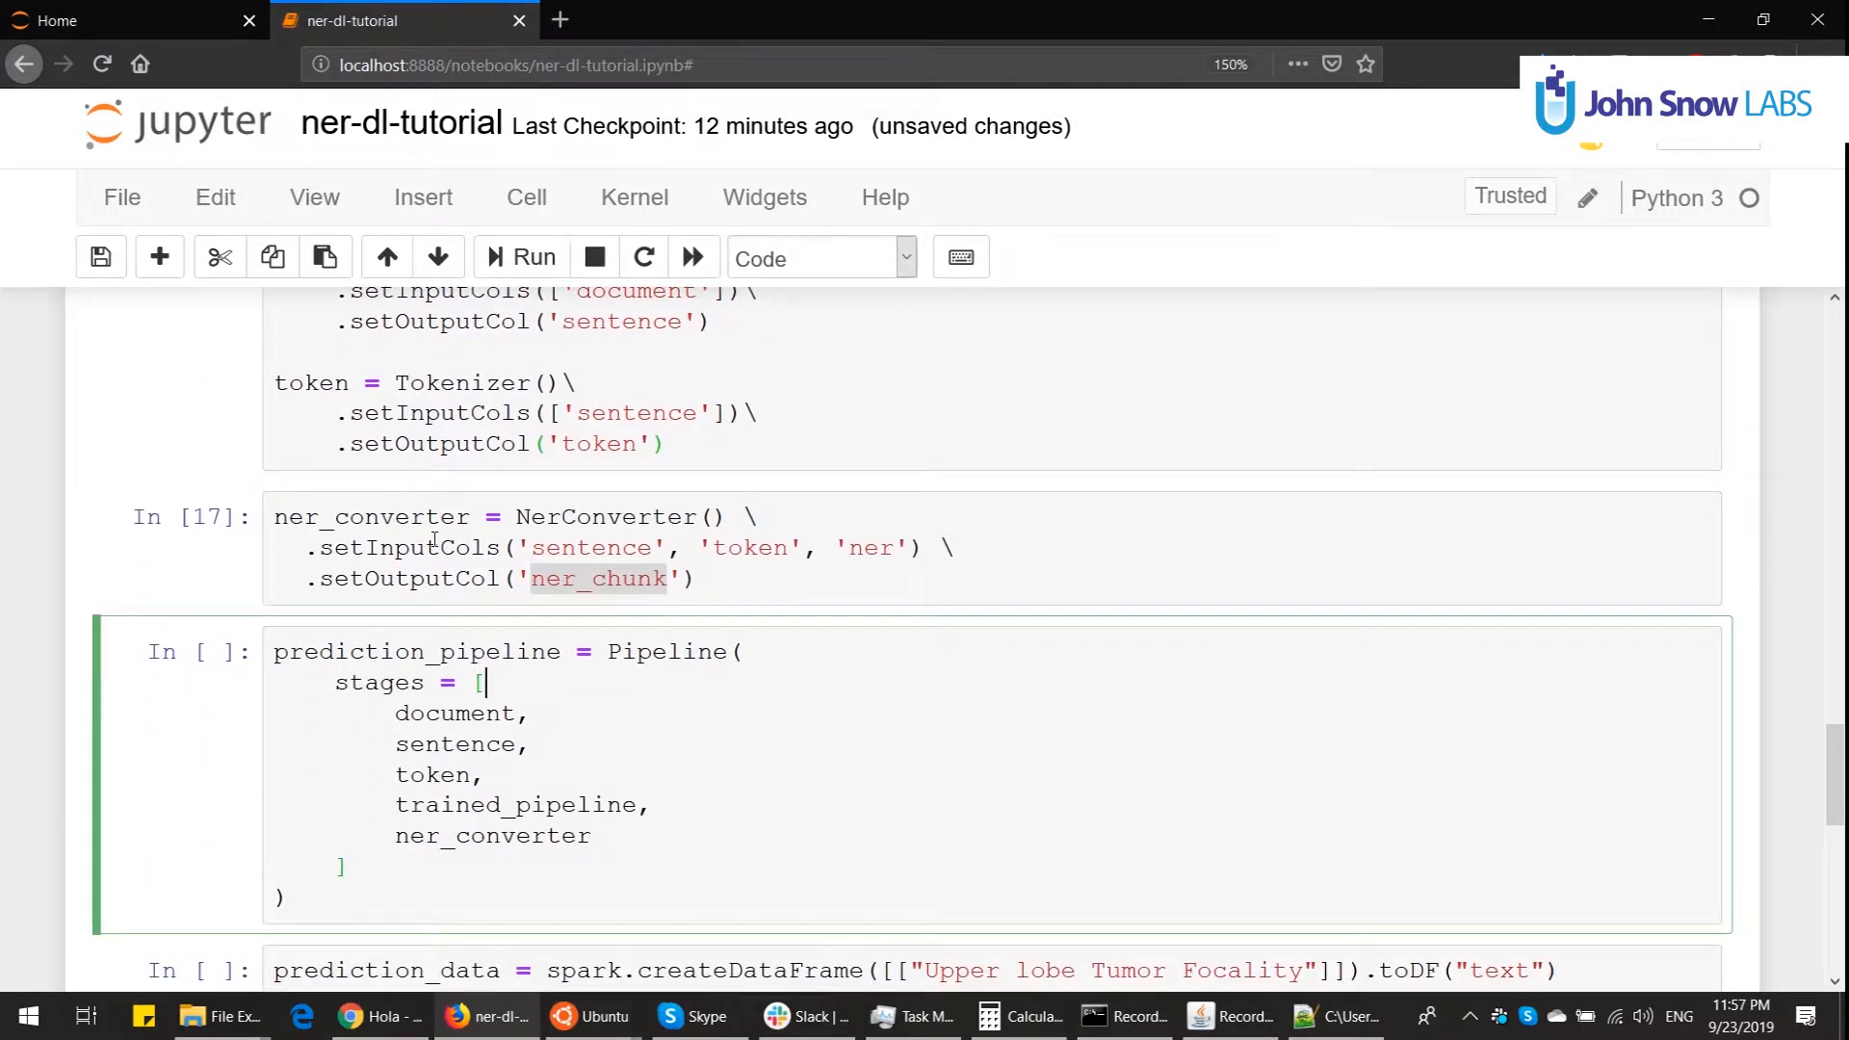
# Step: Run the Pipeline cell staging document, sentence, token, trained_pipeline and ner_converter
pyautogui.doubleClick(413, 652)
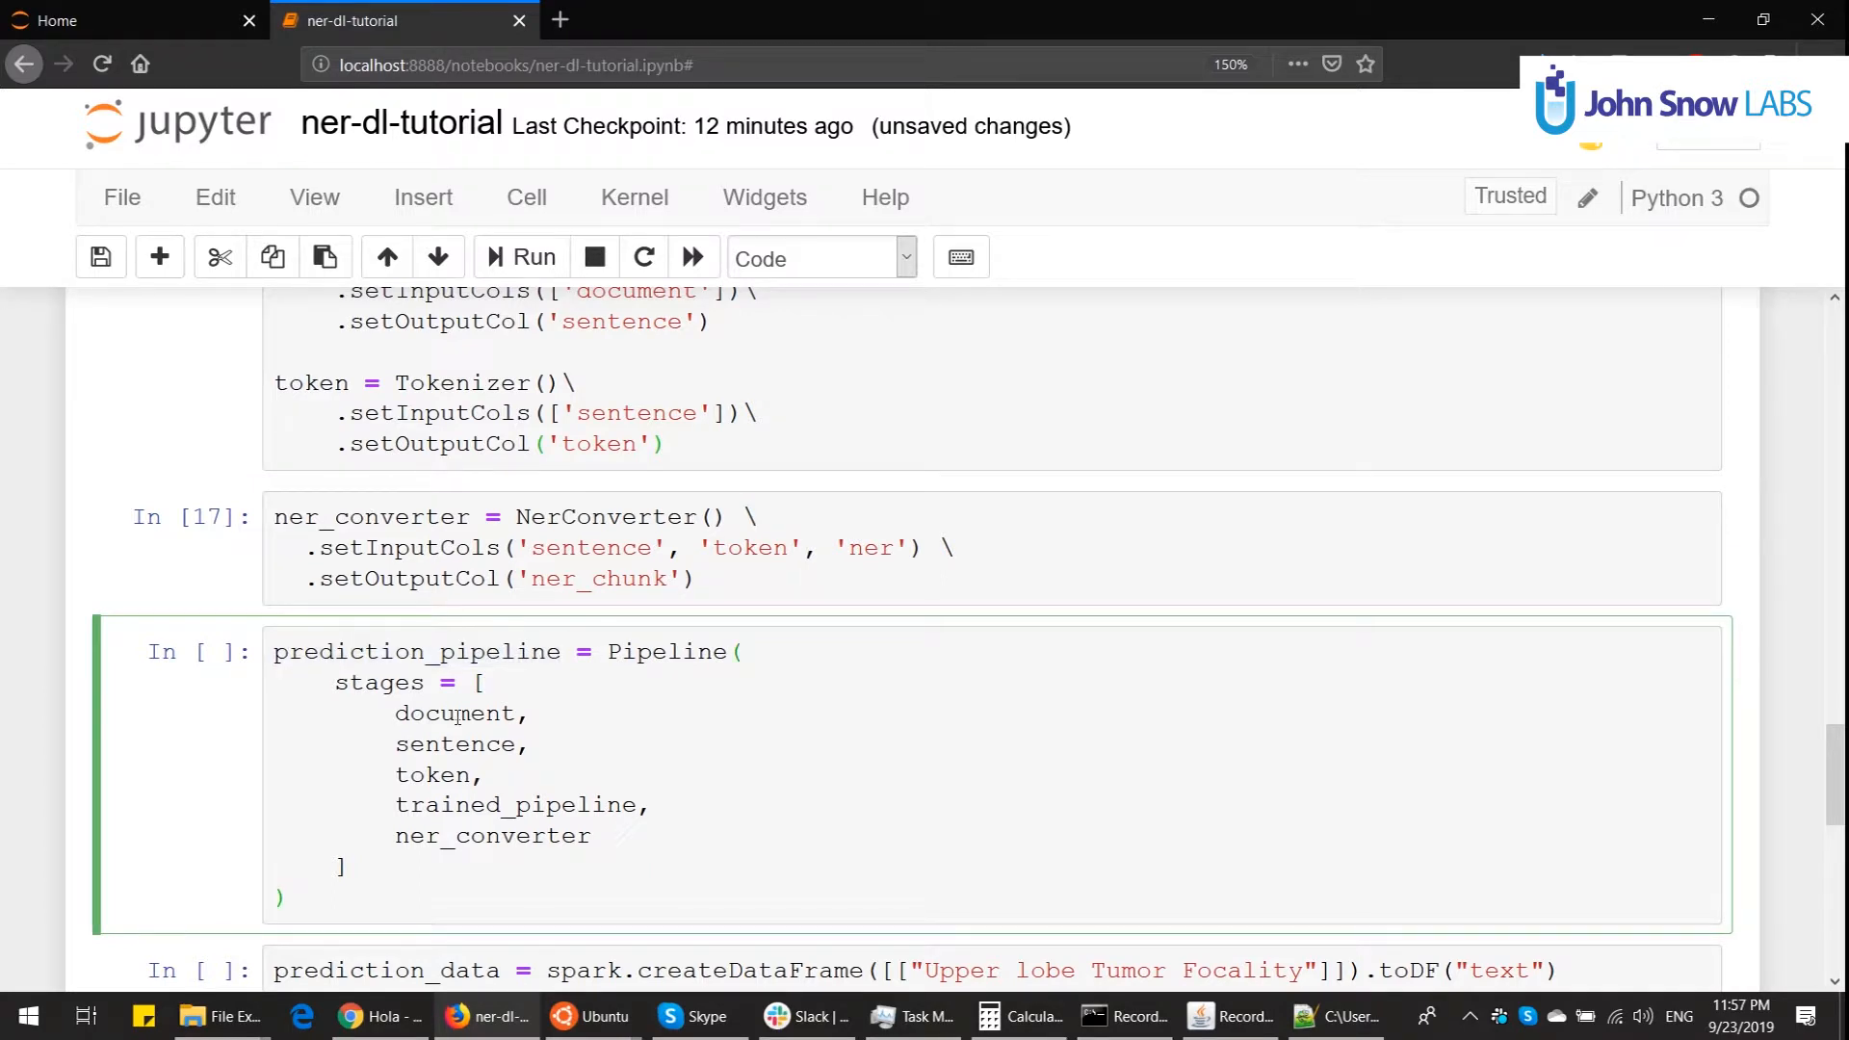
pyautogui.click(520, 256)
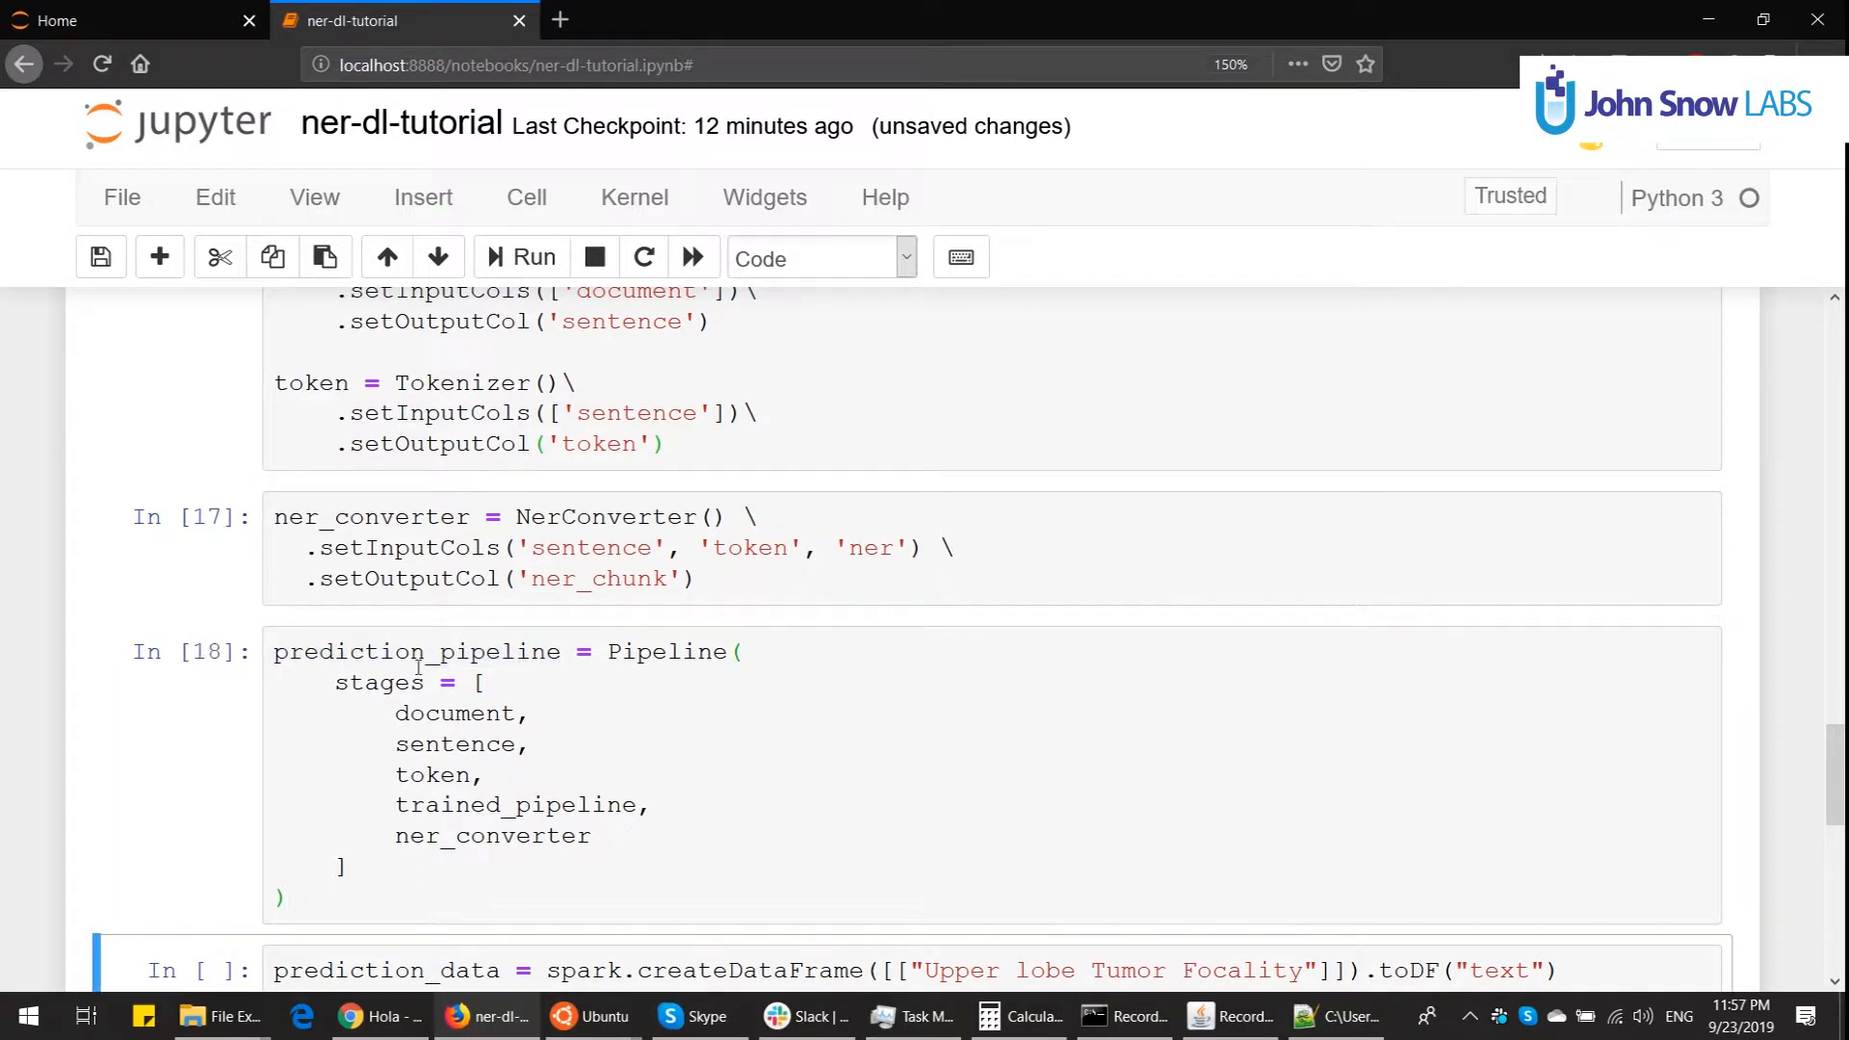
pyautogui.doubleClick(512, 805)
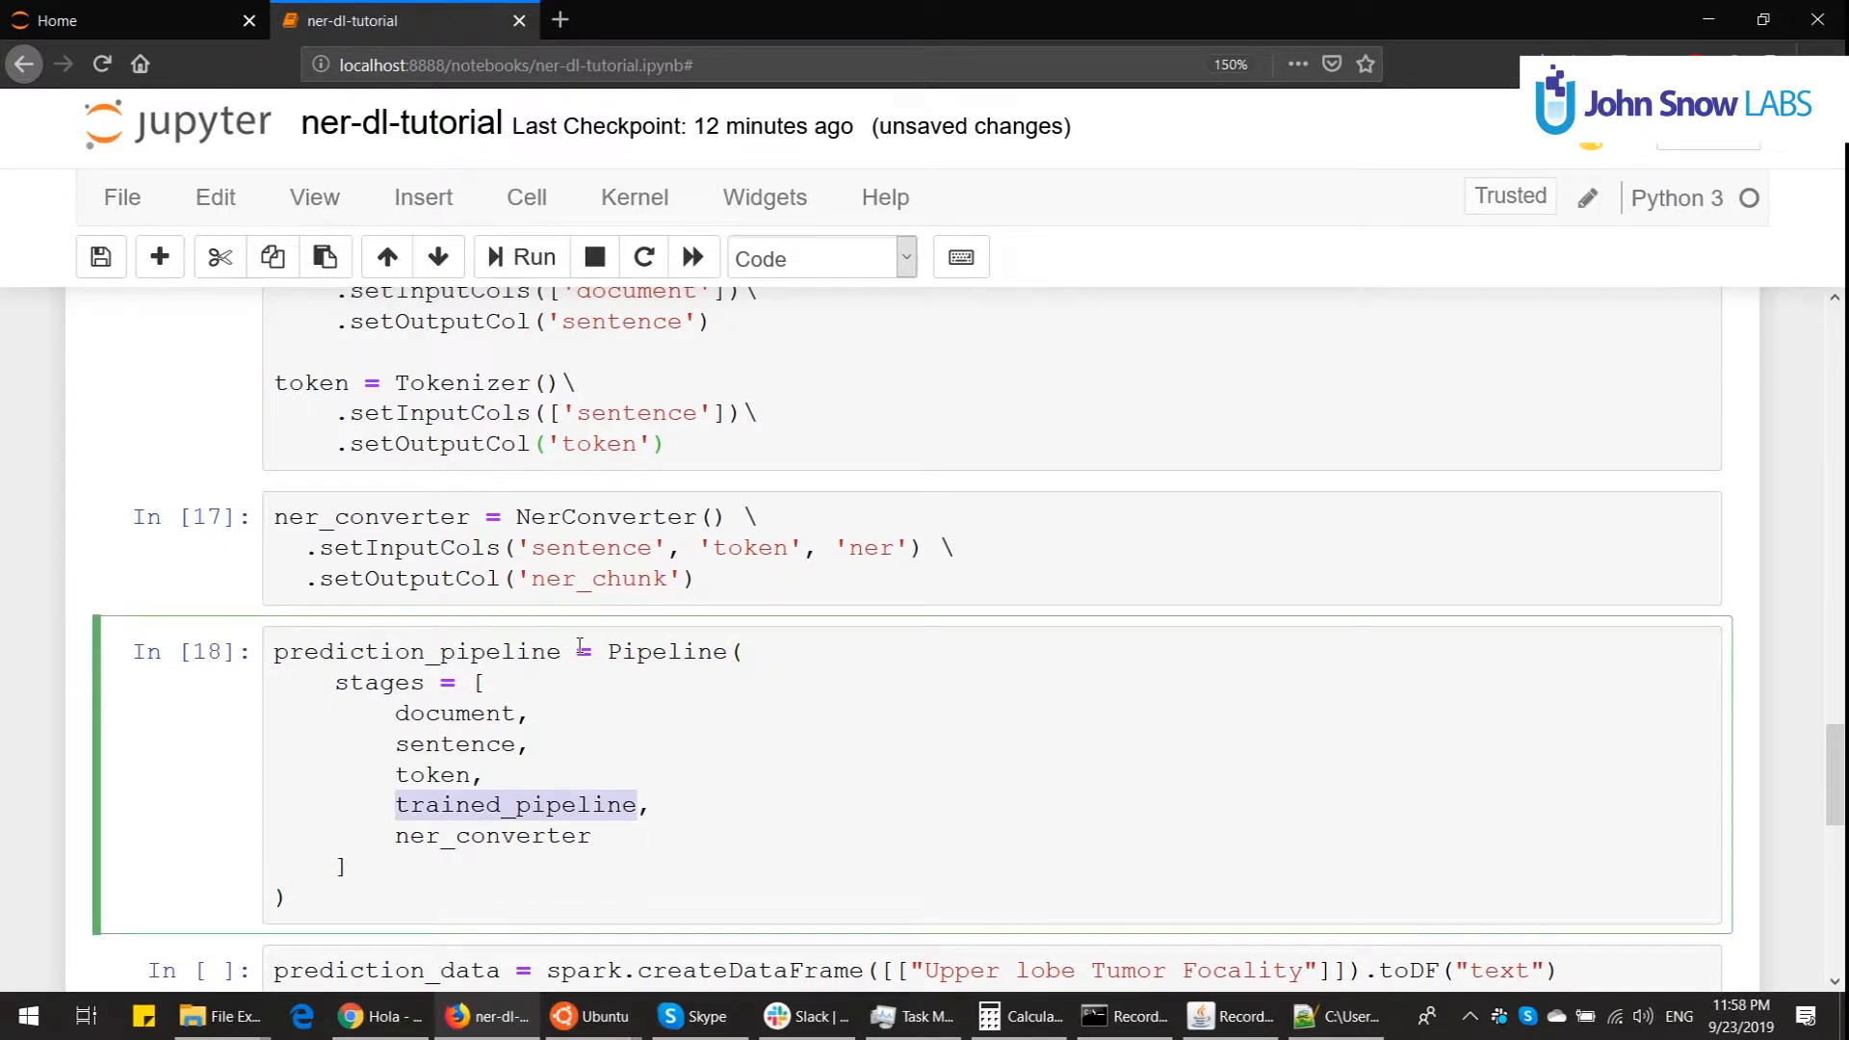
pyautogui.moveTo(595, 586)
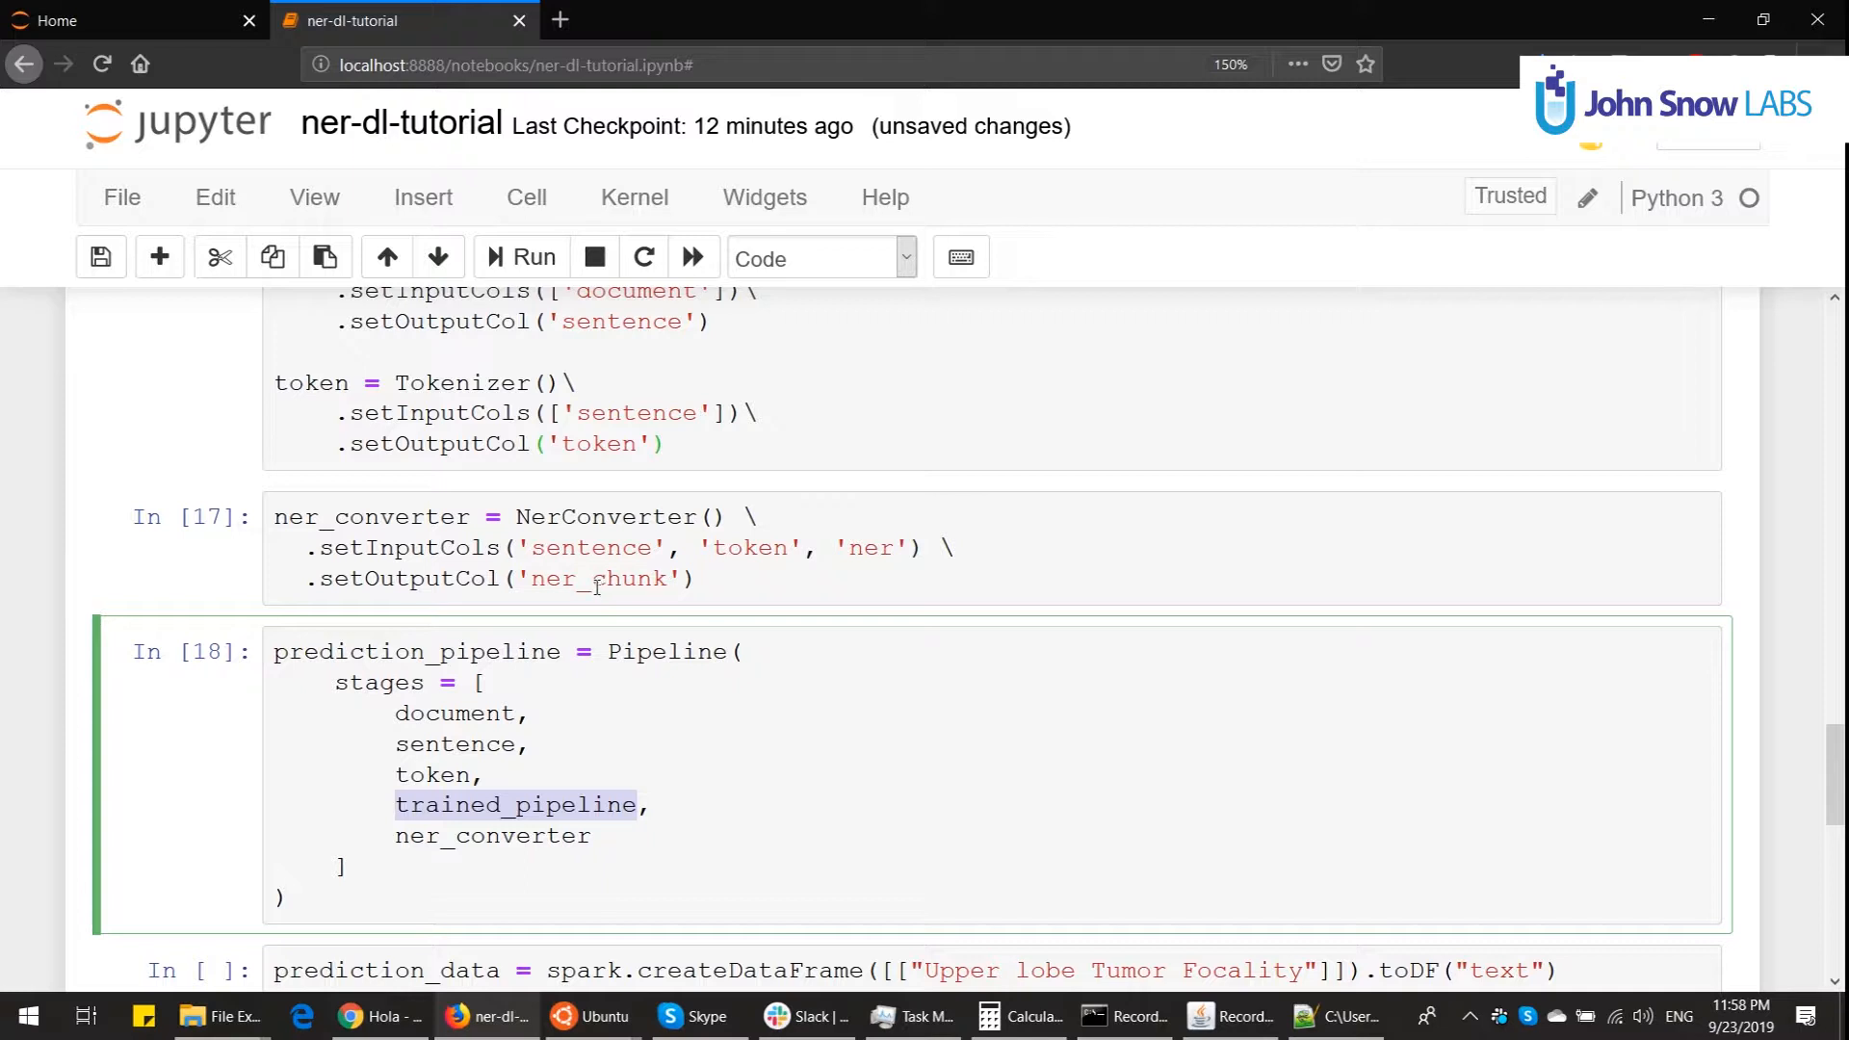
pyautogui.click(573, 804)
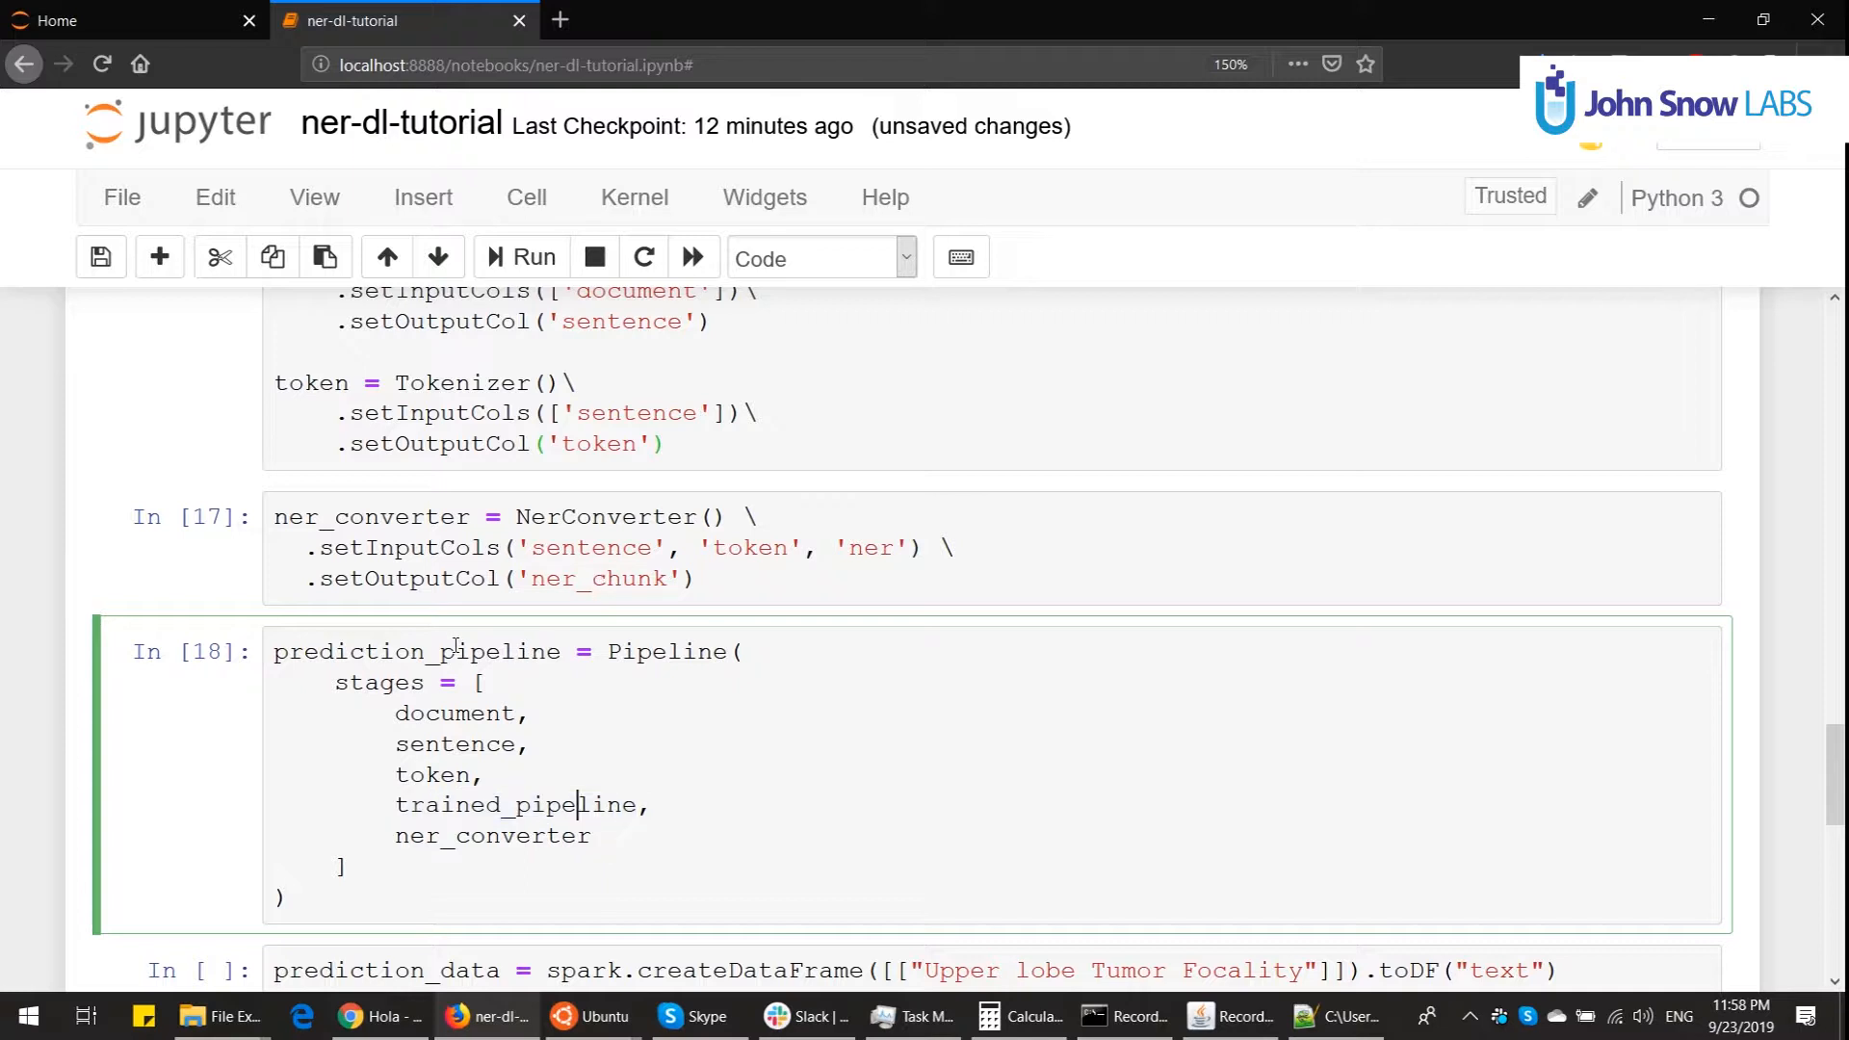
pyautogui.doubleClick(514, 805)
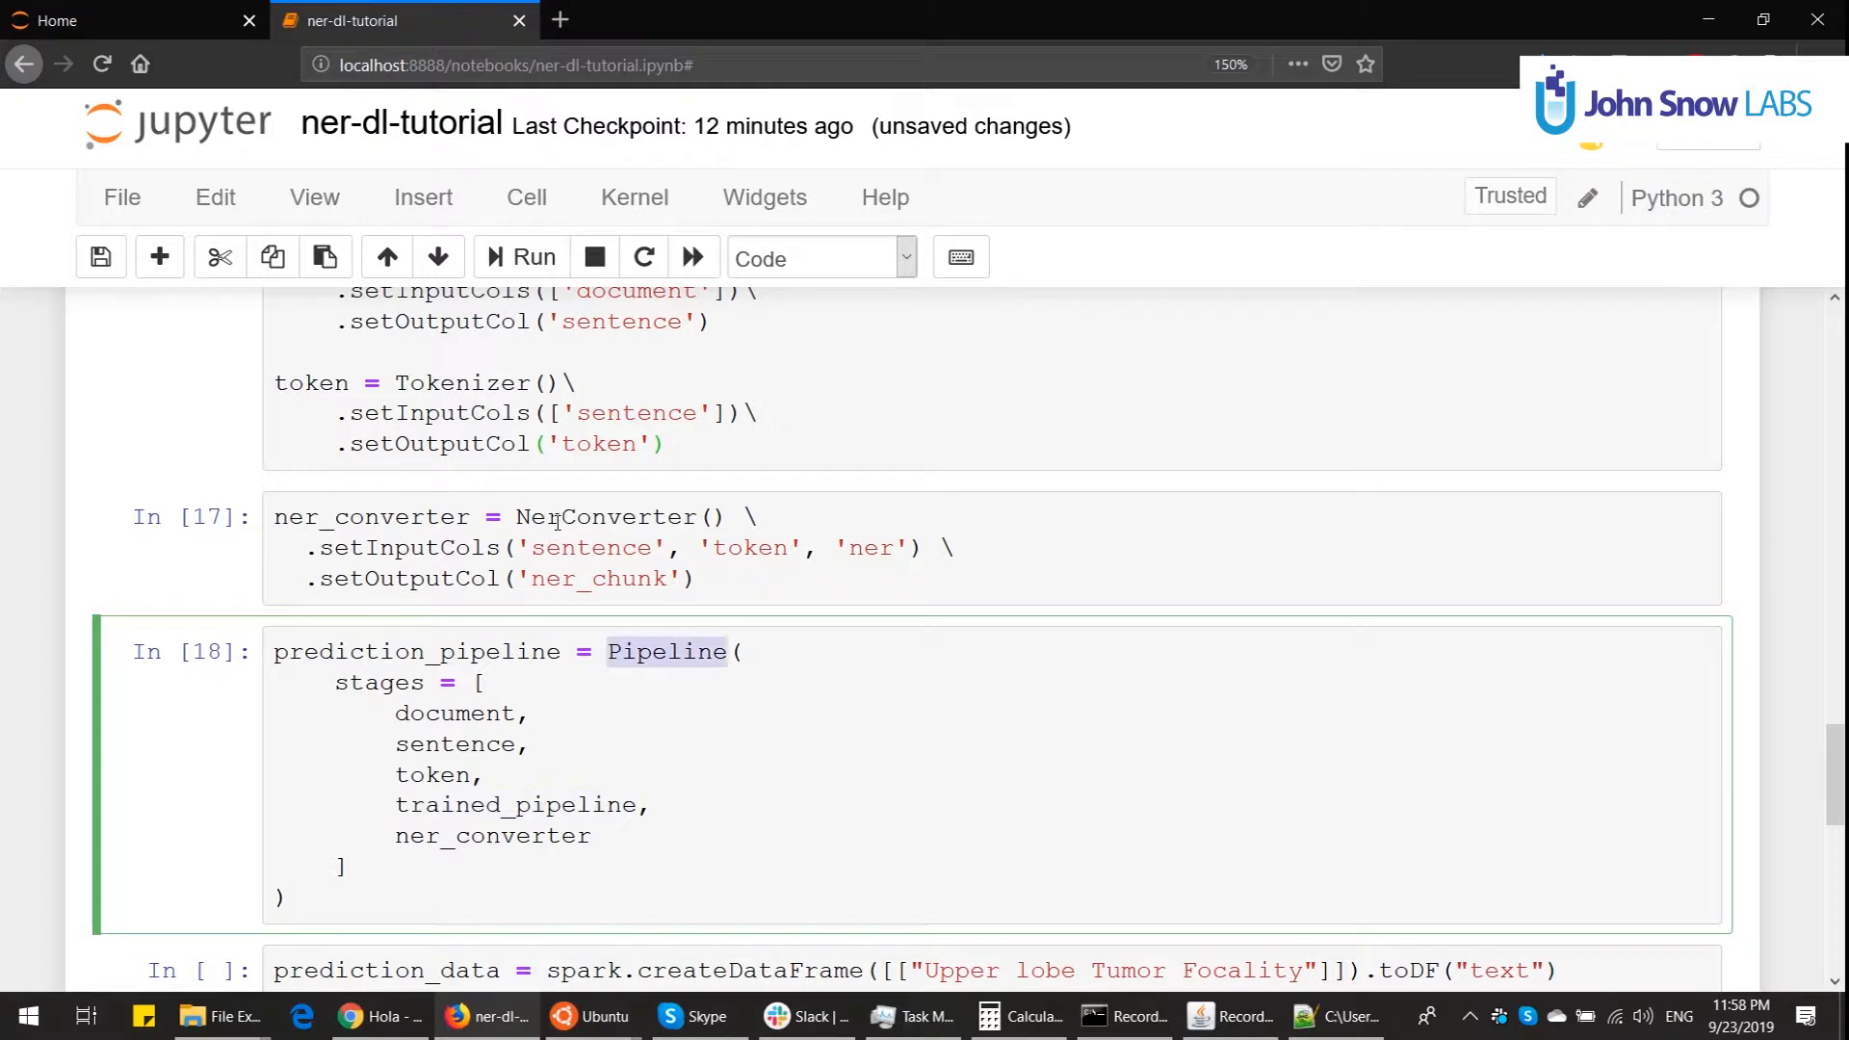
pyautogui.click(590, 805)
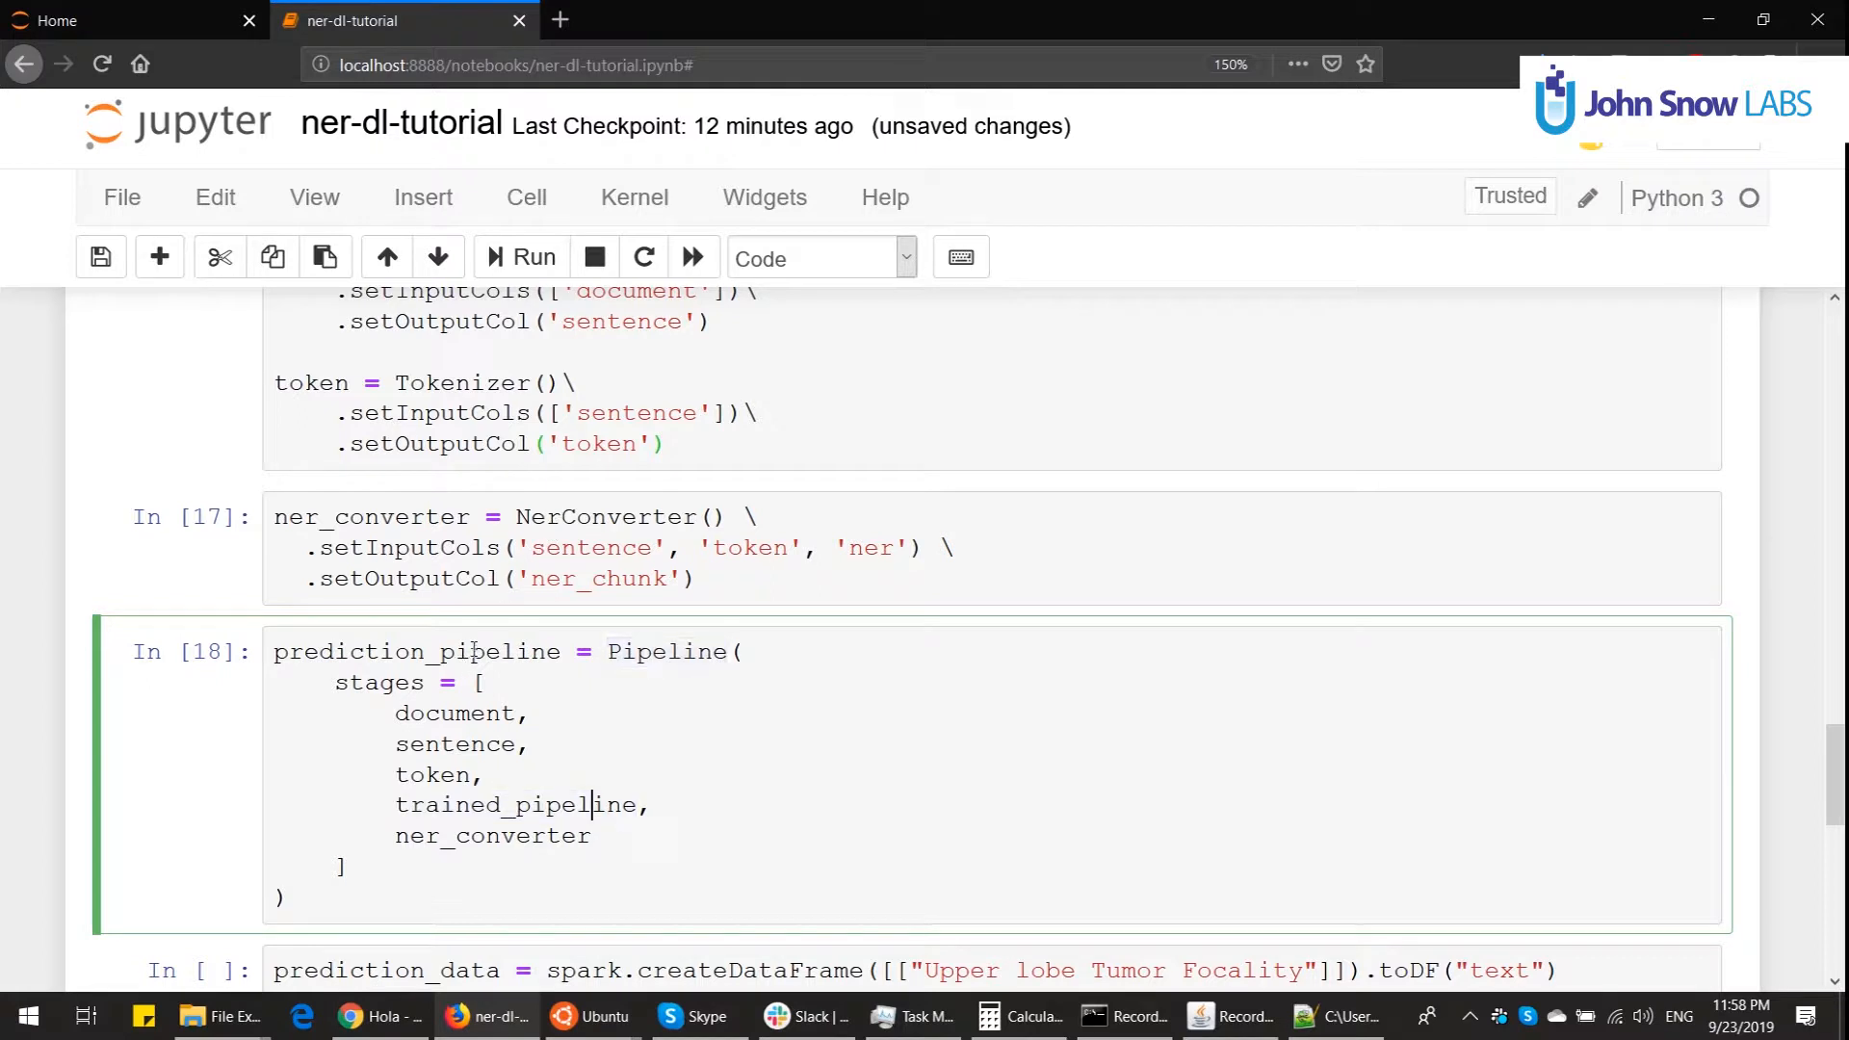
pyautogui.doubleClick(513, 805)
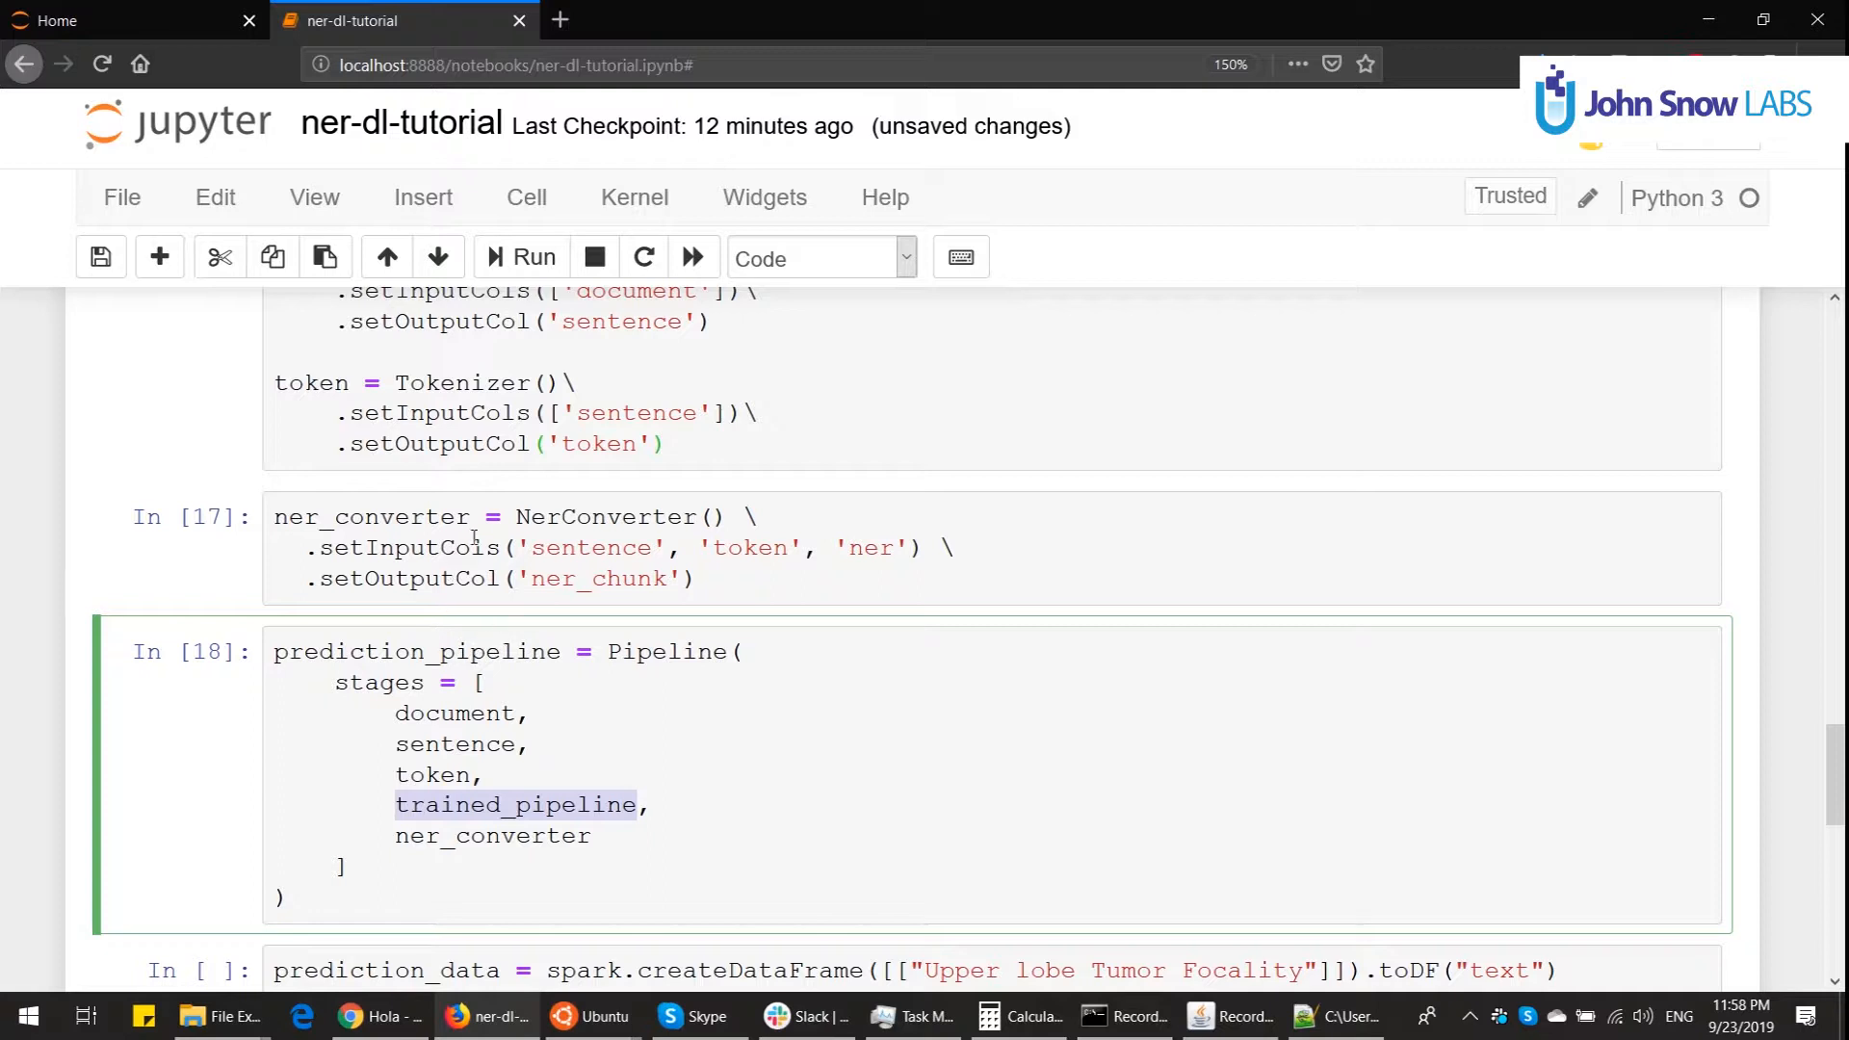
pyautogui.moveTo(432, 658)
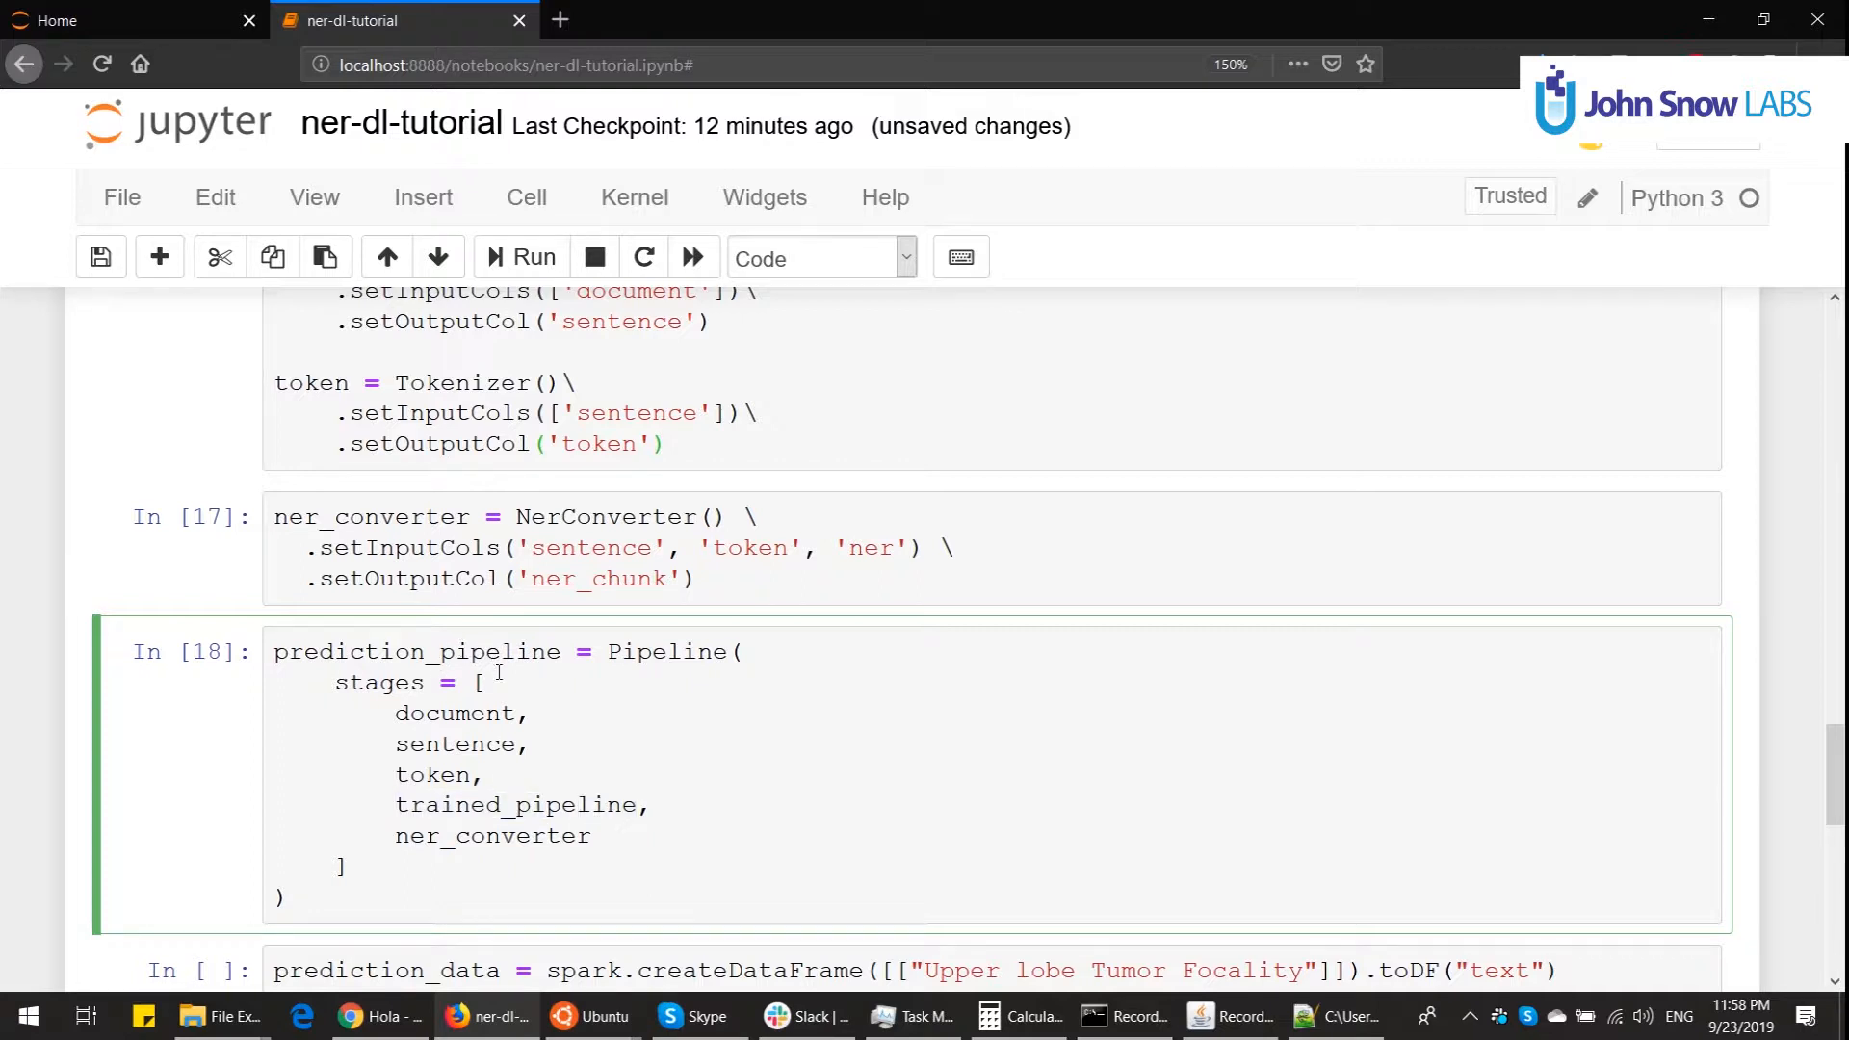
pyautogui.doubleClick(515, 806)
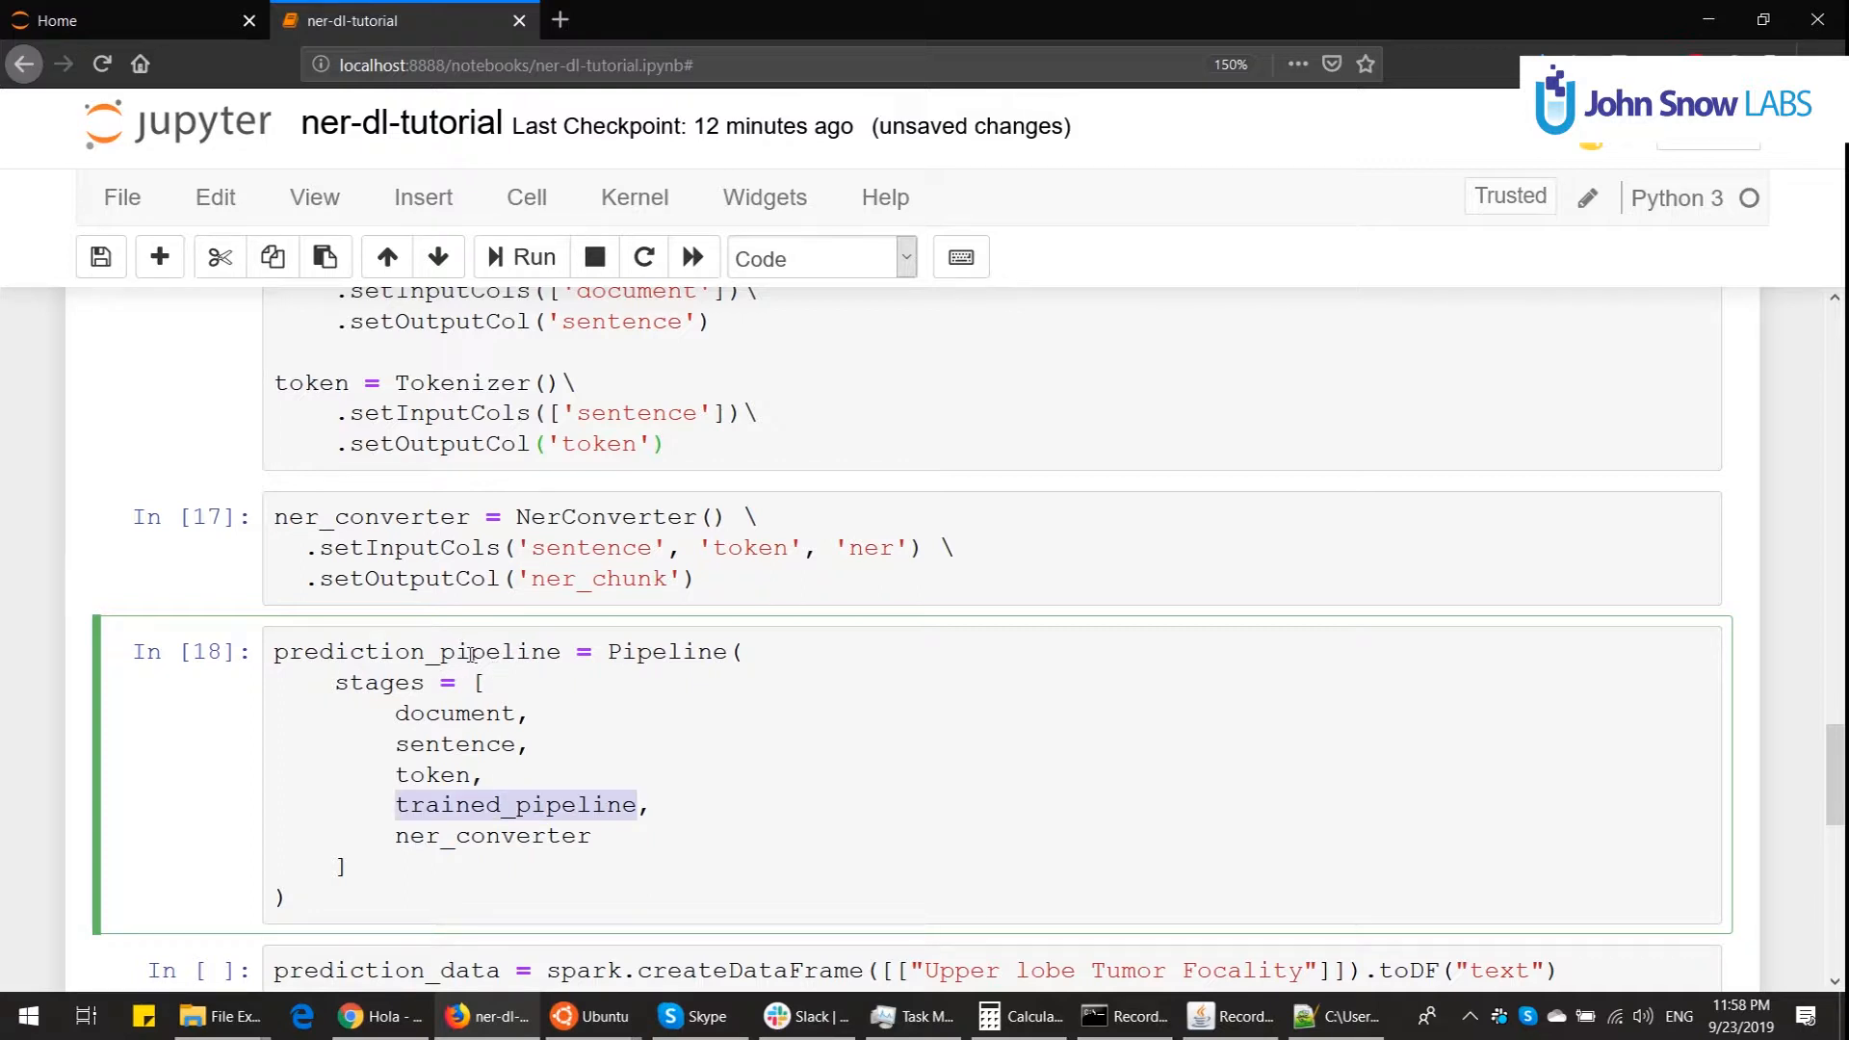
pyautogui.moveTo(485, 642)
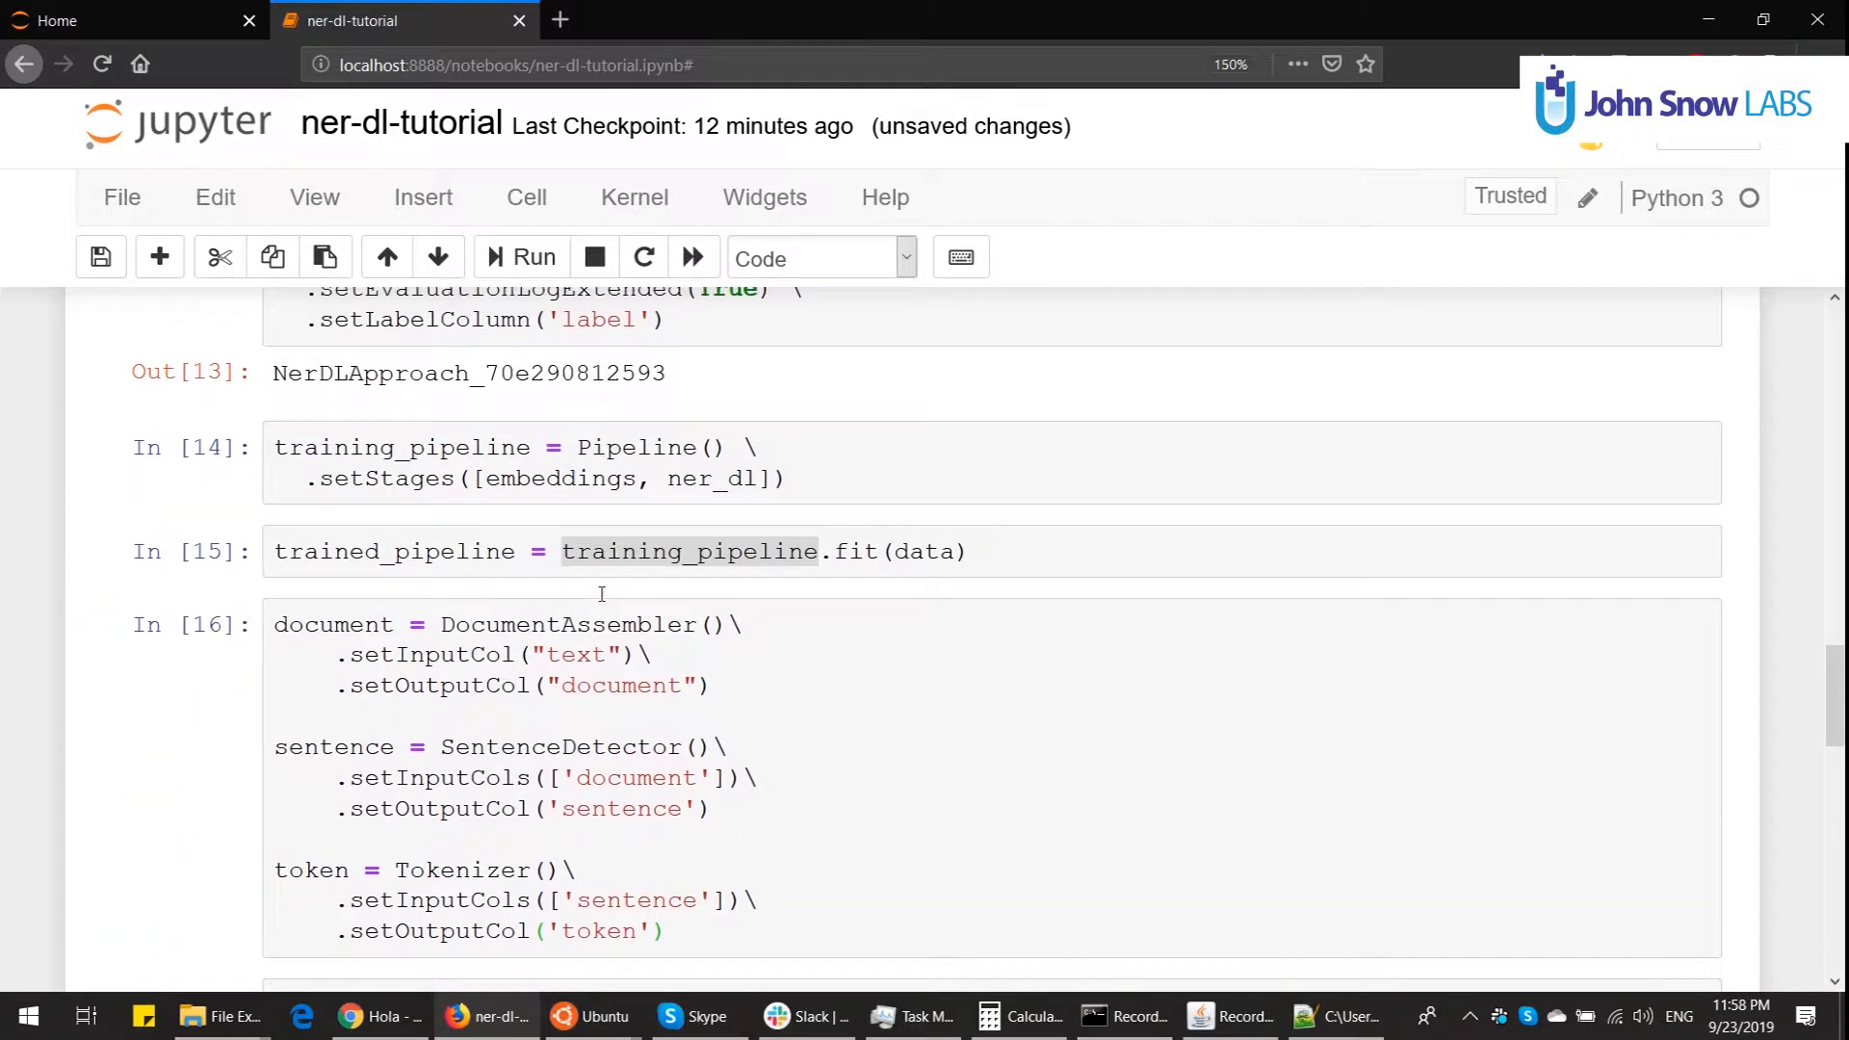
# Step: Inspect trained_pipeline.stages, indexing stages to show the embeddings model and NerDLModel
pyautogui.click(160, 256)
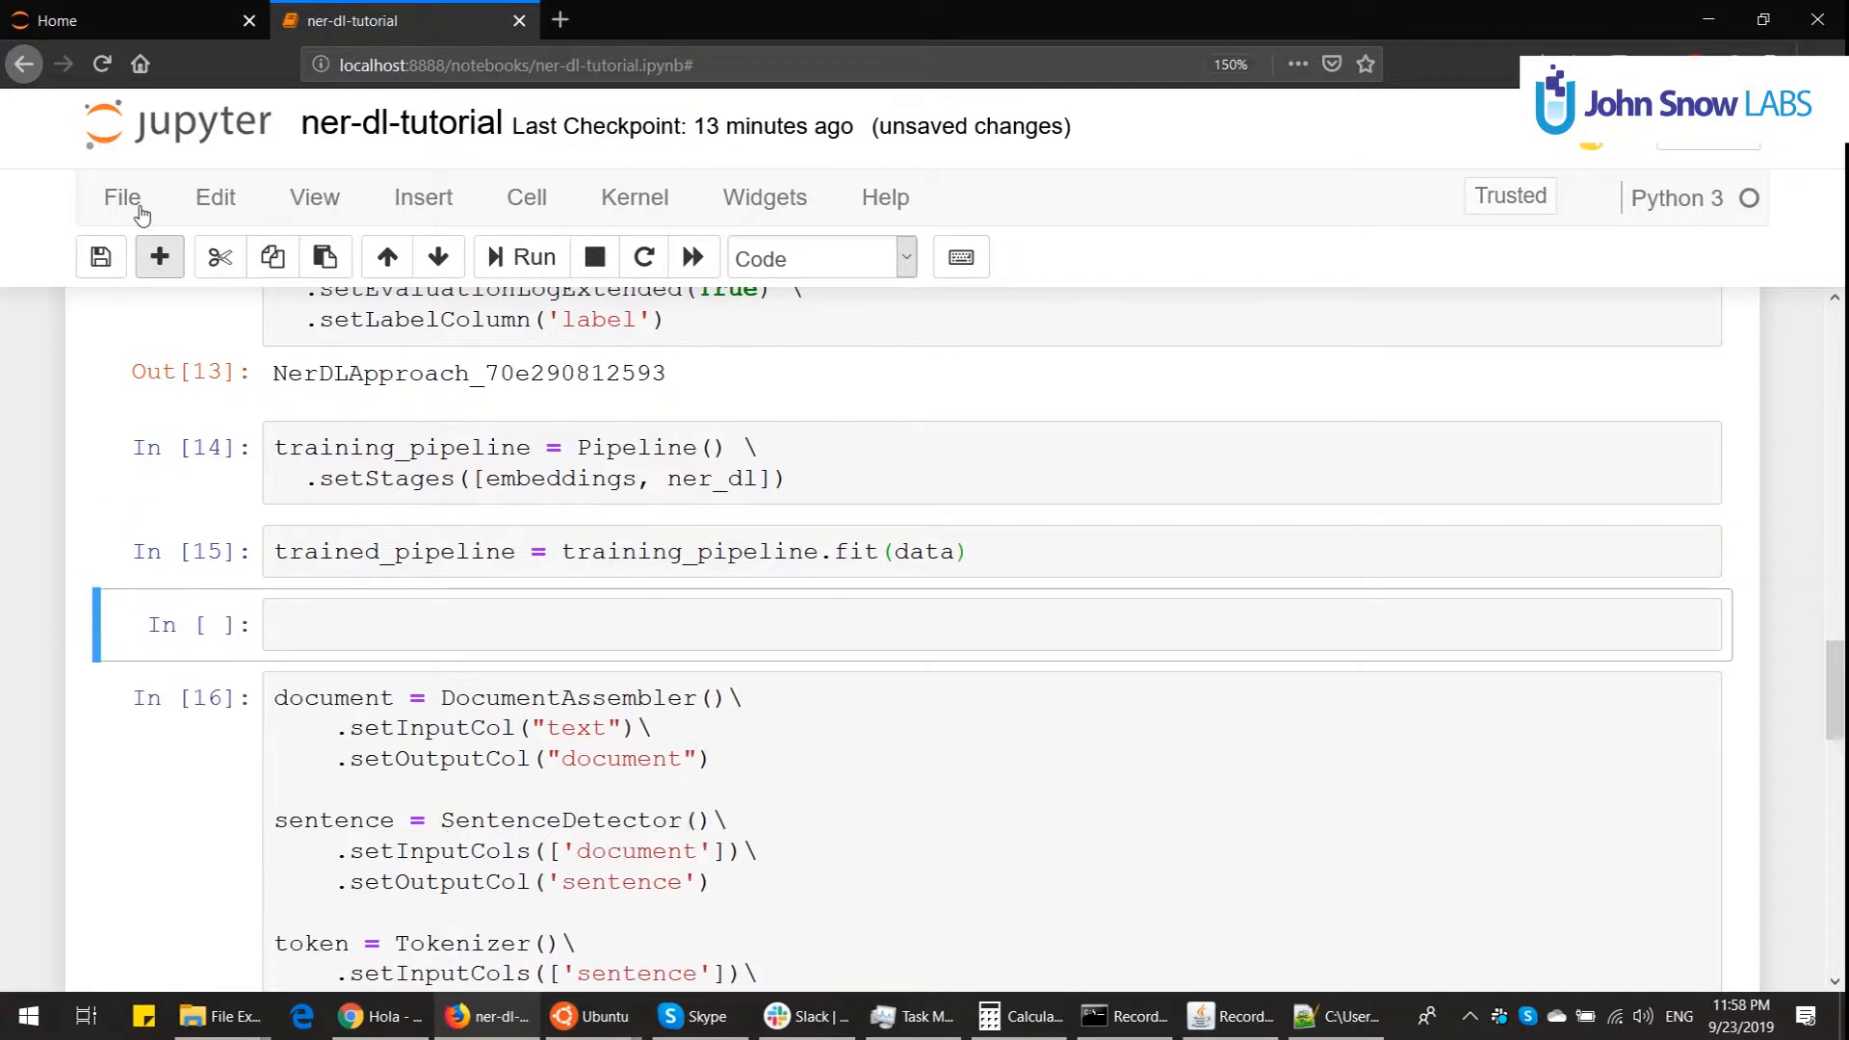
pyautogui.write('trained_pipeline.stages')
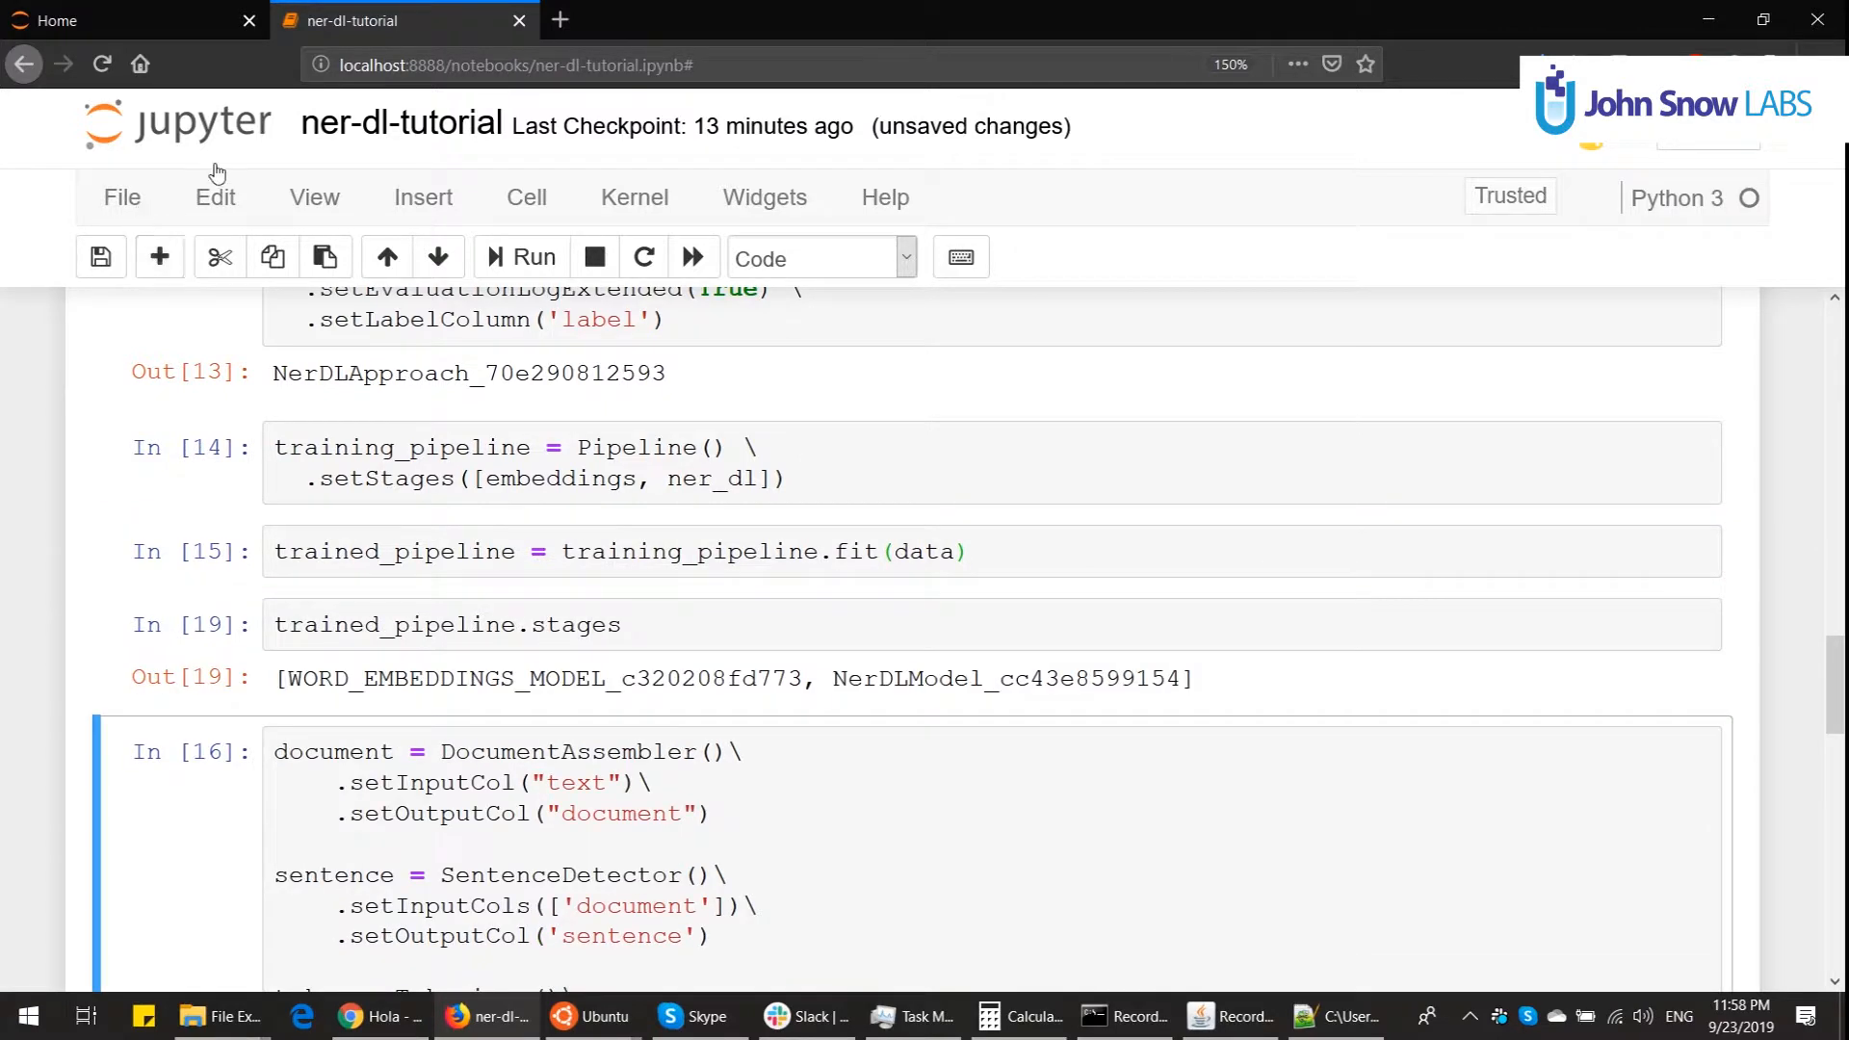
pyautogui.doubleClick(1004, 678)
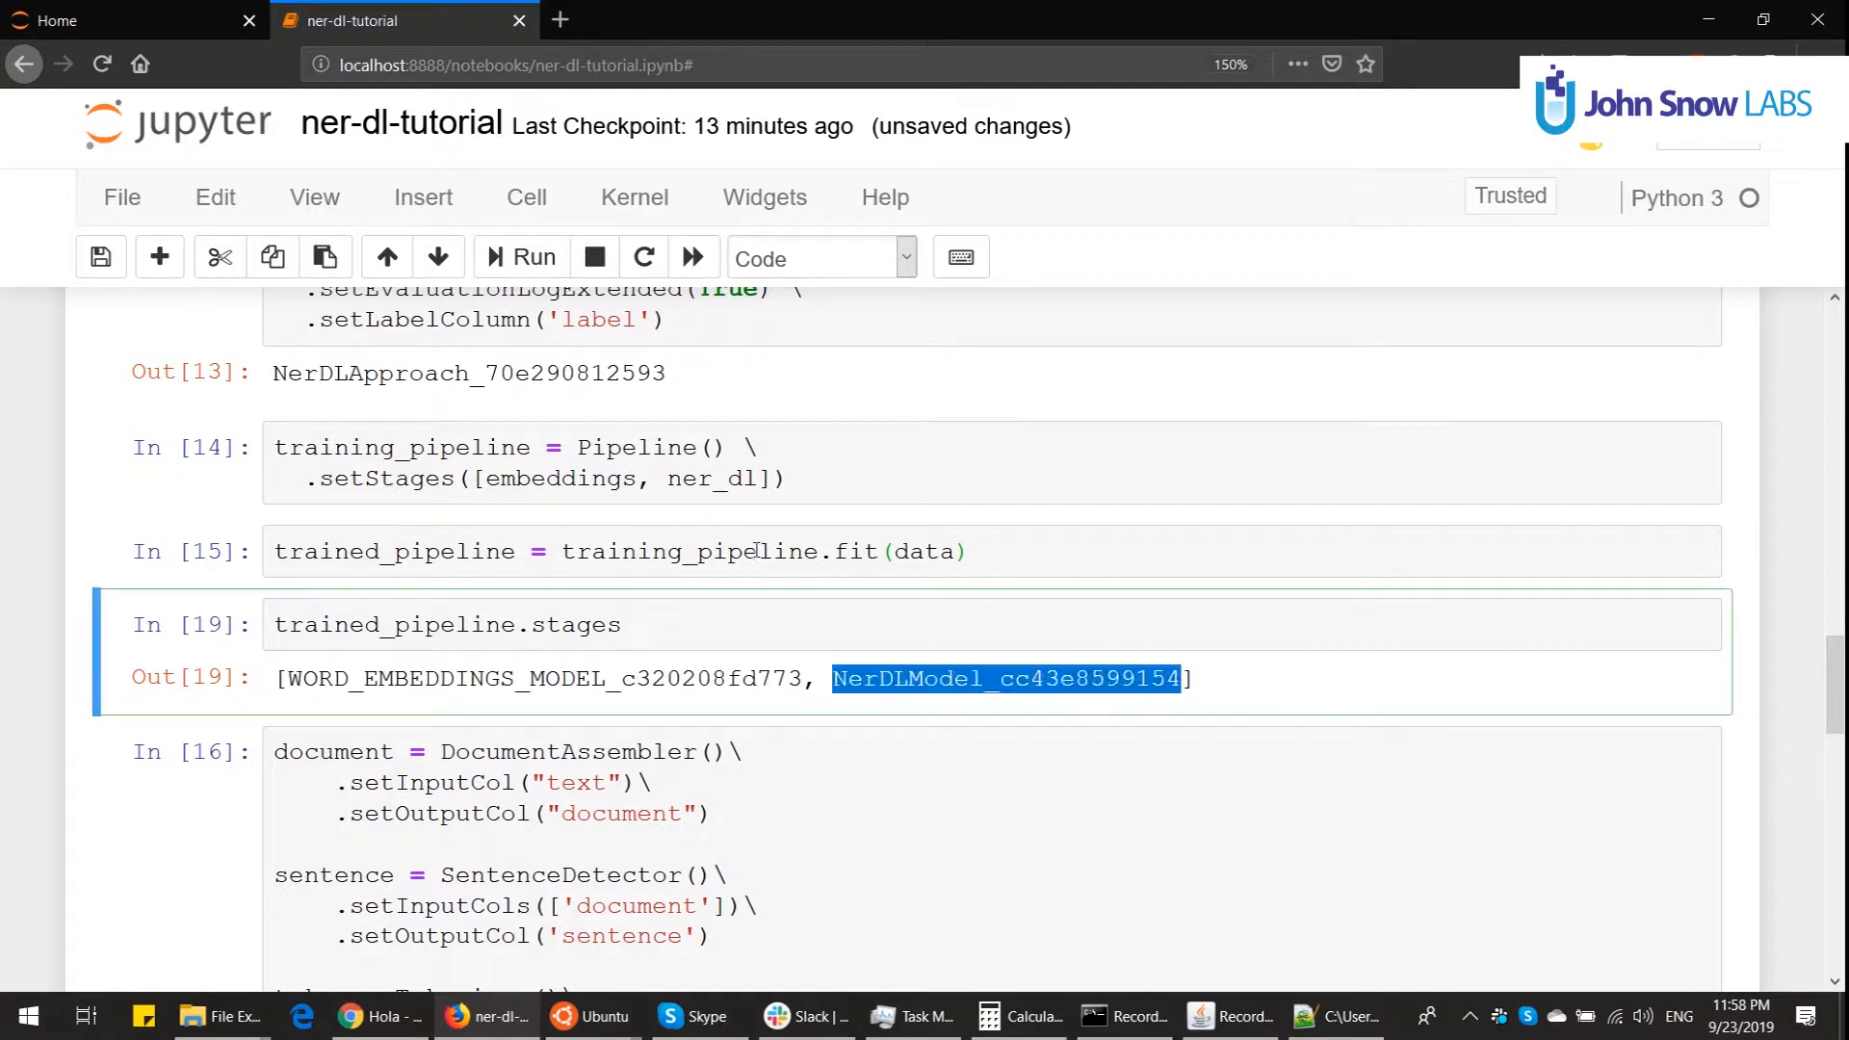
pyautogui.write('[0]')
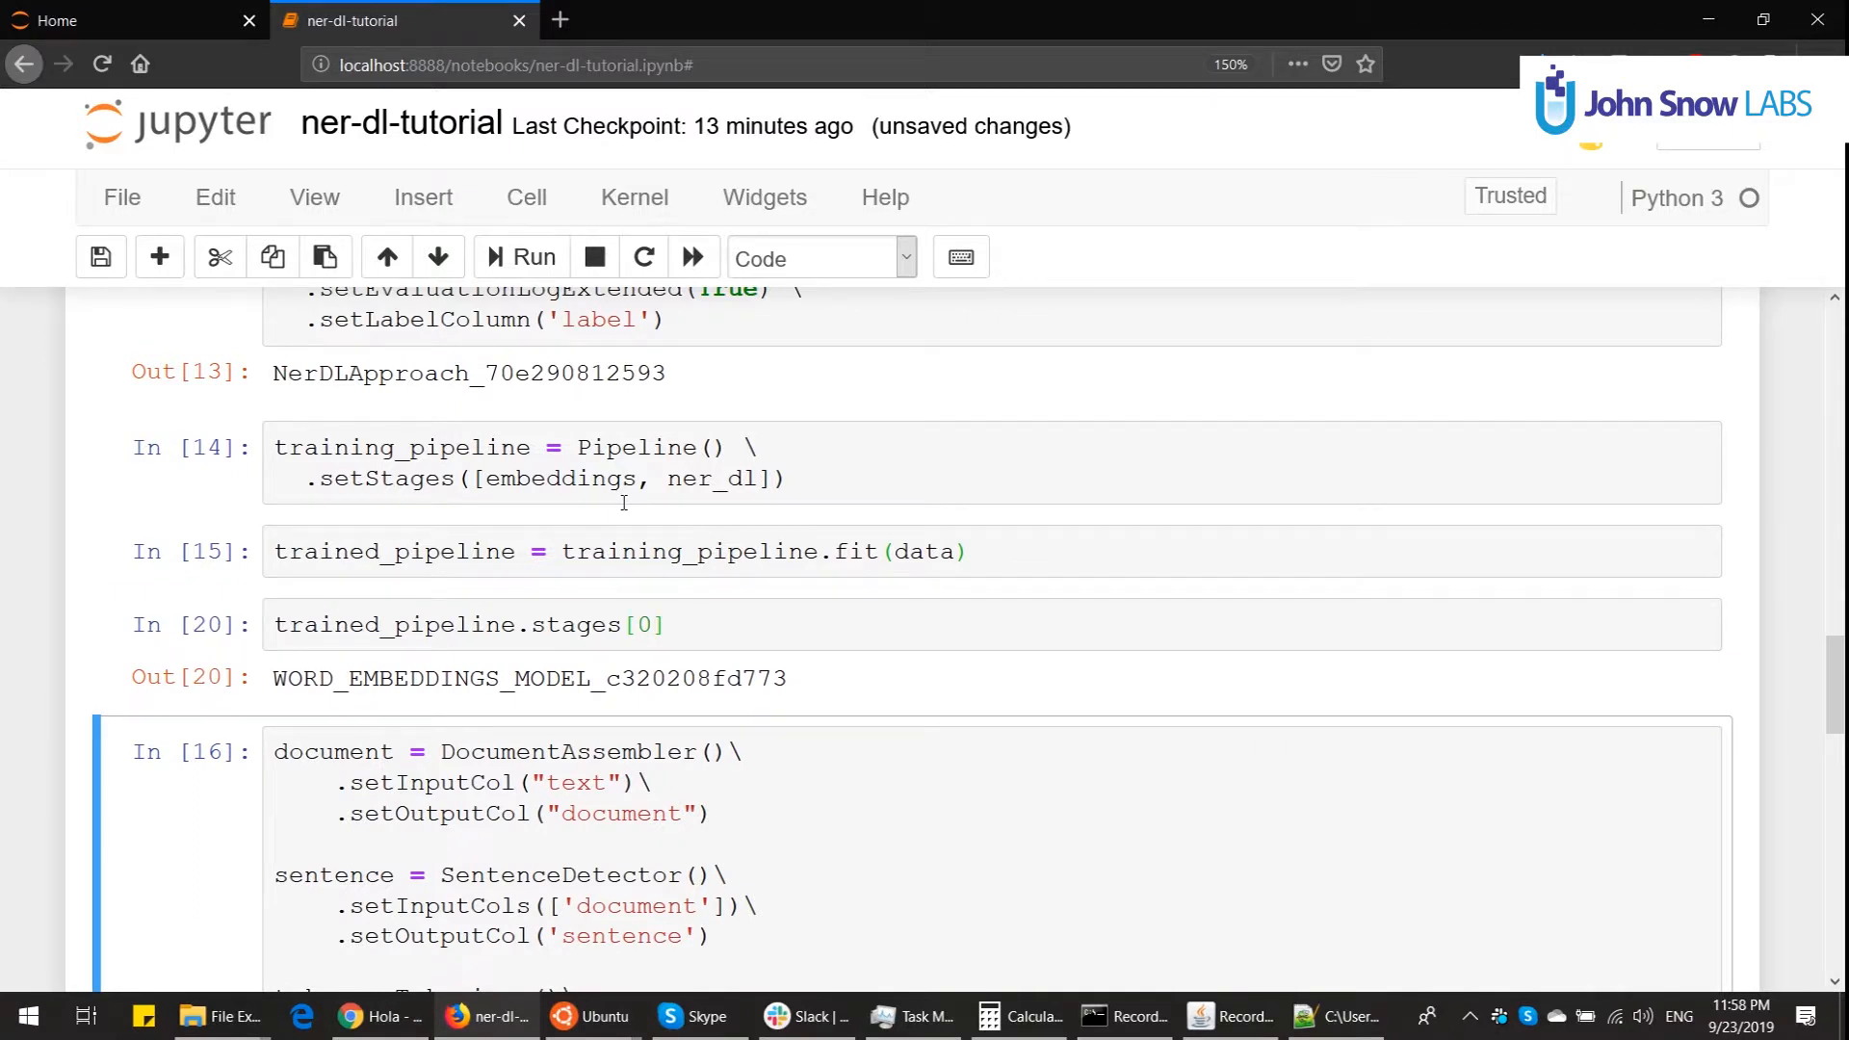
pyautogui.click(645, 624)
pyautogui.write('1')
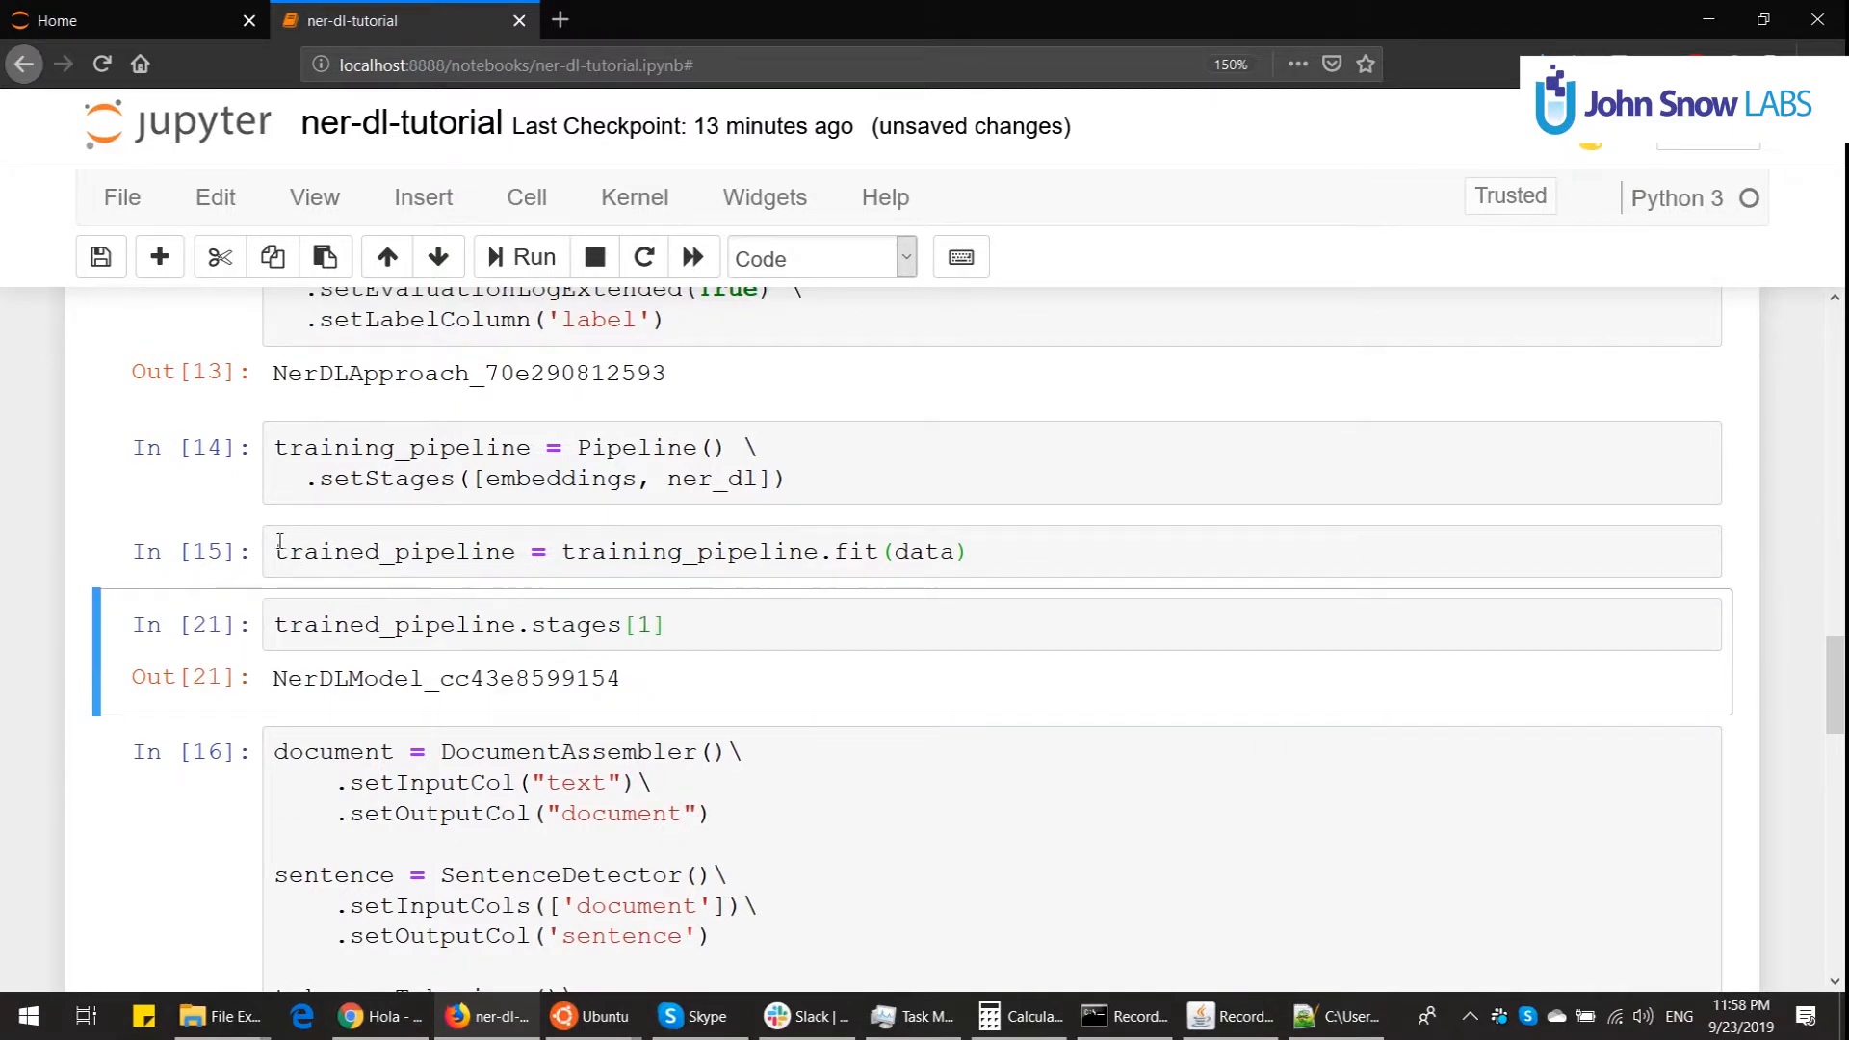
pyautogui.doubleClick(393, 625)
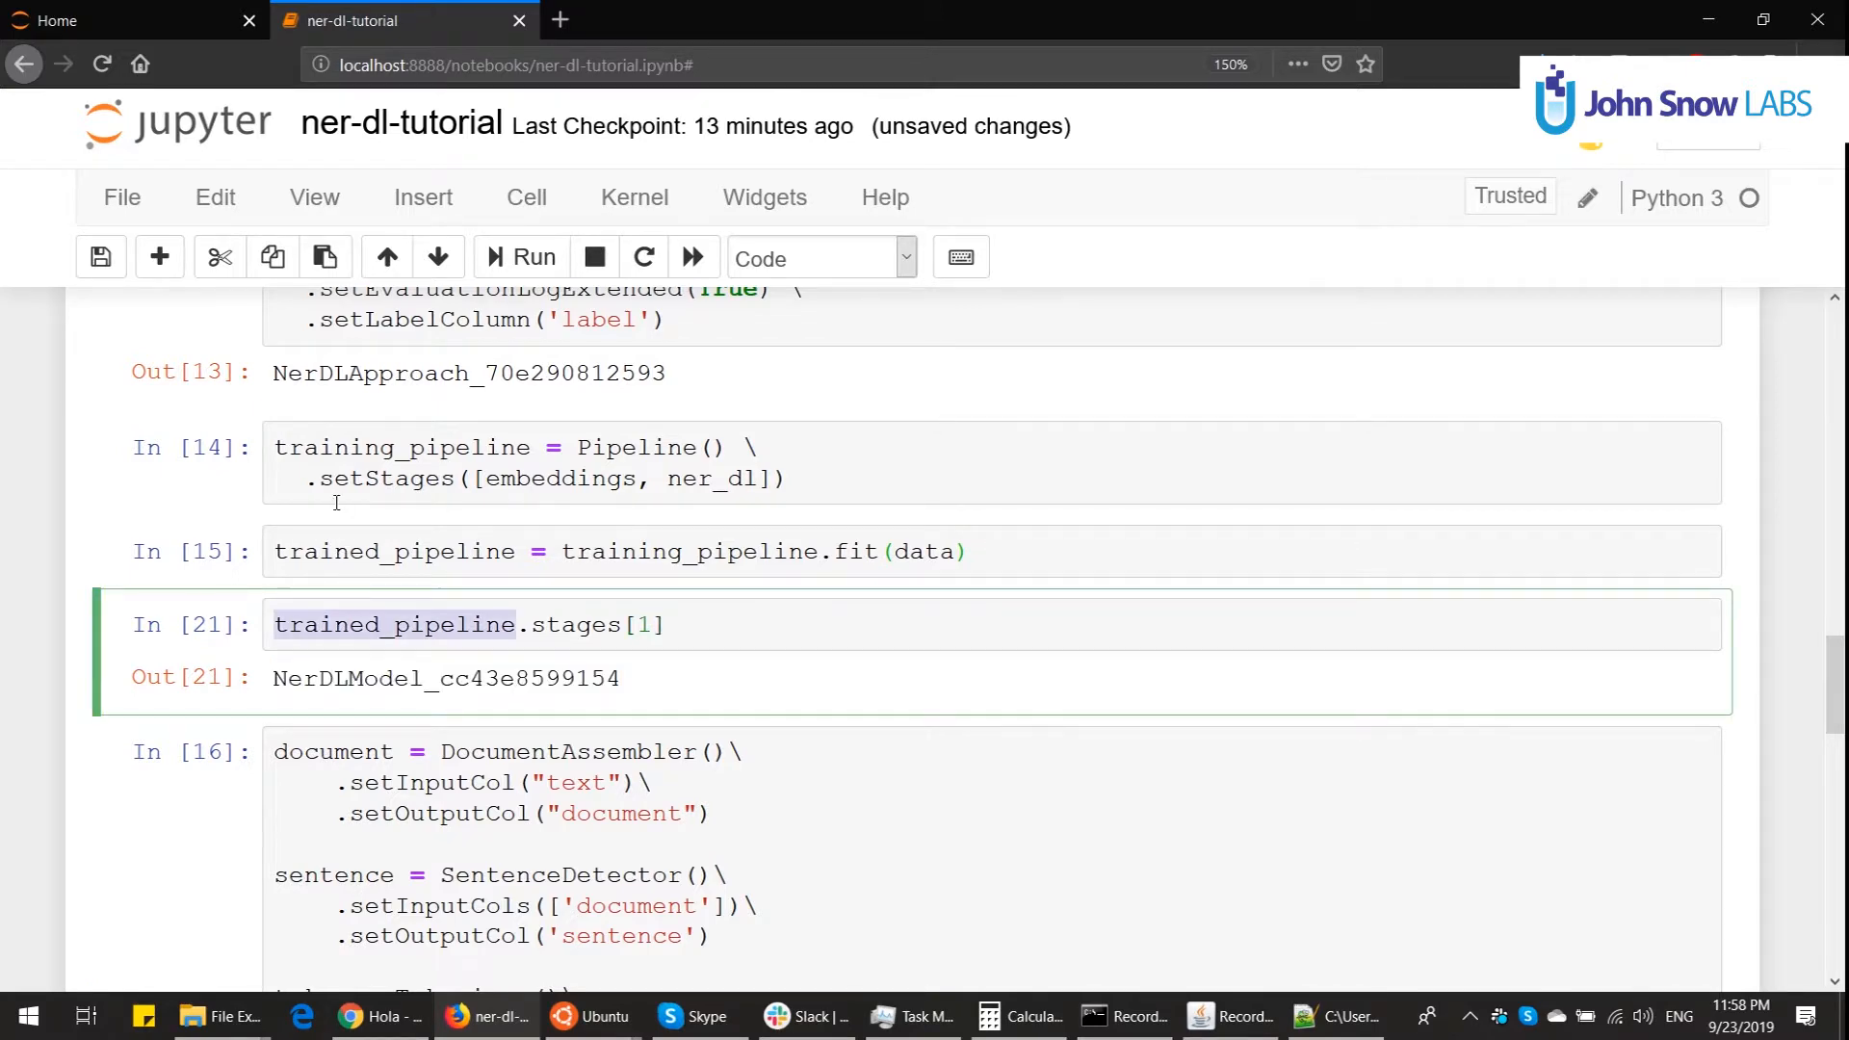
pyautogui.scroll(-3)
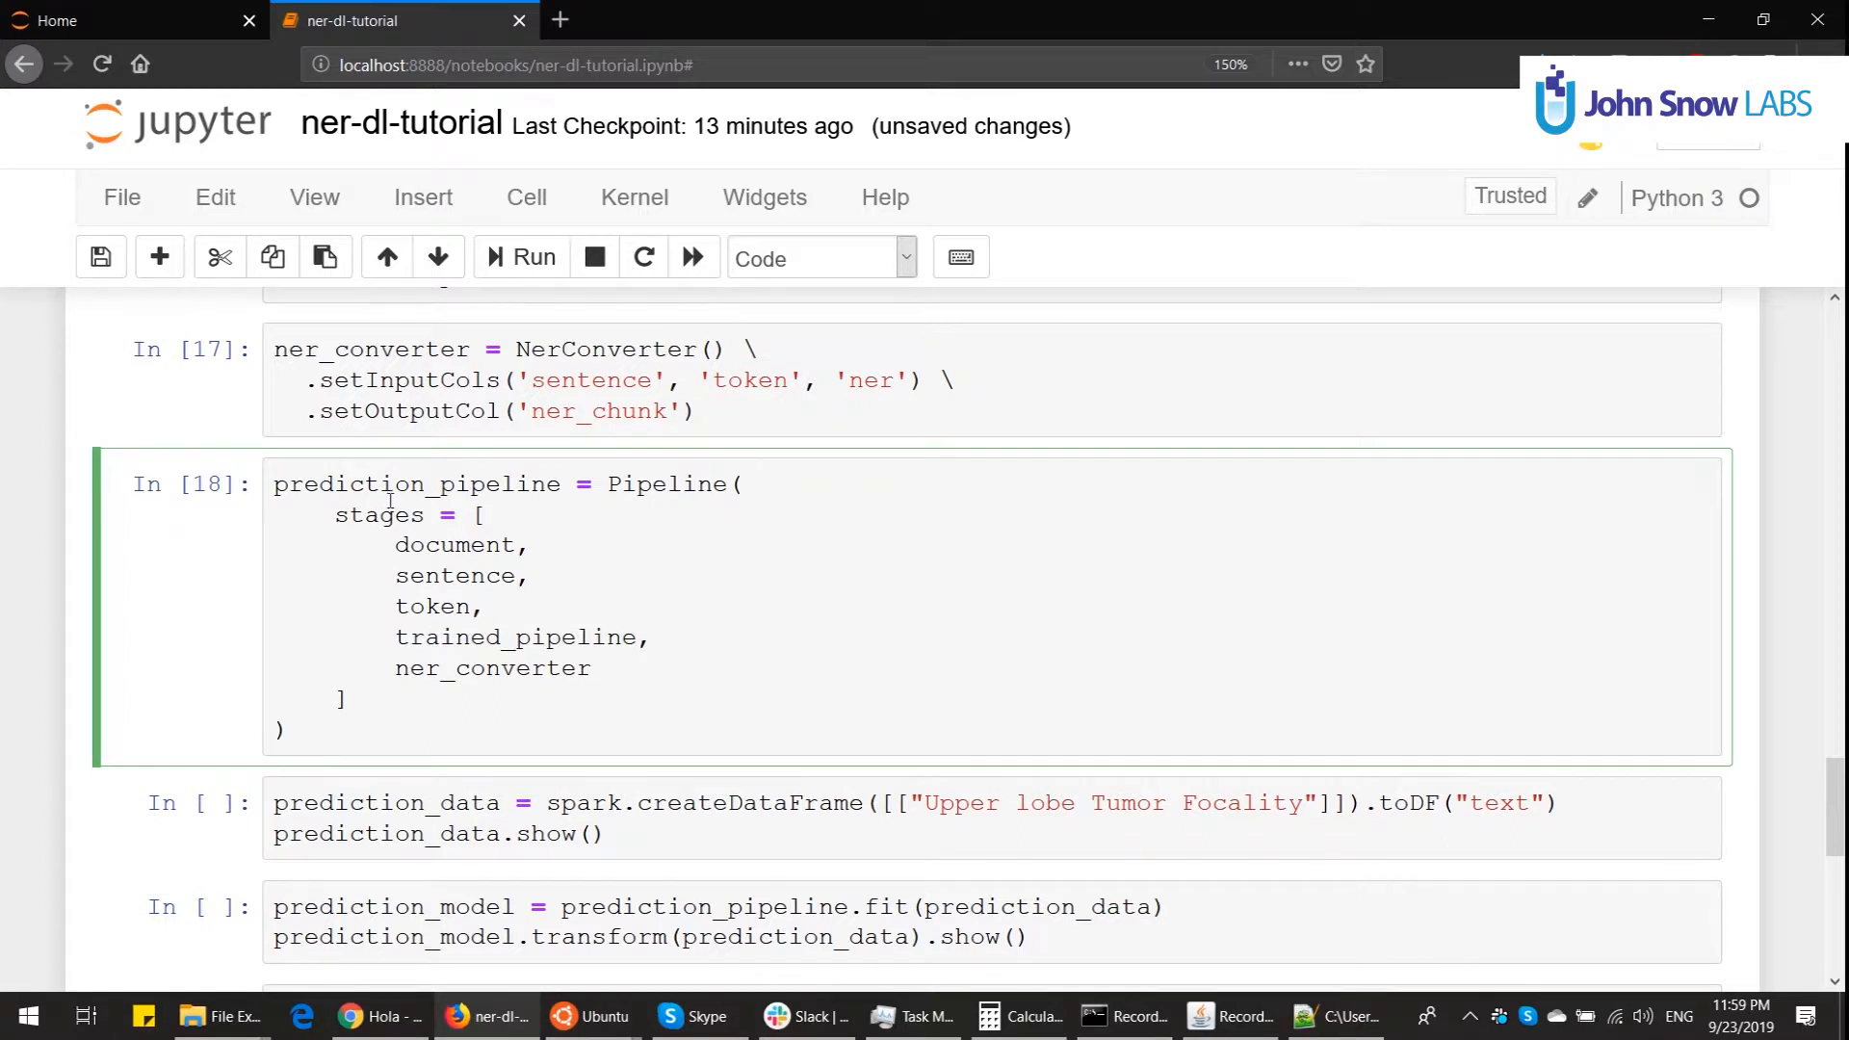
# Step: Run the prediction_pipeline cell and the 'Upper lobe Tumor Focality' prediction_data cell
pyautogui.doubleClick(517, 637)
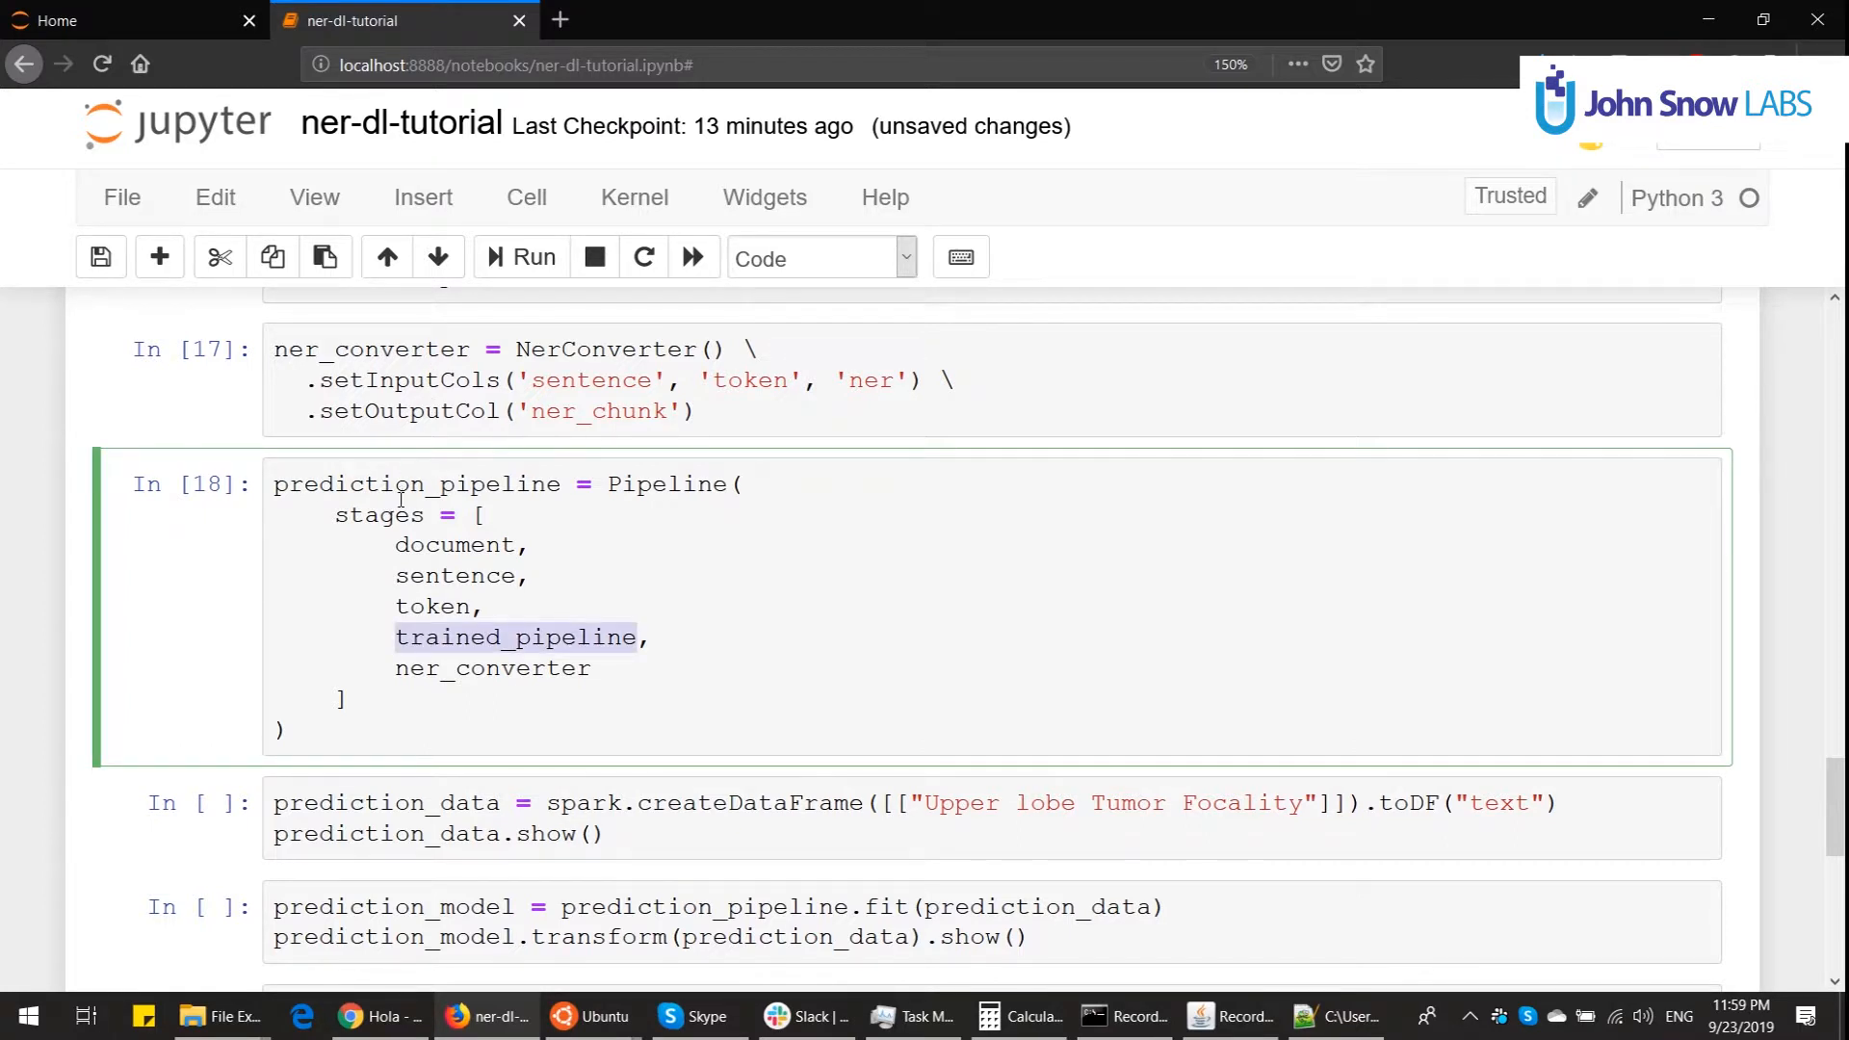
pyautogui.moveTo(407, 544)
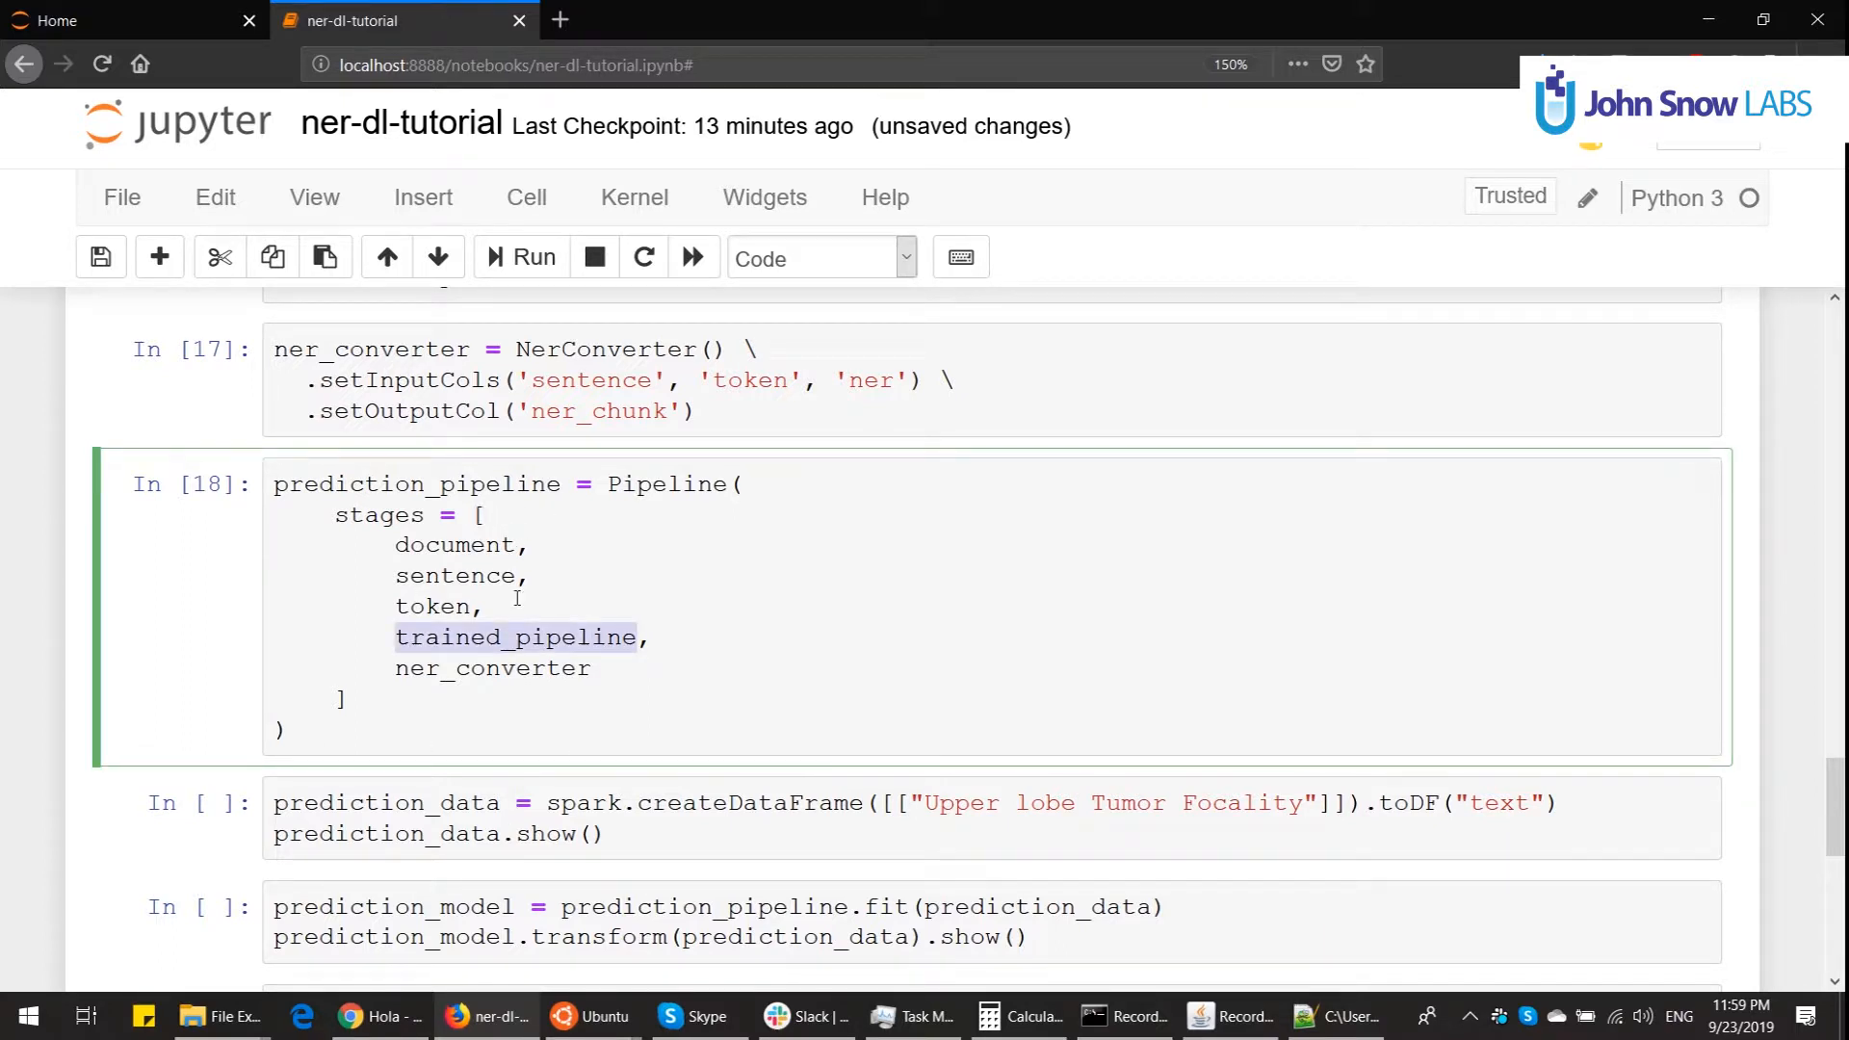
pyautogui.moveTo(474, 637)
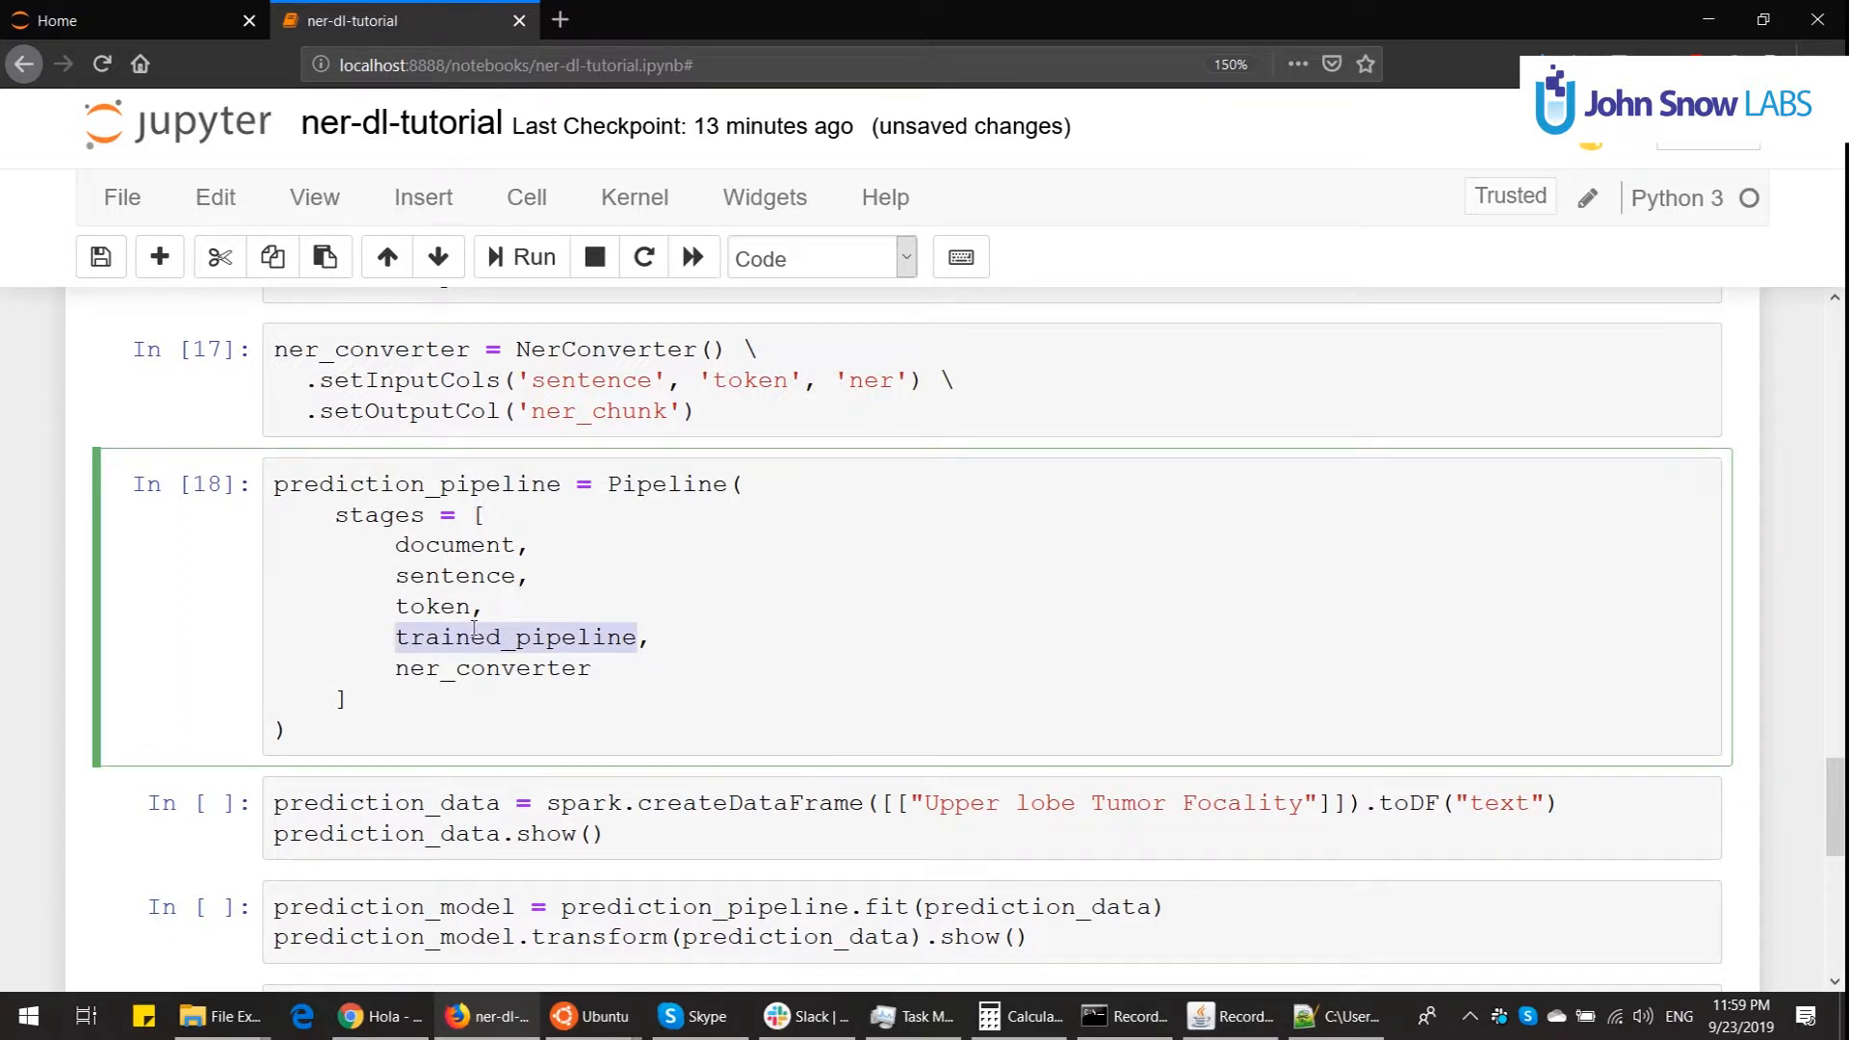
pyautogui.click(598, 834)
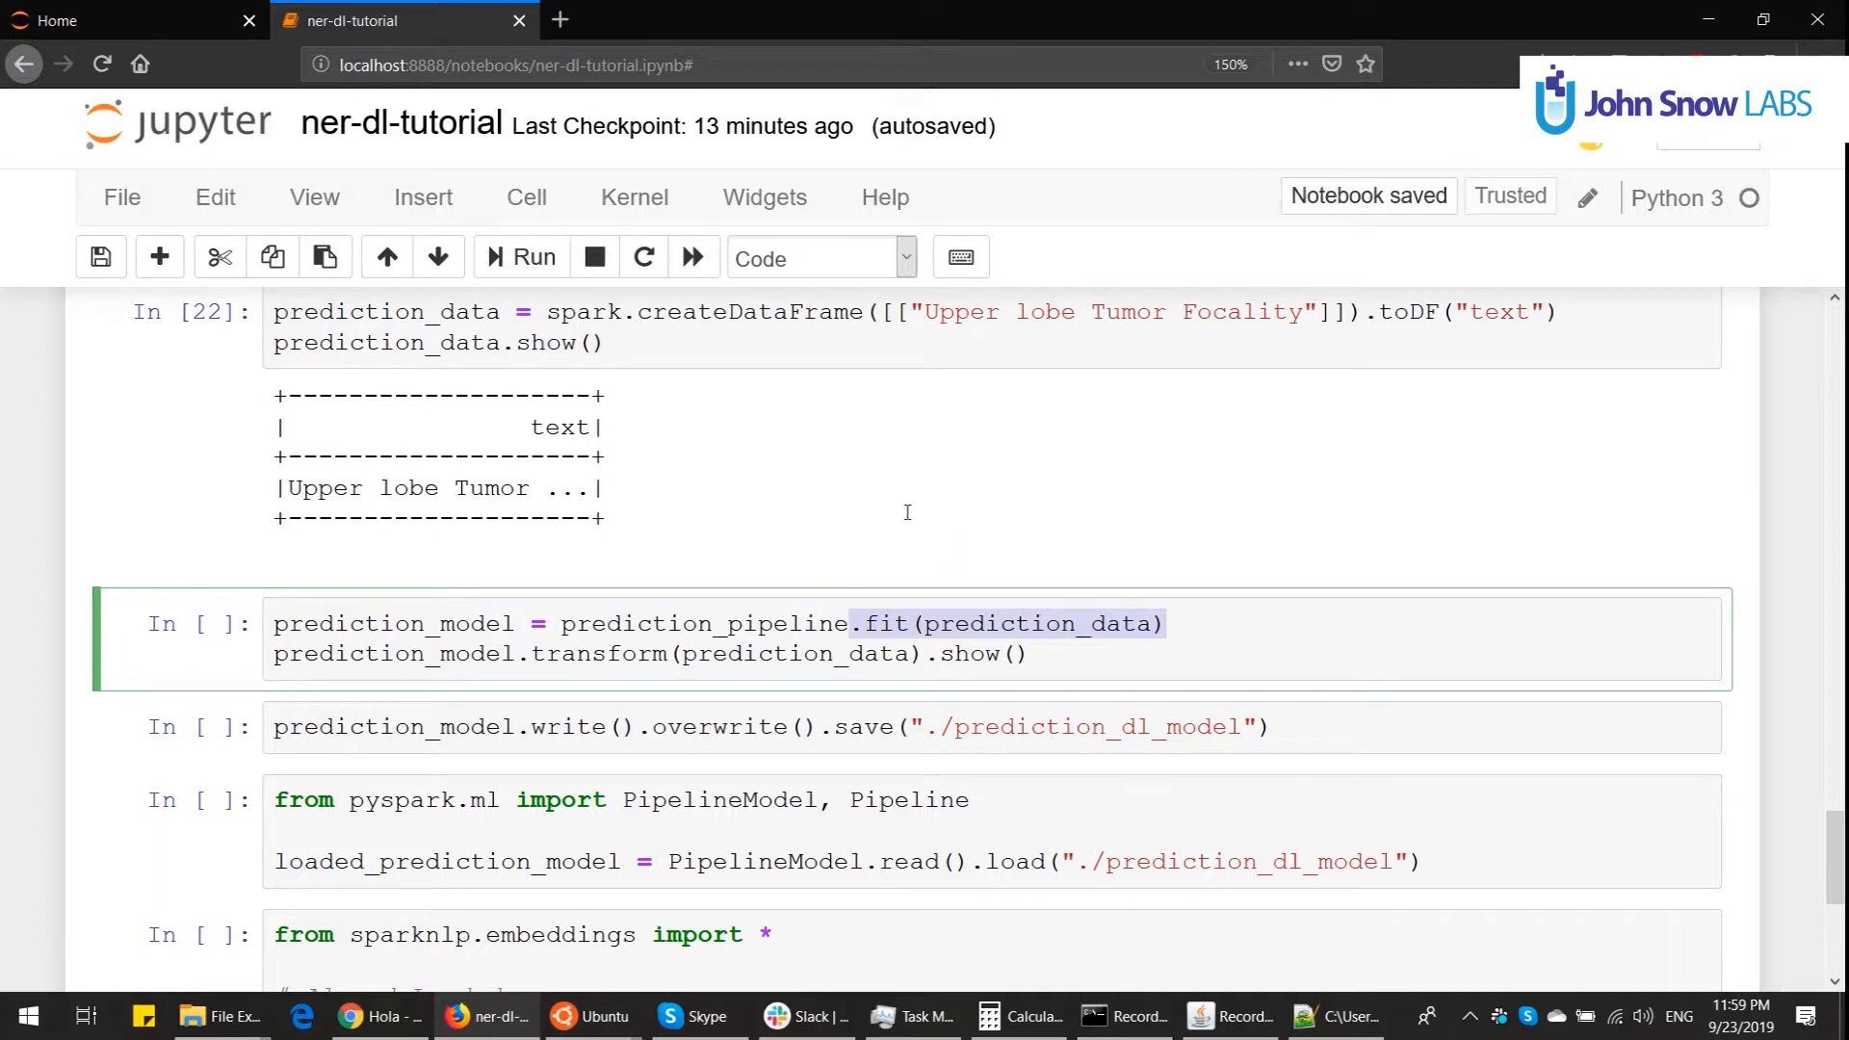
# Step: Fit and transform the sample, displaying document, sentence, token, embeddings, ner and ner_chunk columns
pyautogui.click(519, 257)
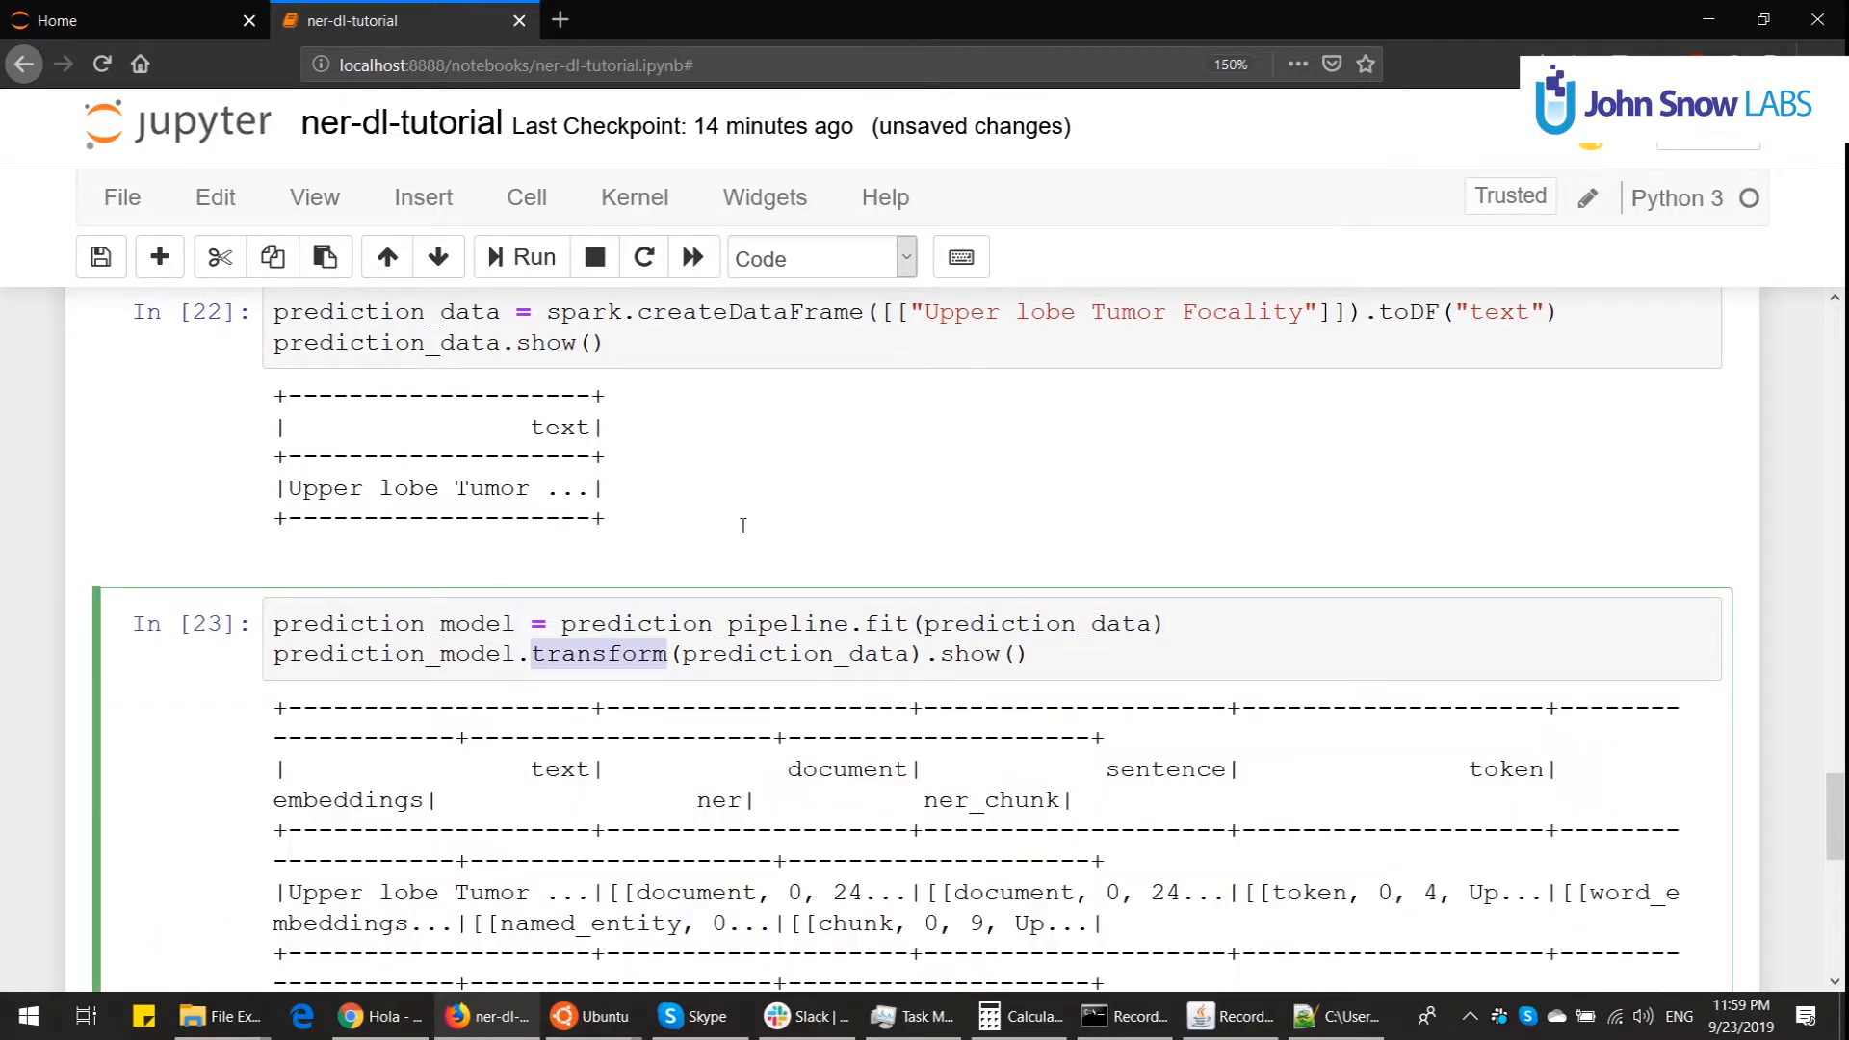
pyautogui.scroll(-3)
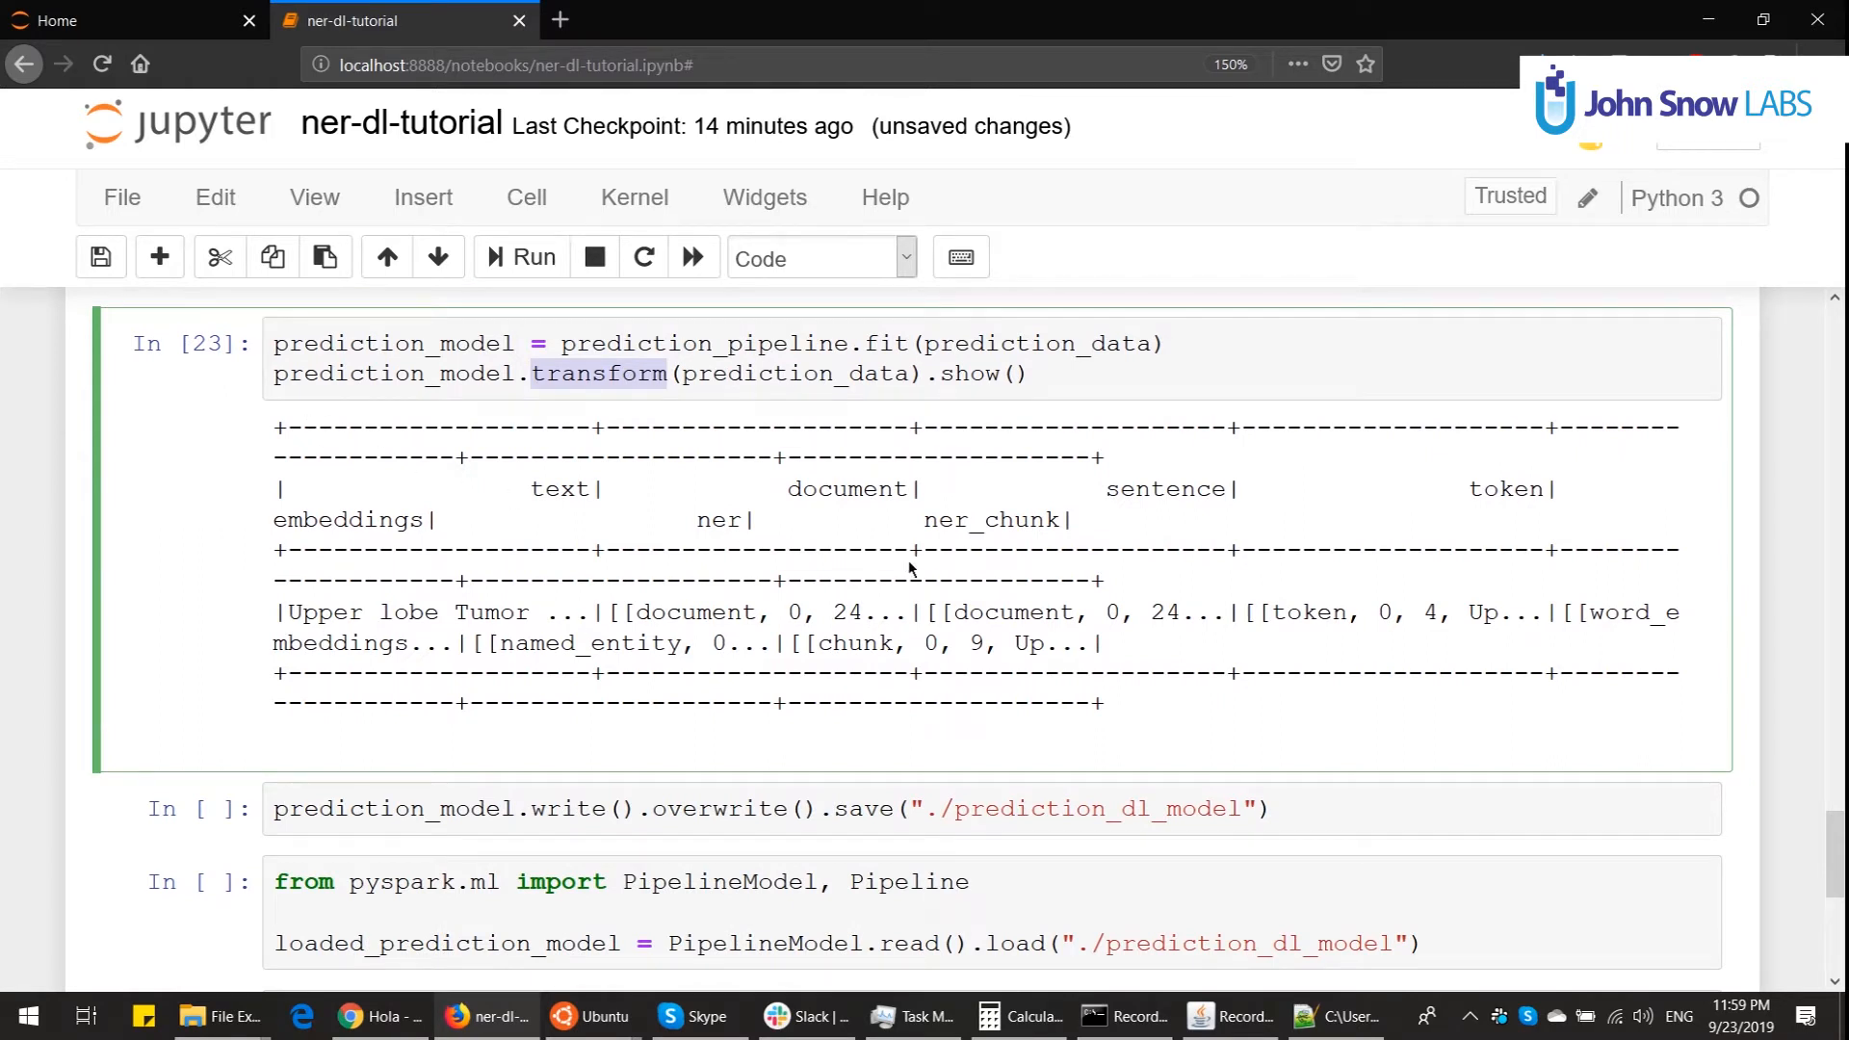
pyautogui.click(1015, 809)
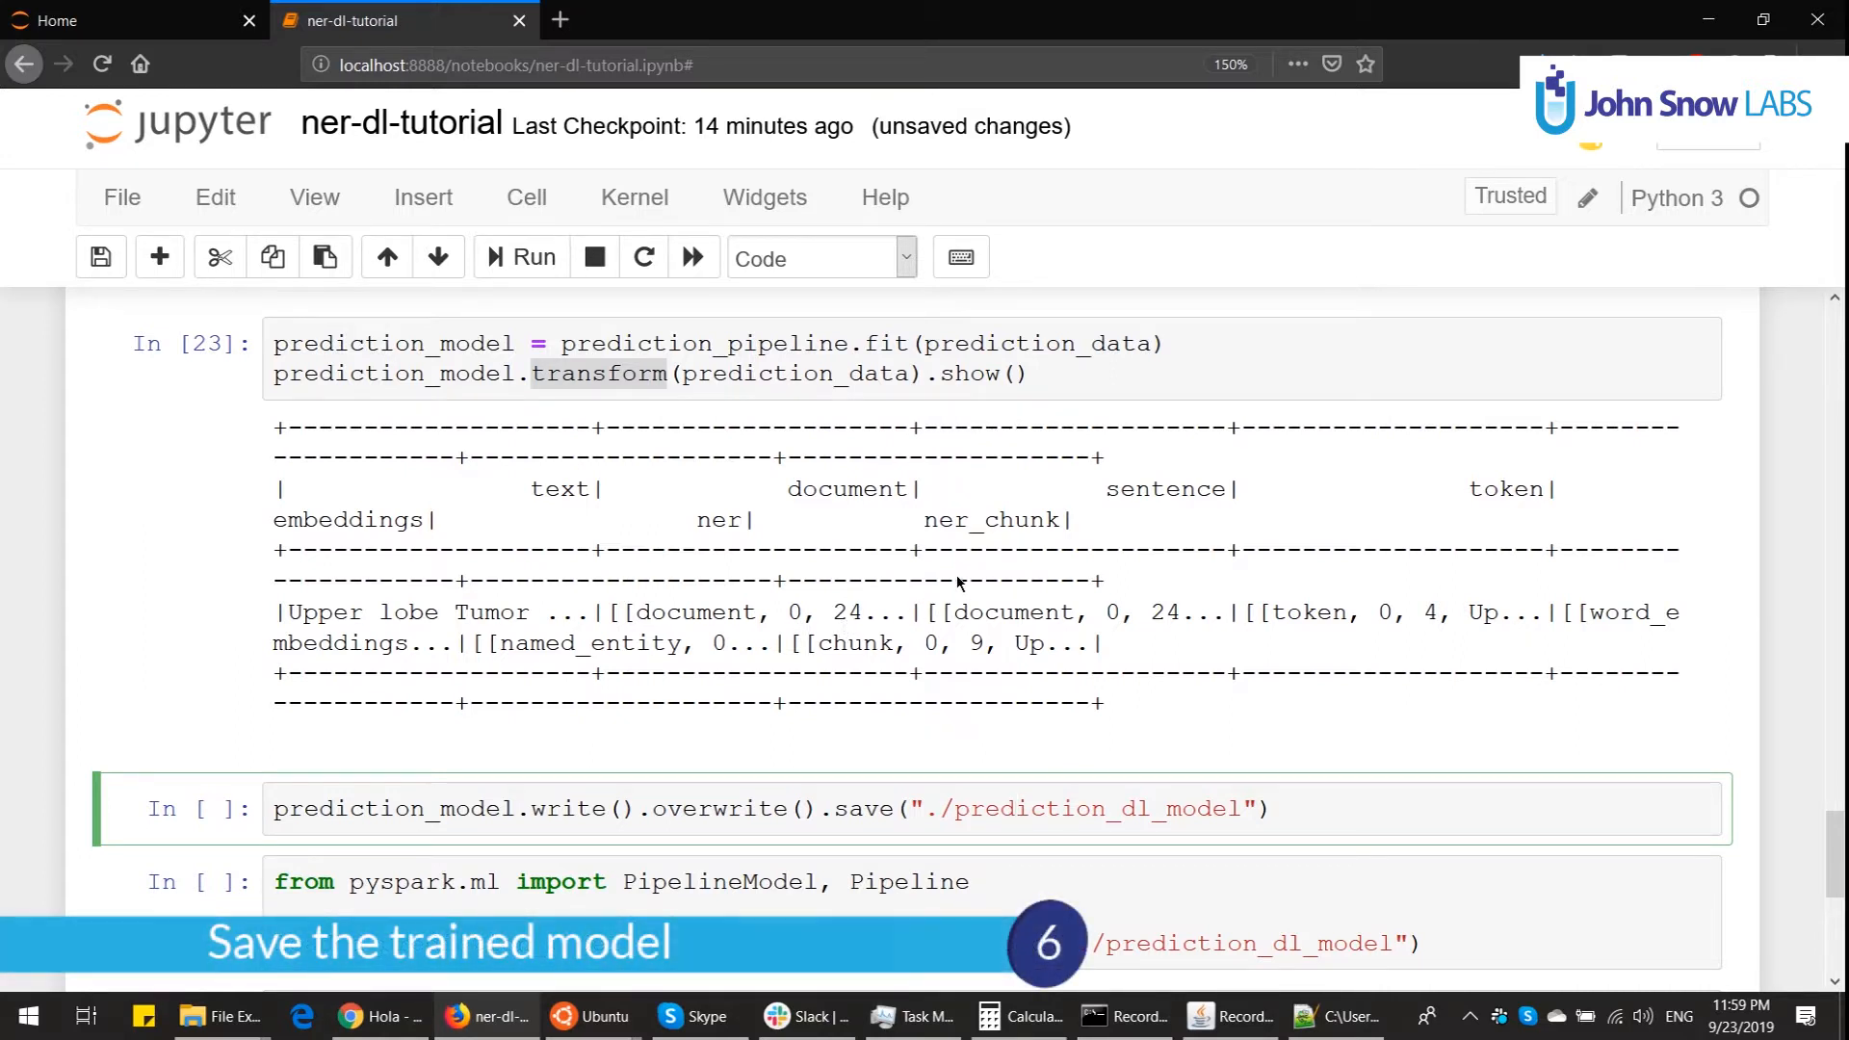
pyautogui.moveTo(943, 581)
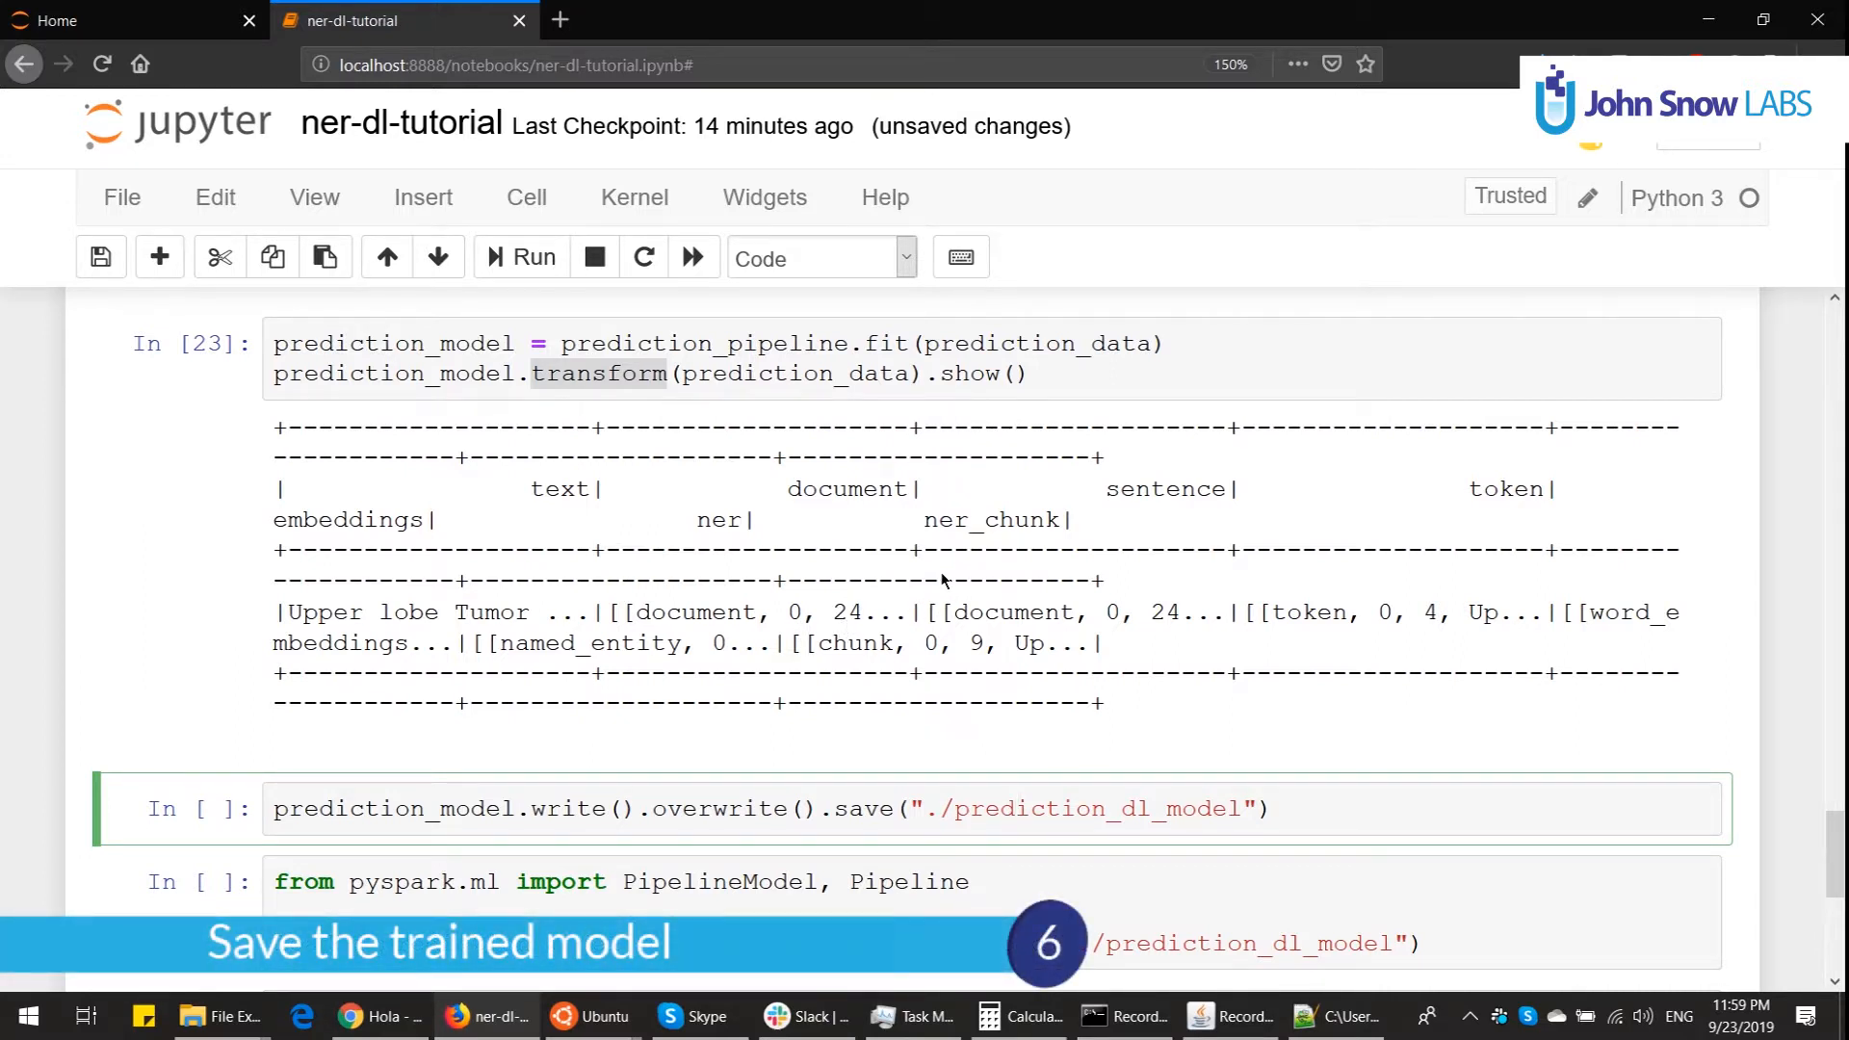
pyautogui.doubleClick(392, 809)
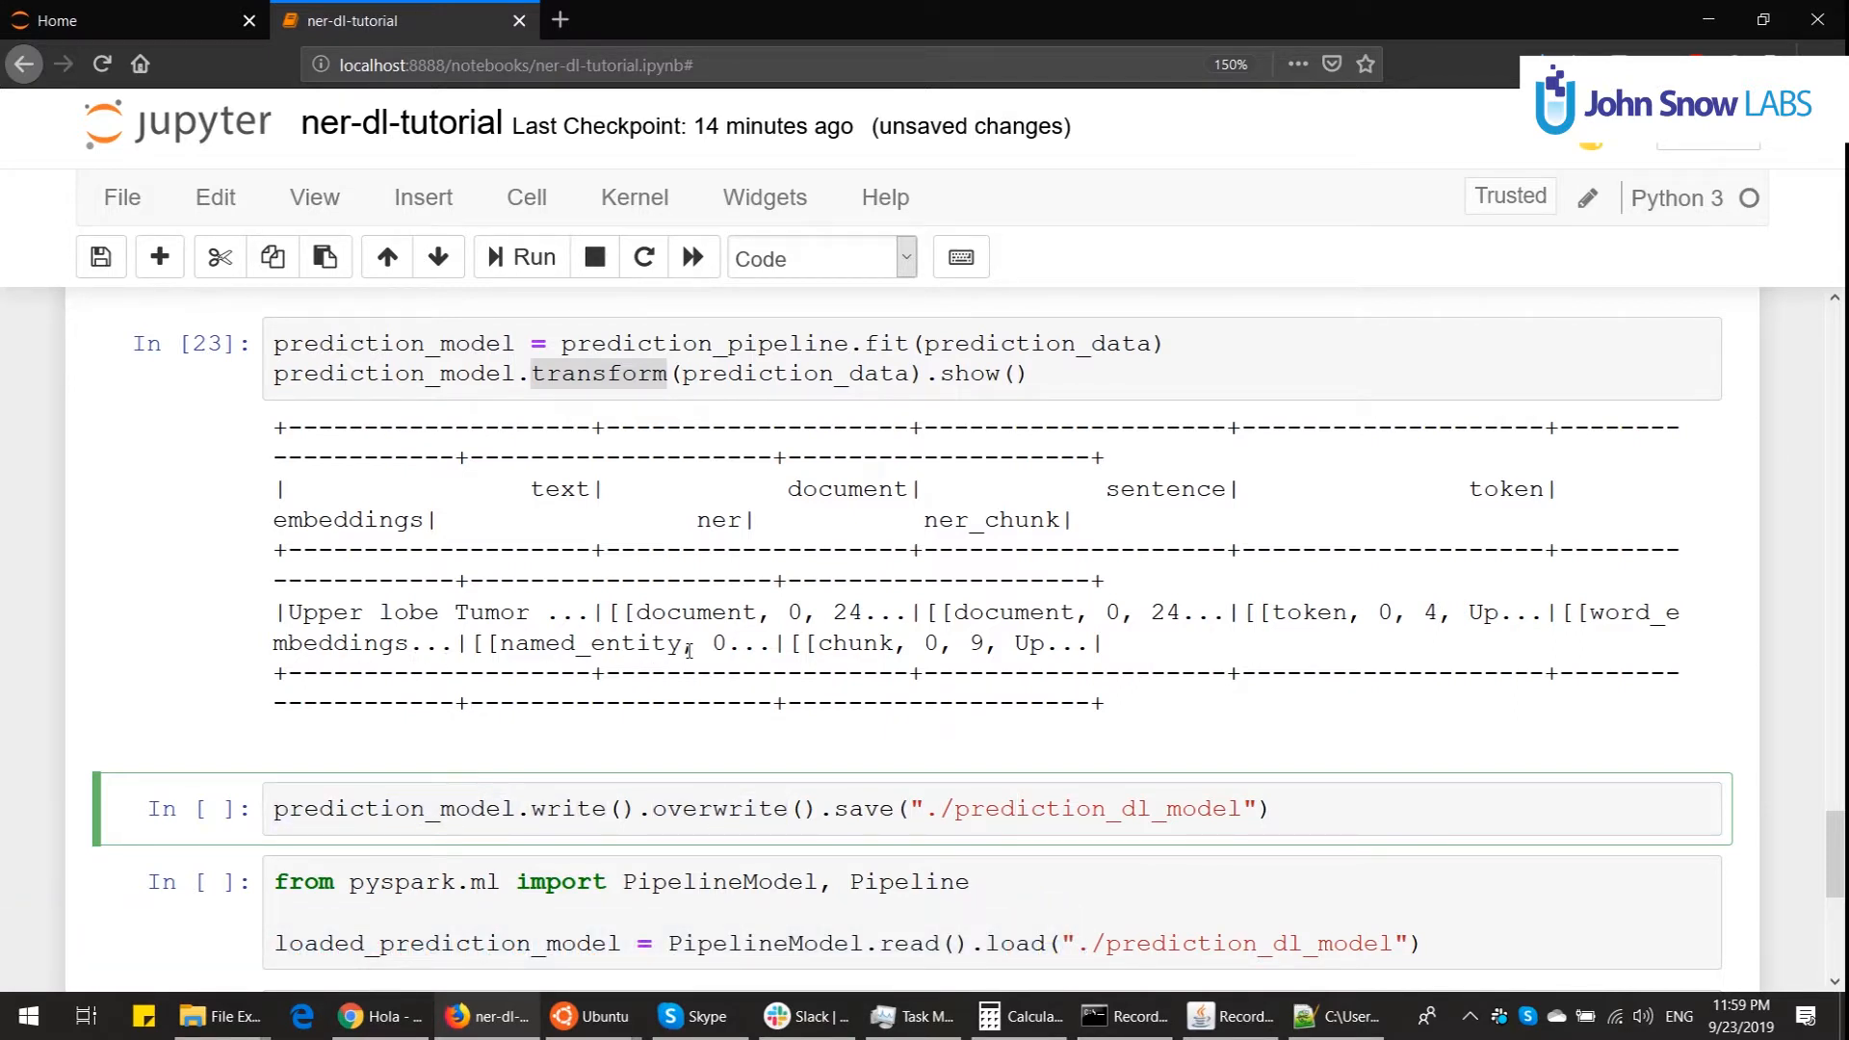
# Step: Run prediction_model.write().overwrite().save("./prediction_dl_model") to save the model
pyautogui.click(521, 256)
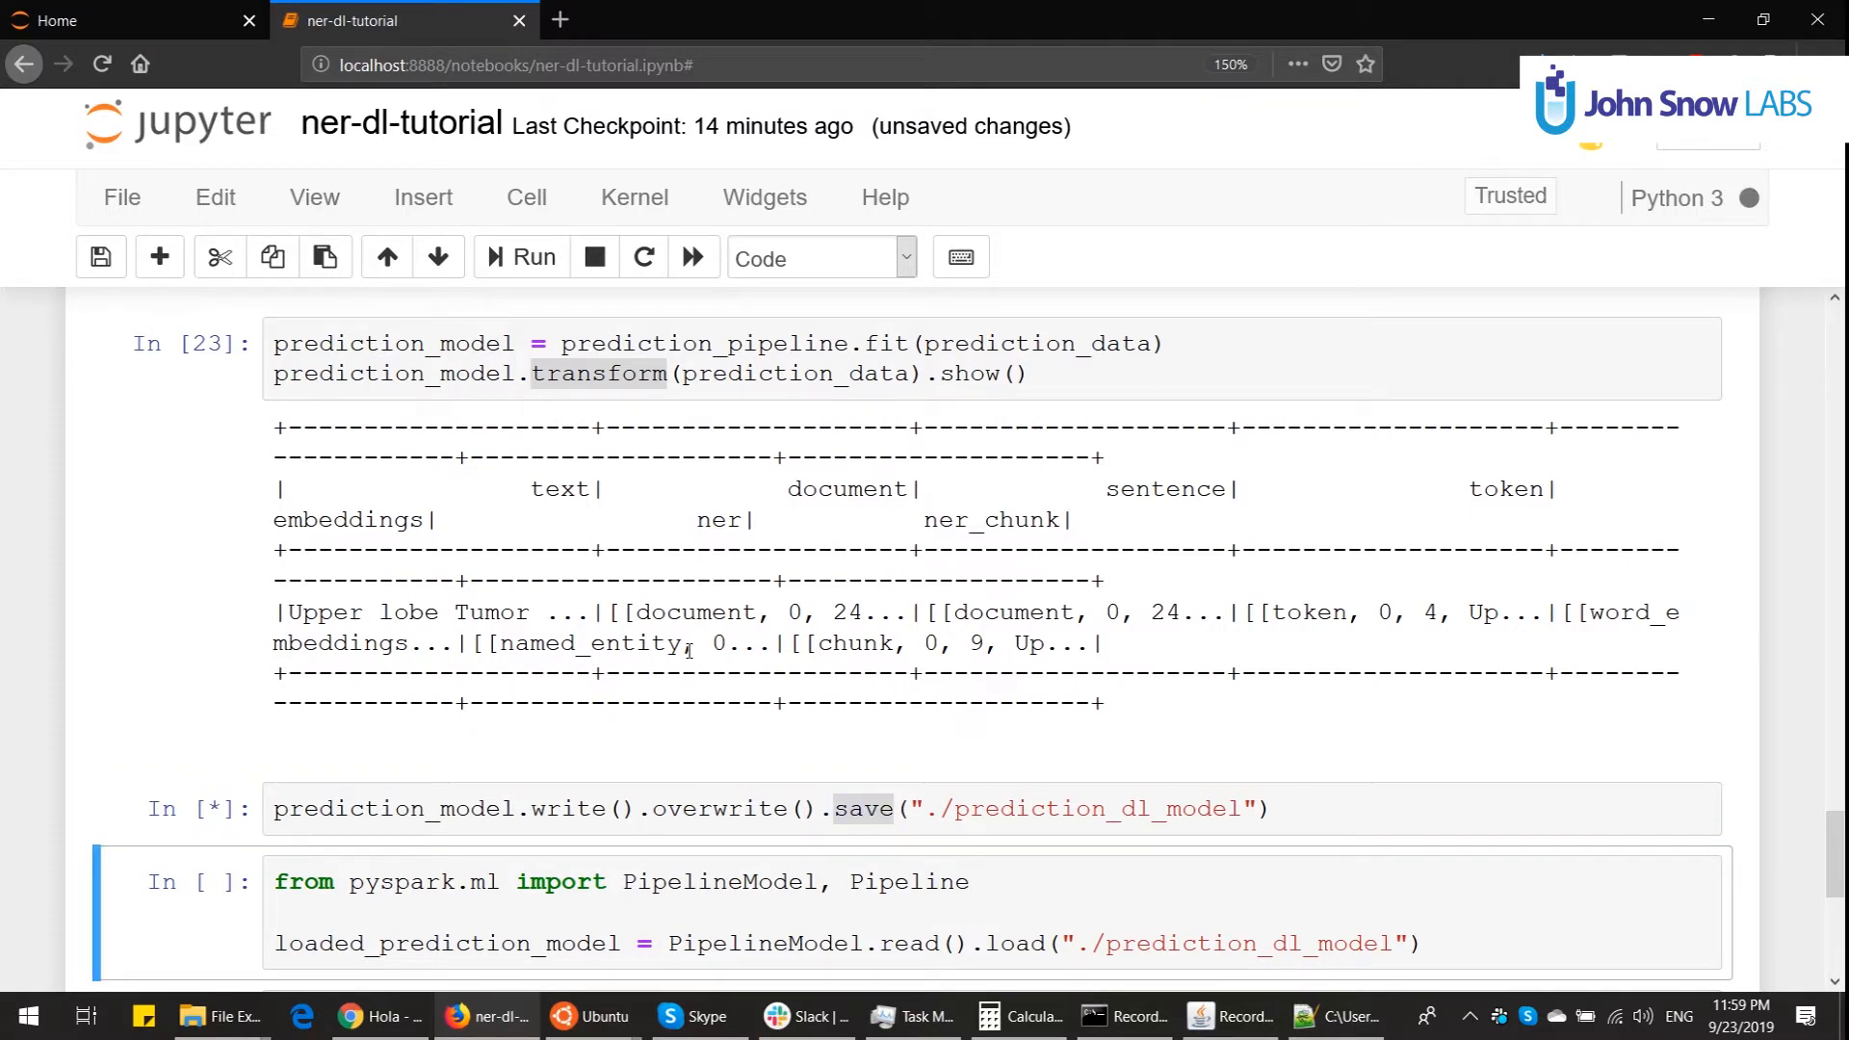
pyautogui.scroll(-3)
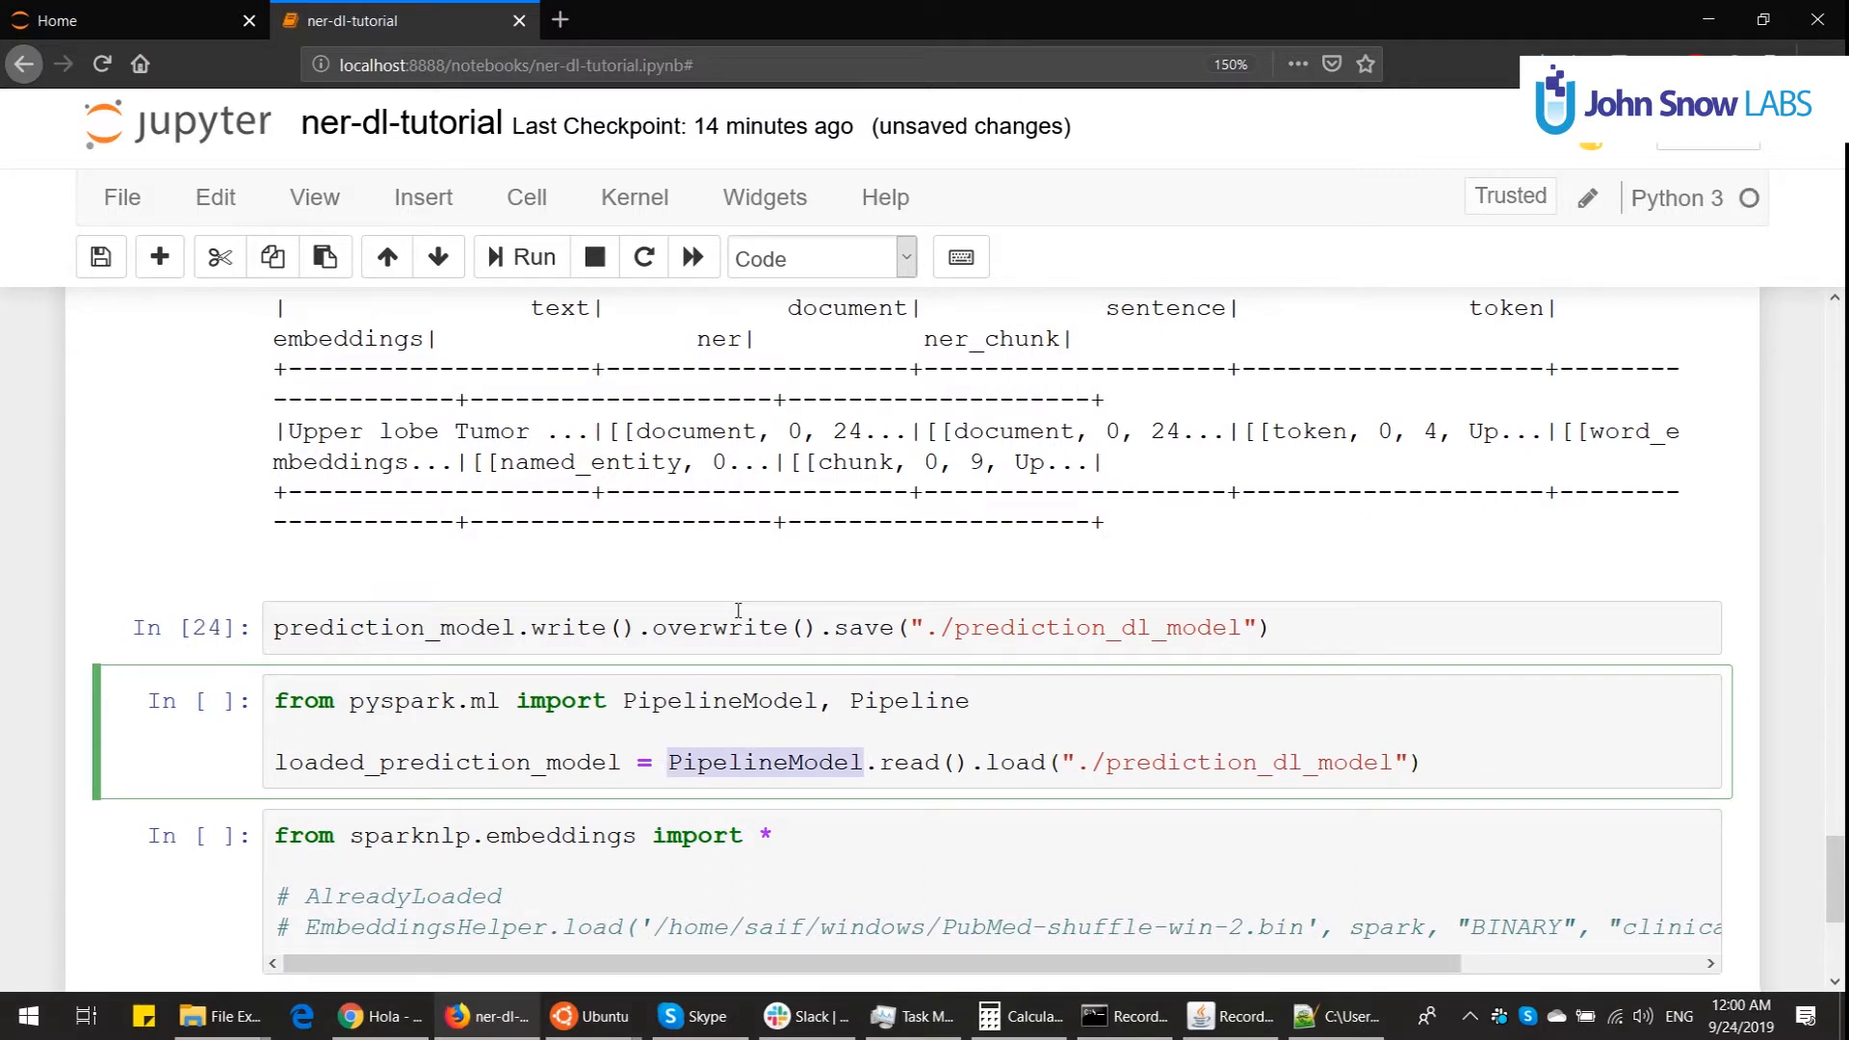
pyautogui.doubleClick(1015, 761)
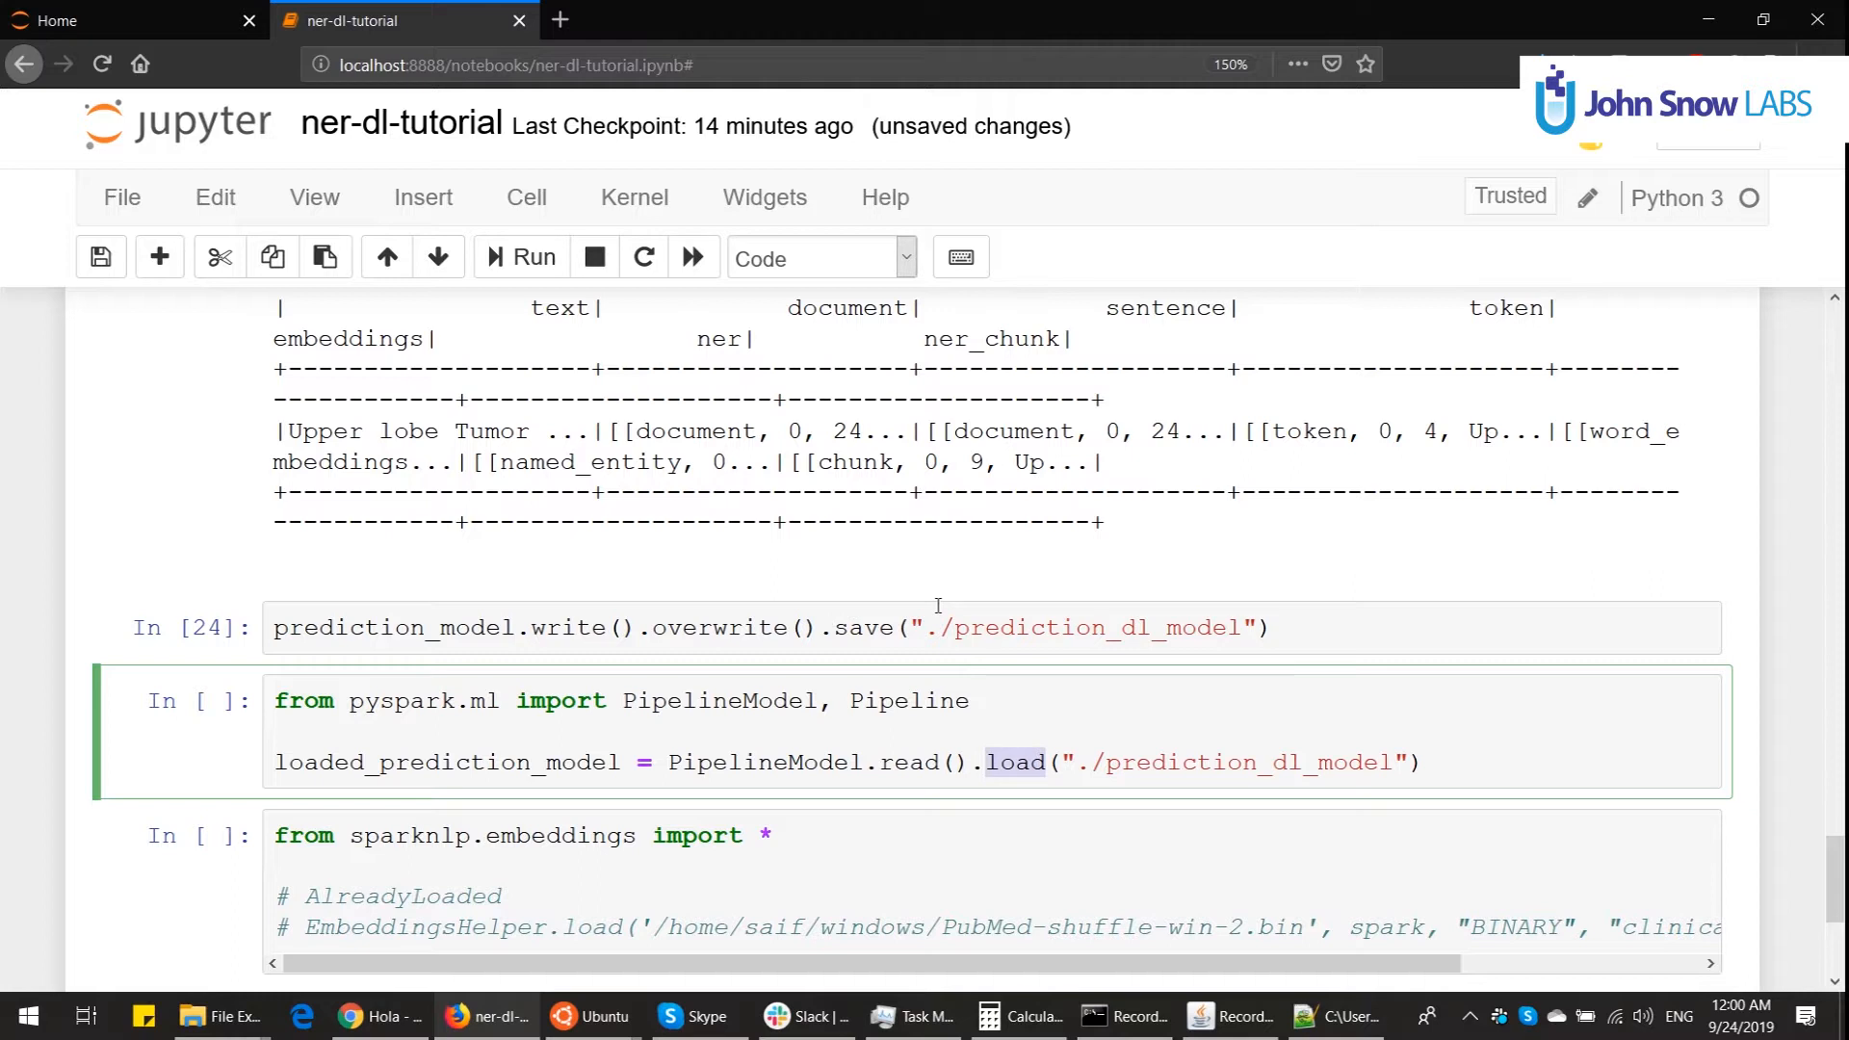
pyautogui.click(520, 257)
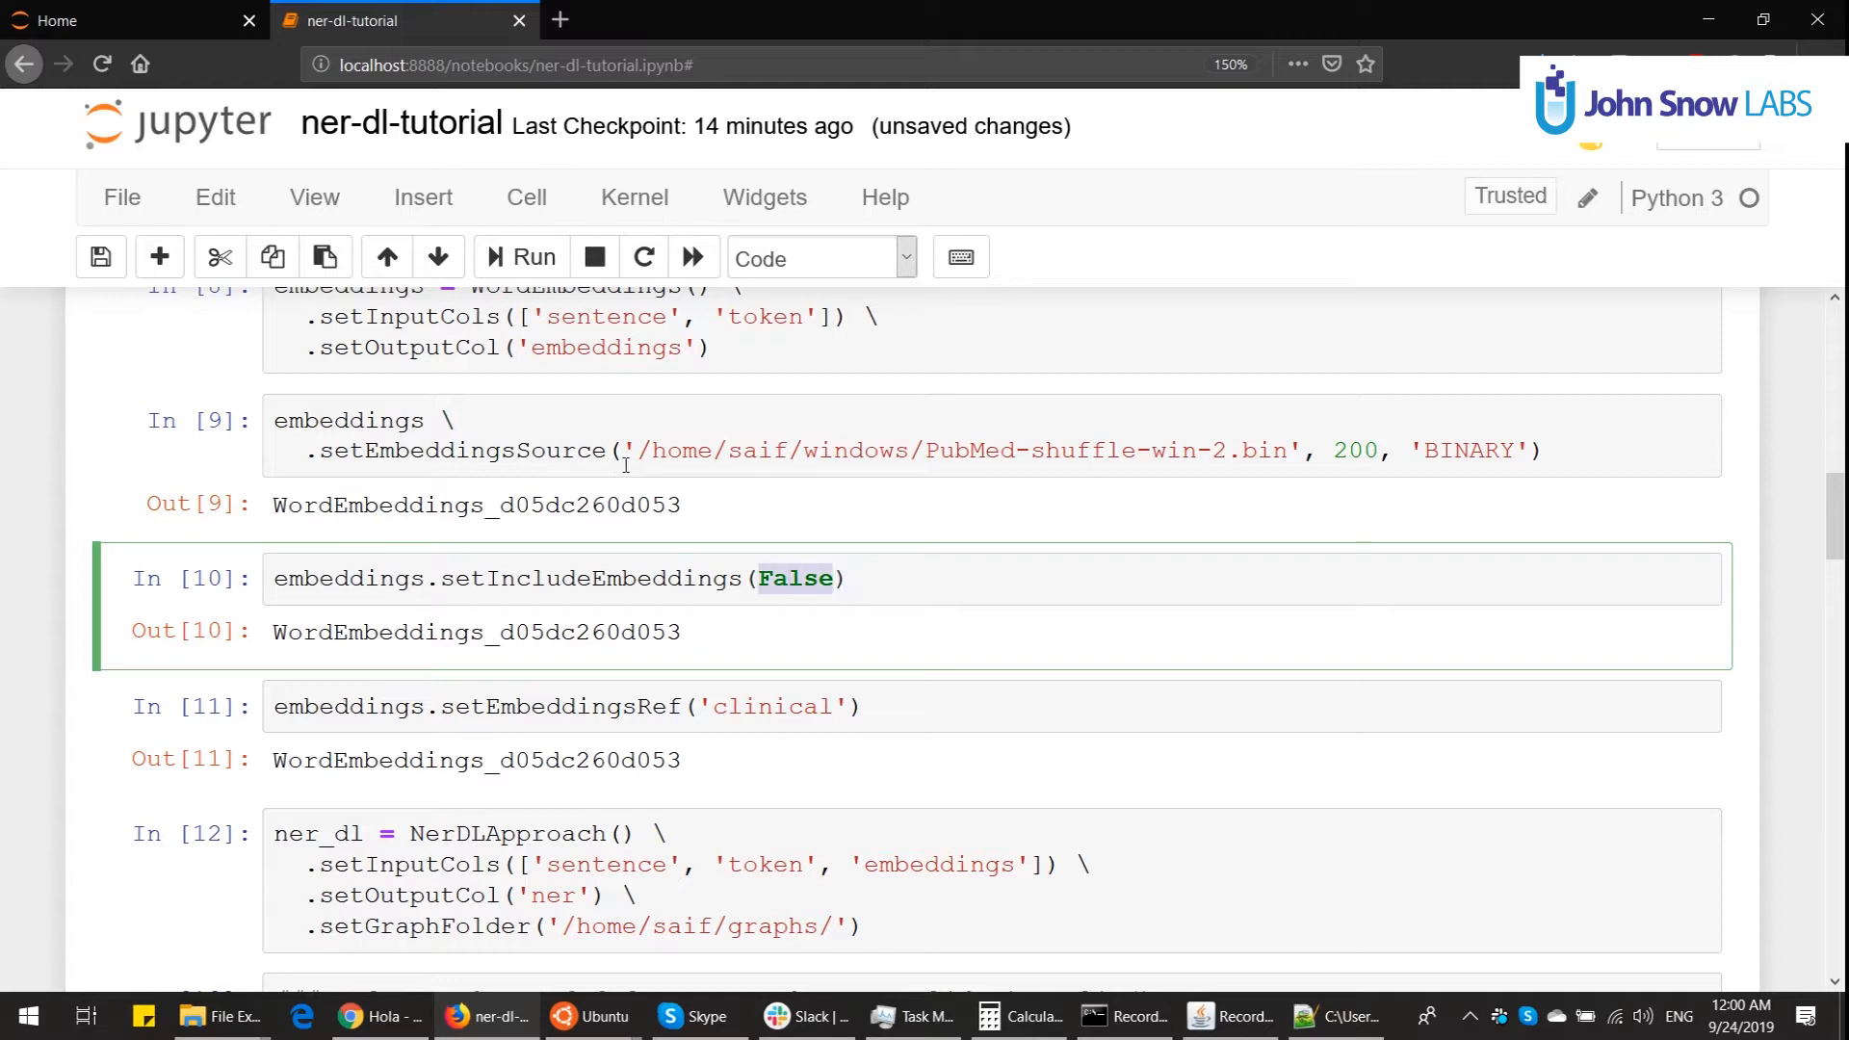
pyautogui.moveTo(1027, 350)
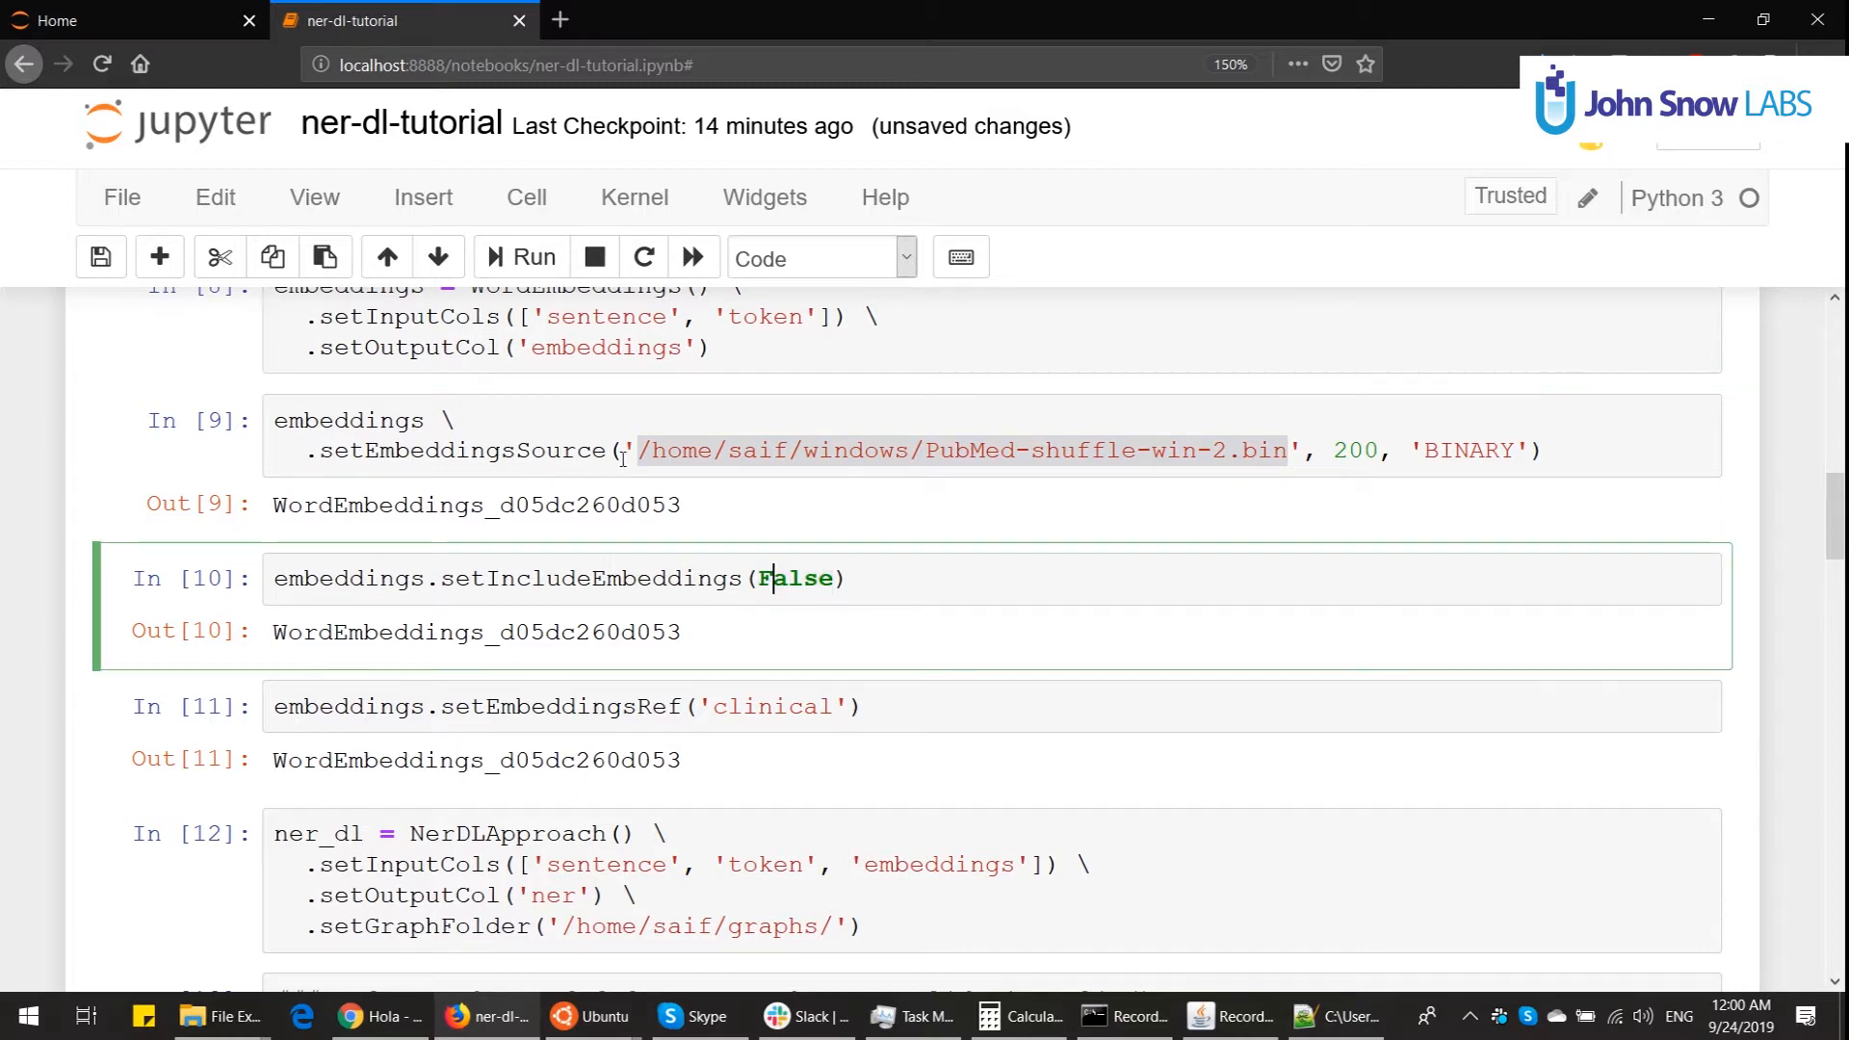
# Step: Review setIncludeEmbeddings(False), then run the PipelineModel.read().load("./prediction_dl_model") cell
pyautogui.doubleClick(587, 578)
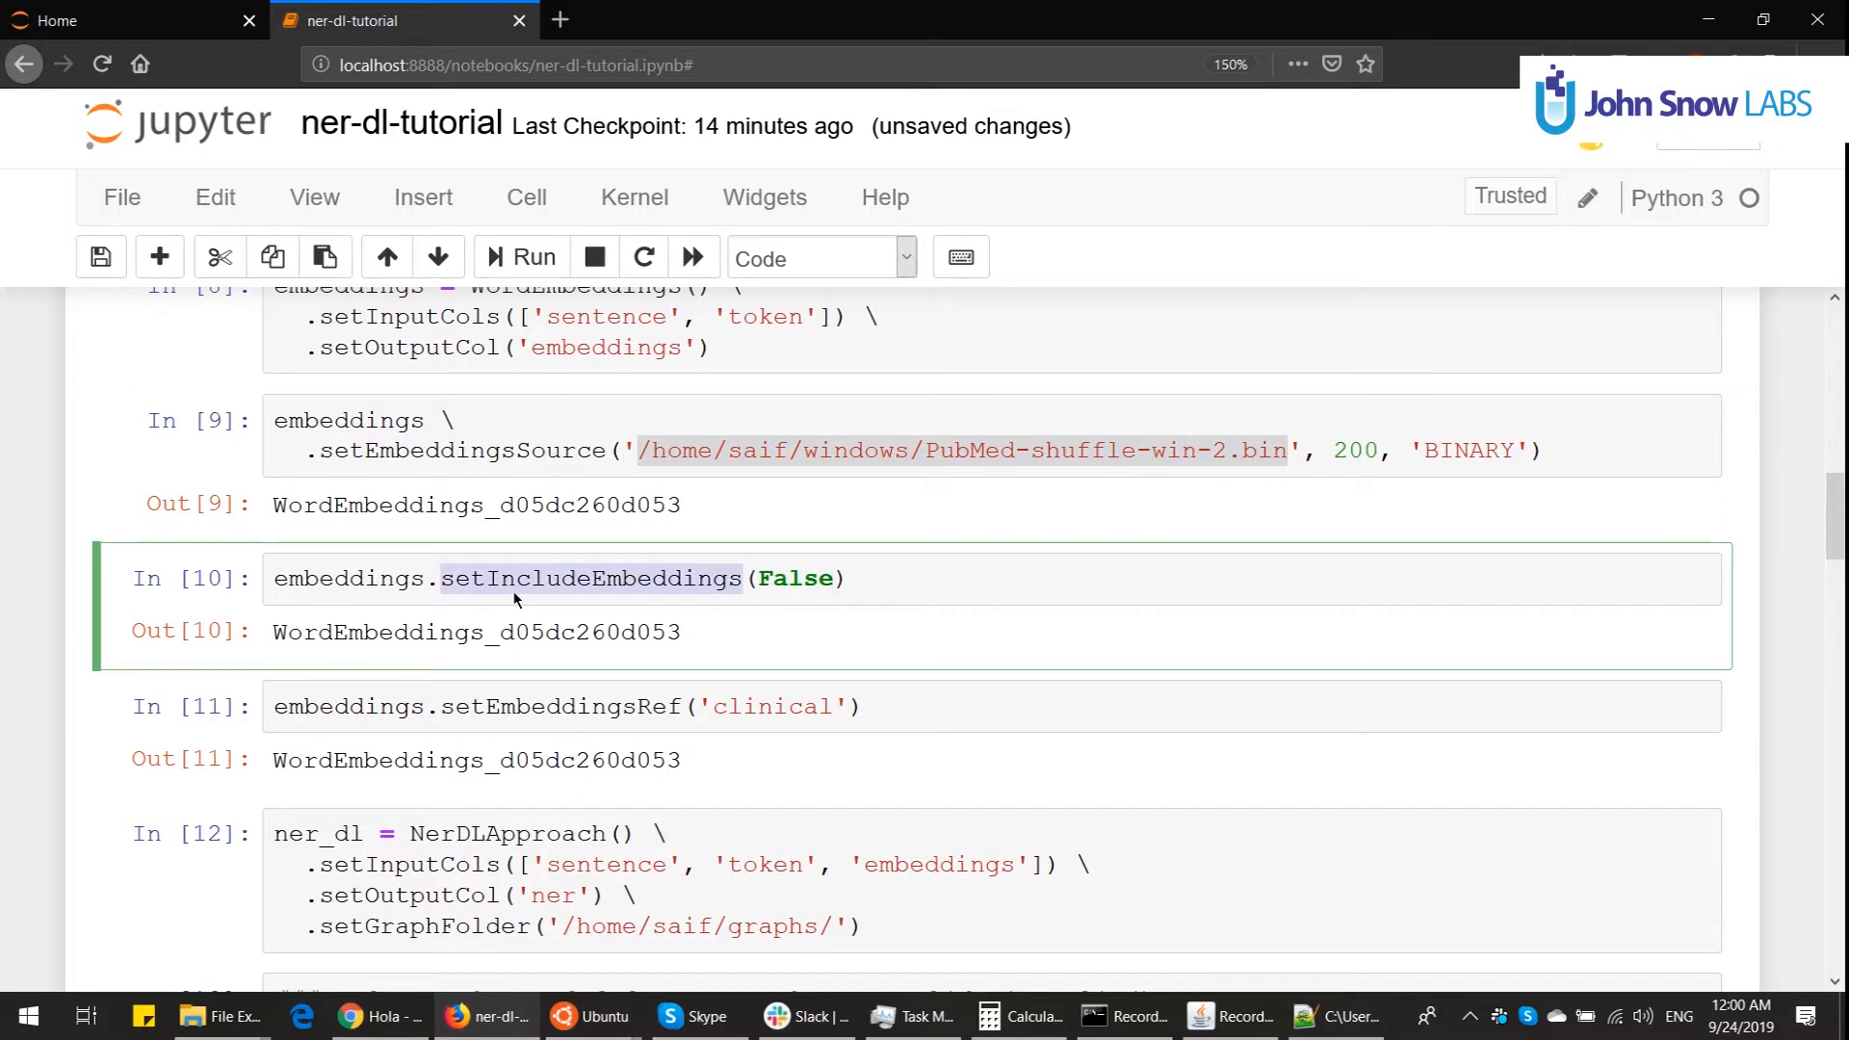
pyautogui.scroll(-3)
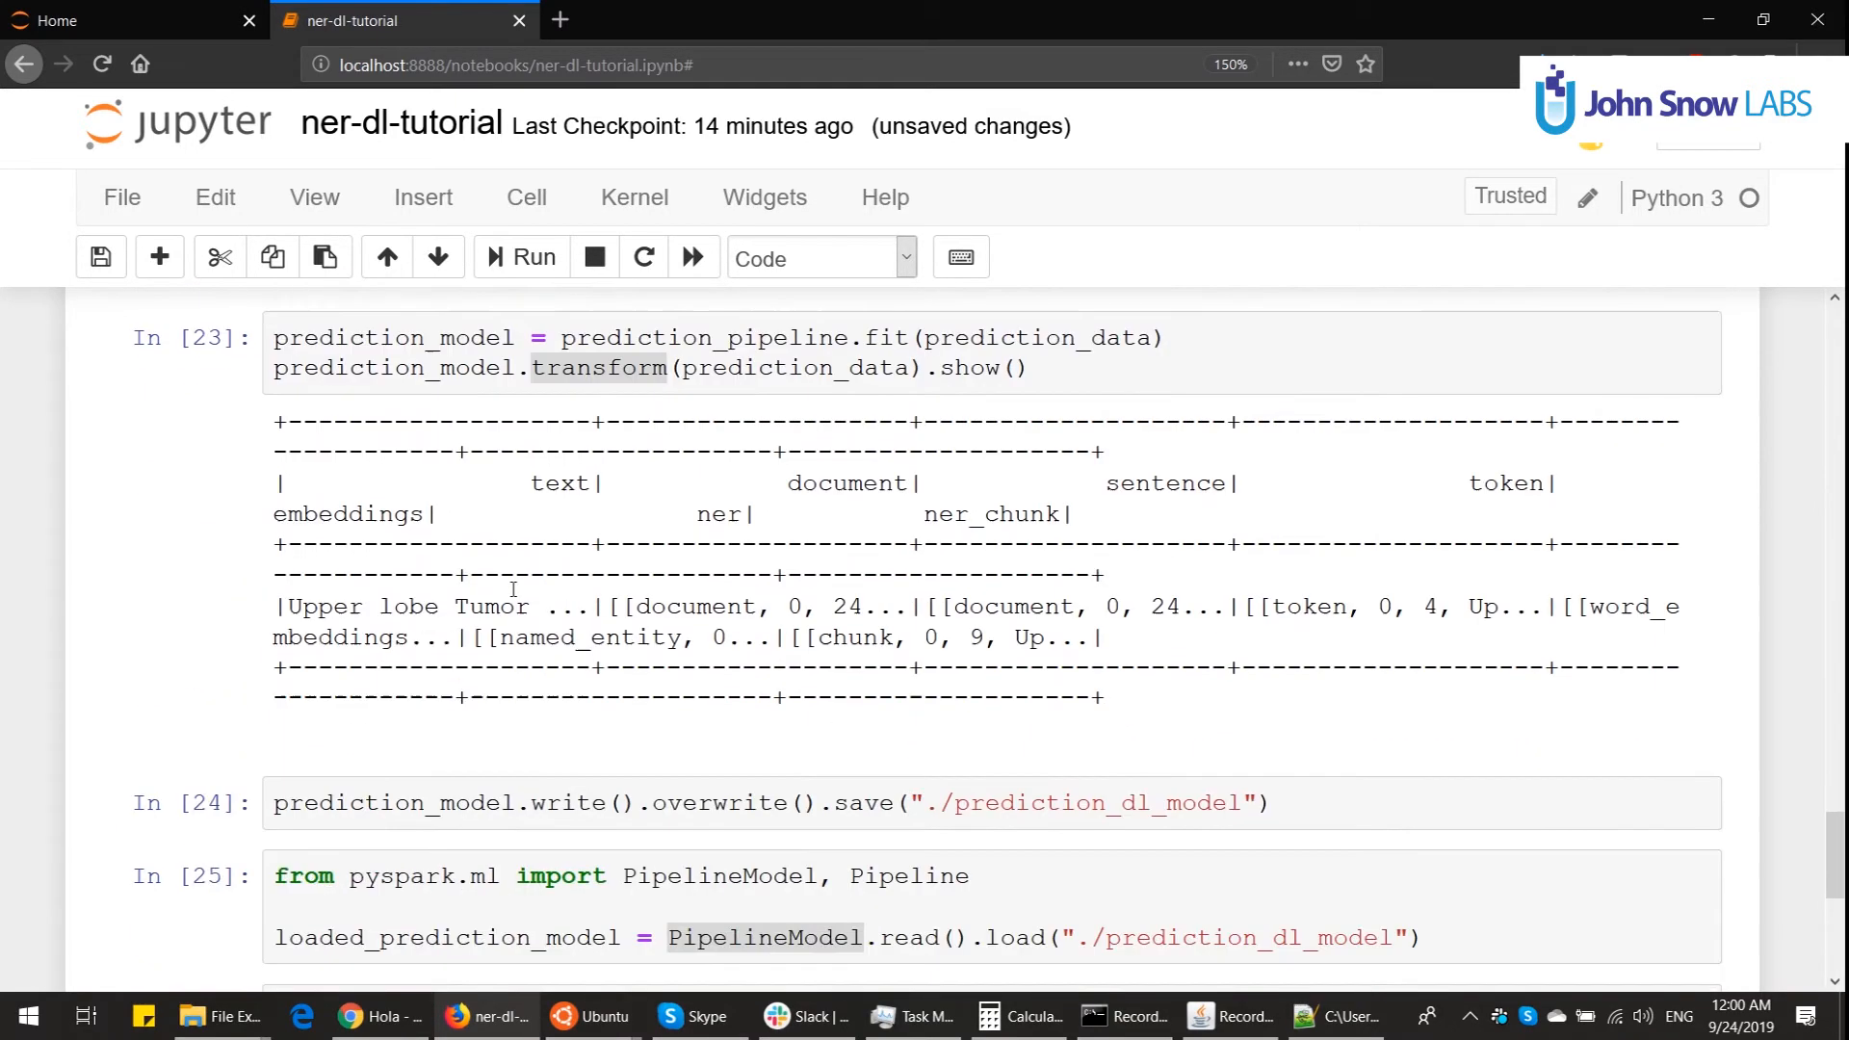
pyautogui.scroll(-3)
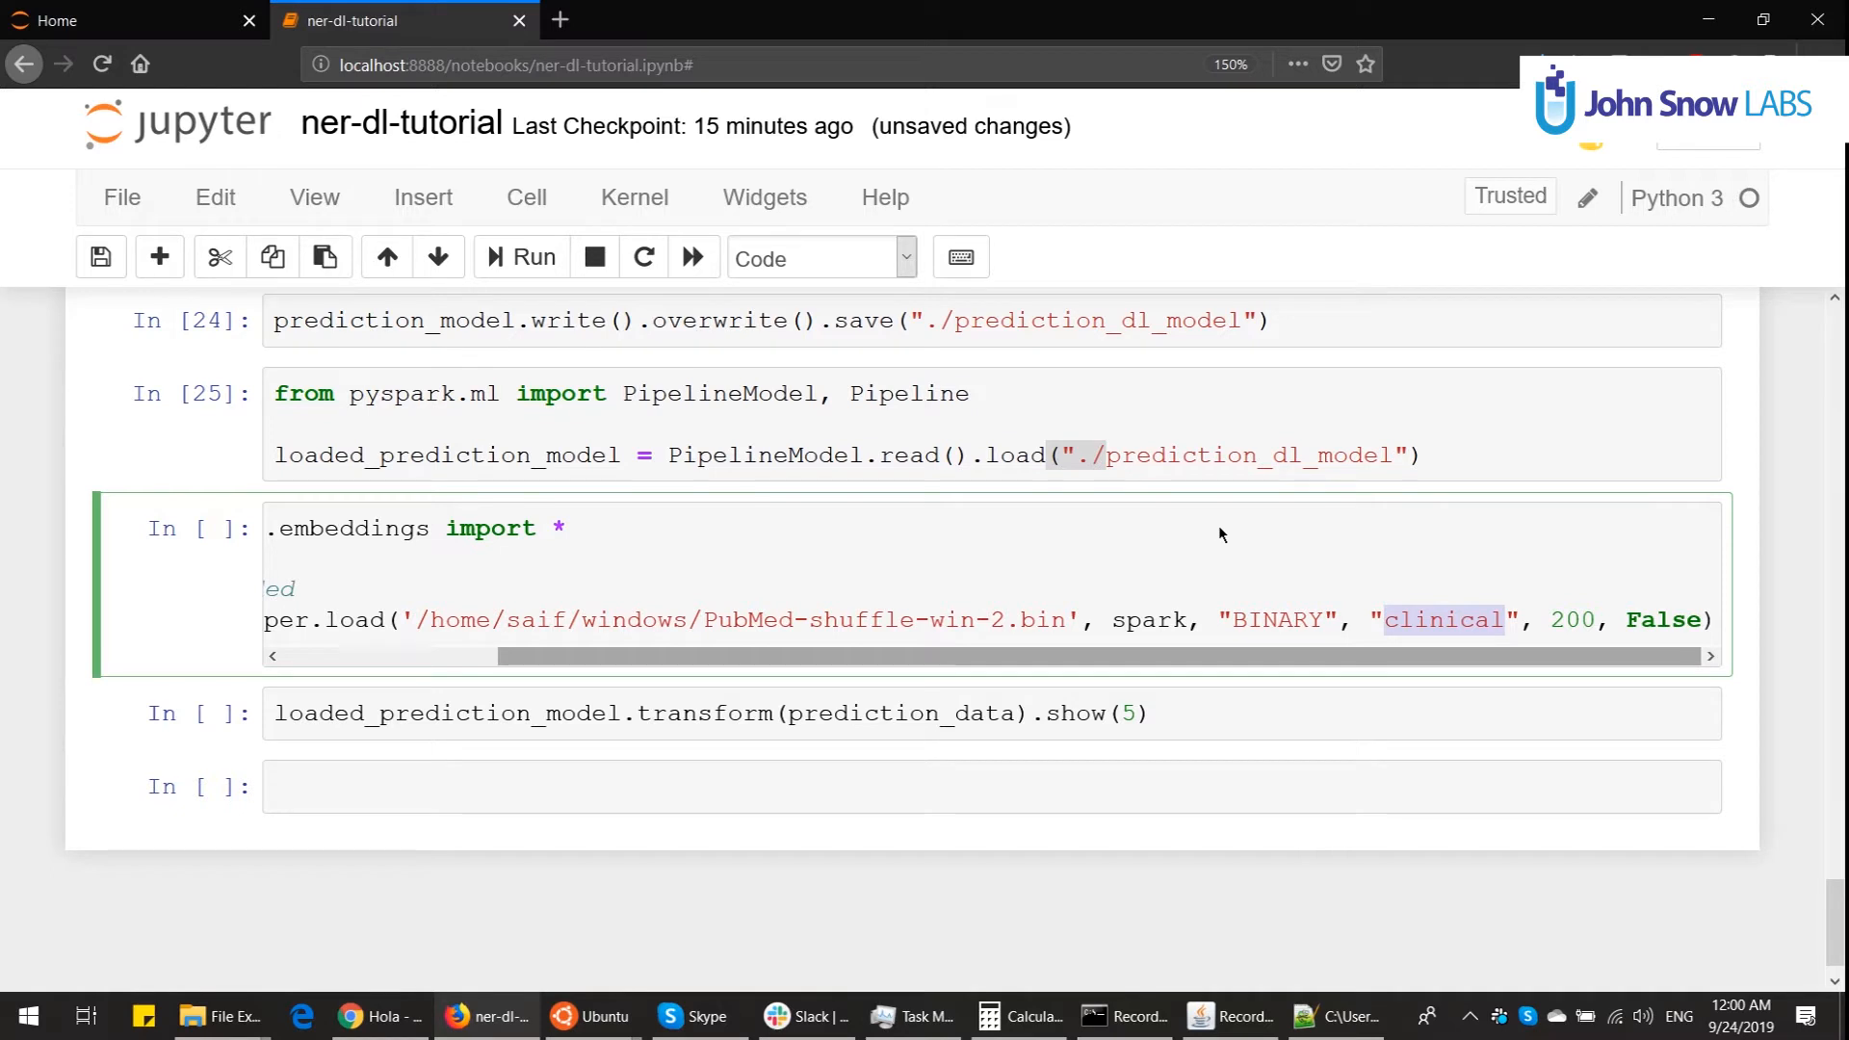
# Step: Run the sparknlp.embeddings import cell and select the reloaded-model transform cell
pyautogui.hscroll(-3)
pyautogui.write('# ')
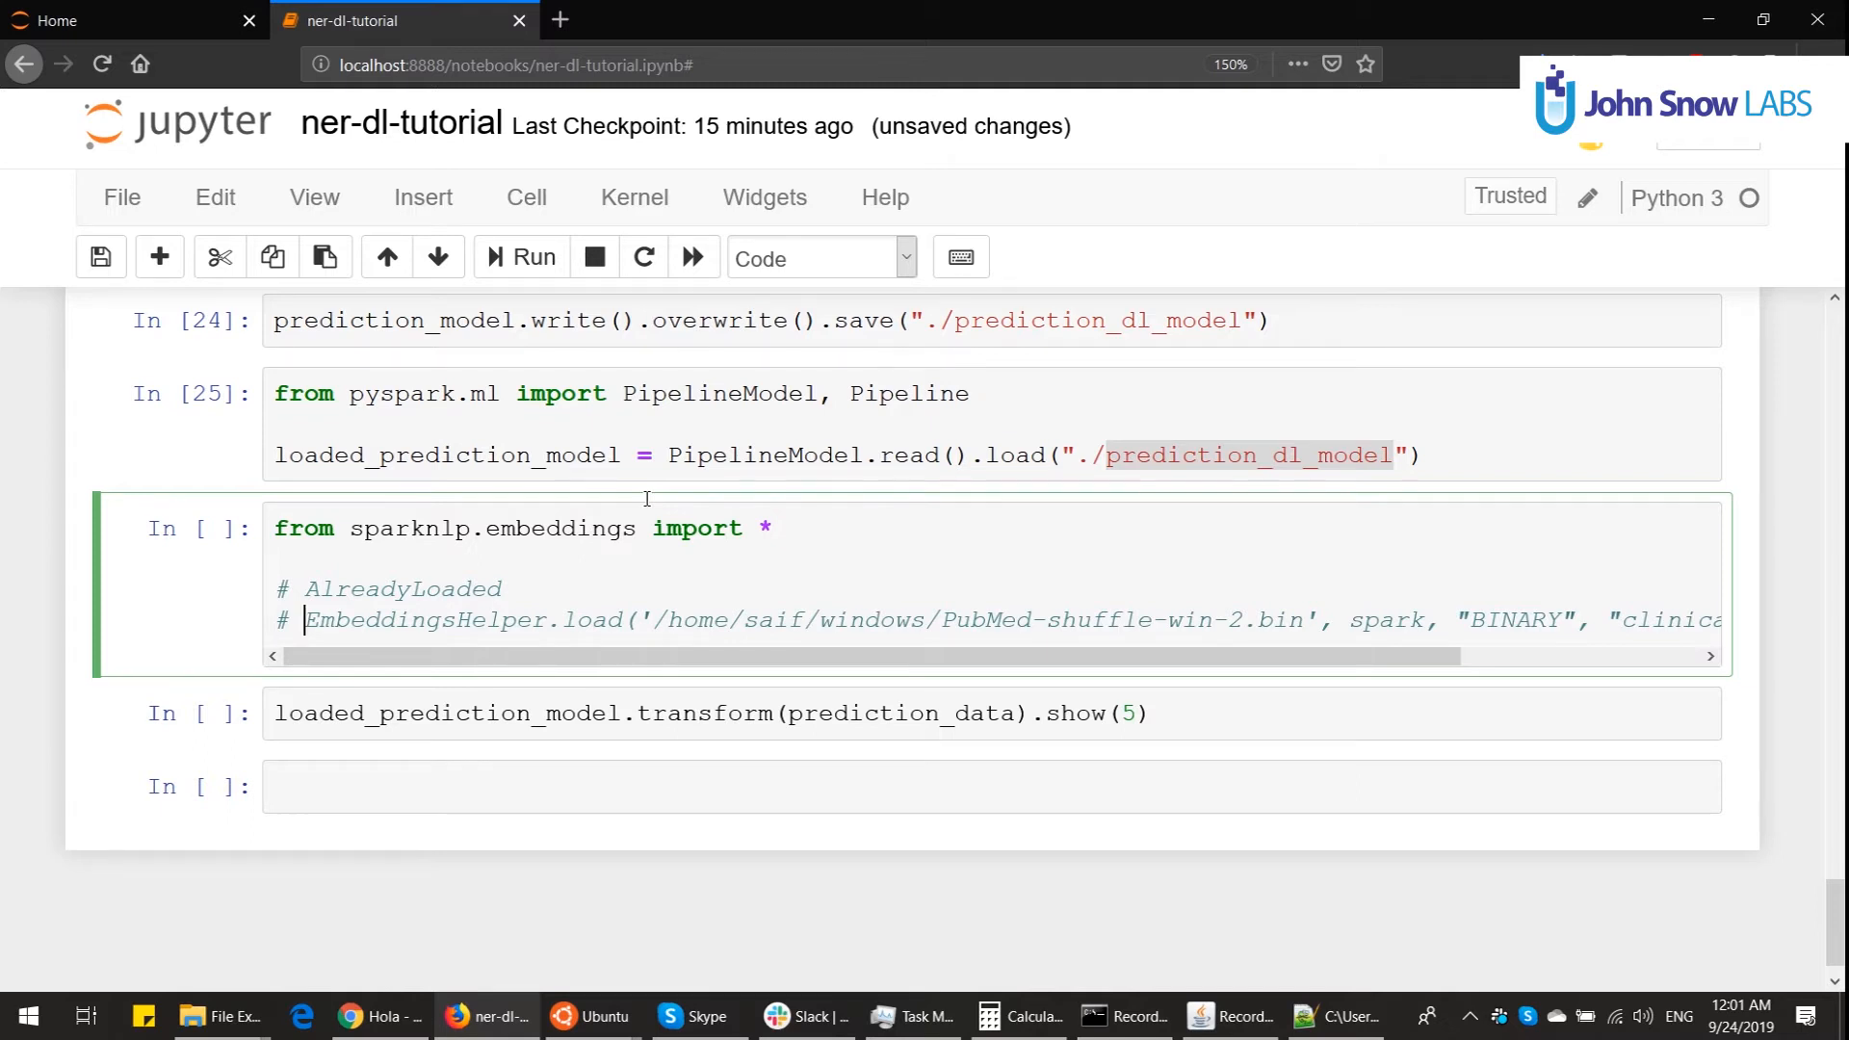
pyautogui.press('Shift+Enter')
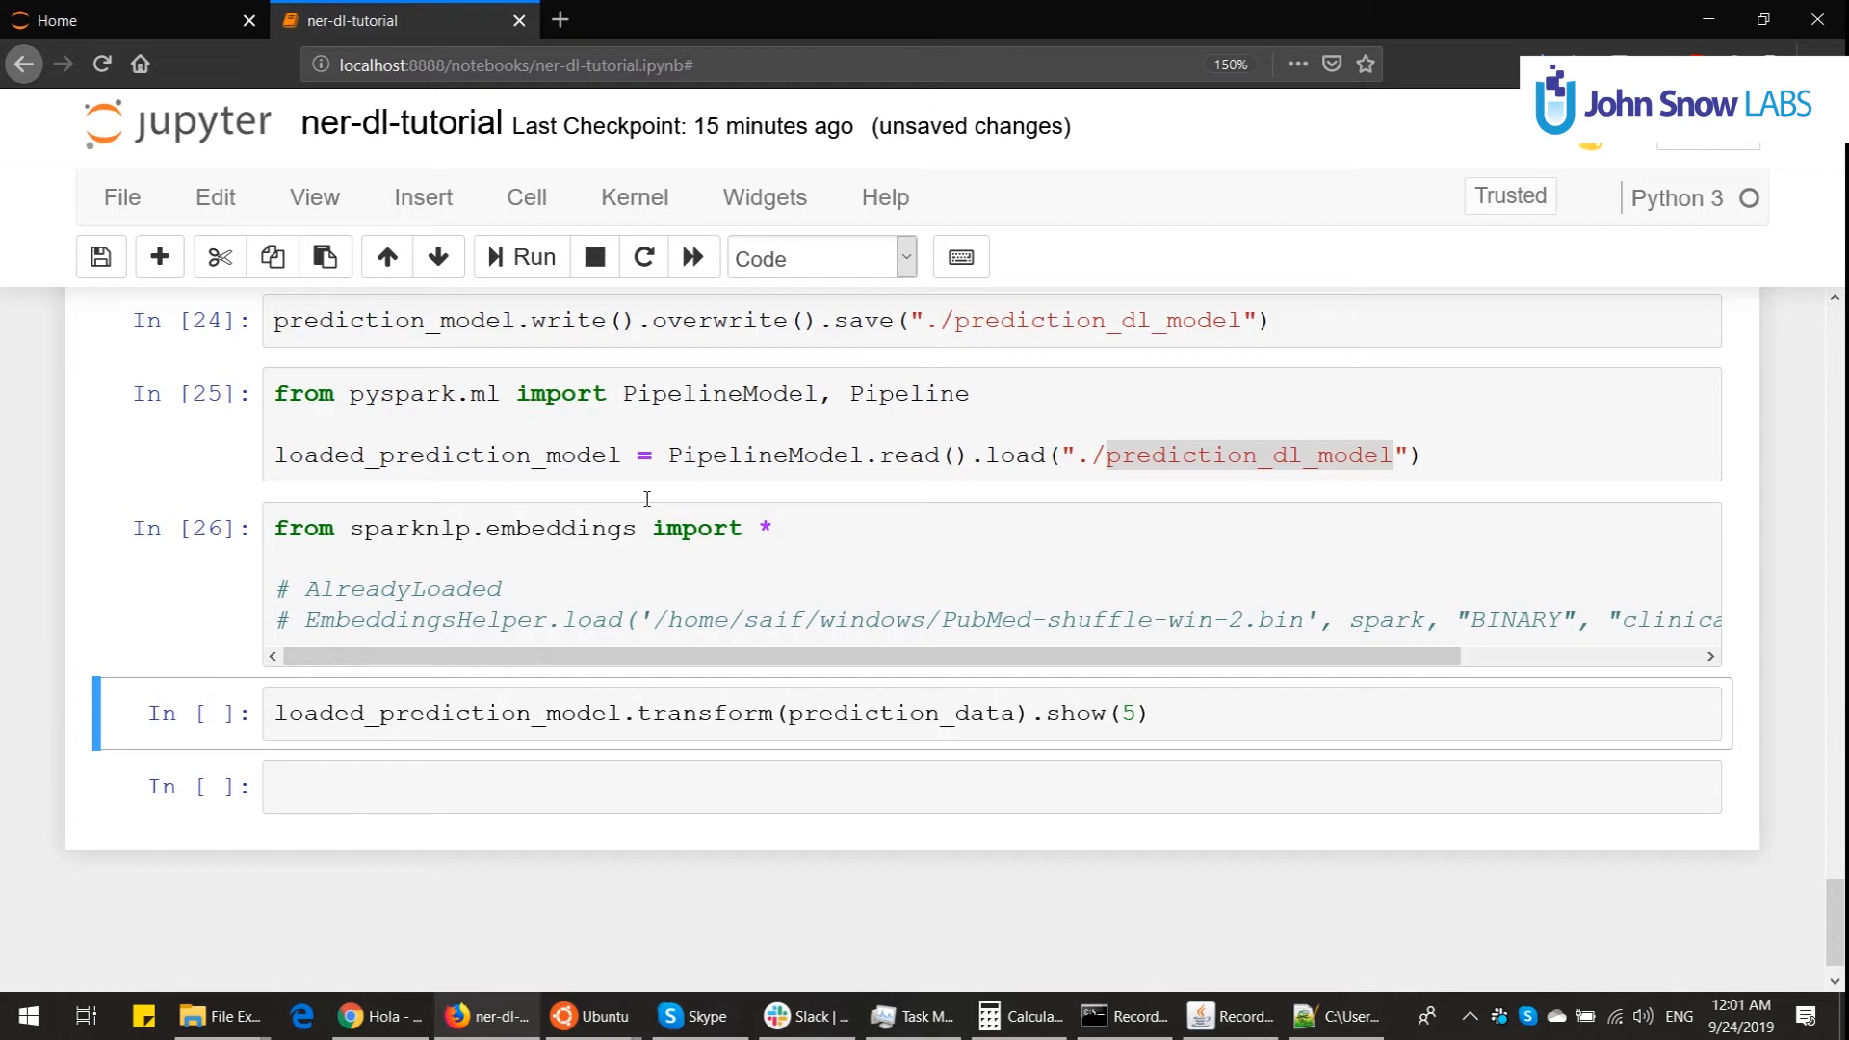
pyautogui.click(521, 256)
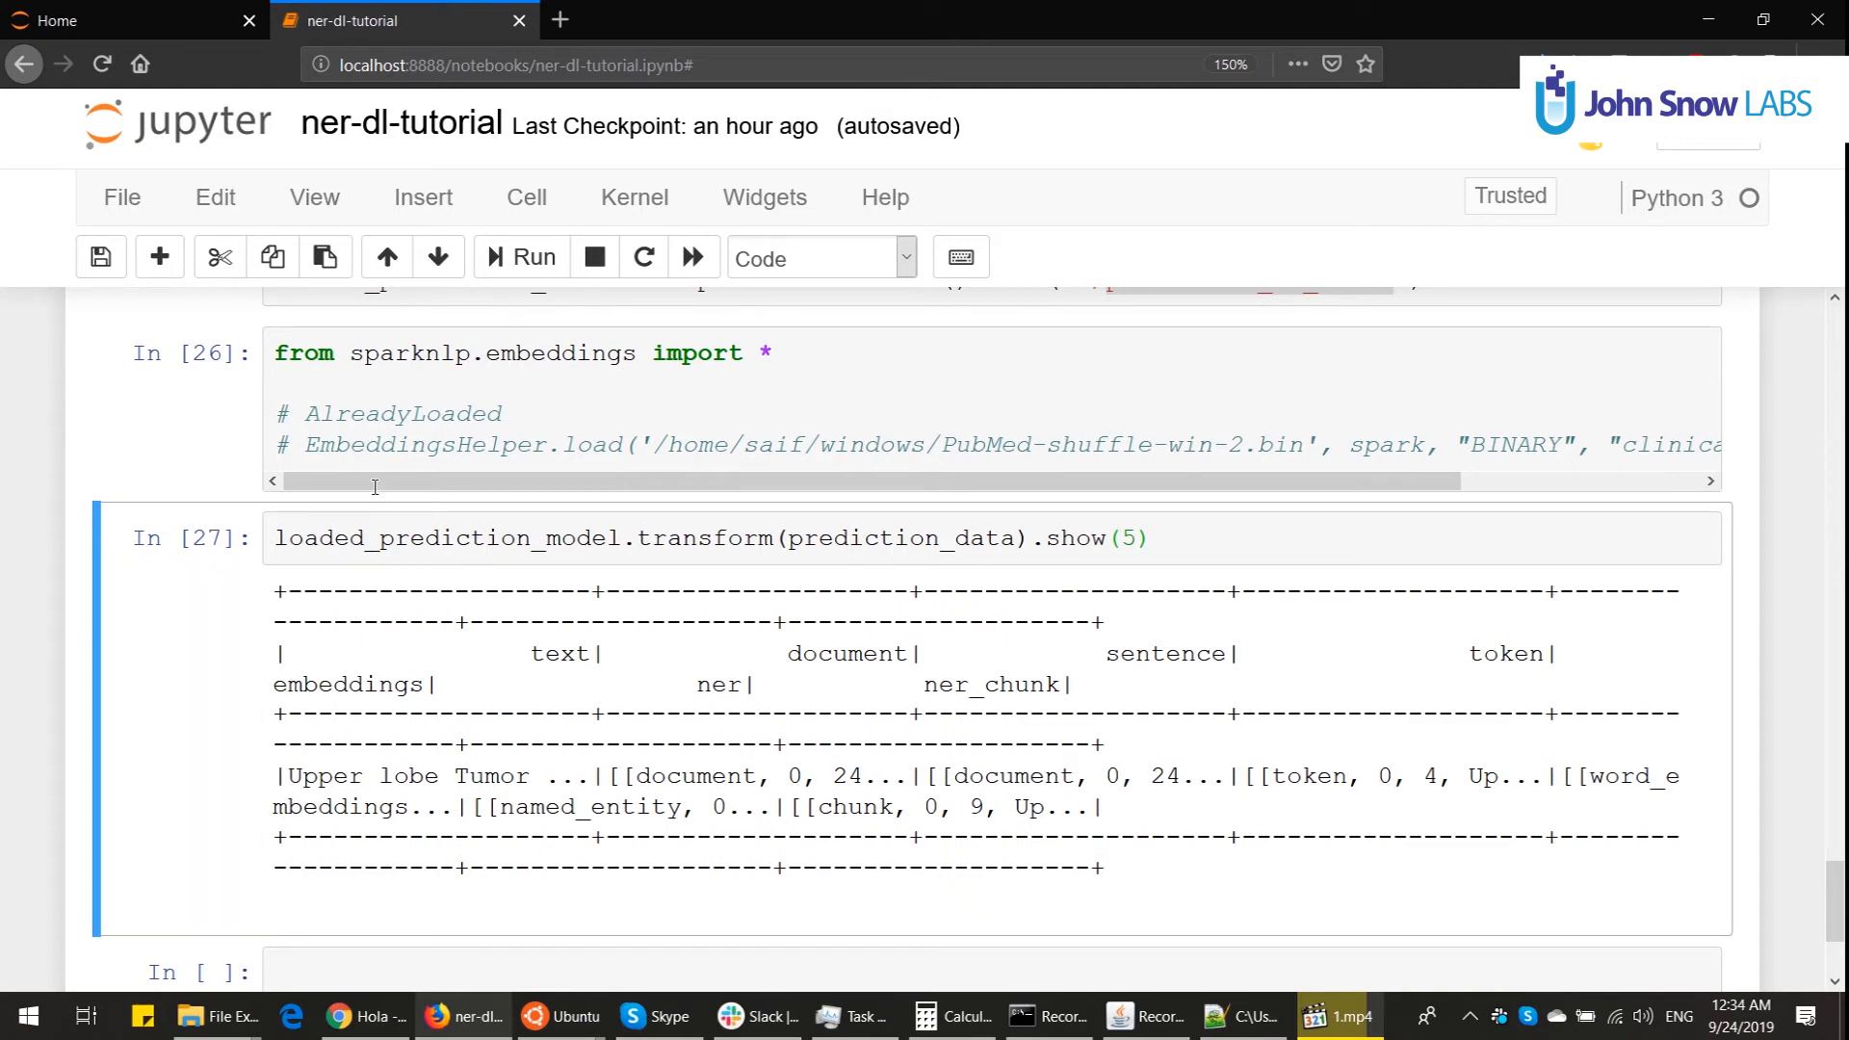
pyautogui.click(562, 1017)
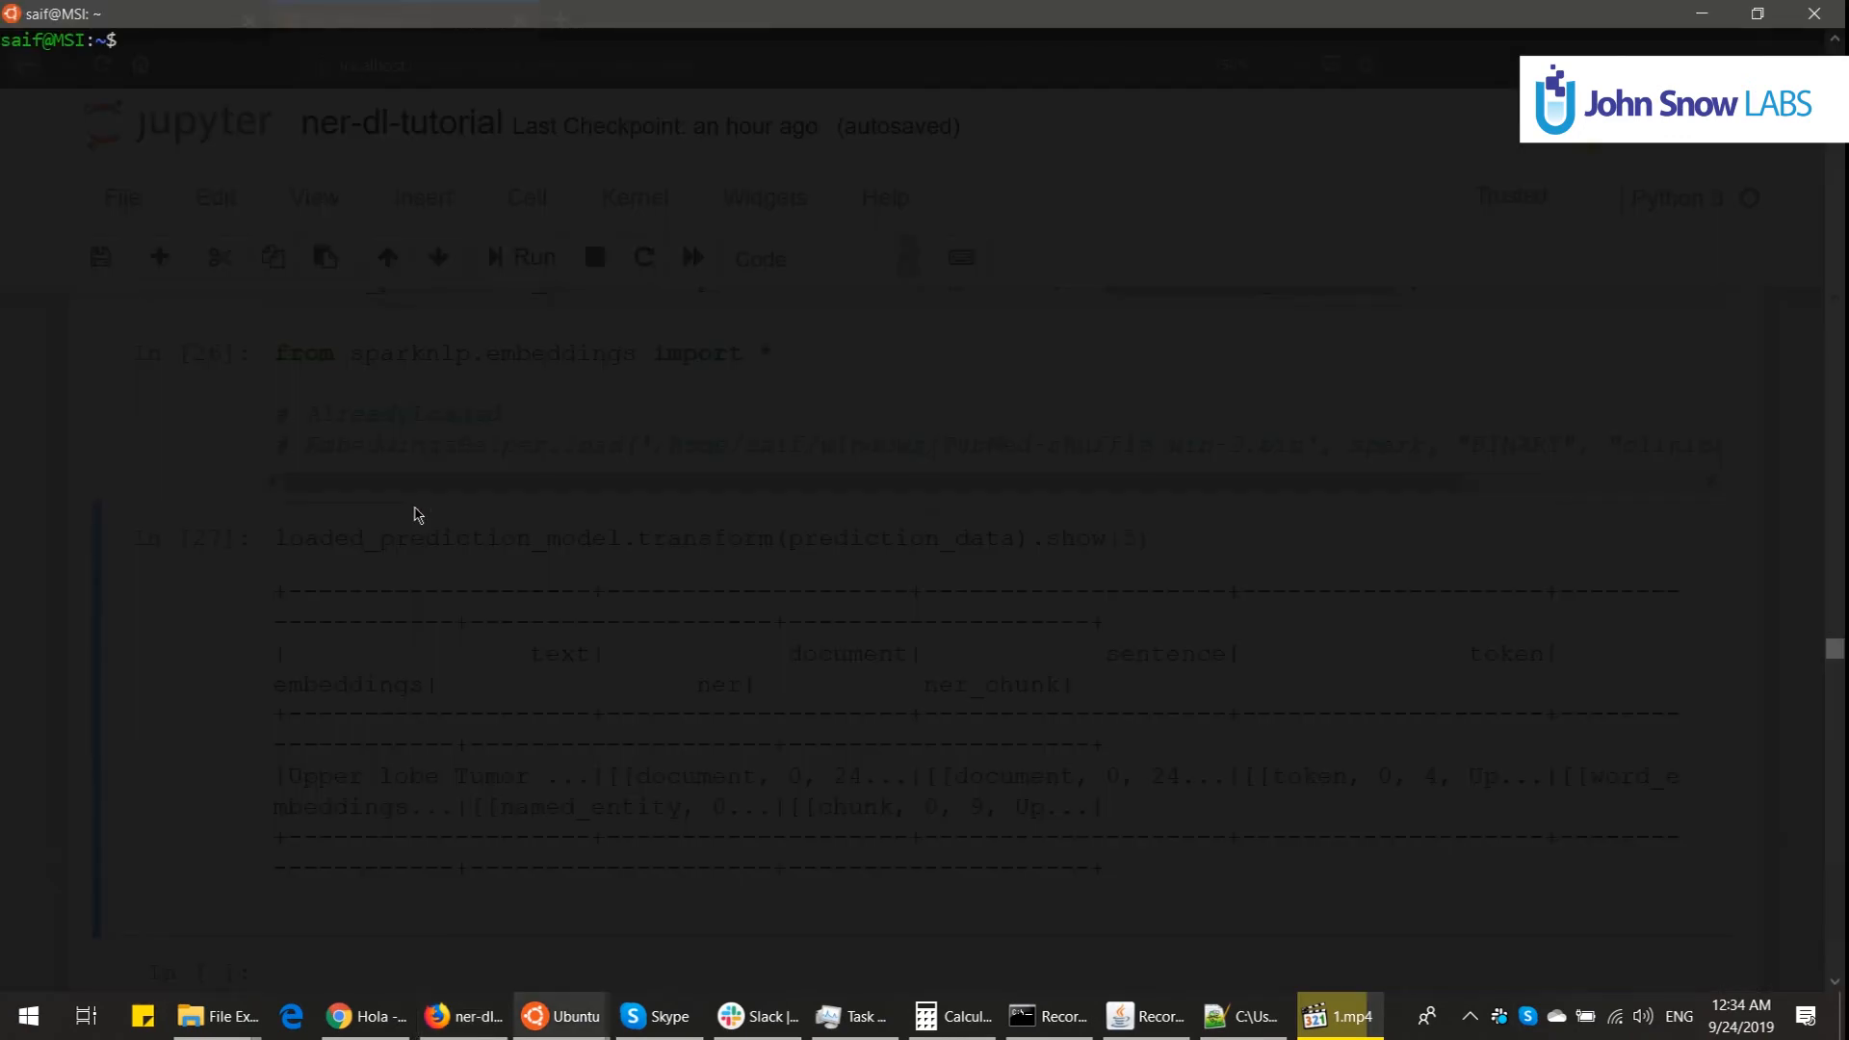
pyautogui.write('ls -l annotator_logs/')
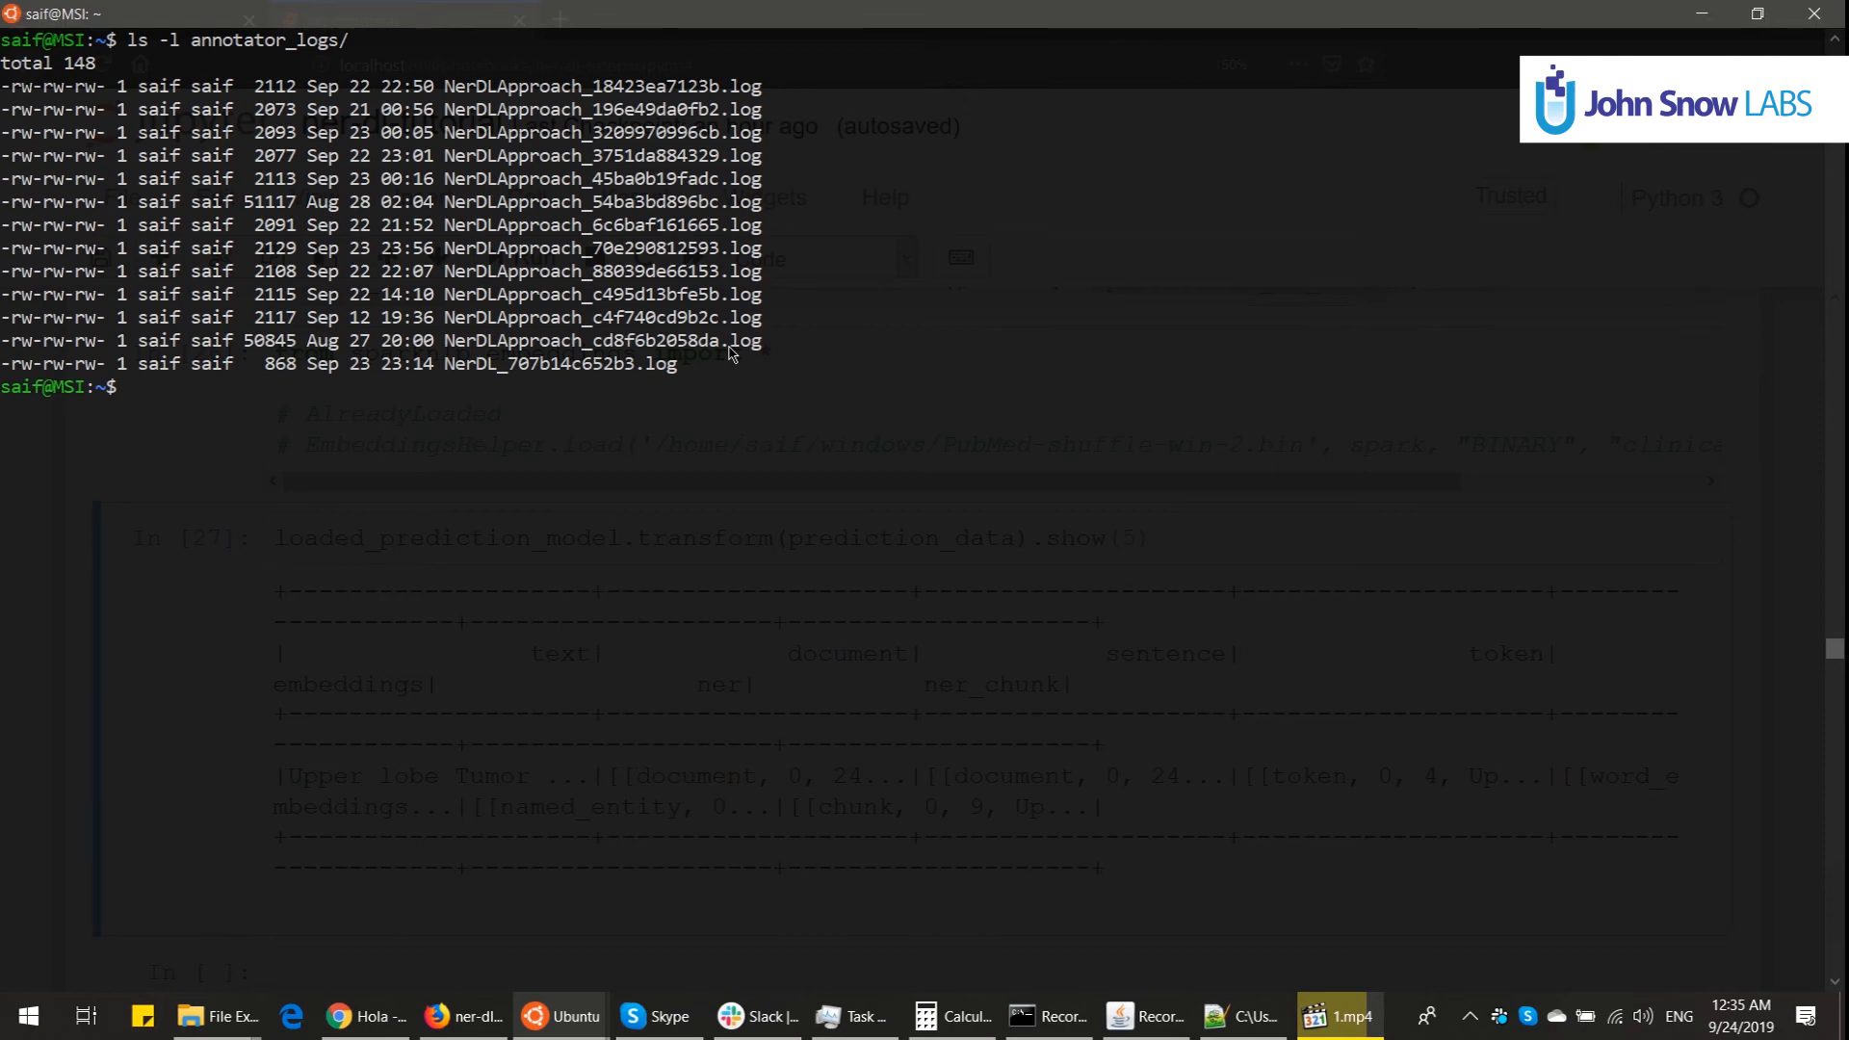
pyautogui.click(465, 1016)
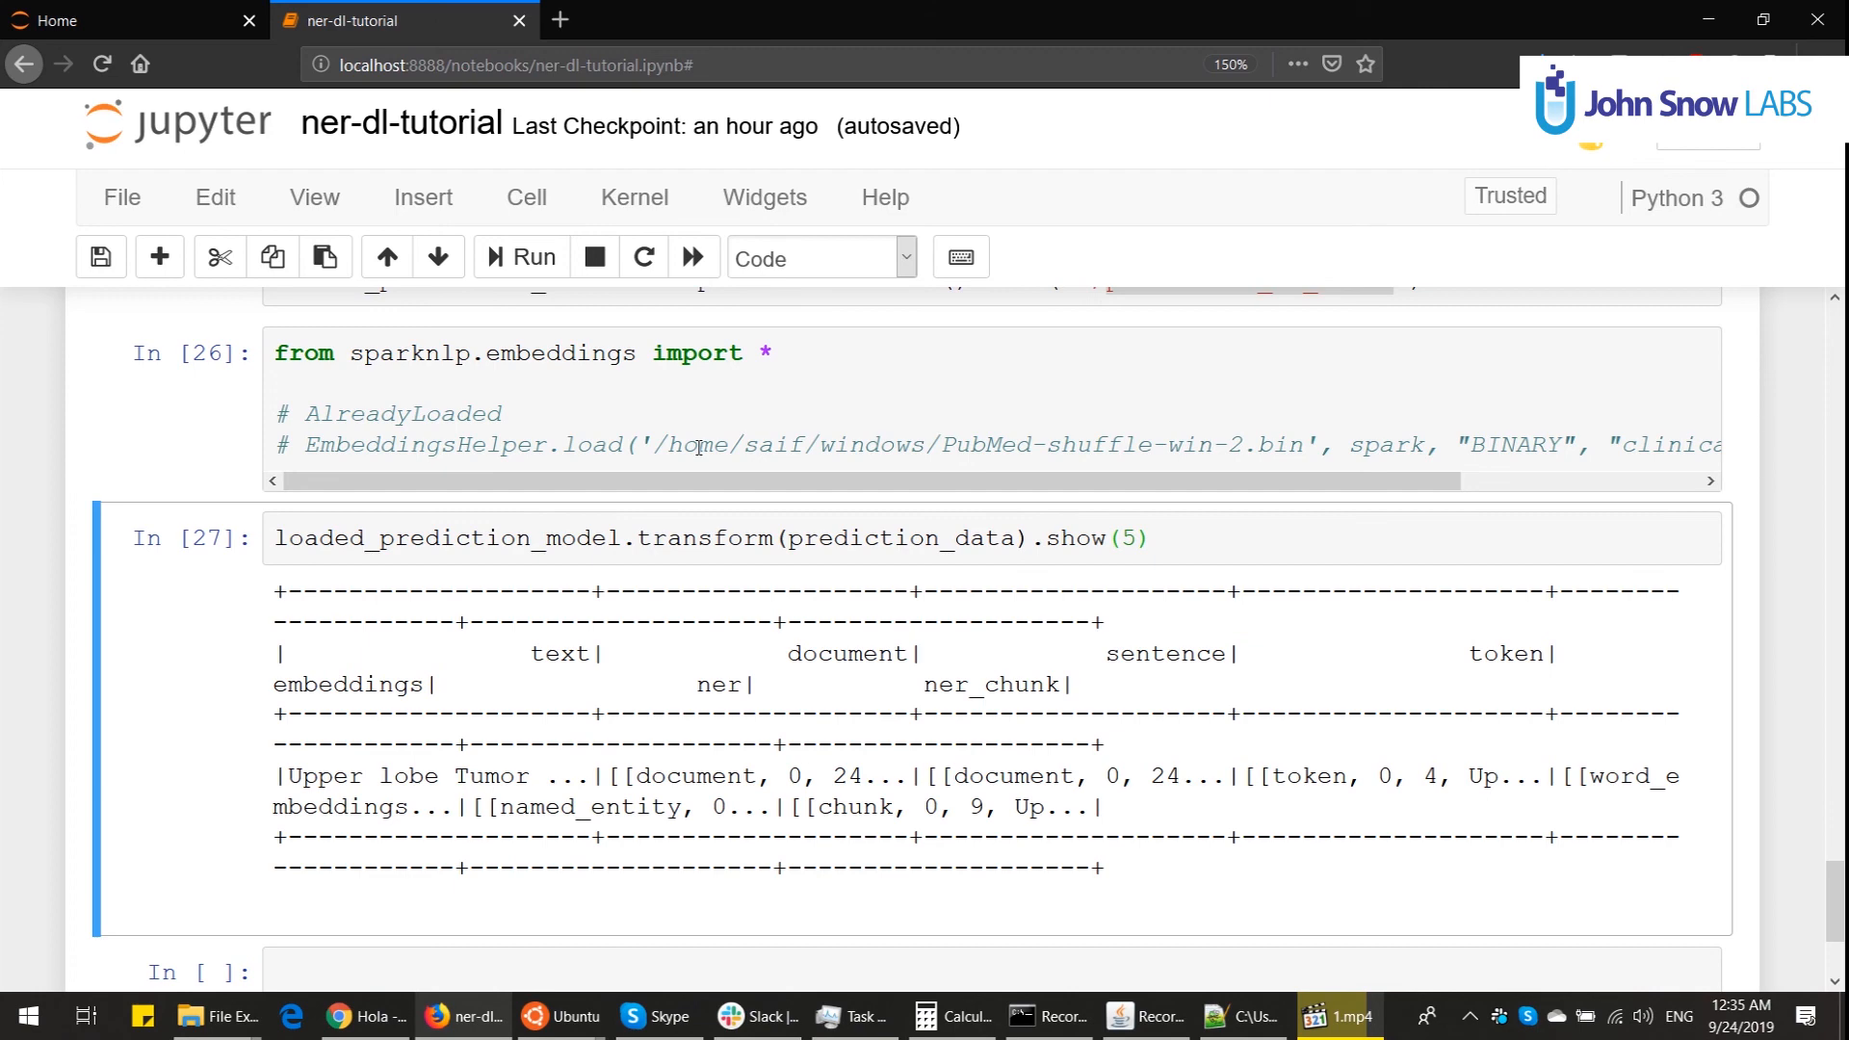
pyautogui.moveTo(876, 561)
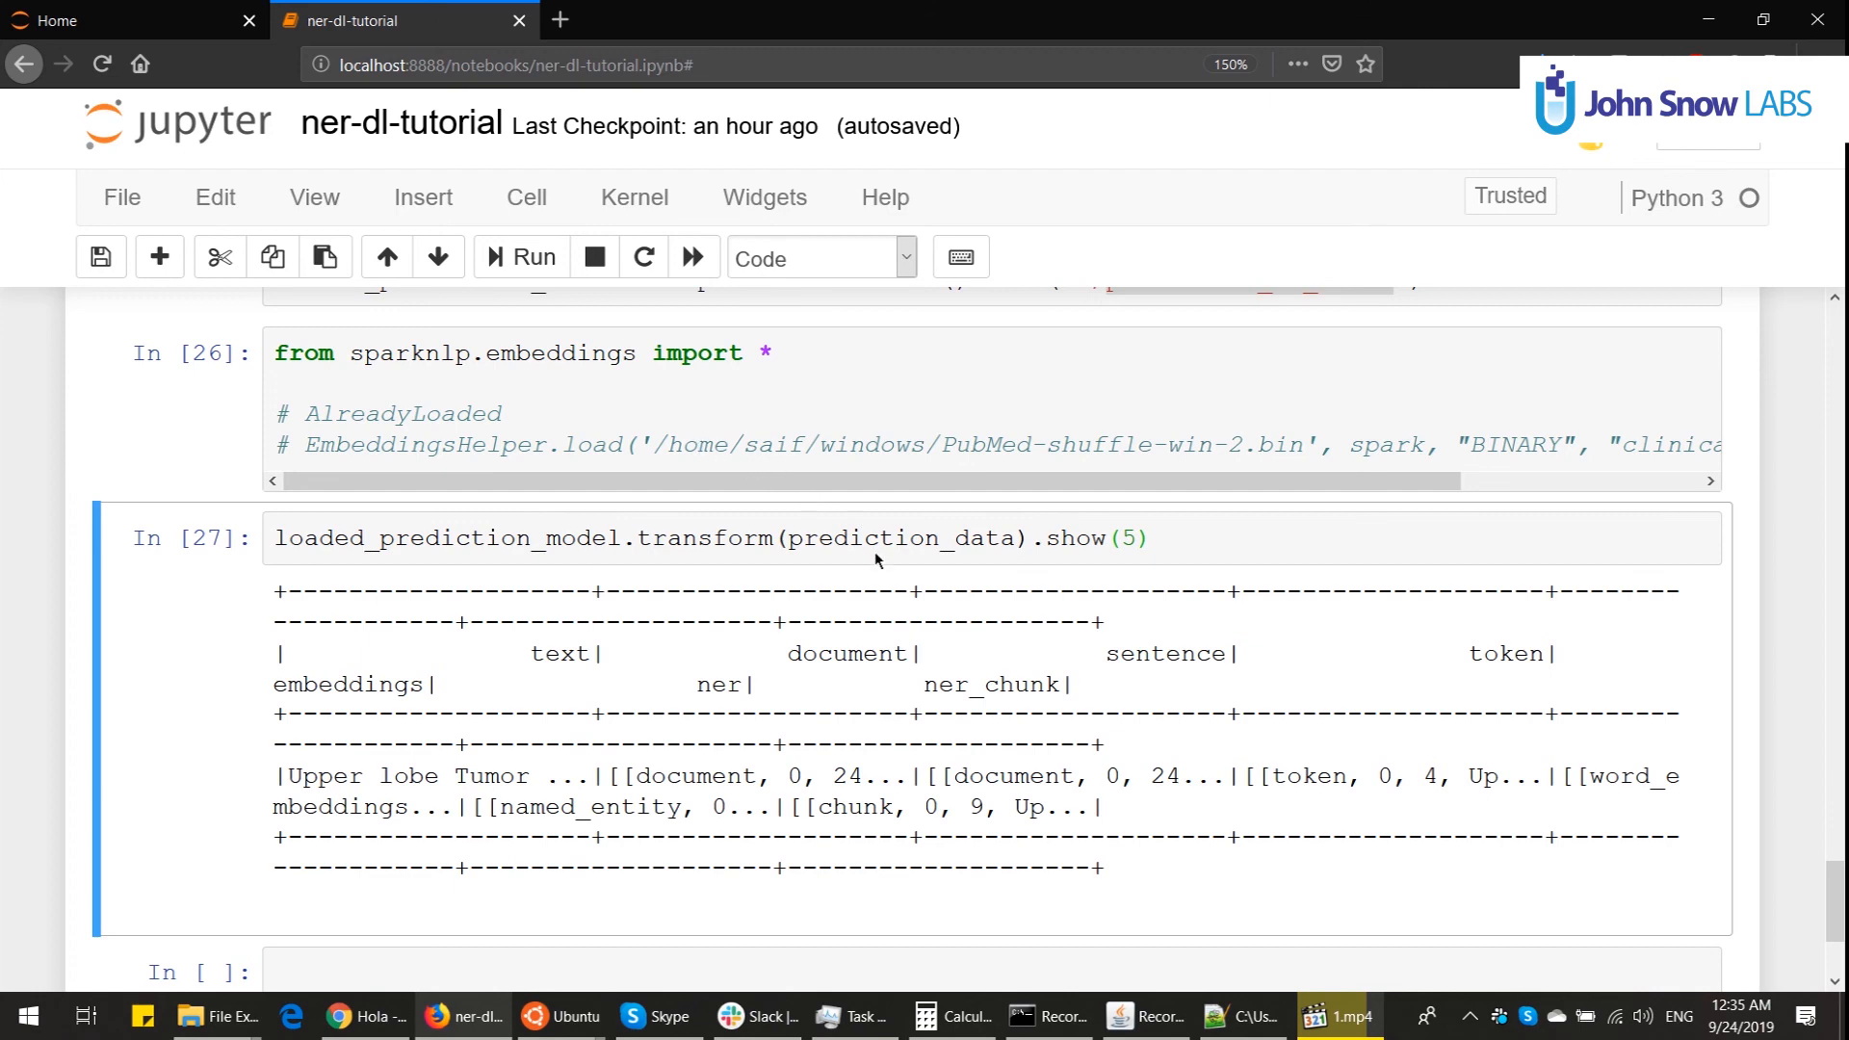